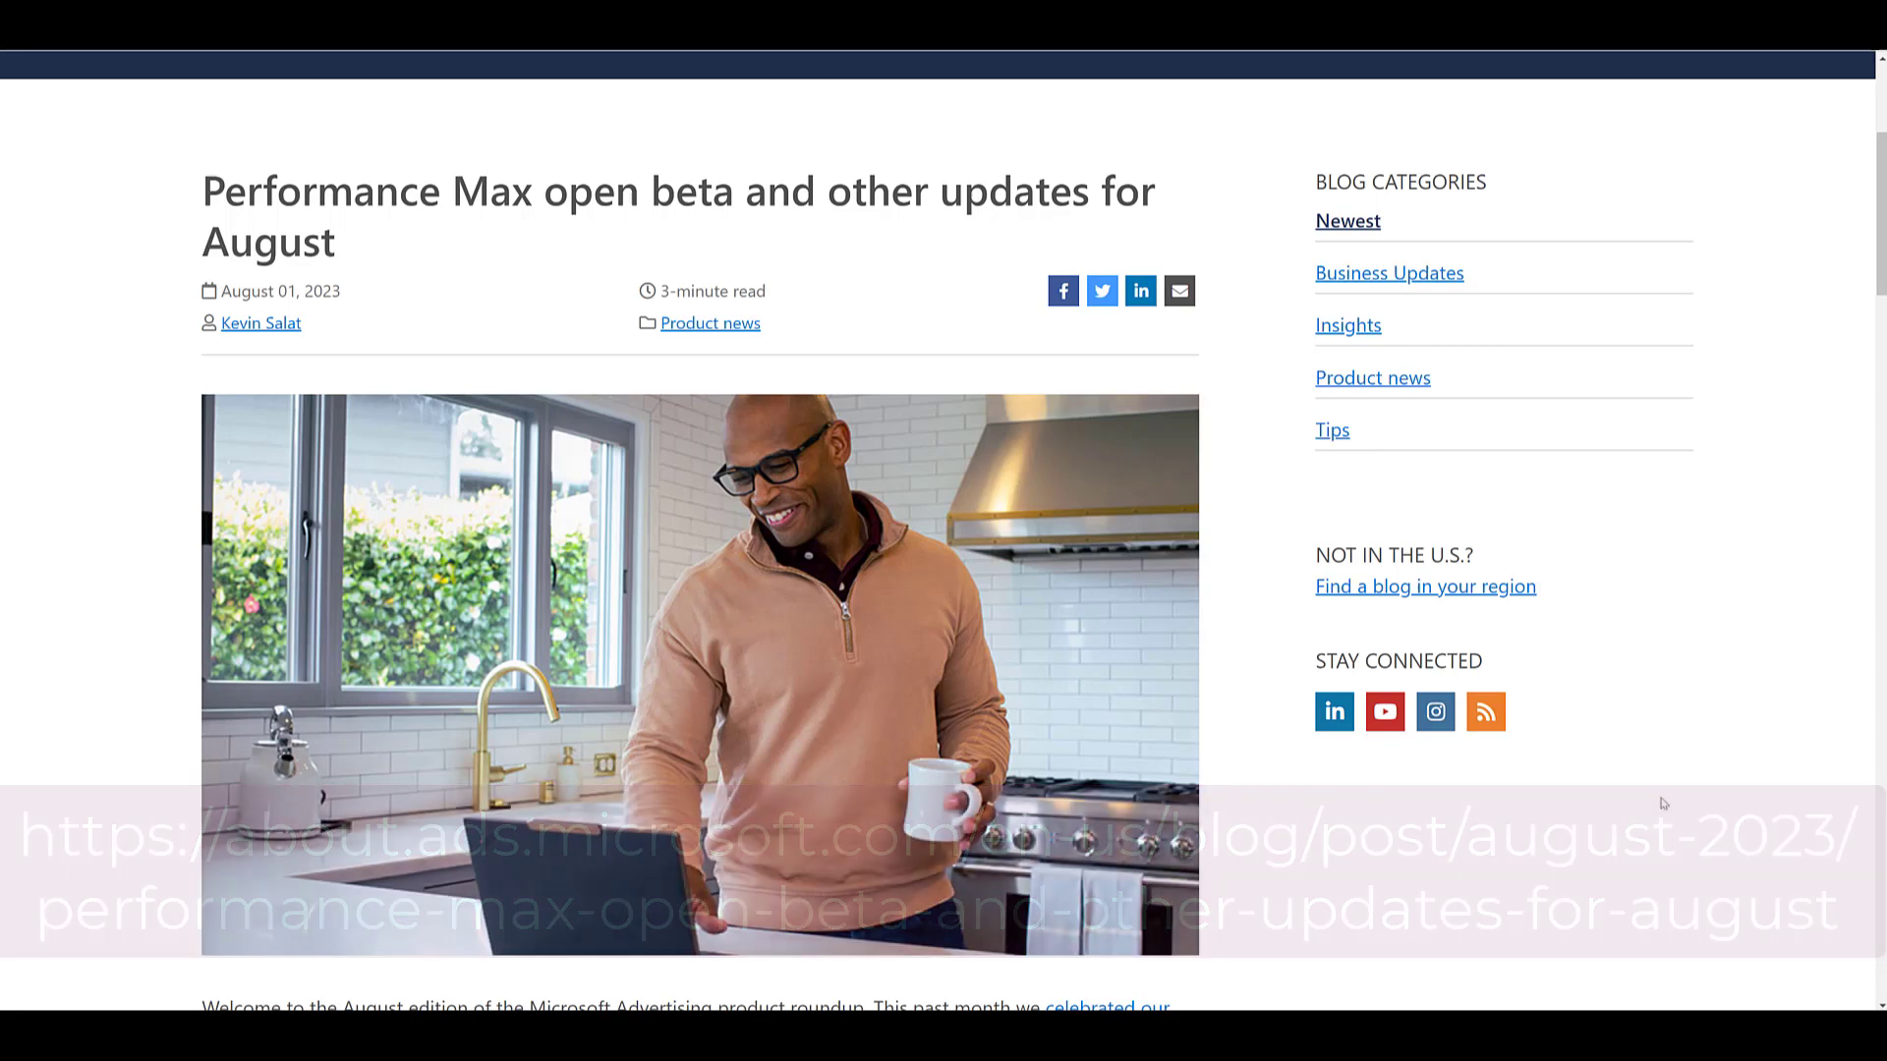
Scroll through the Campaigns overview with its conversions graph and four Search campaigns
scroll(down, 3)
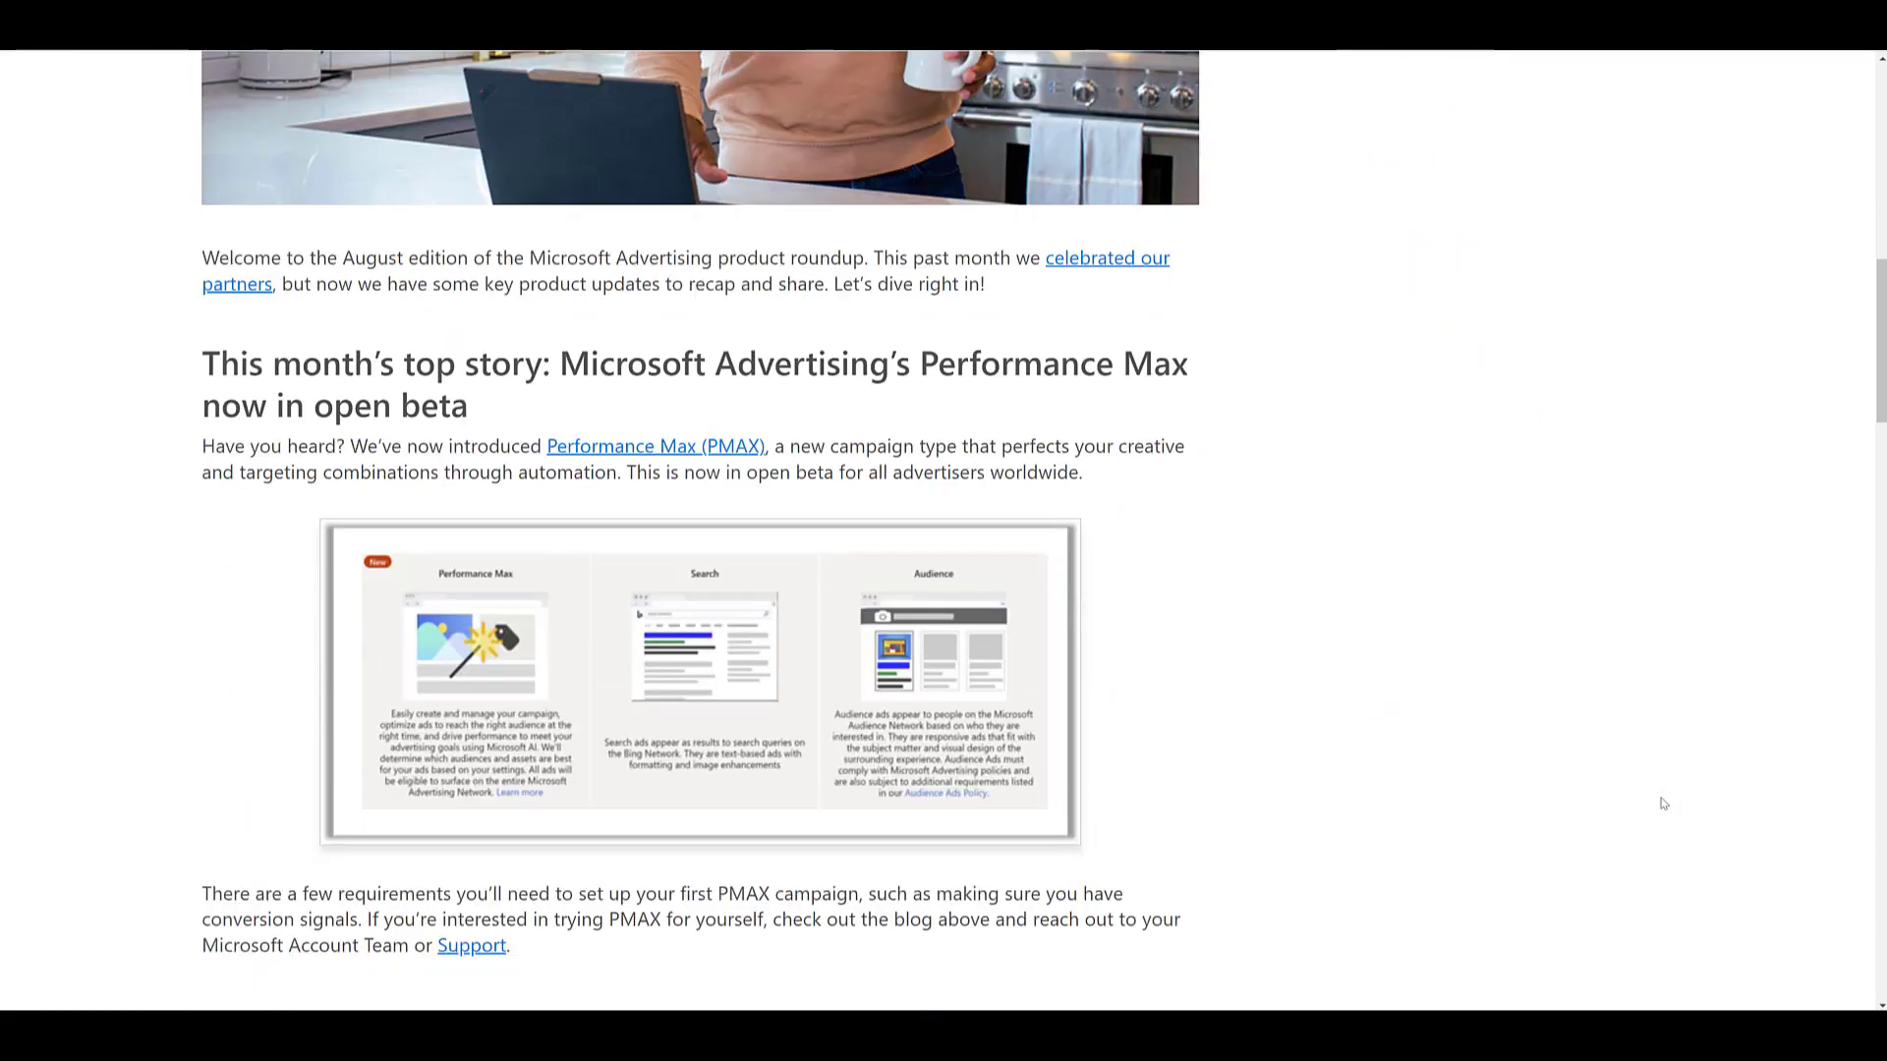
scroll(down, 3)
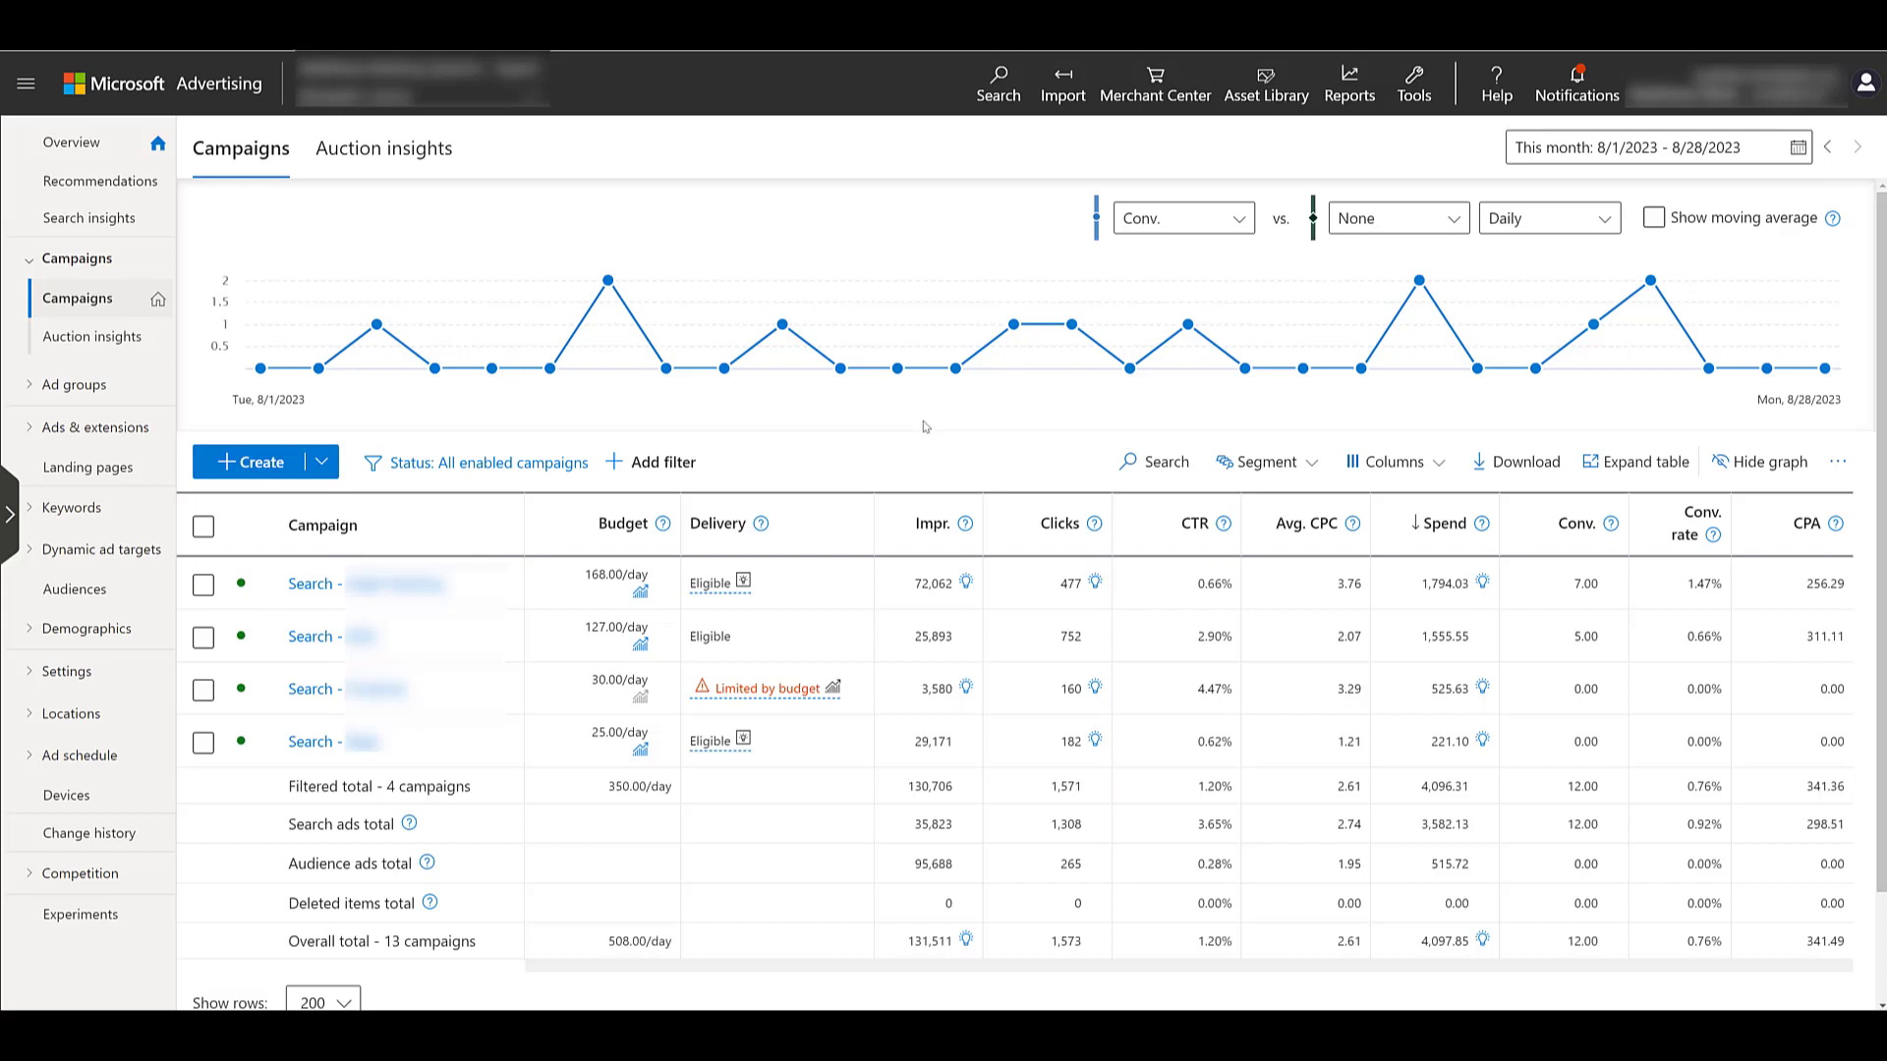
mouse_move(922, 424)
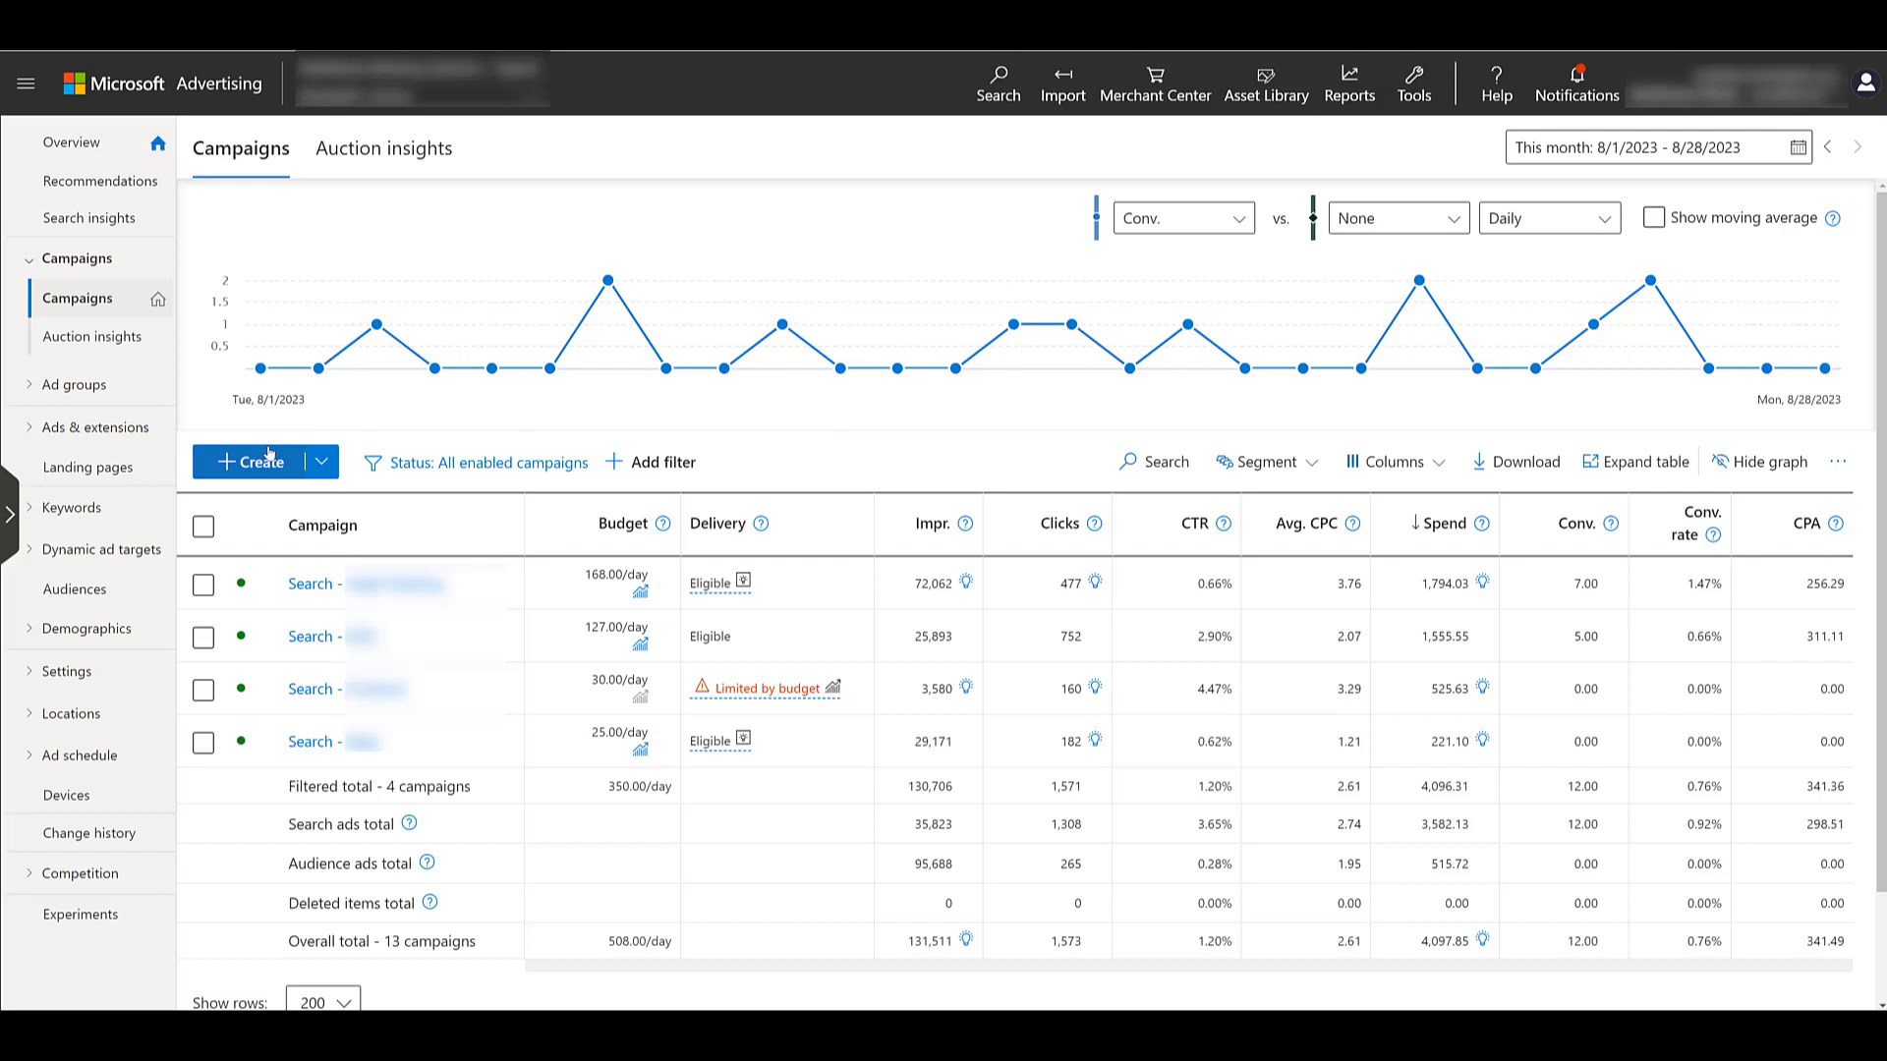
Start a new campaign and briefly try Phone calls as the goal
click(257, 461)
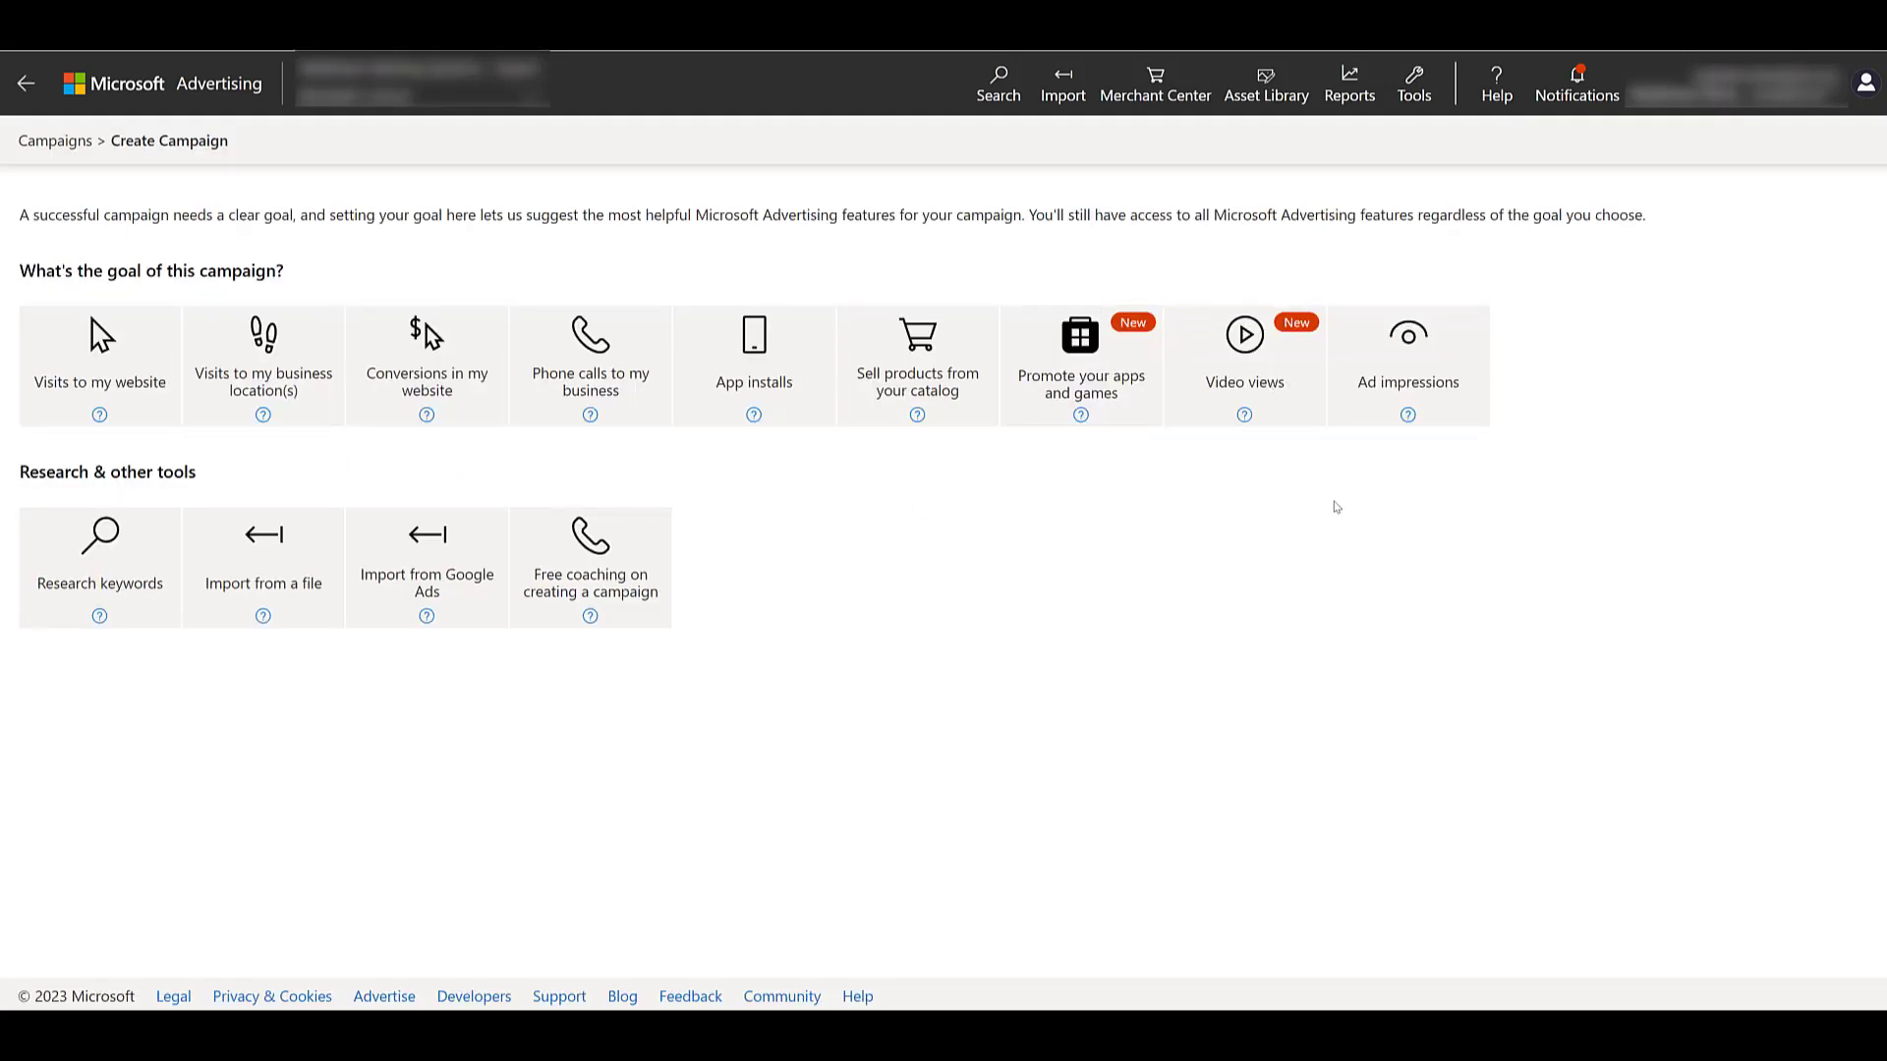
mouse_move(1195, 520)
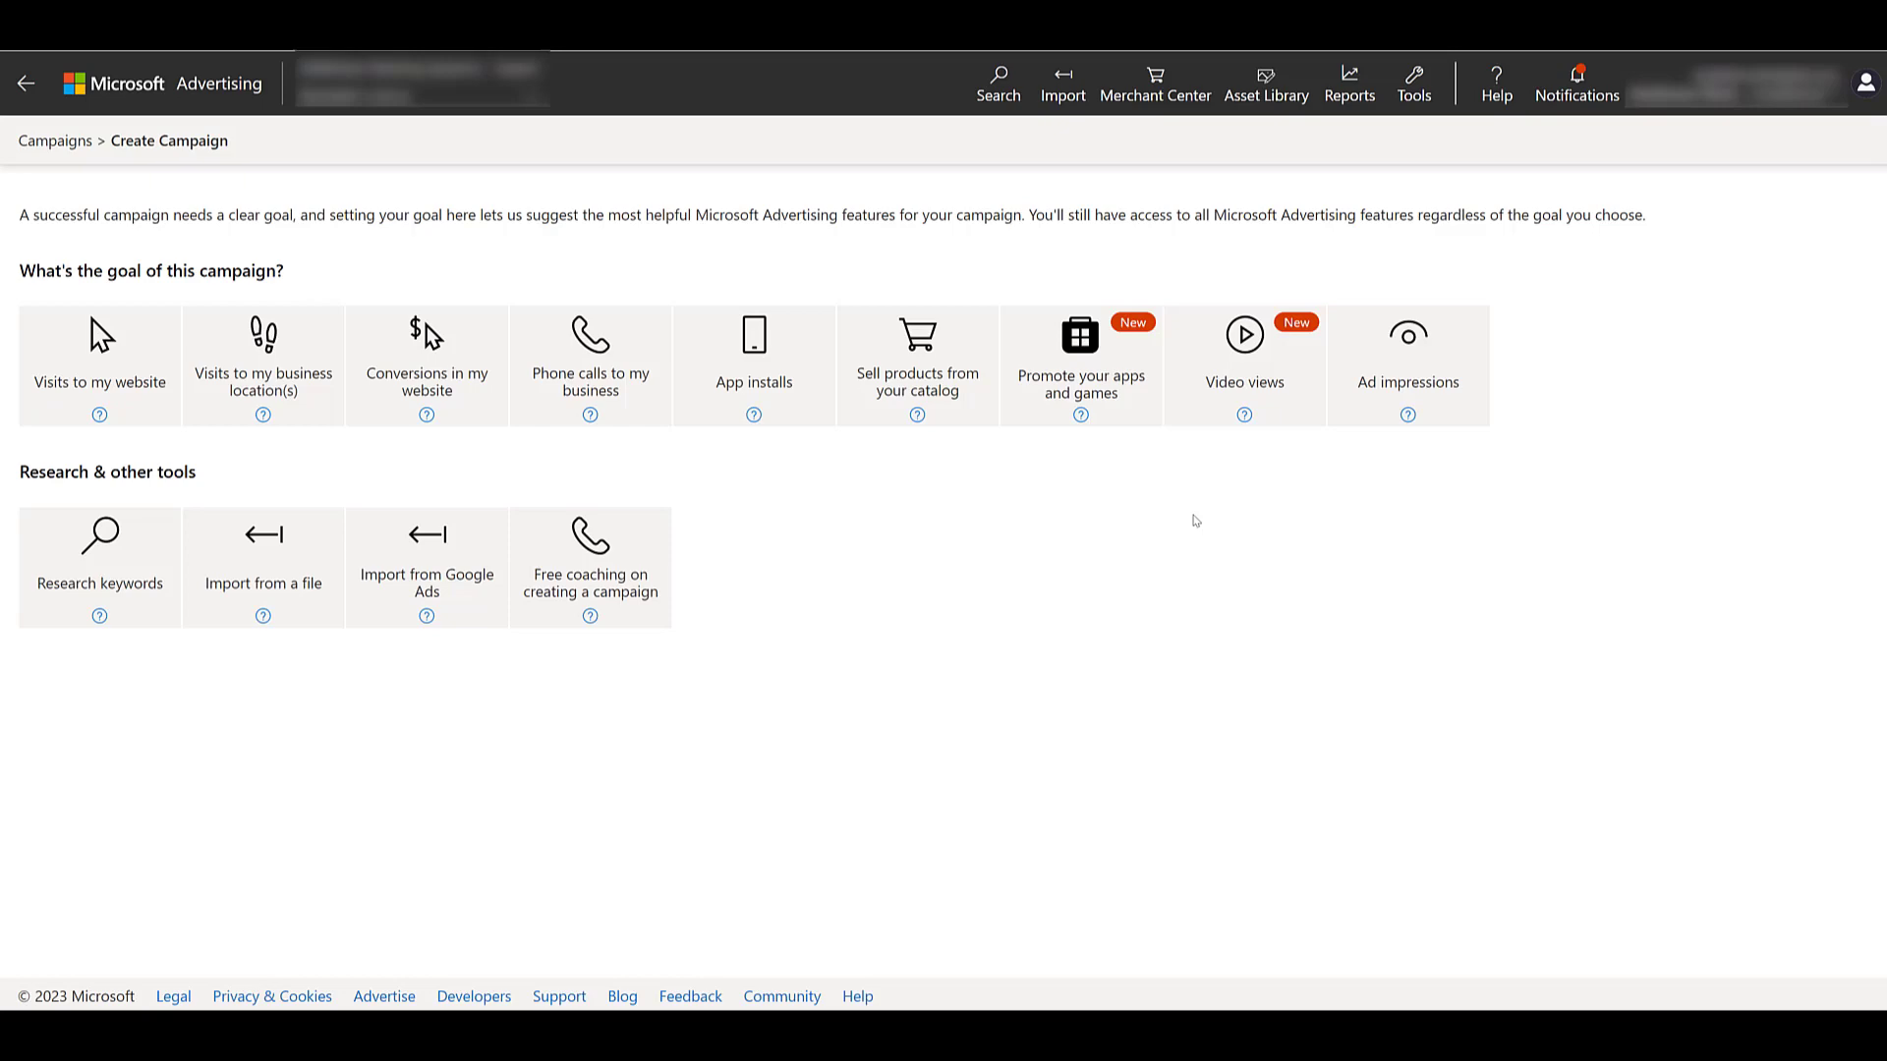
click(917, 360)
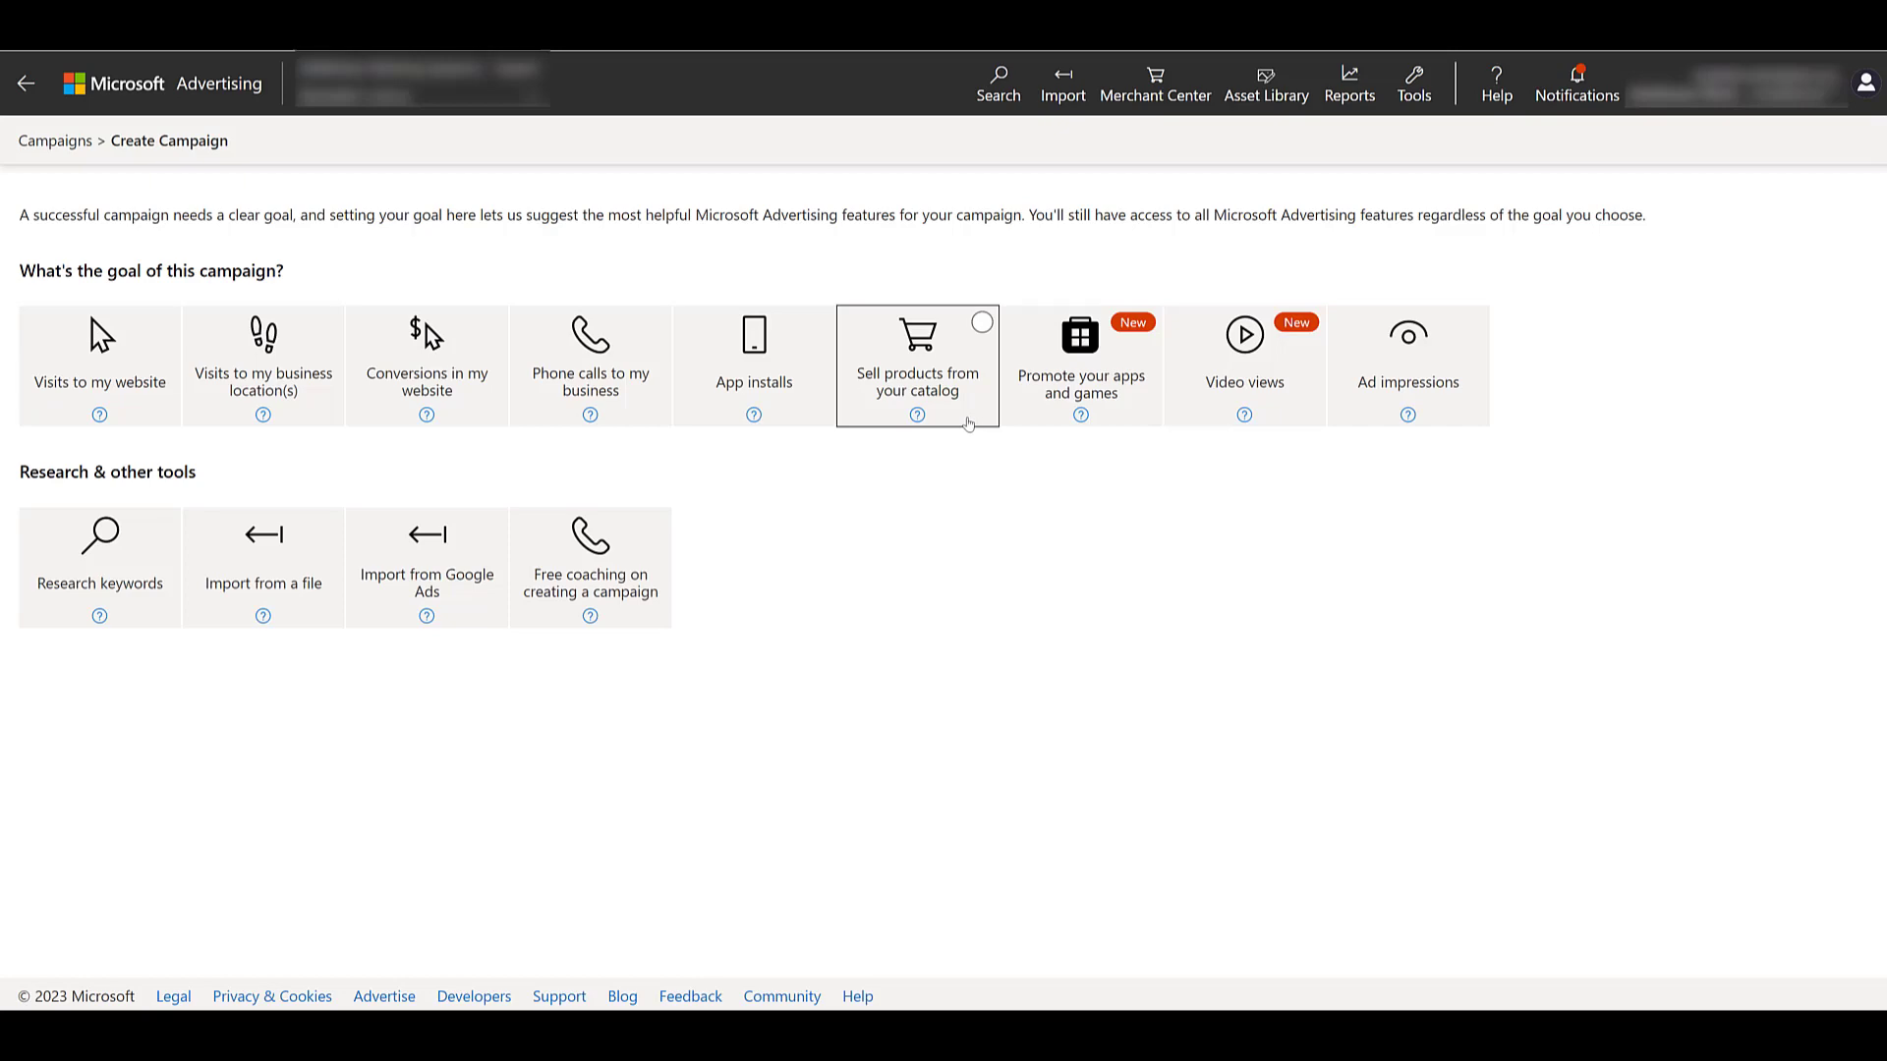
click(916, 364)
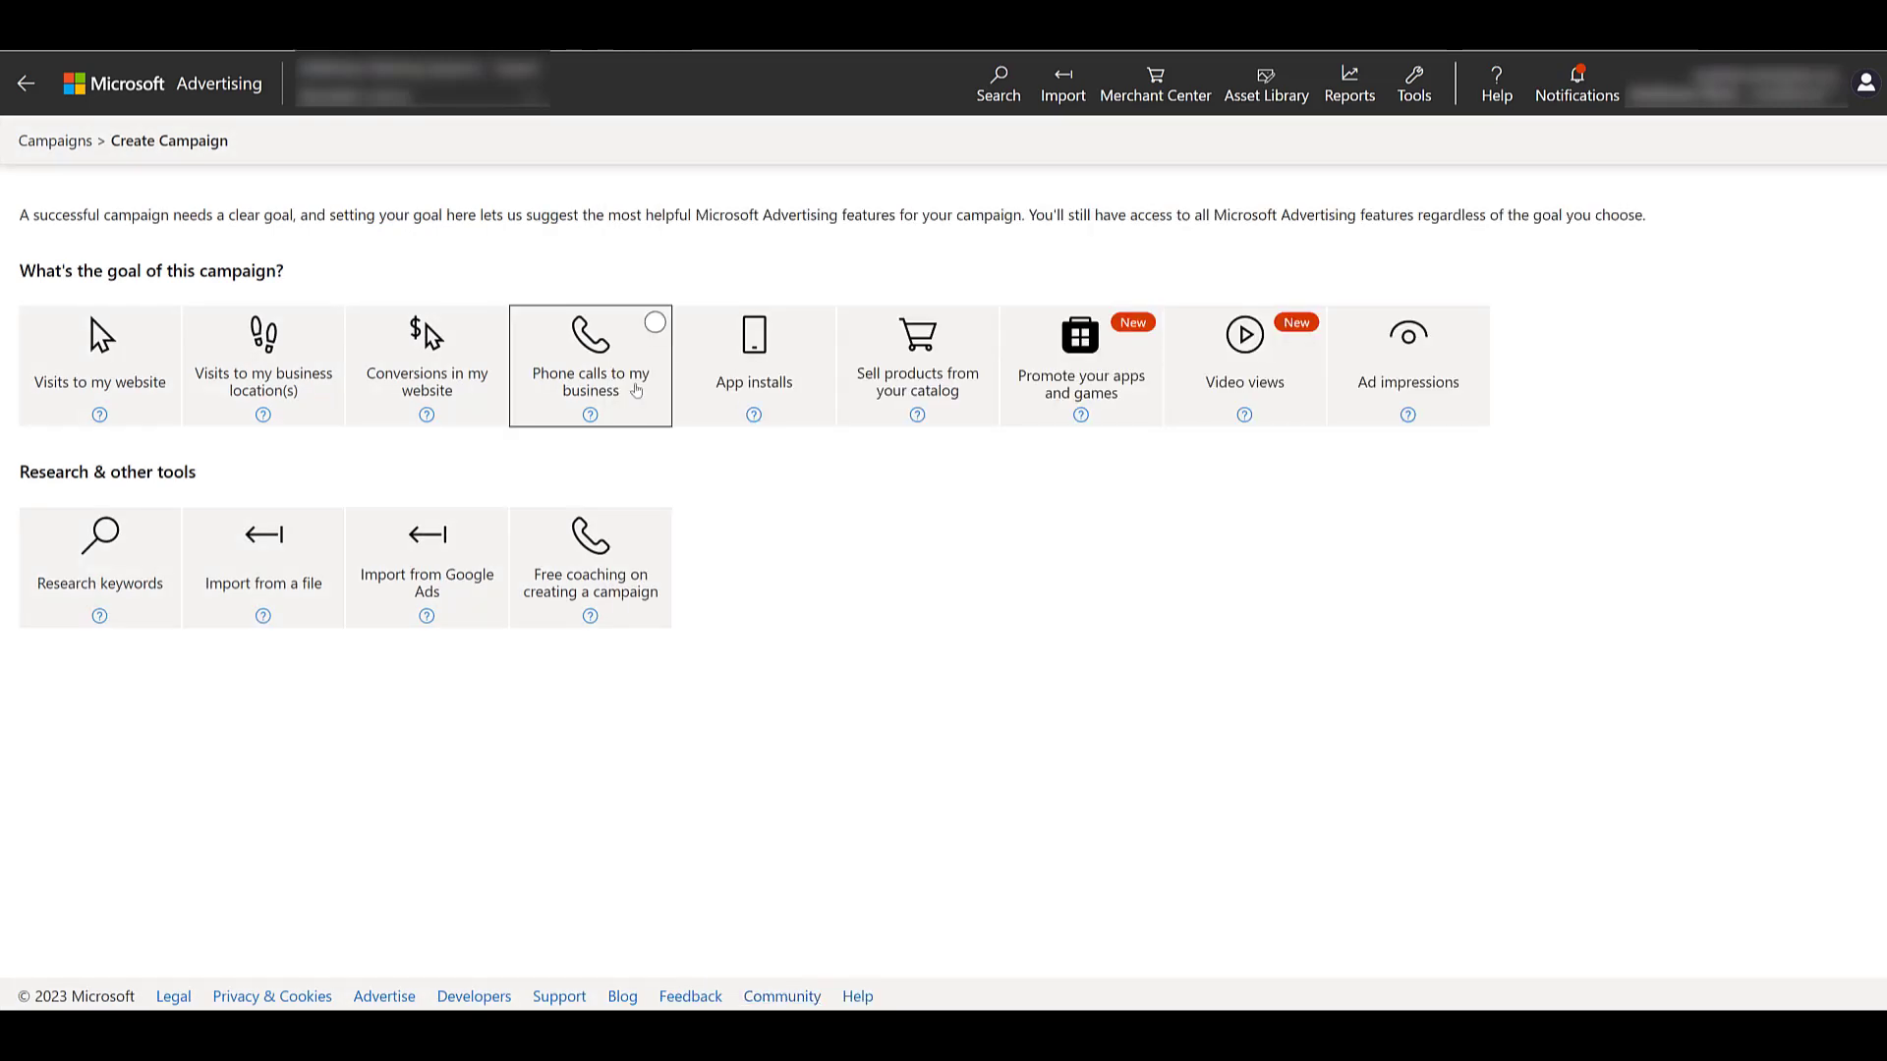
click(590, 355)
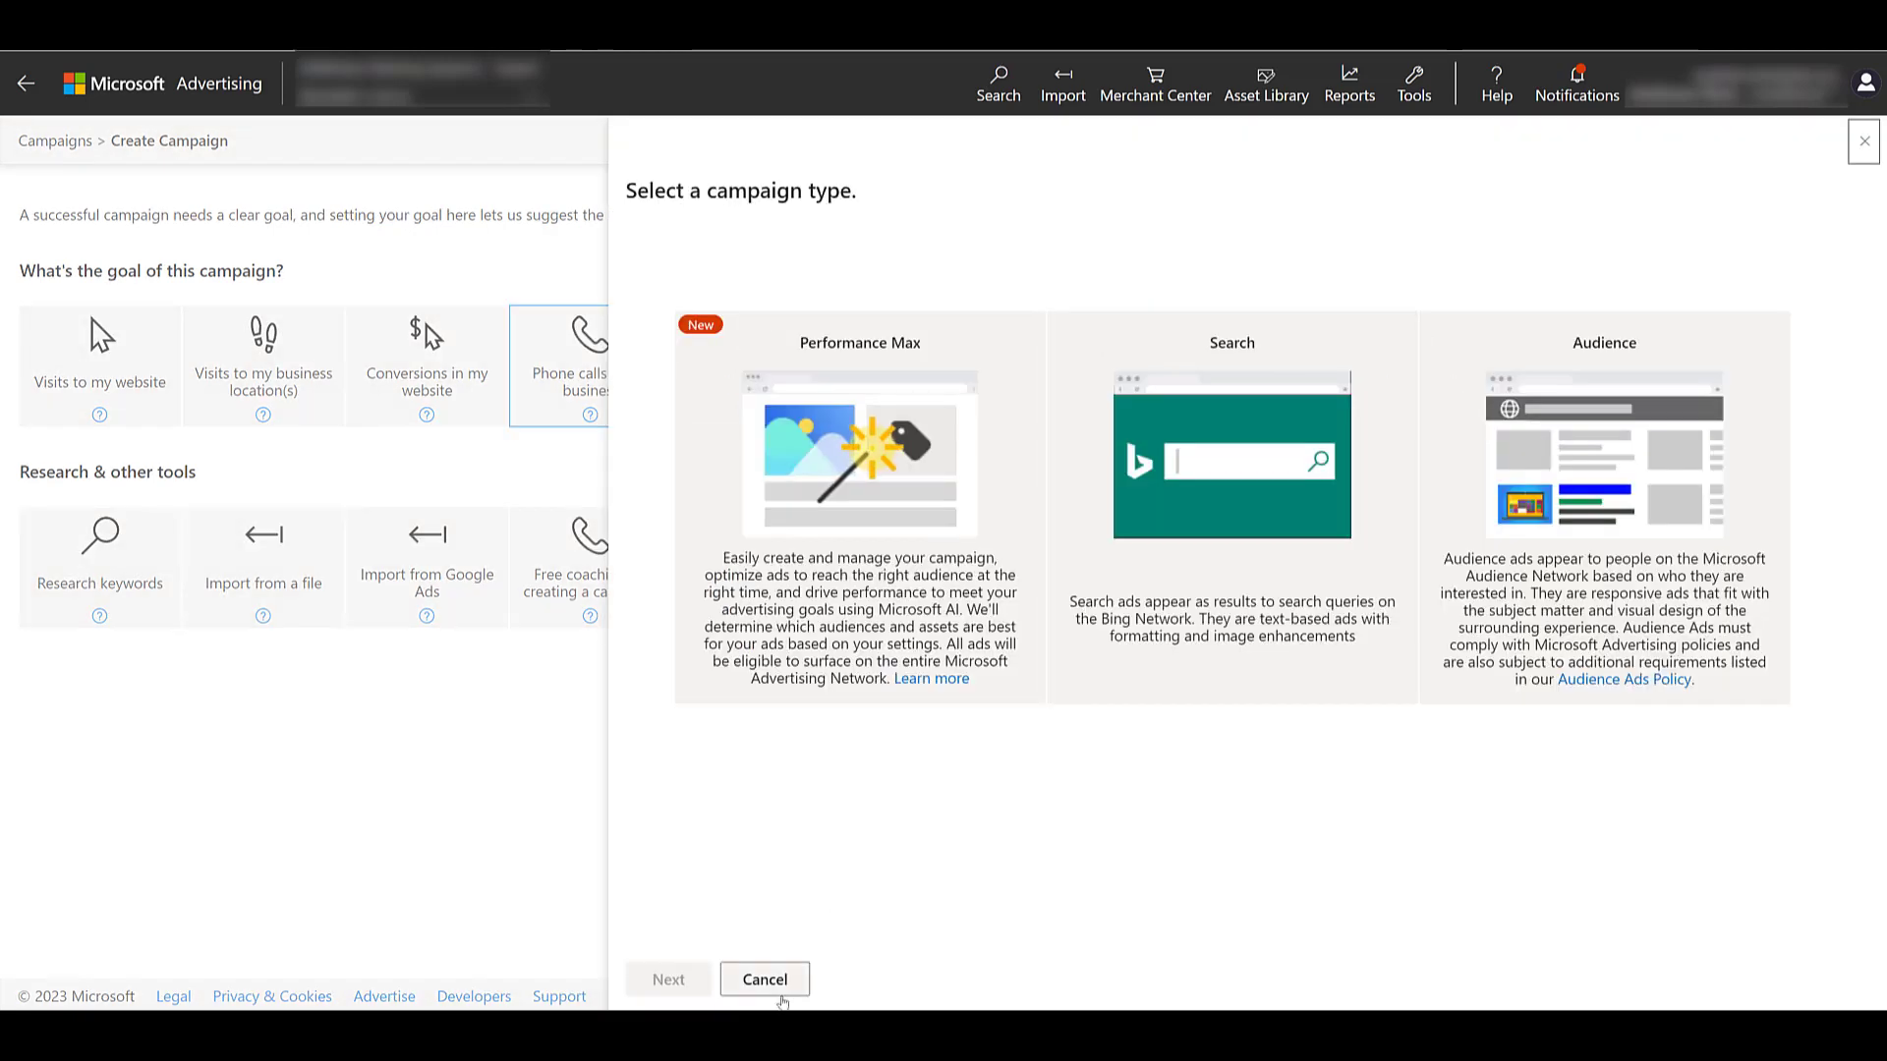
click(763, 978)
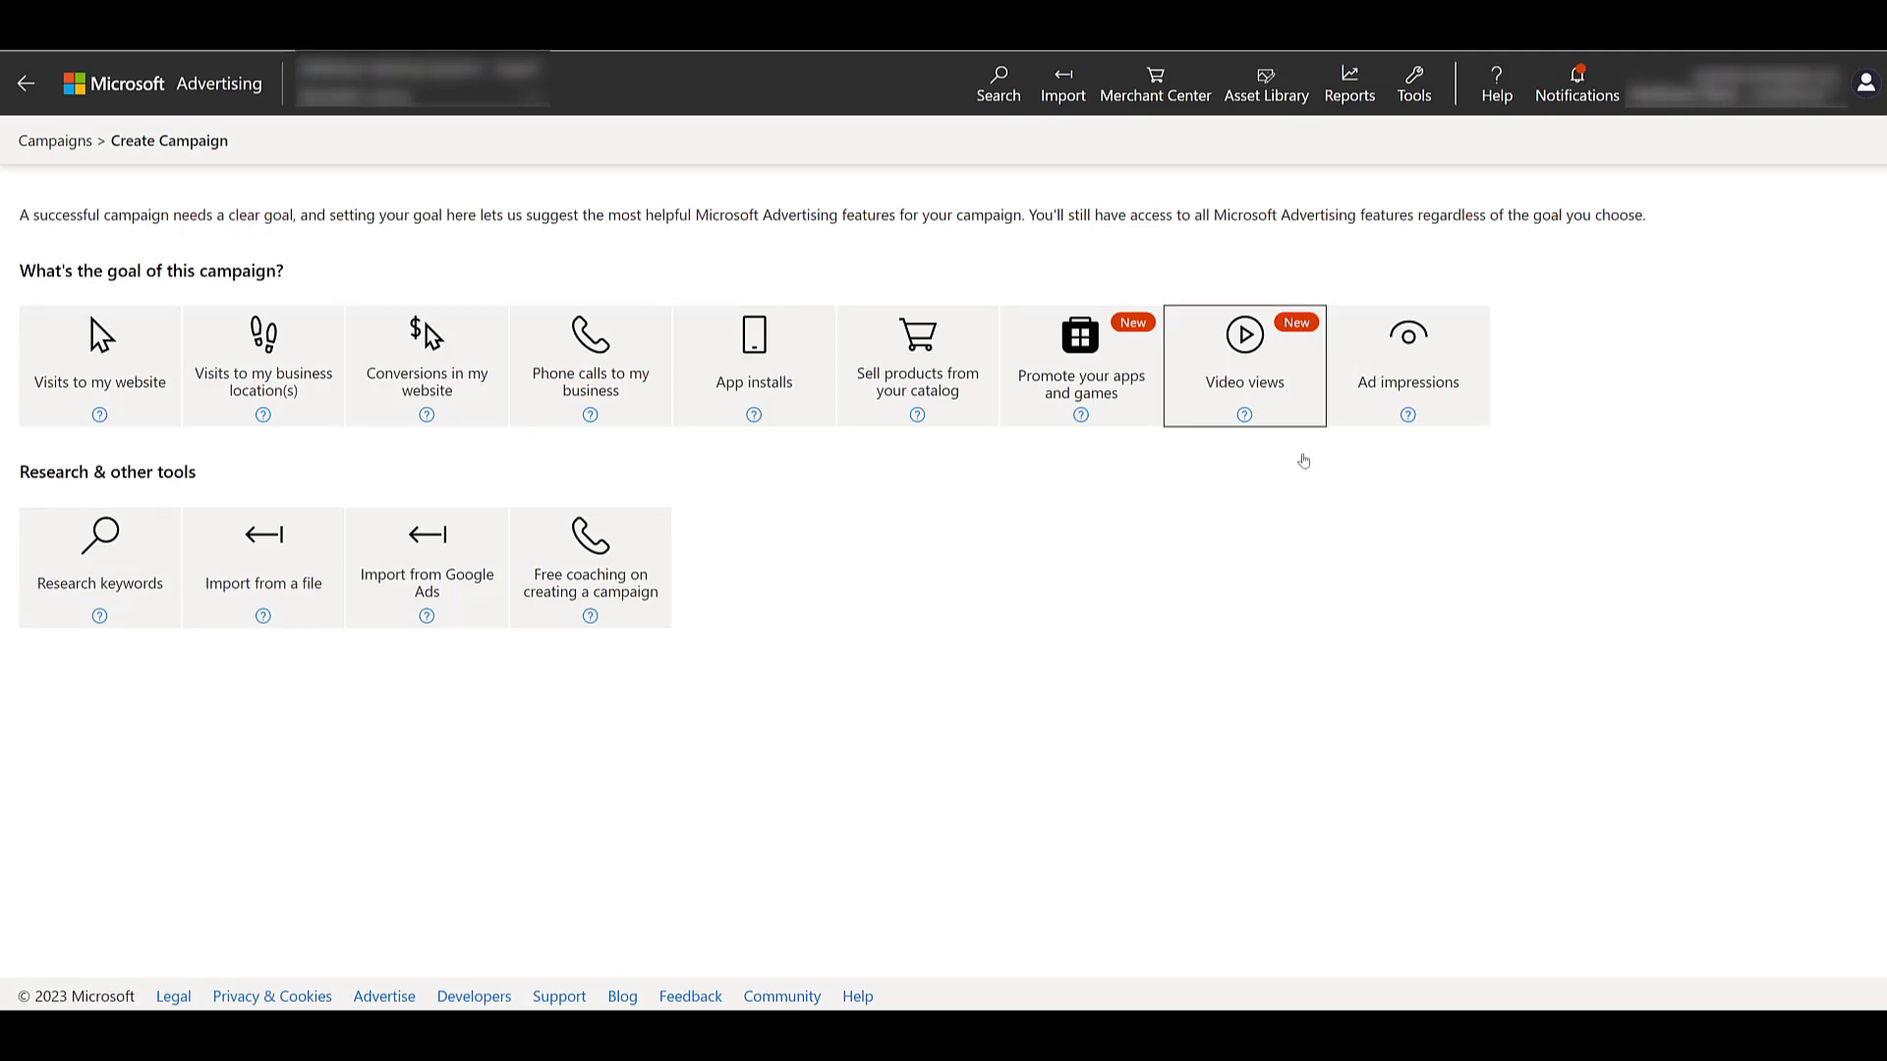
Choose 'Visits to my website' as the goal and Performance Max as the campaign type
click(1243, 365)
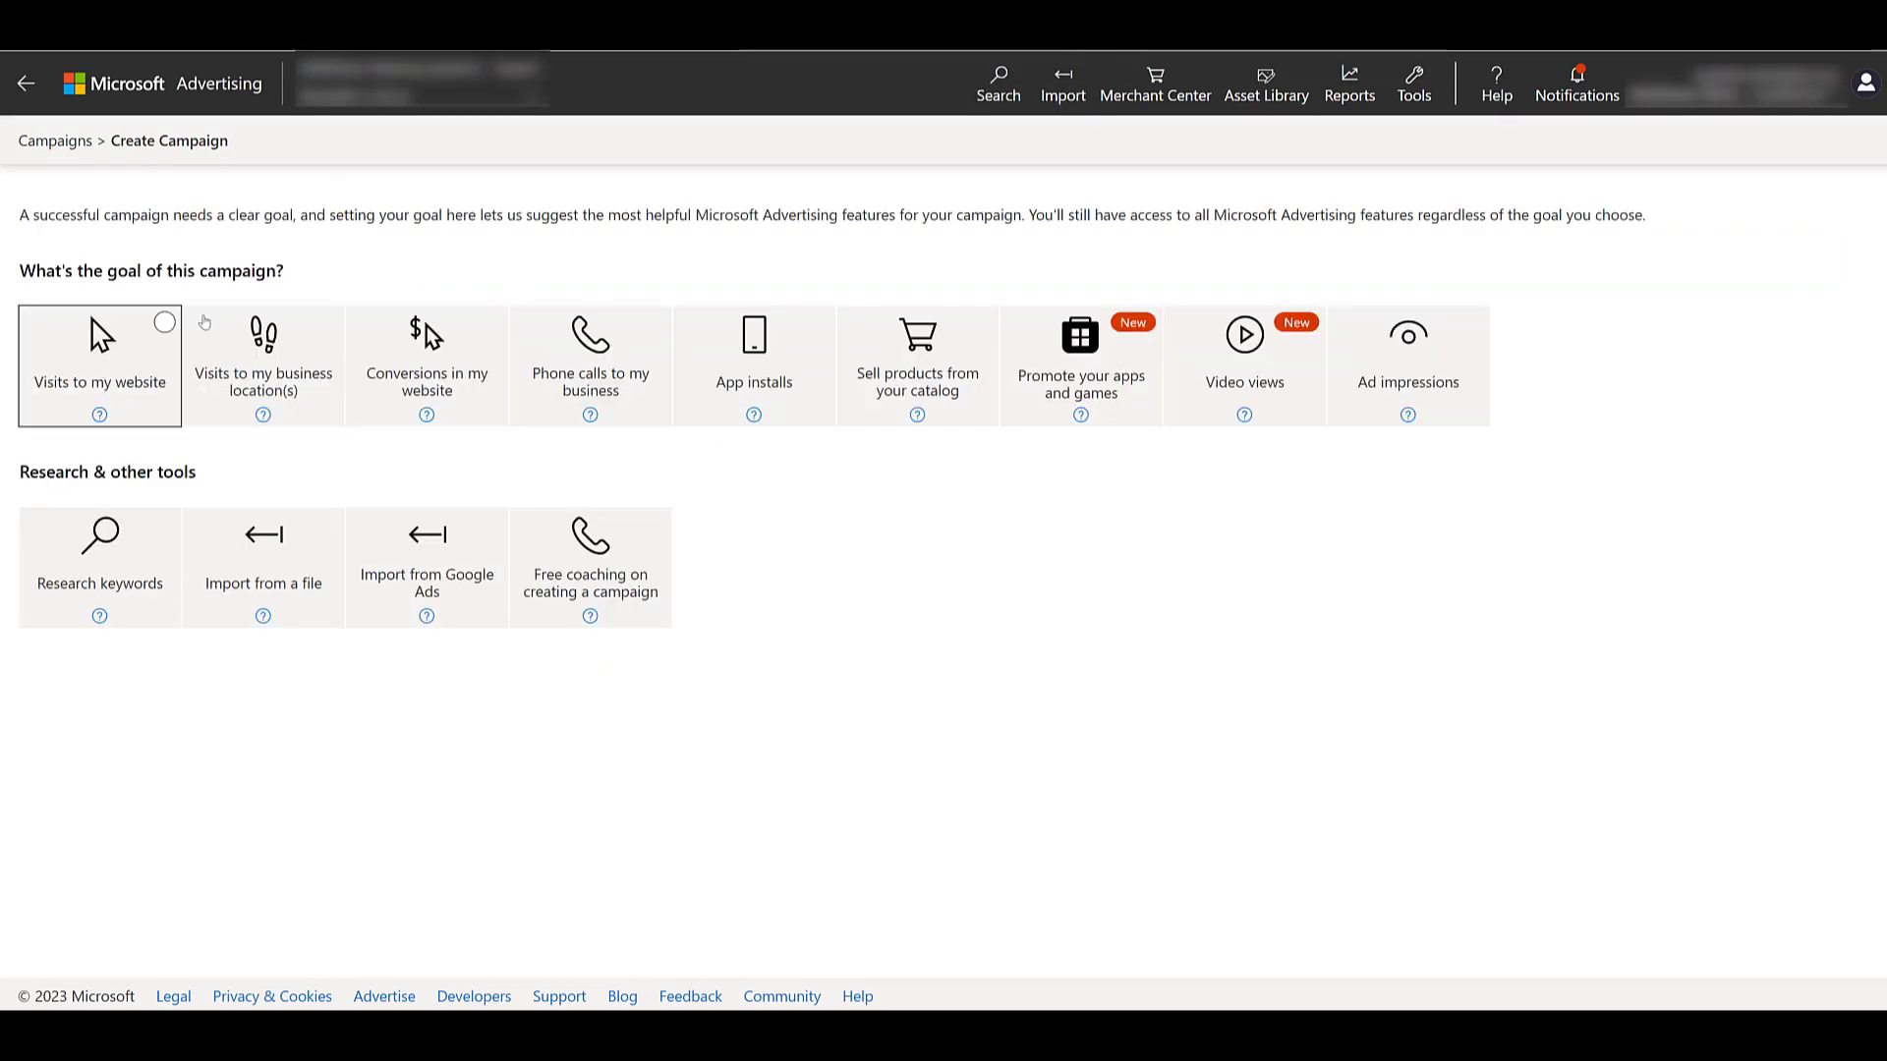
click(426, 361)
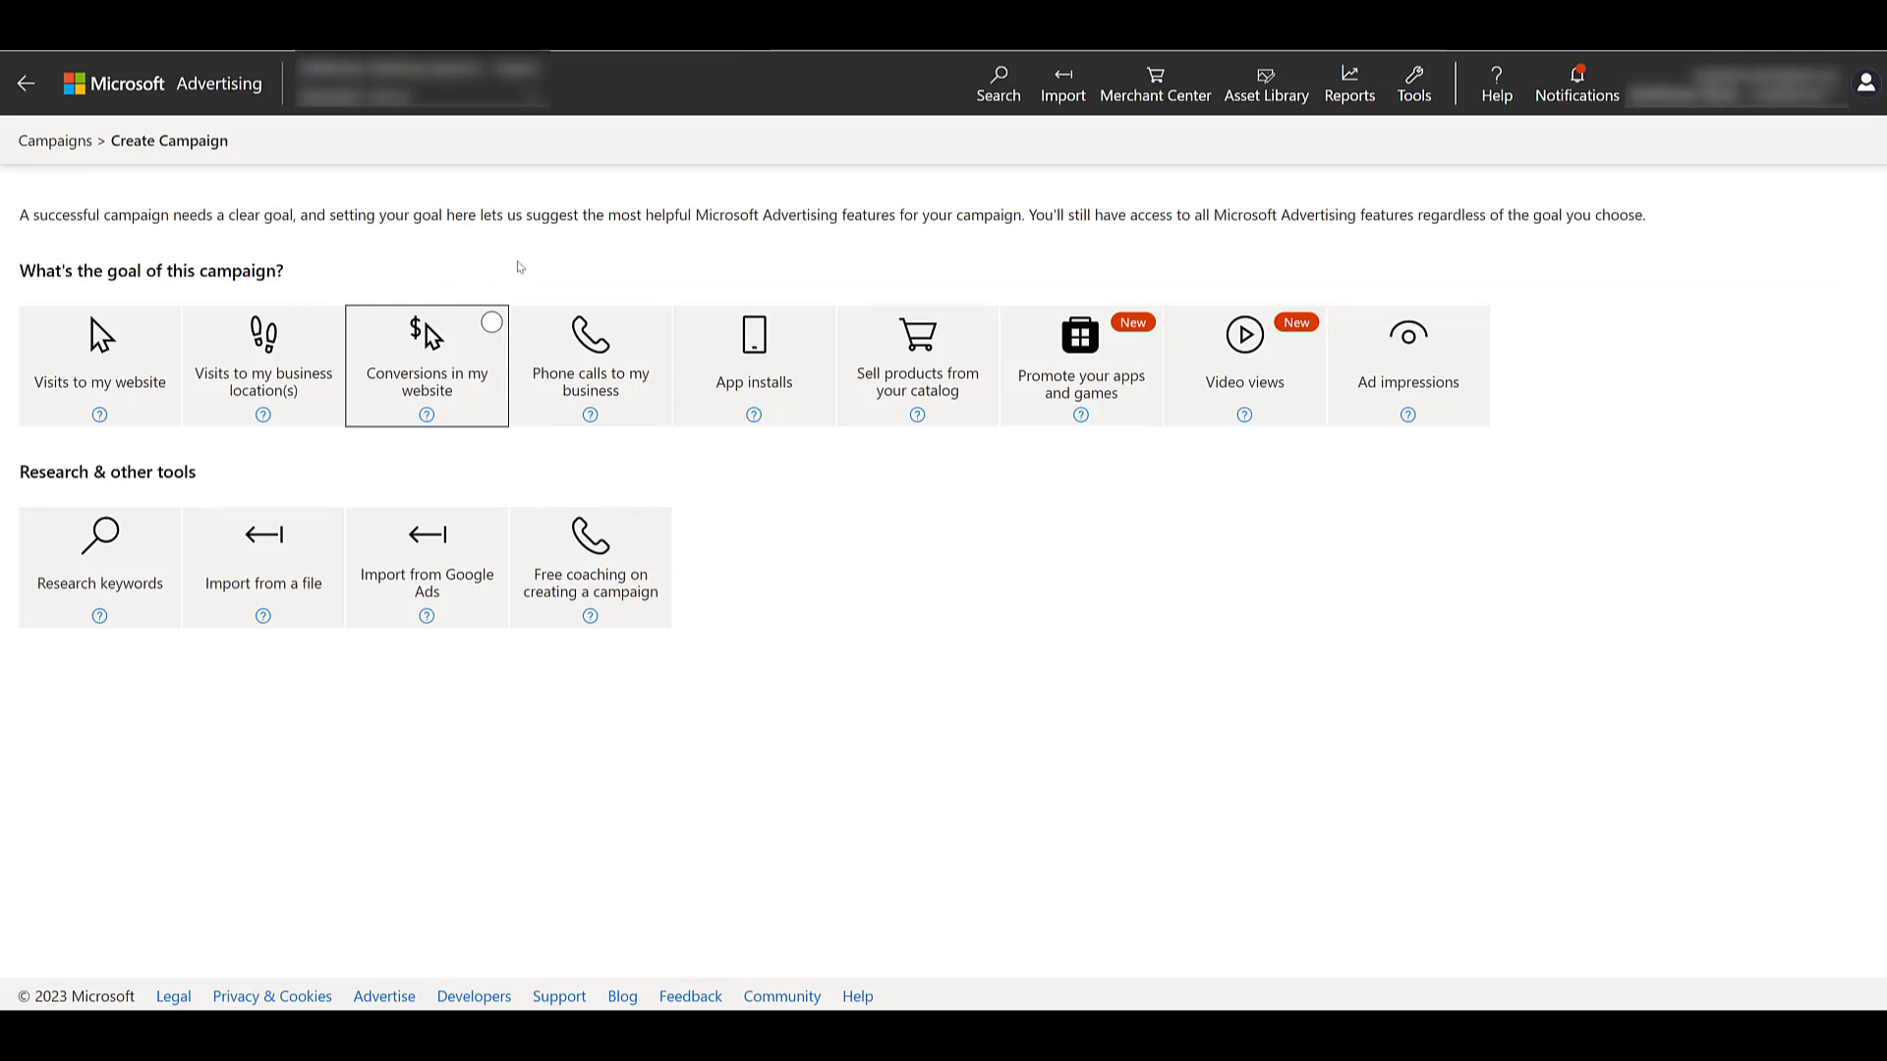
click(98, 365)
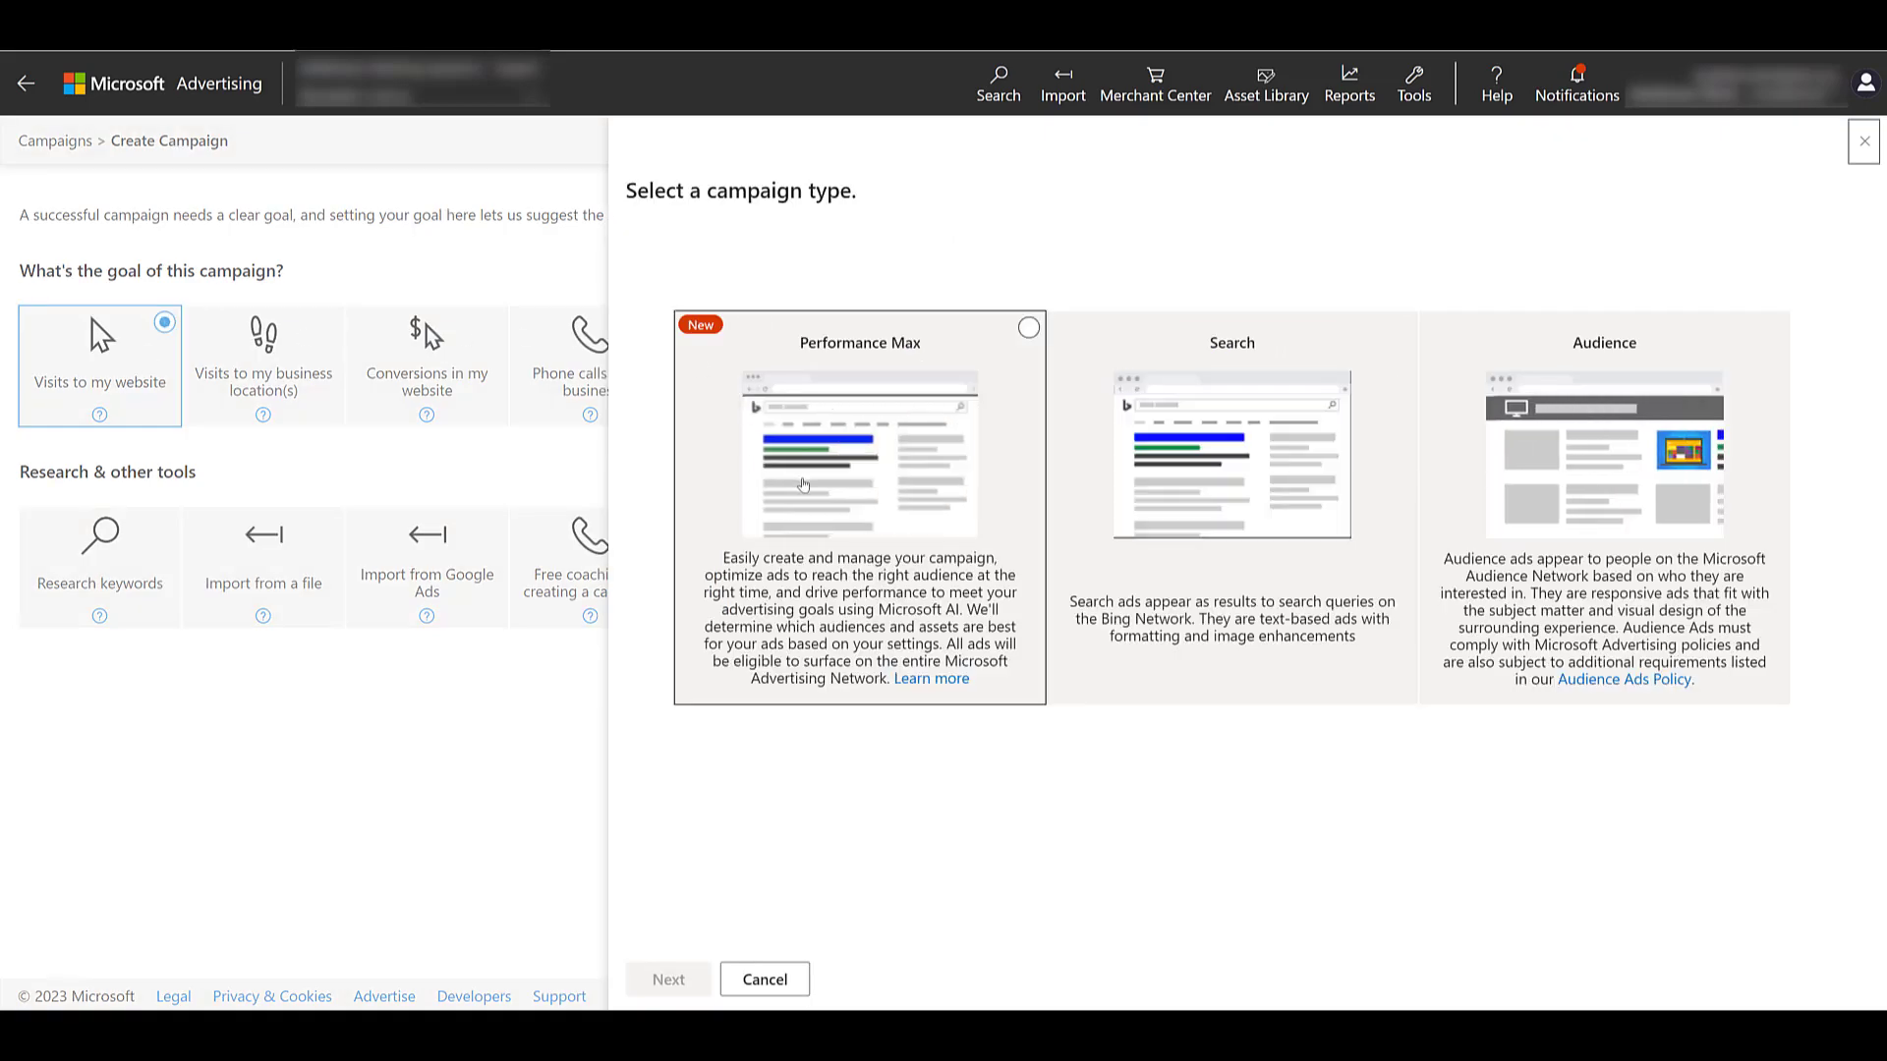
click(858, 505)
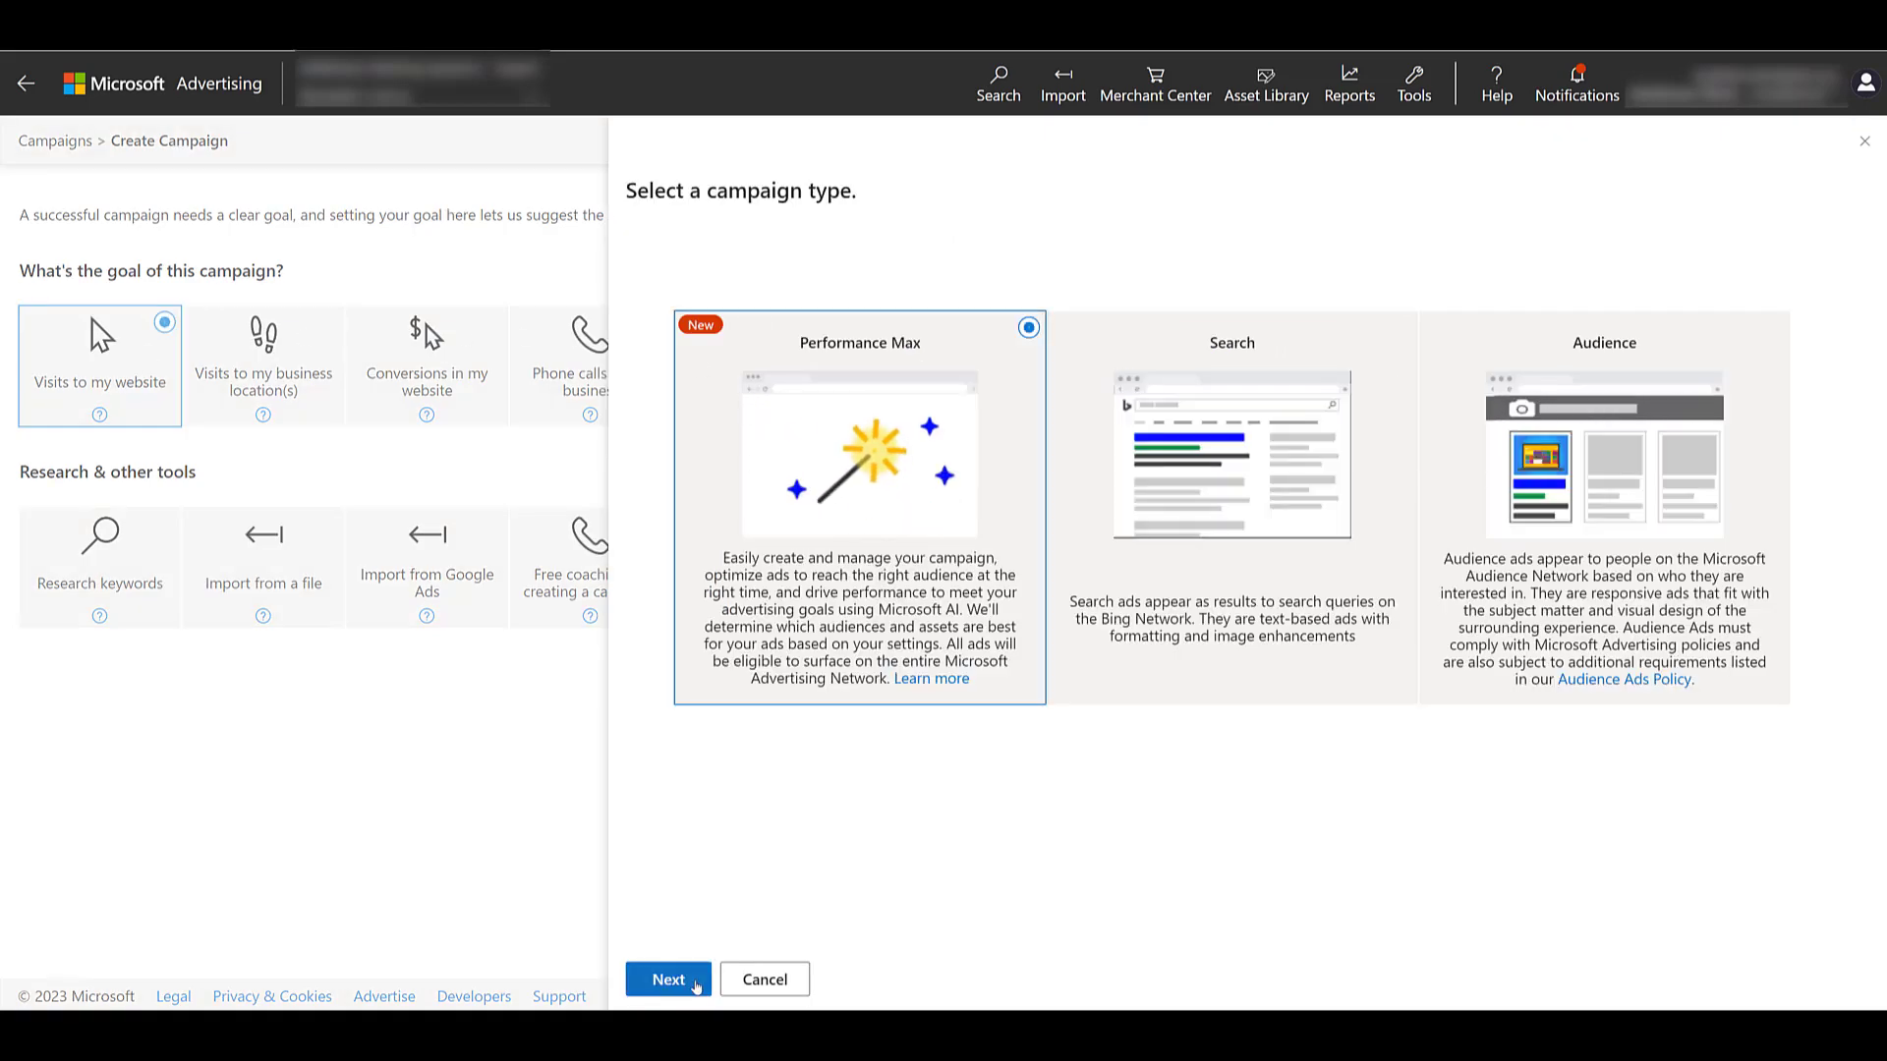
Name the campaign 'PMAX - Traffic' and keep Maximize Conversions as the bid strategy
click(666, 979)
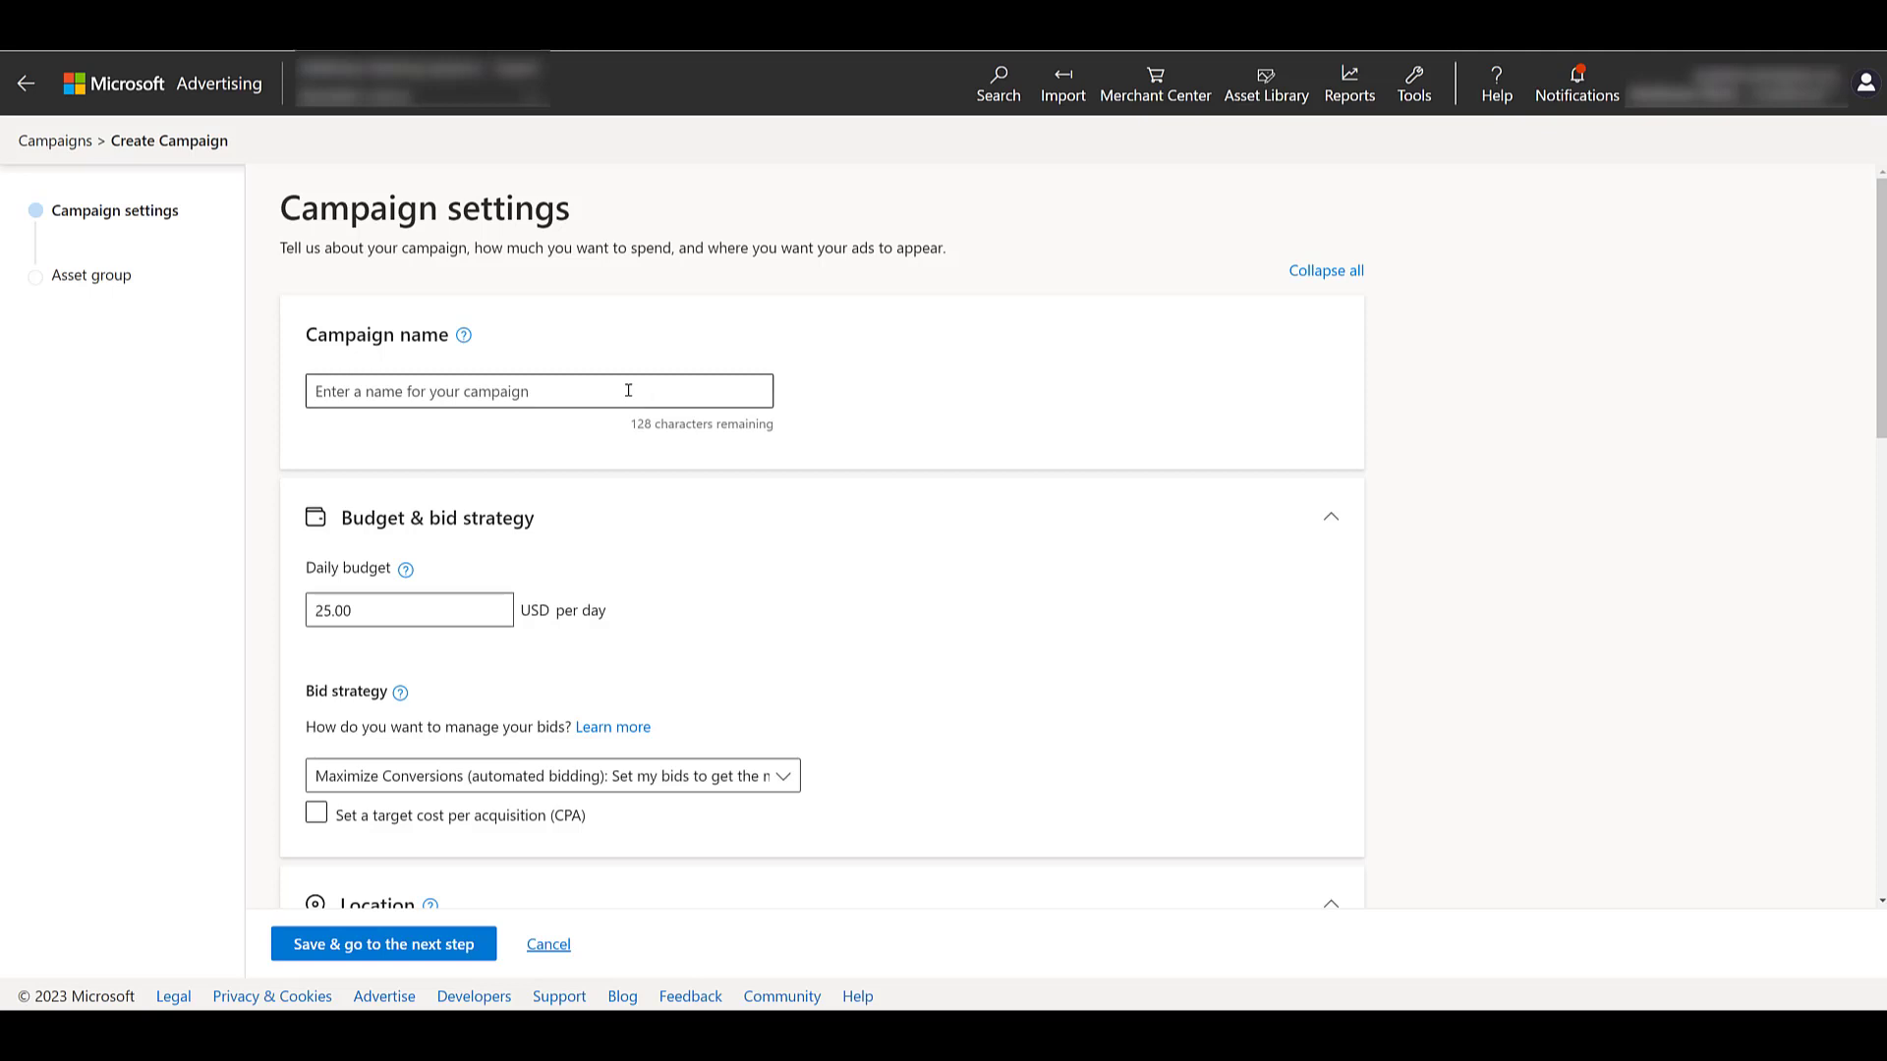
text(PMAX - Traffic)
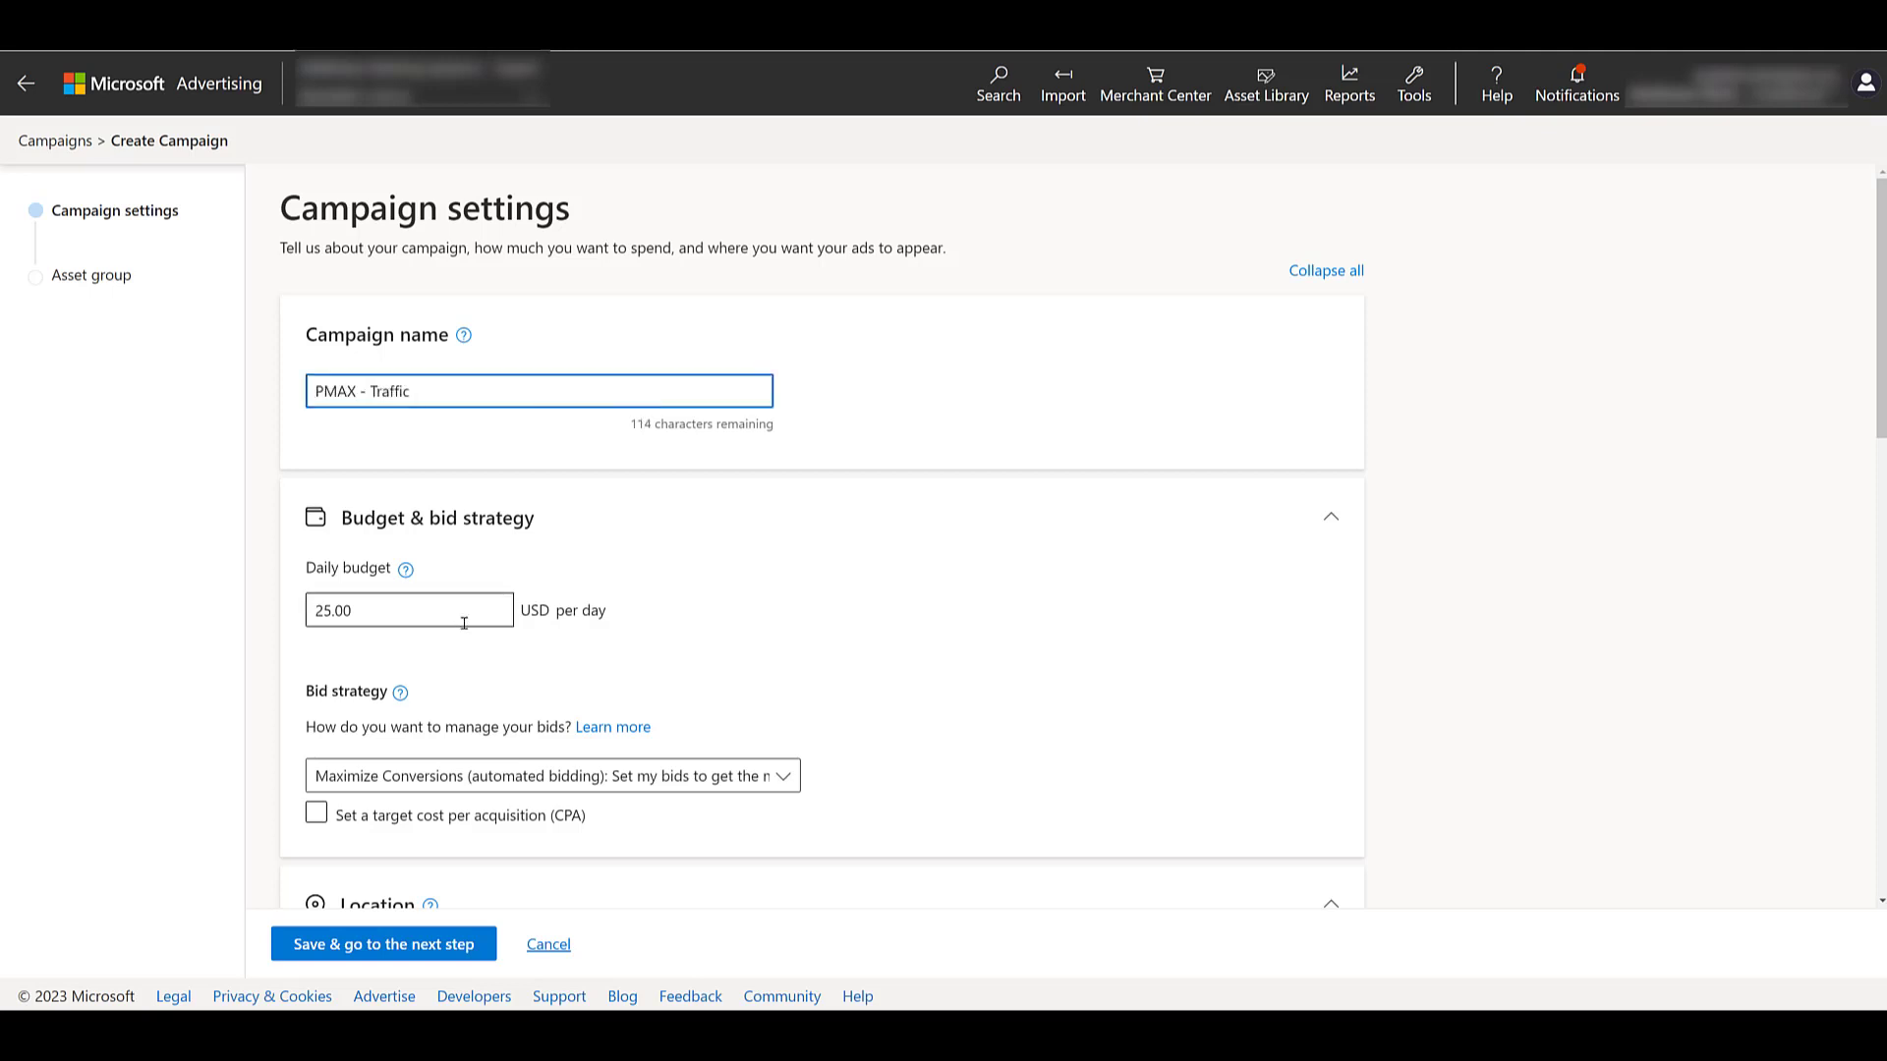
click(550, 776)
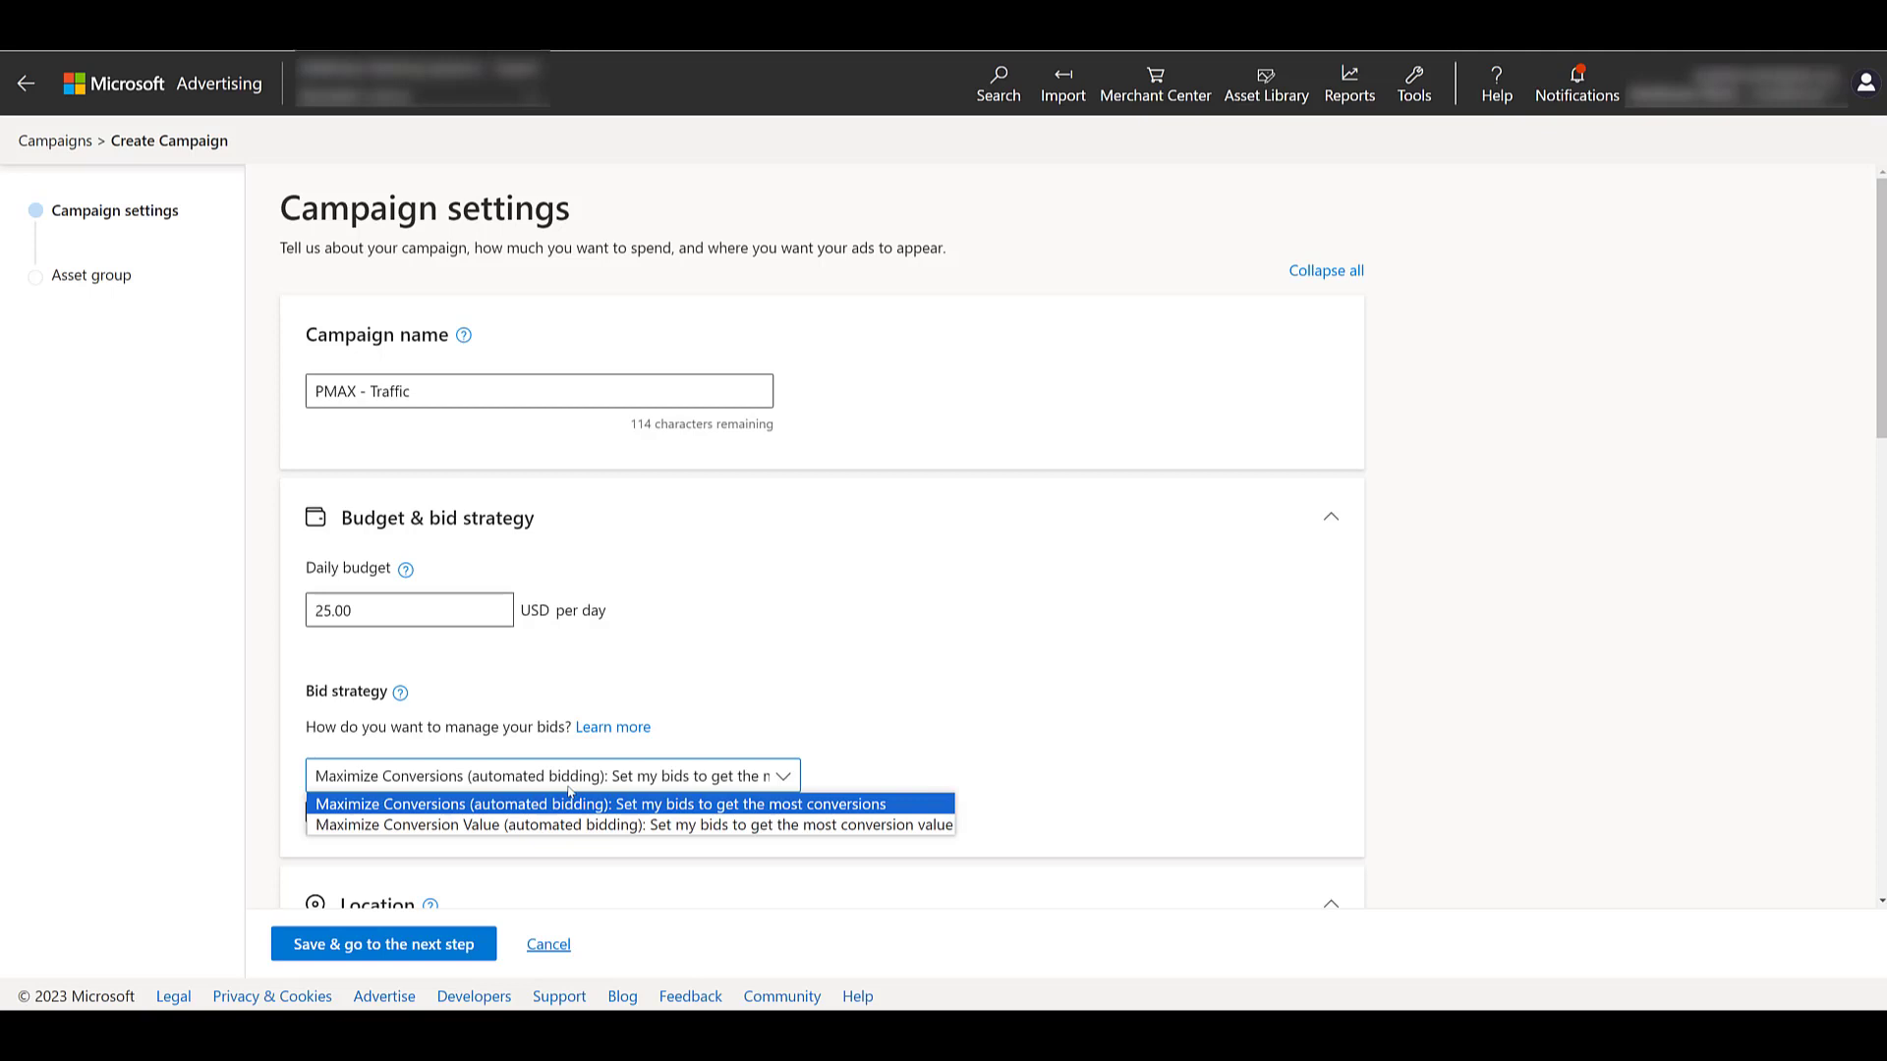
mouse_move(575, 804)
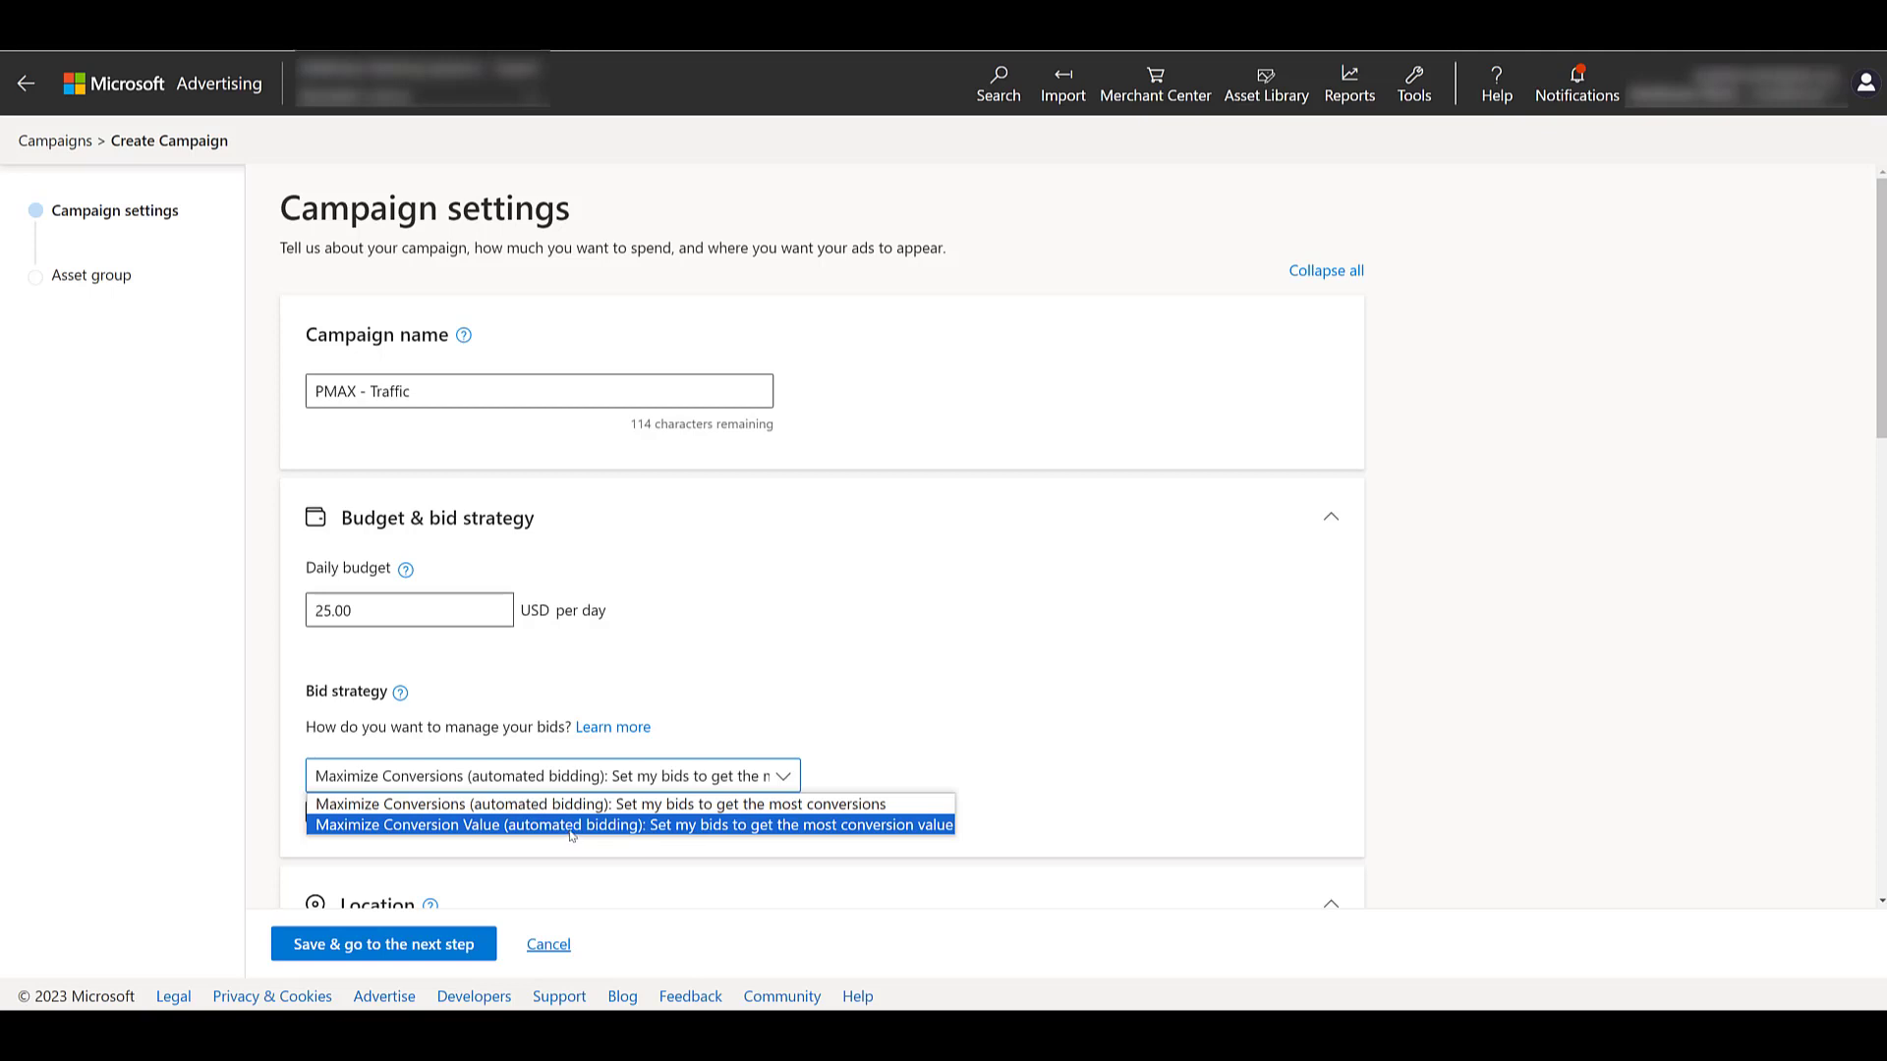
mouse_move(578, 804)
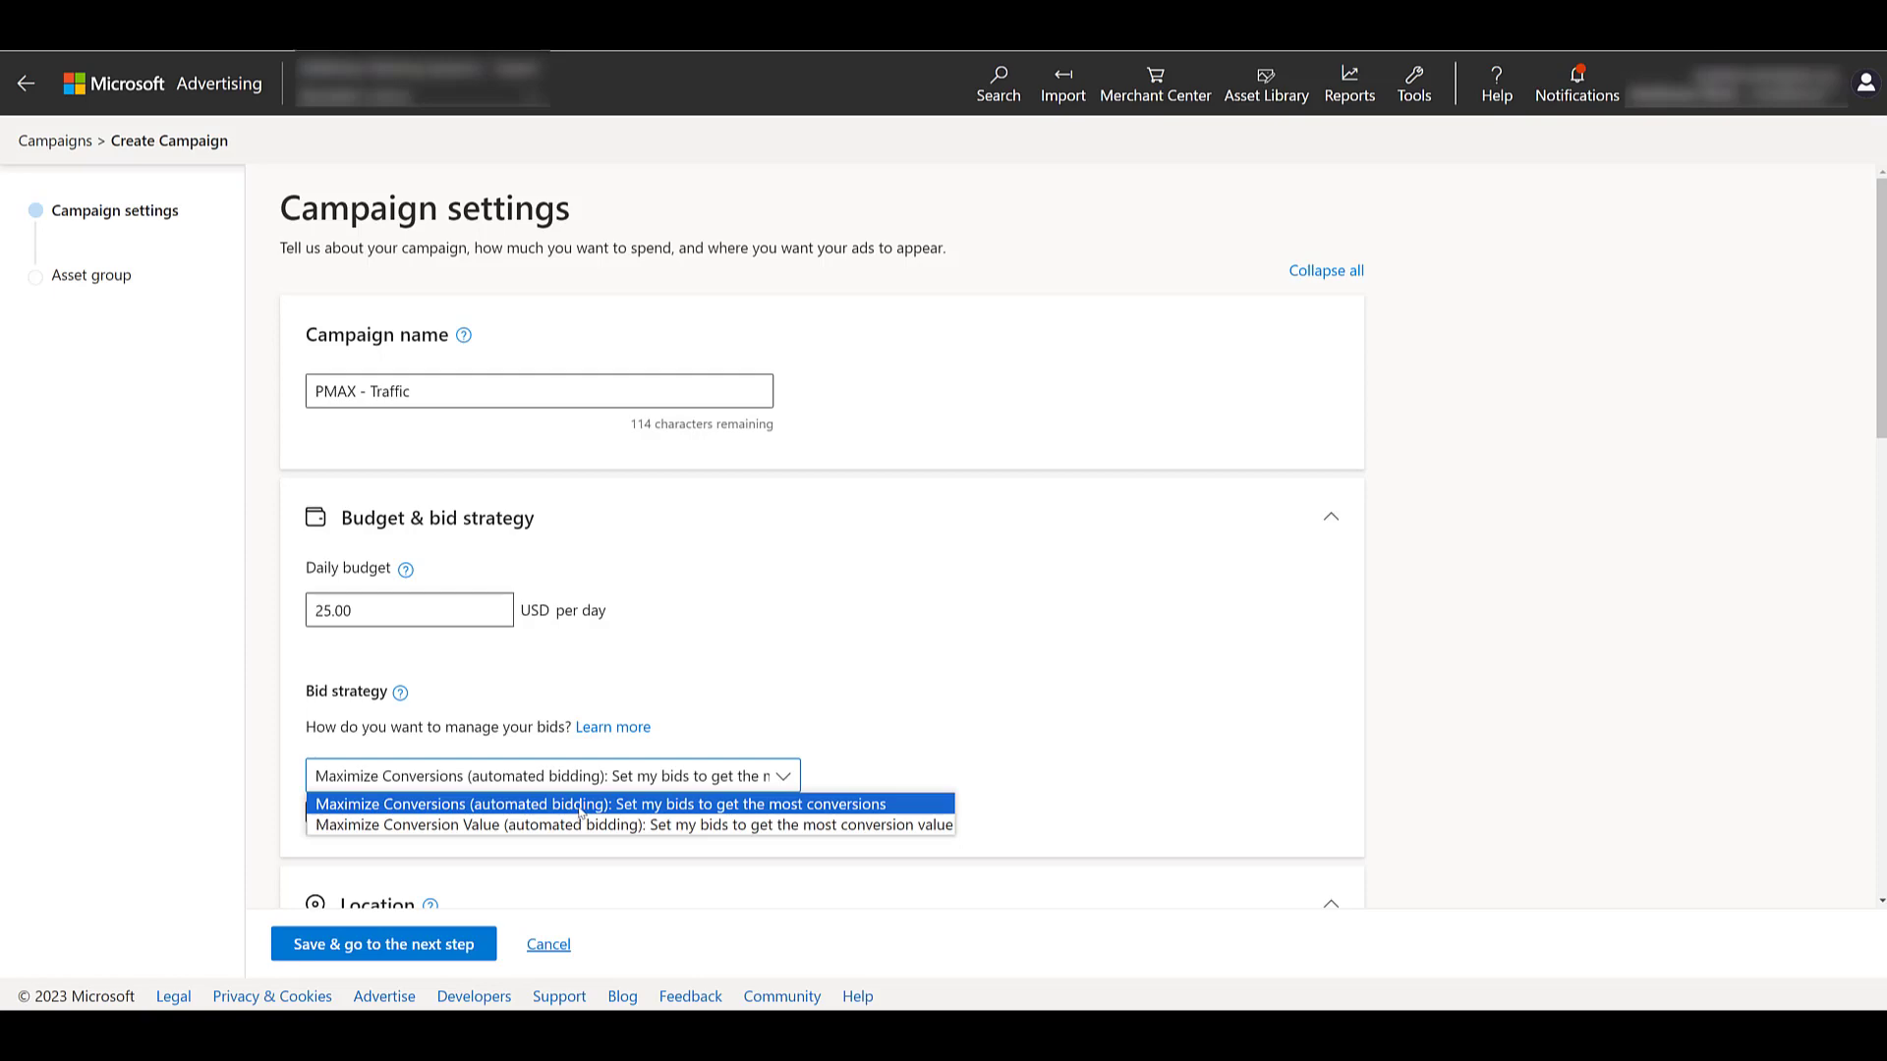
click(590, 804)
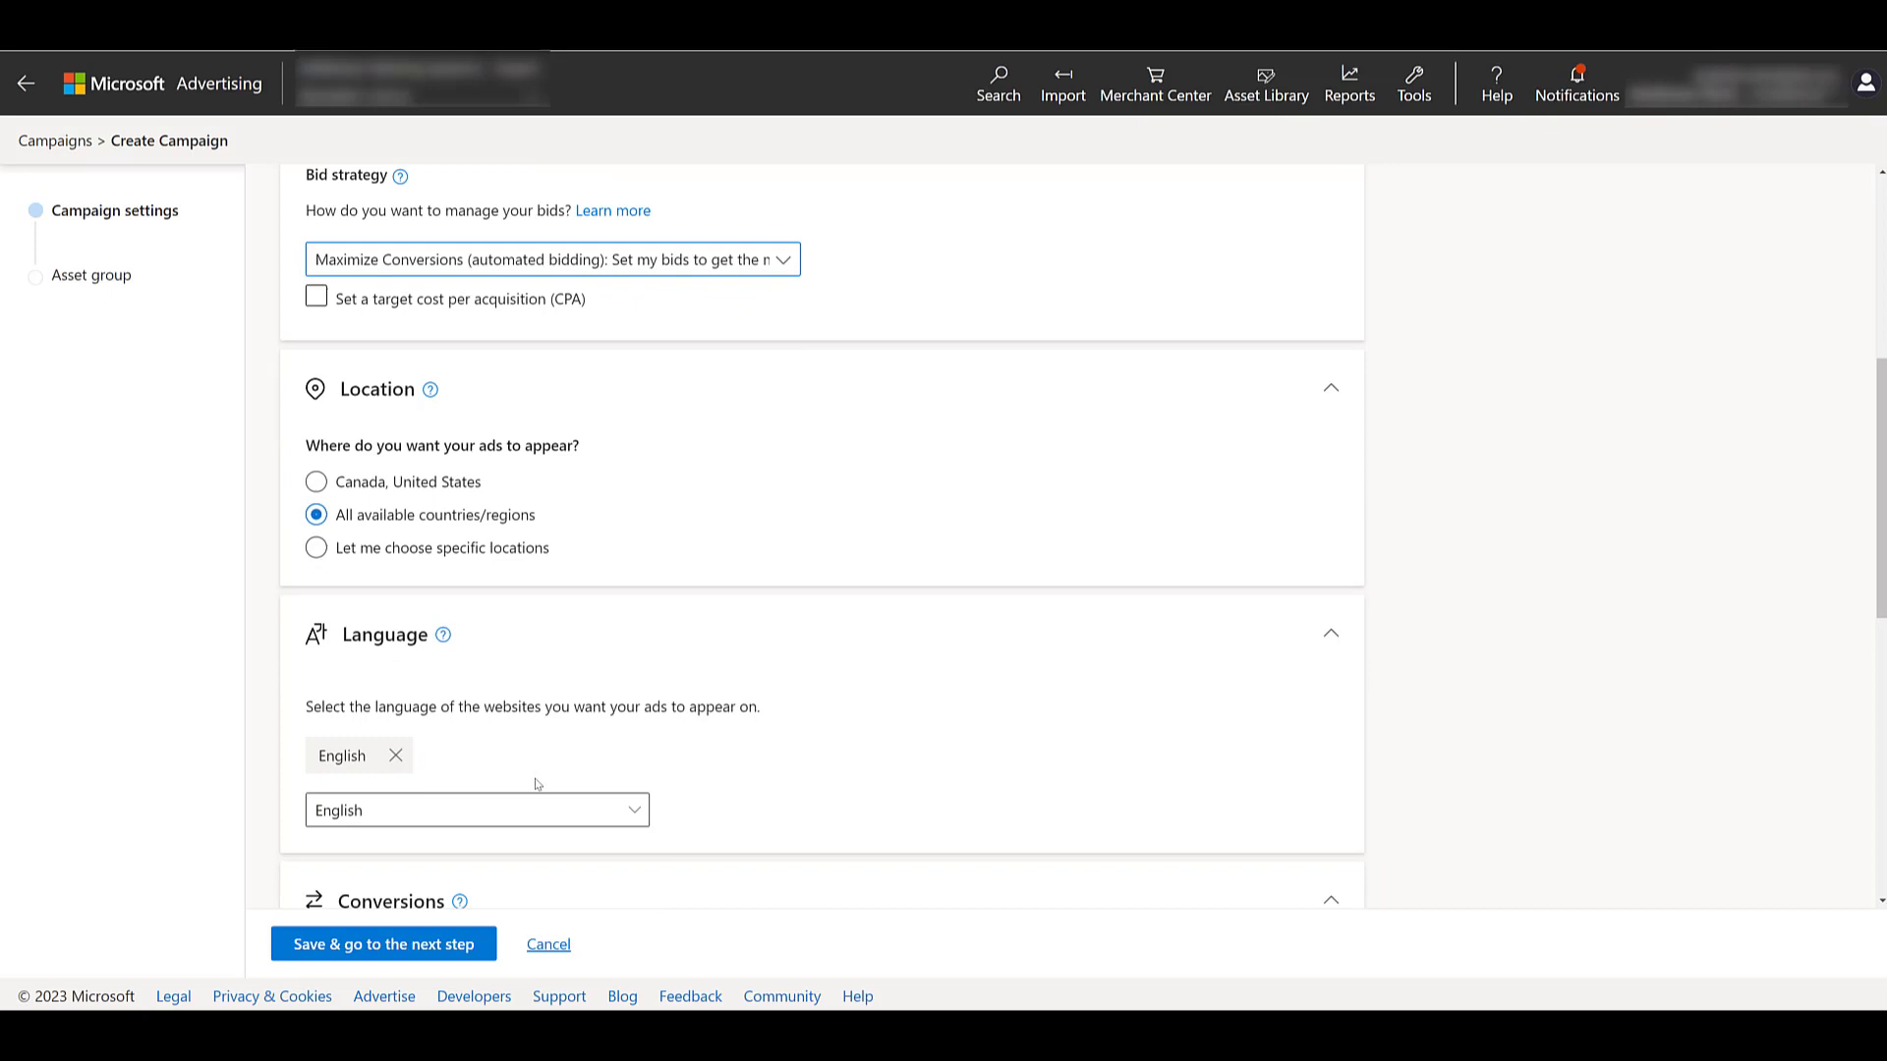
mouse_move(535, 776)
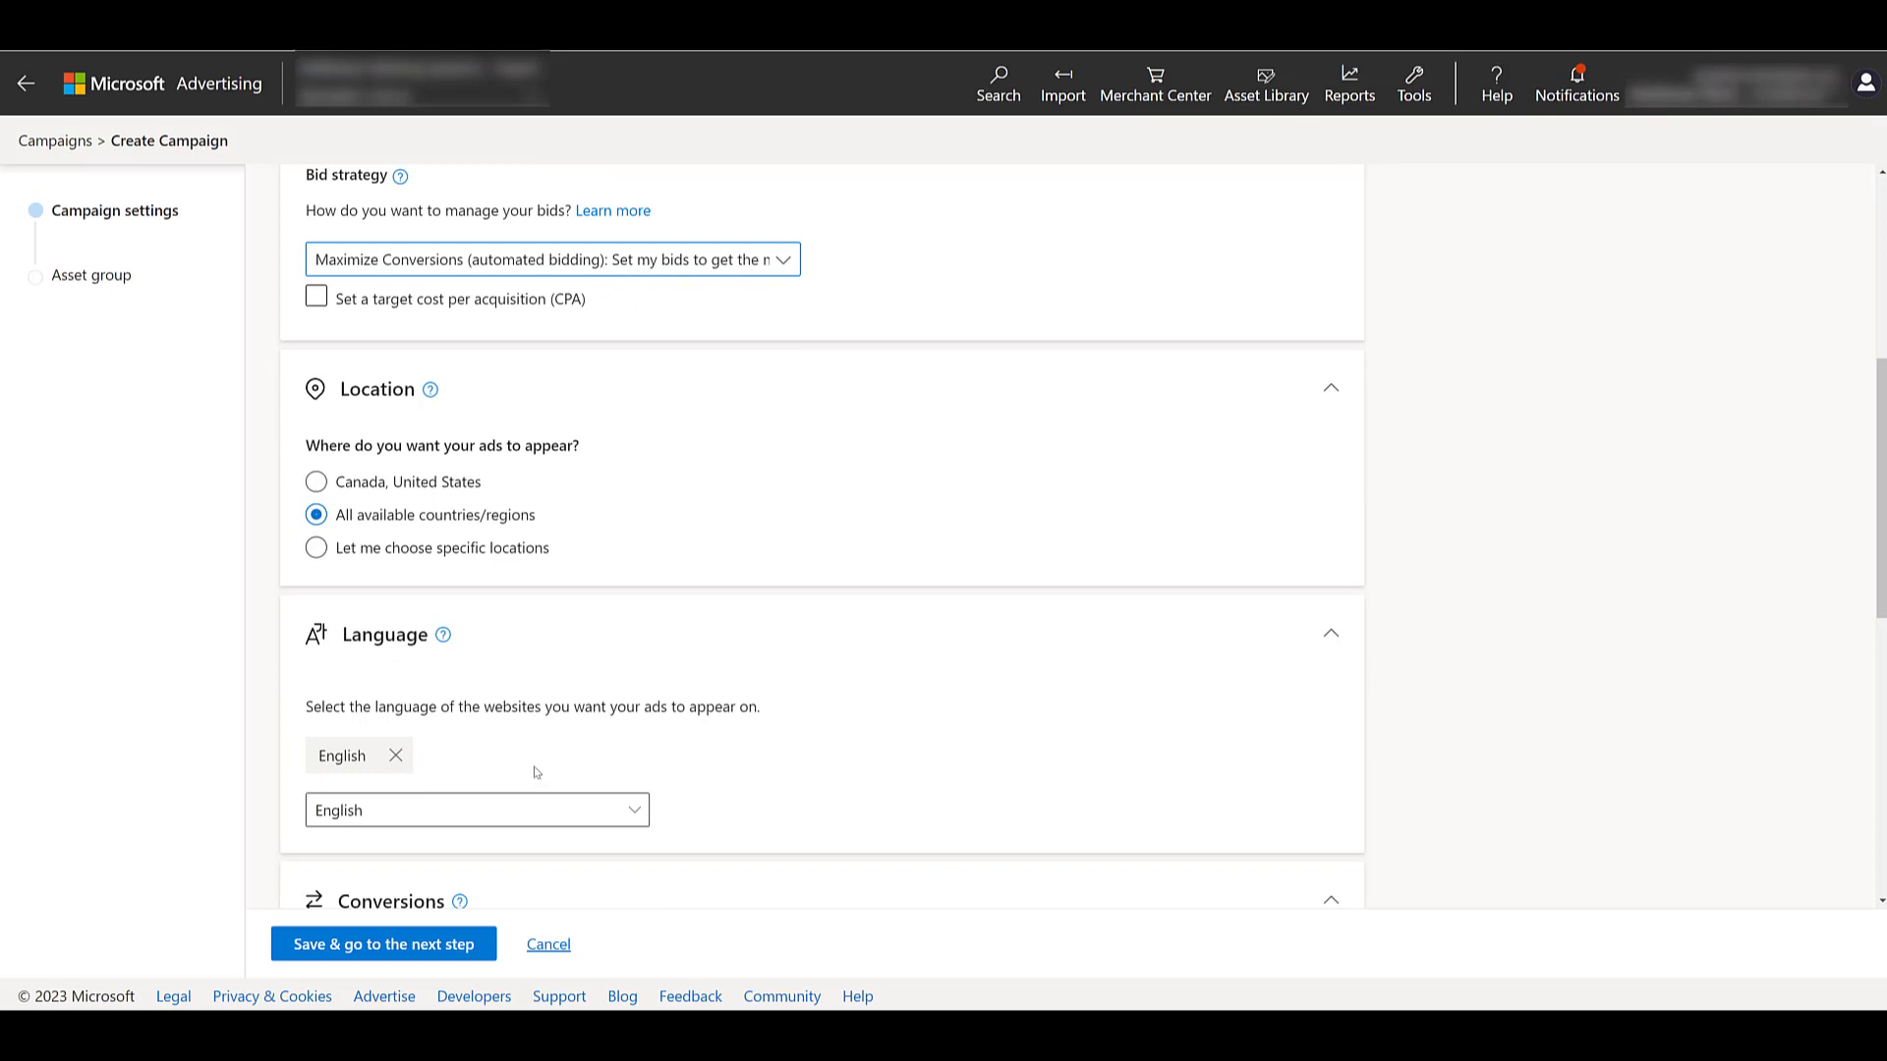
Target specific locations, excluding people only searching about those locations
click(316, 547)
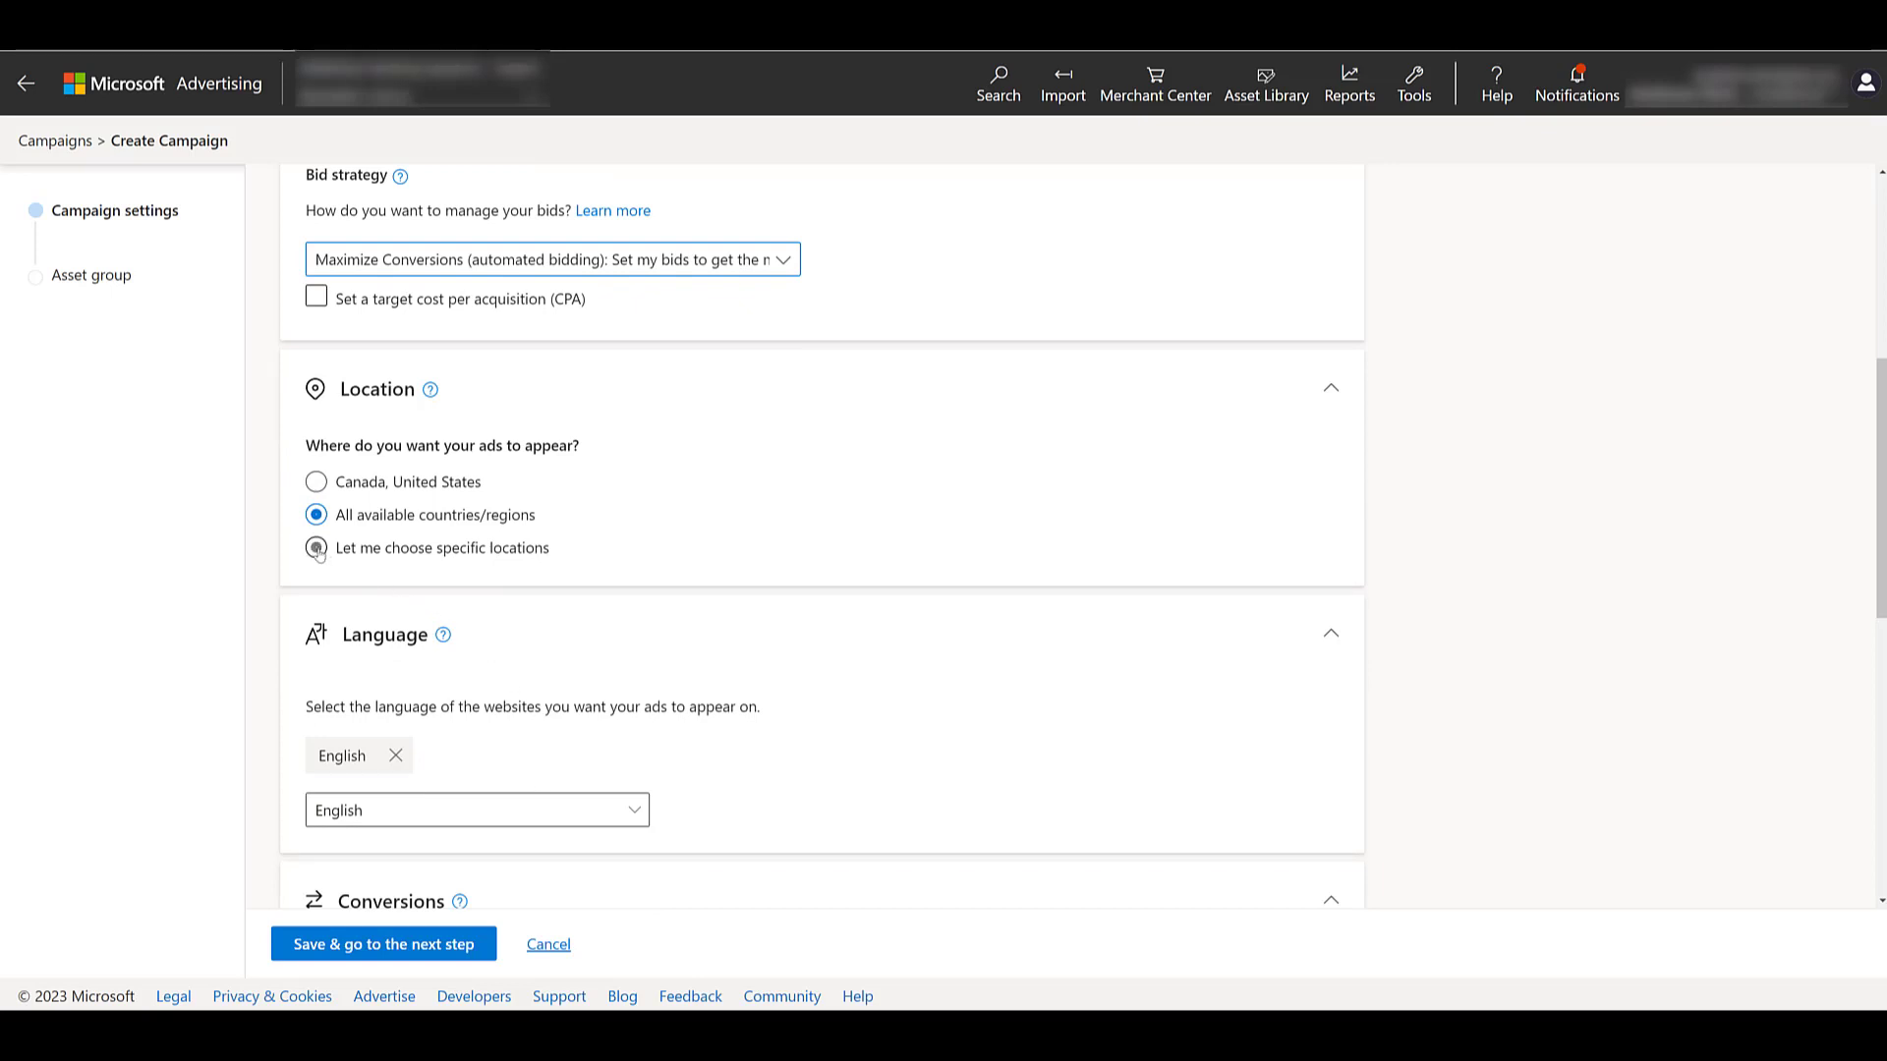
click(316, 547)
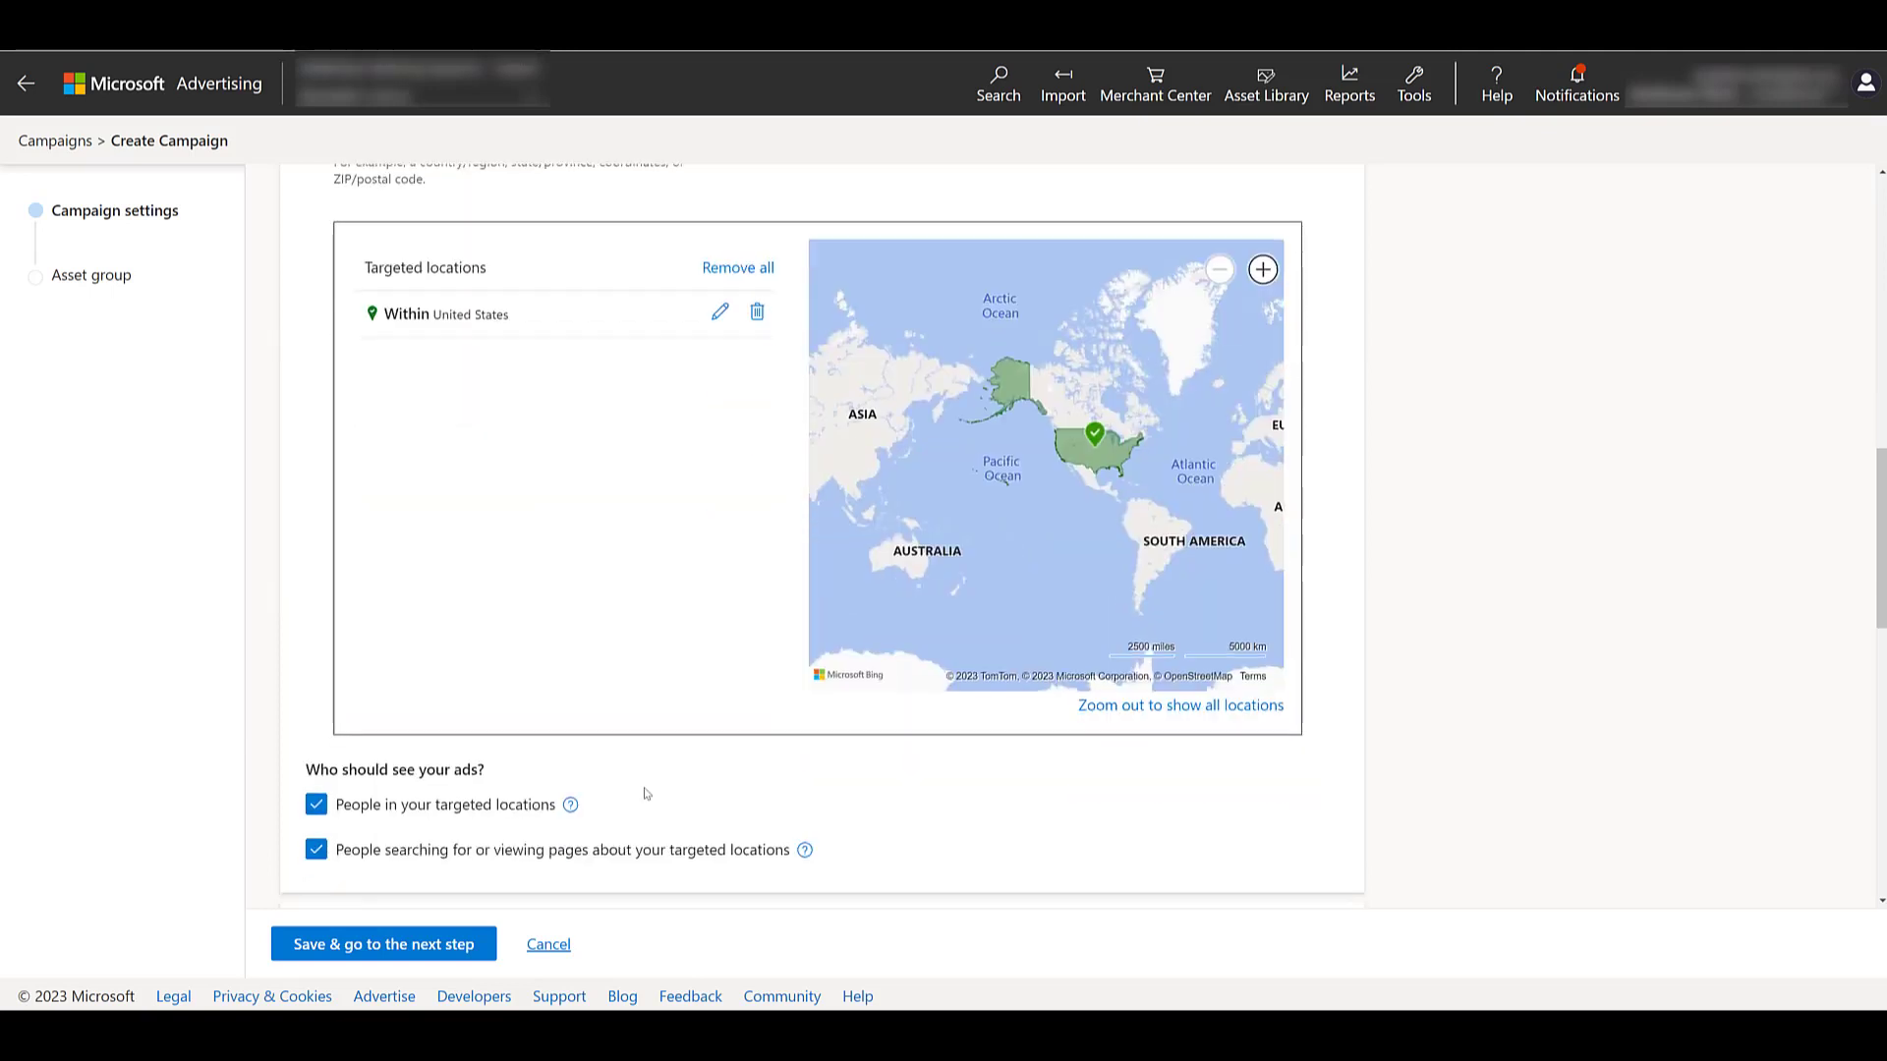
scroll(down, 3)
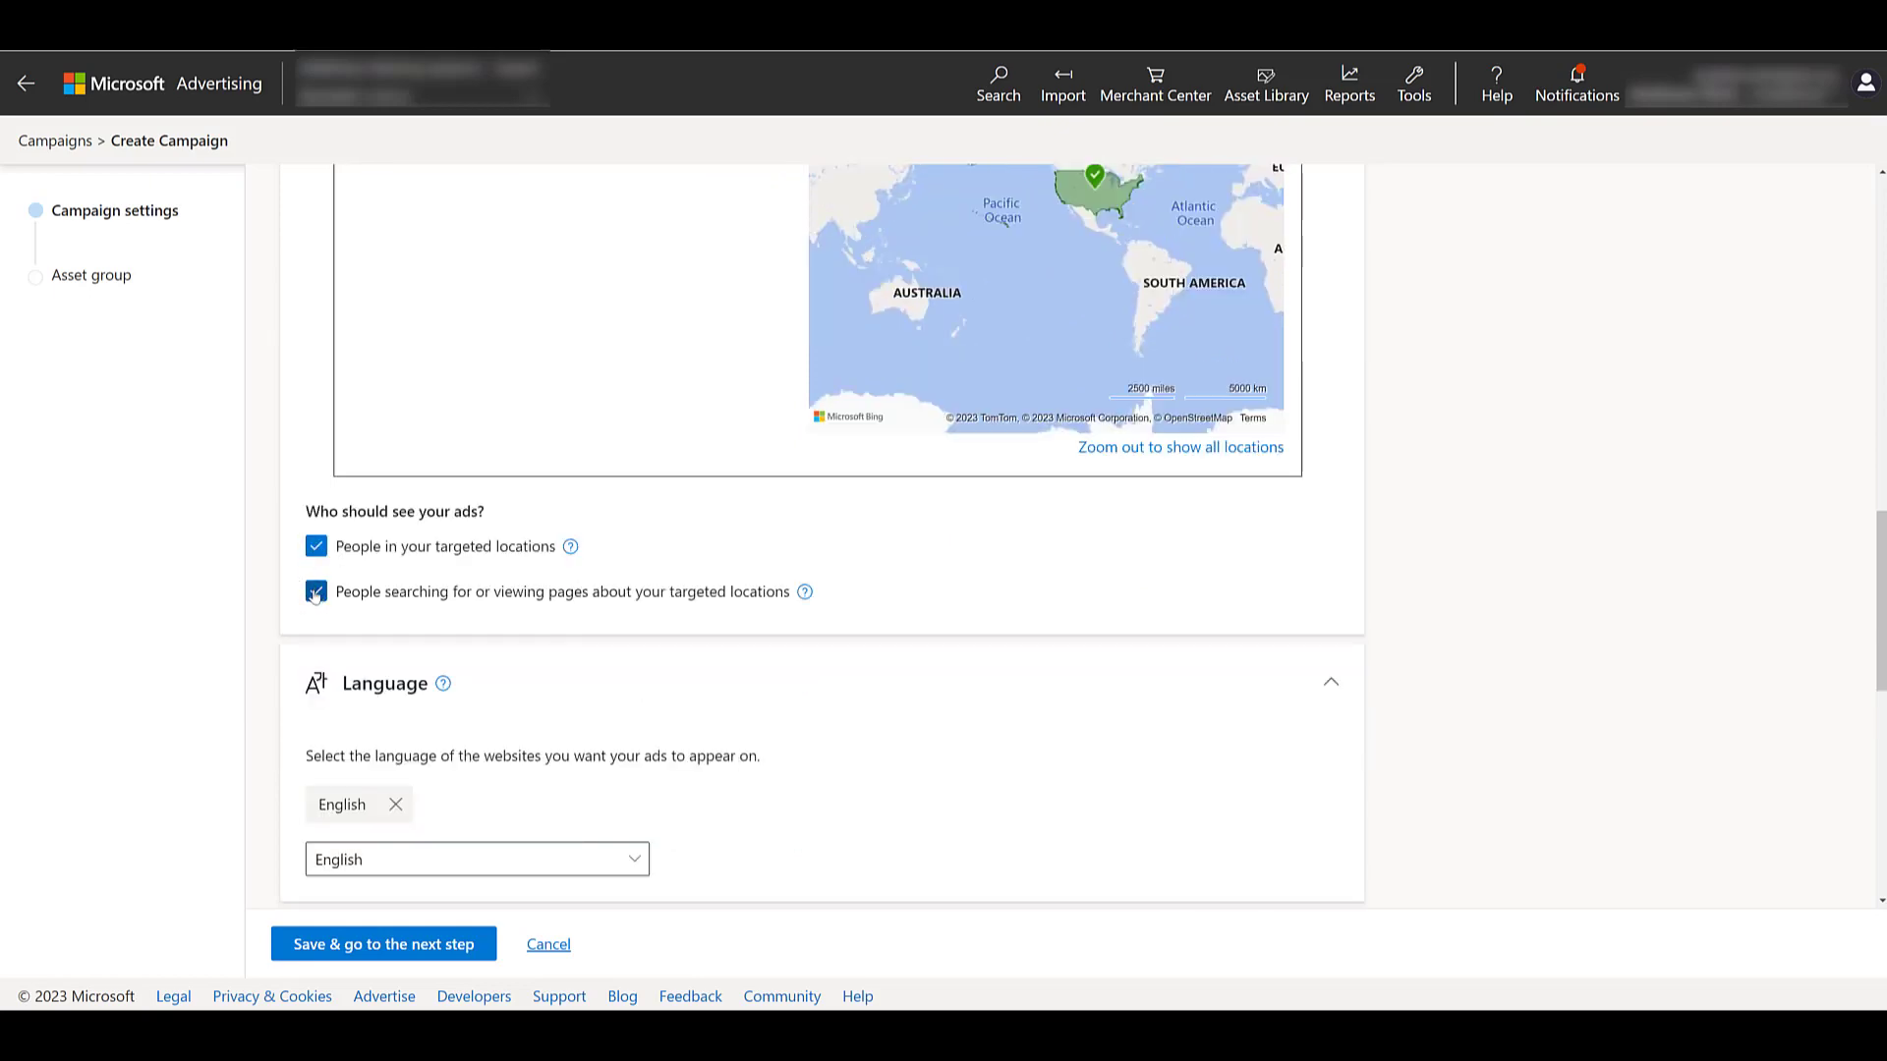
click(315, 591)
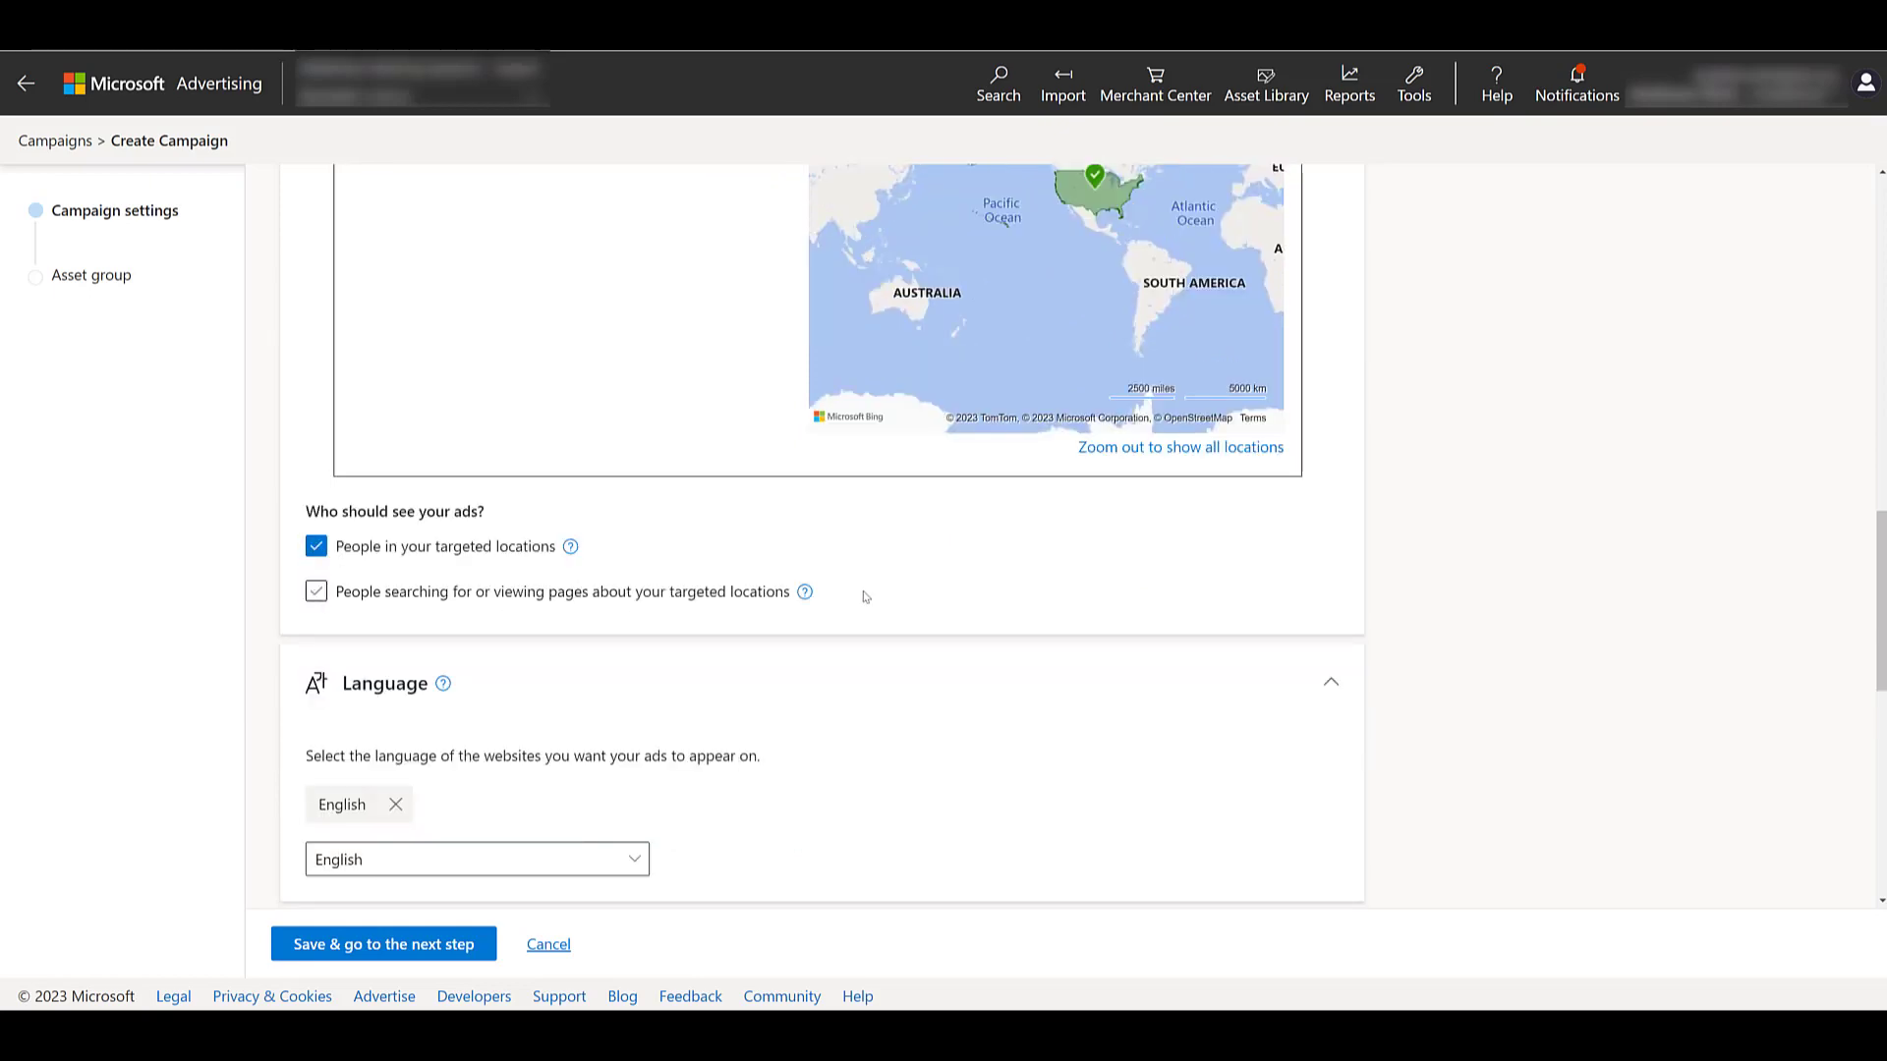
scroll(down, 3)
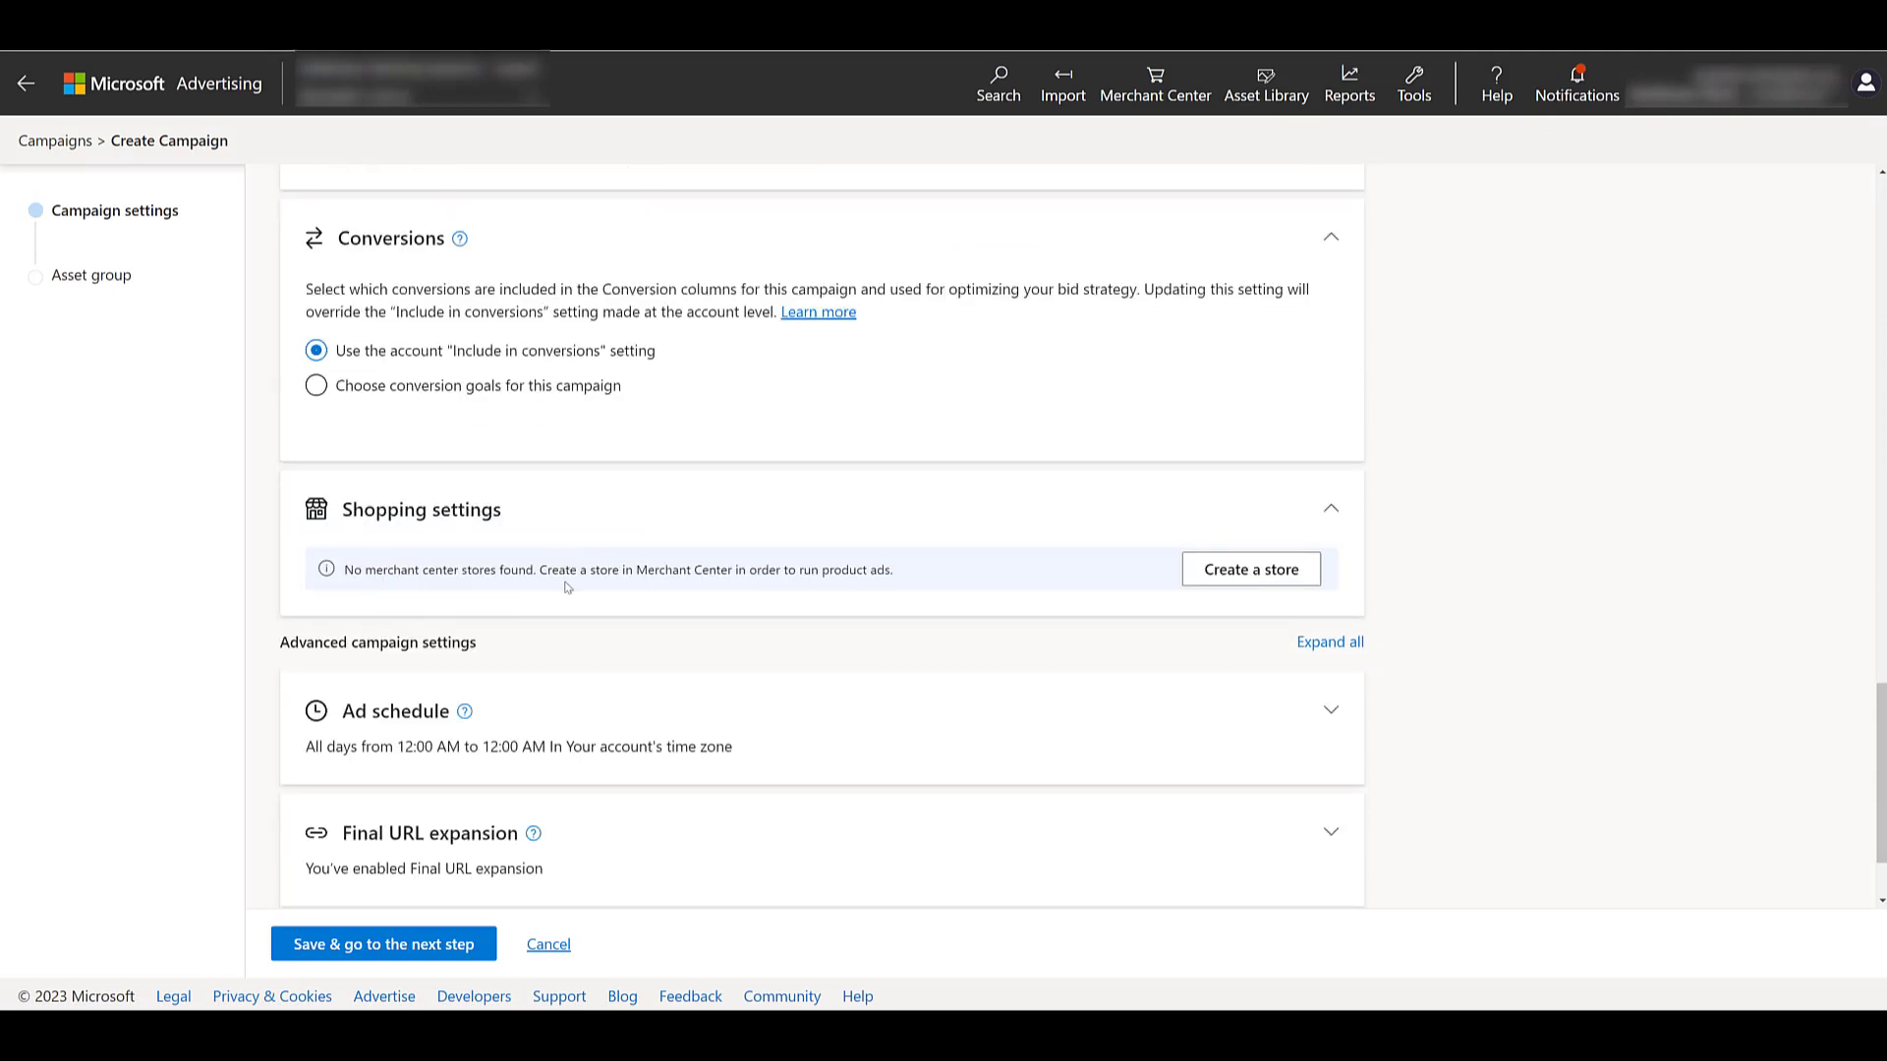
Leave Final URL expansion off and save the campaign settings
scroll(down, 3)
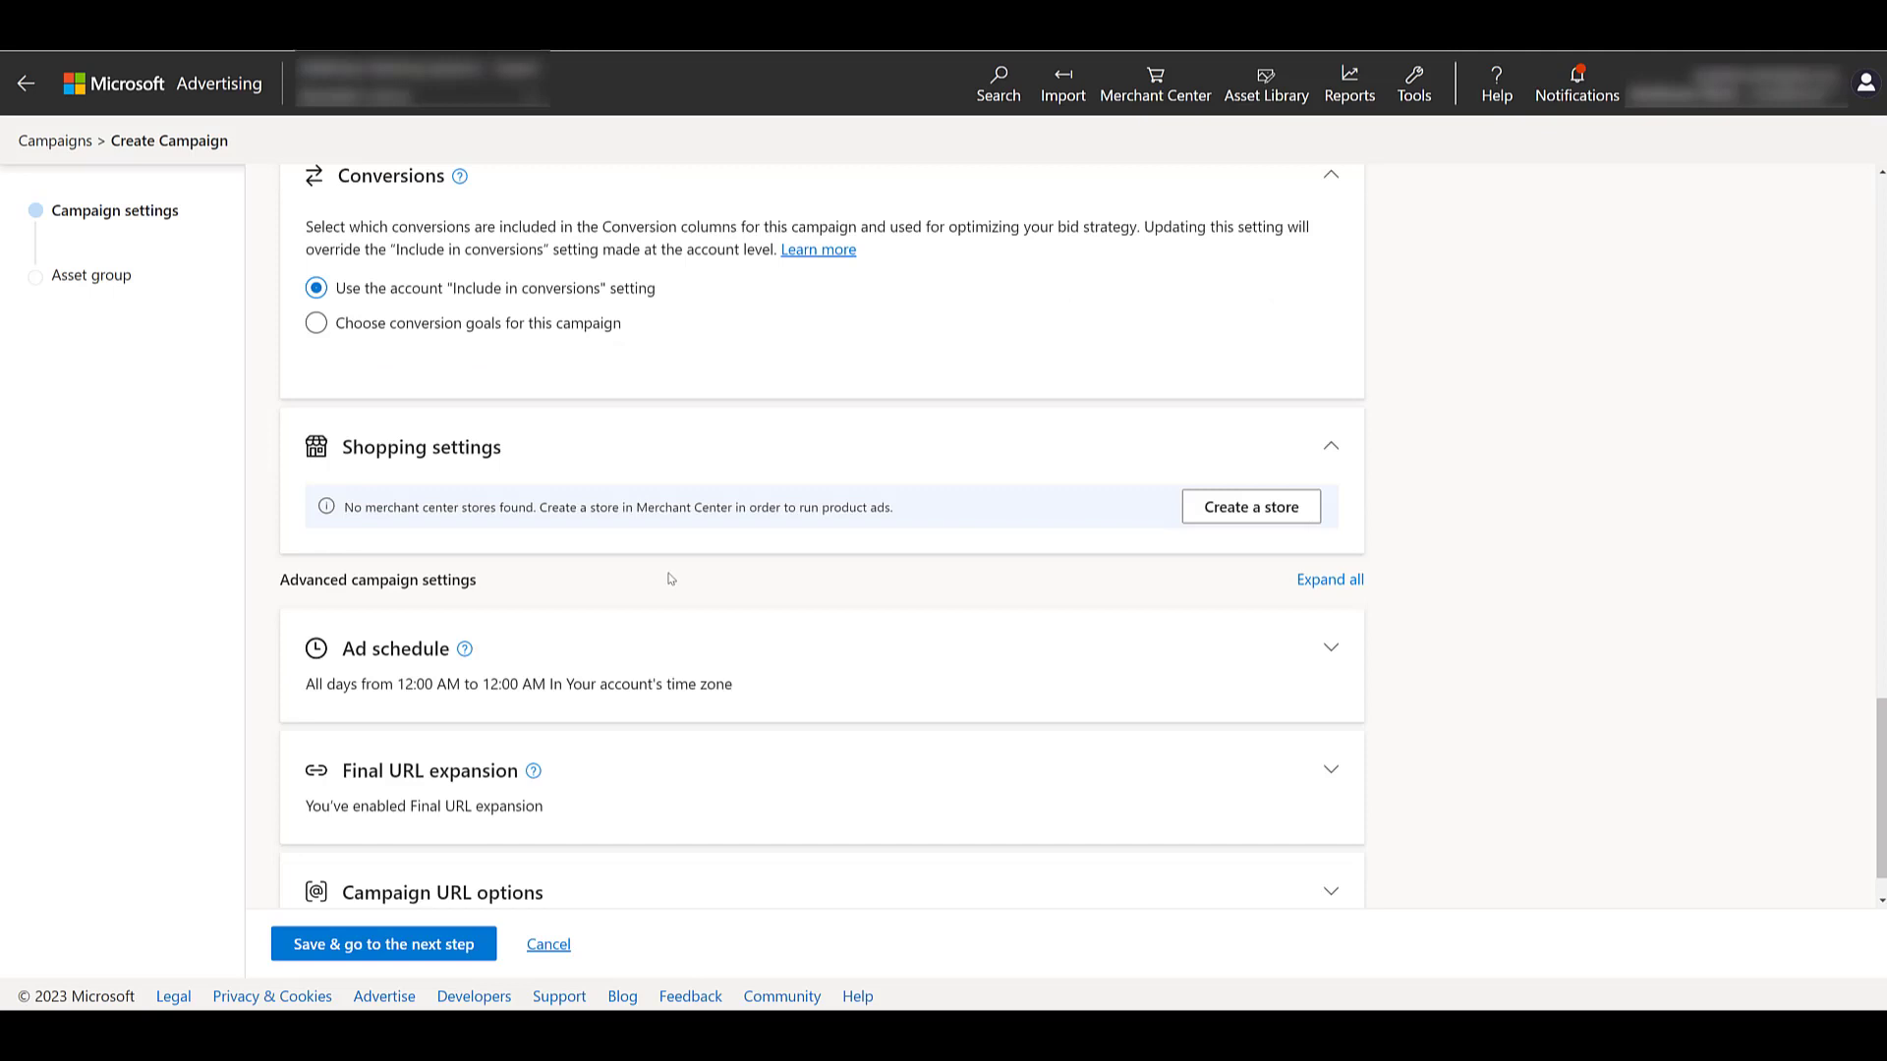
mouse_move(1173, 481)
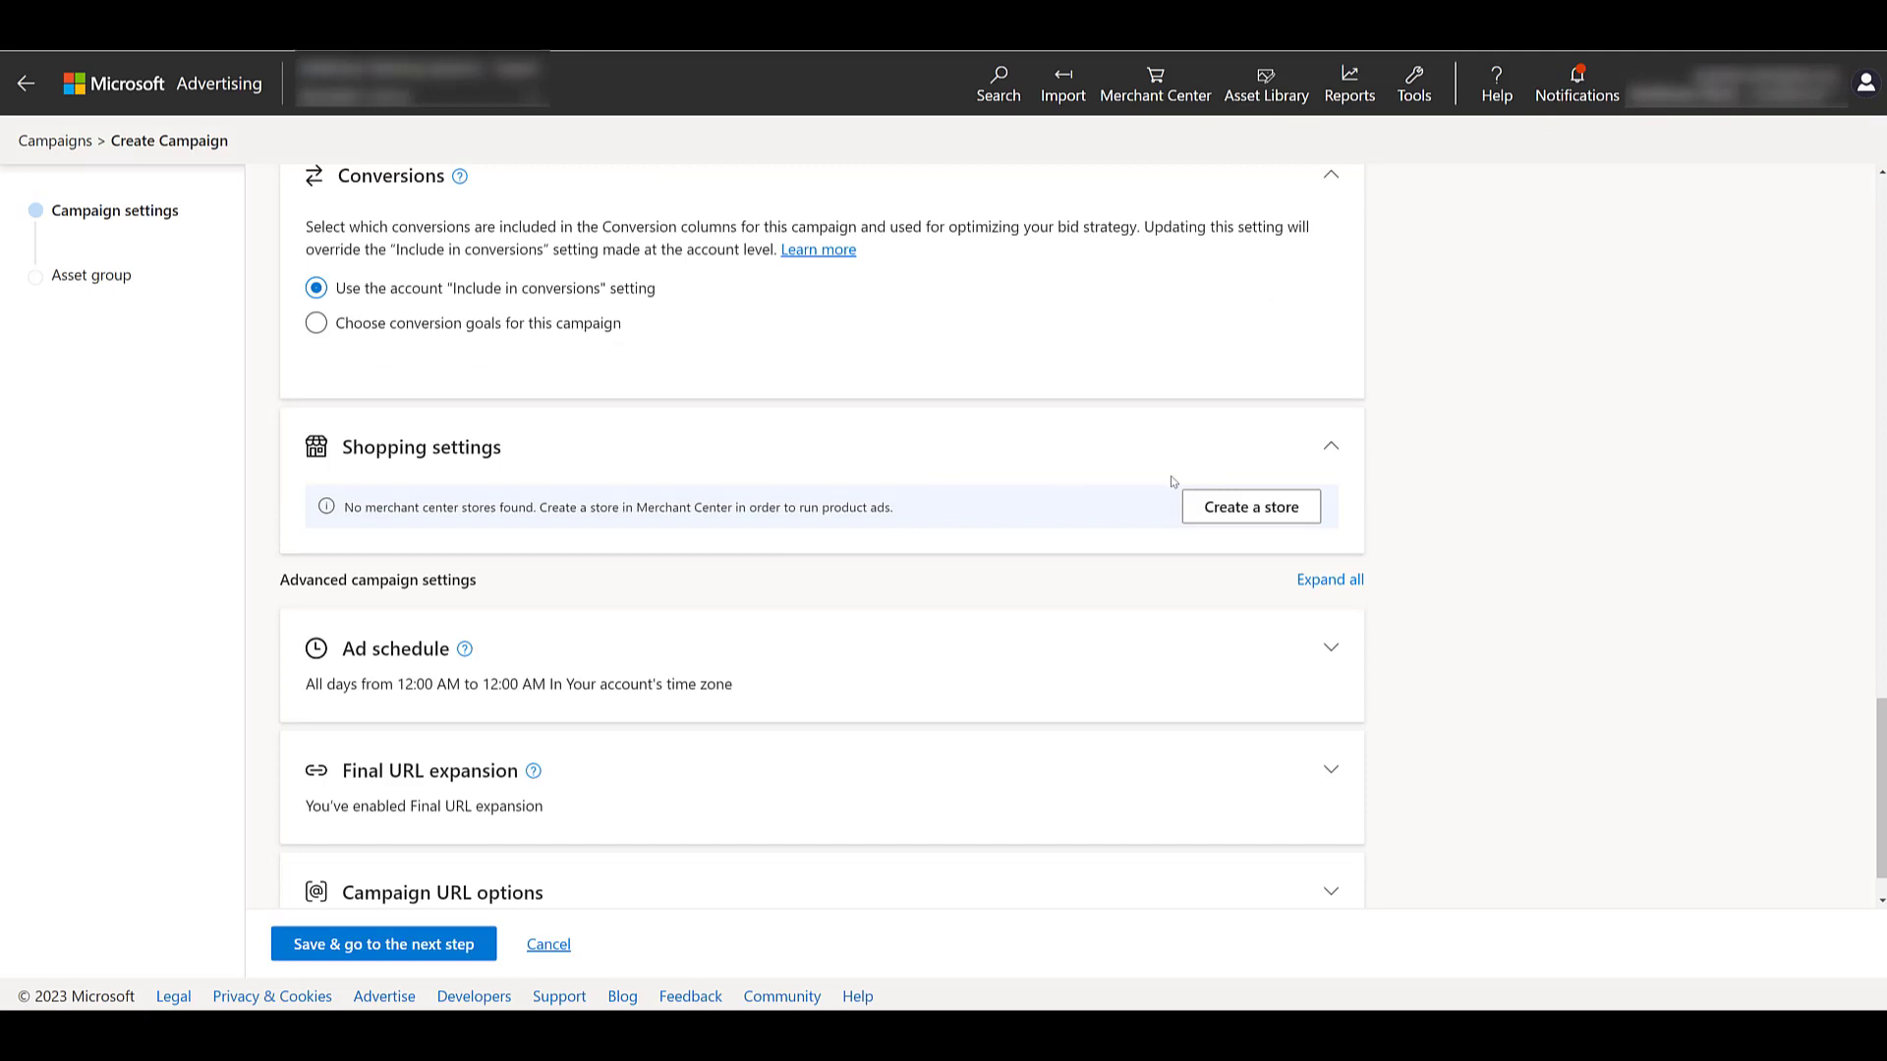
mouse_move(1209, 535)
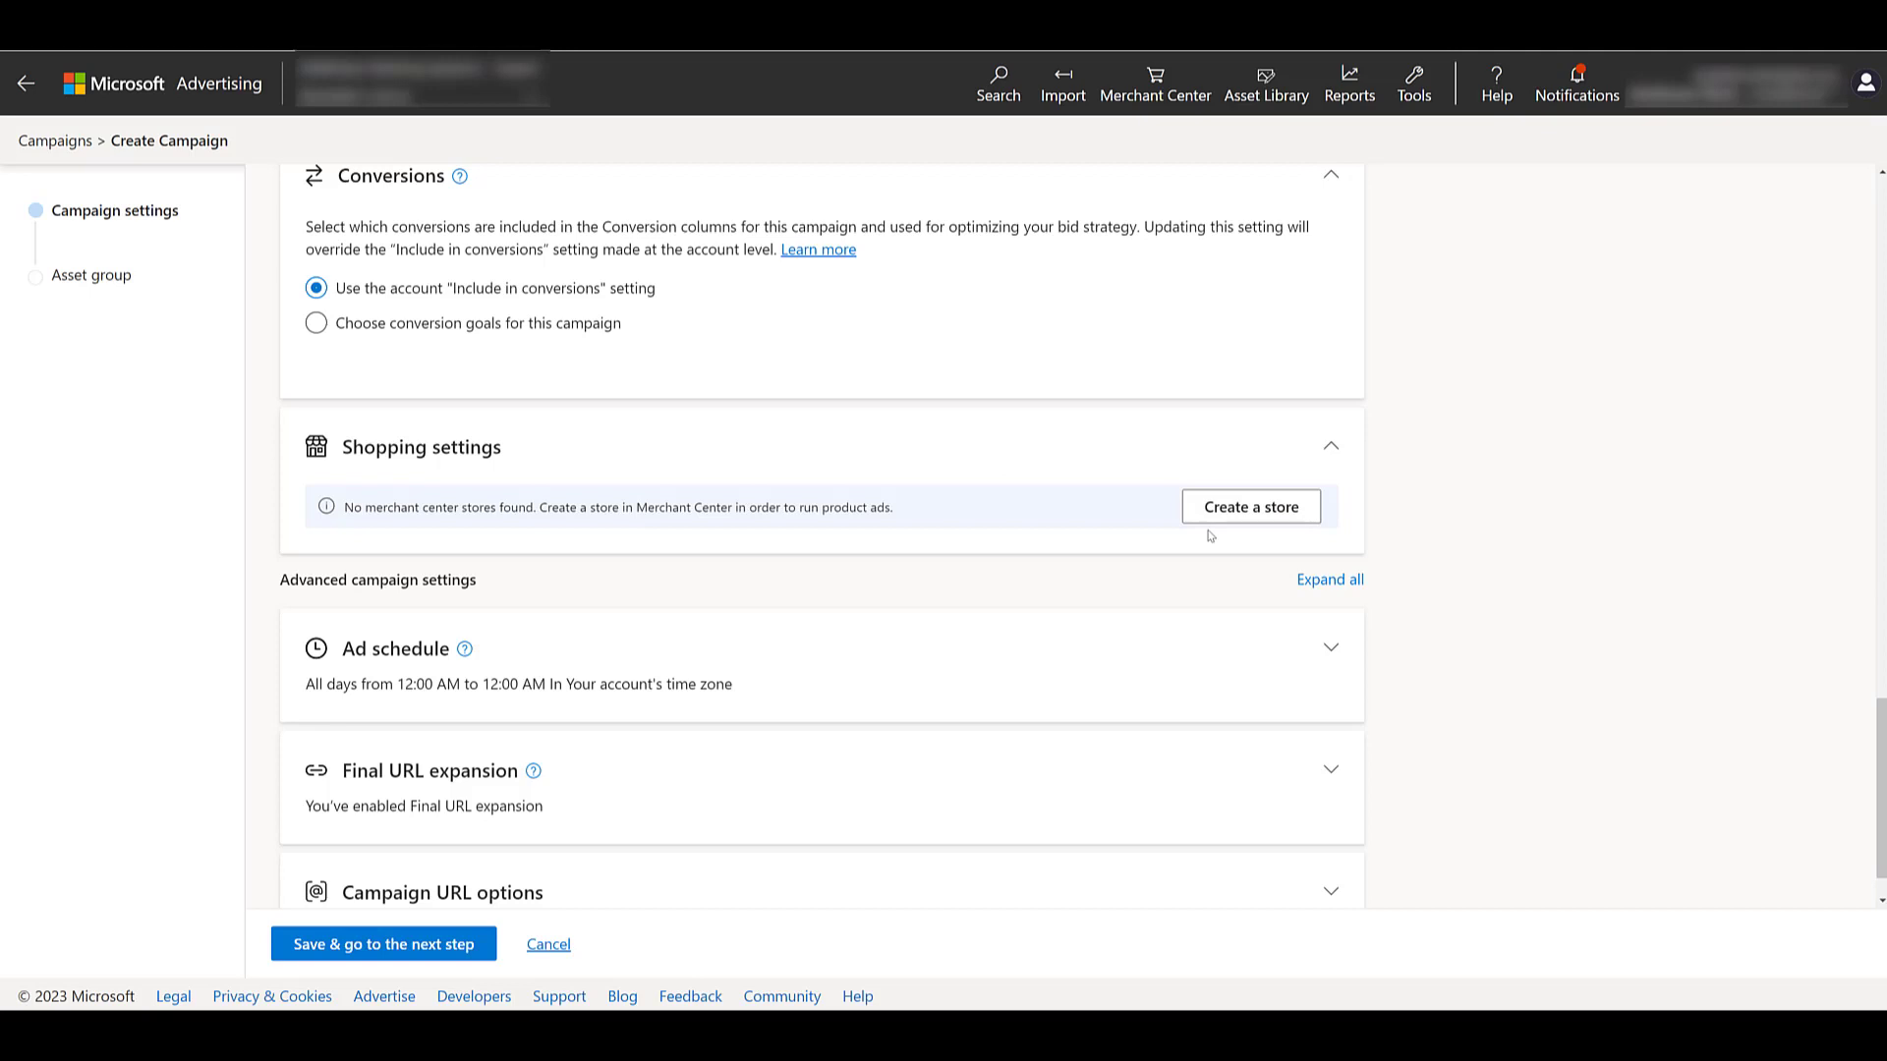
scroll(down, 3)
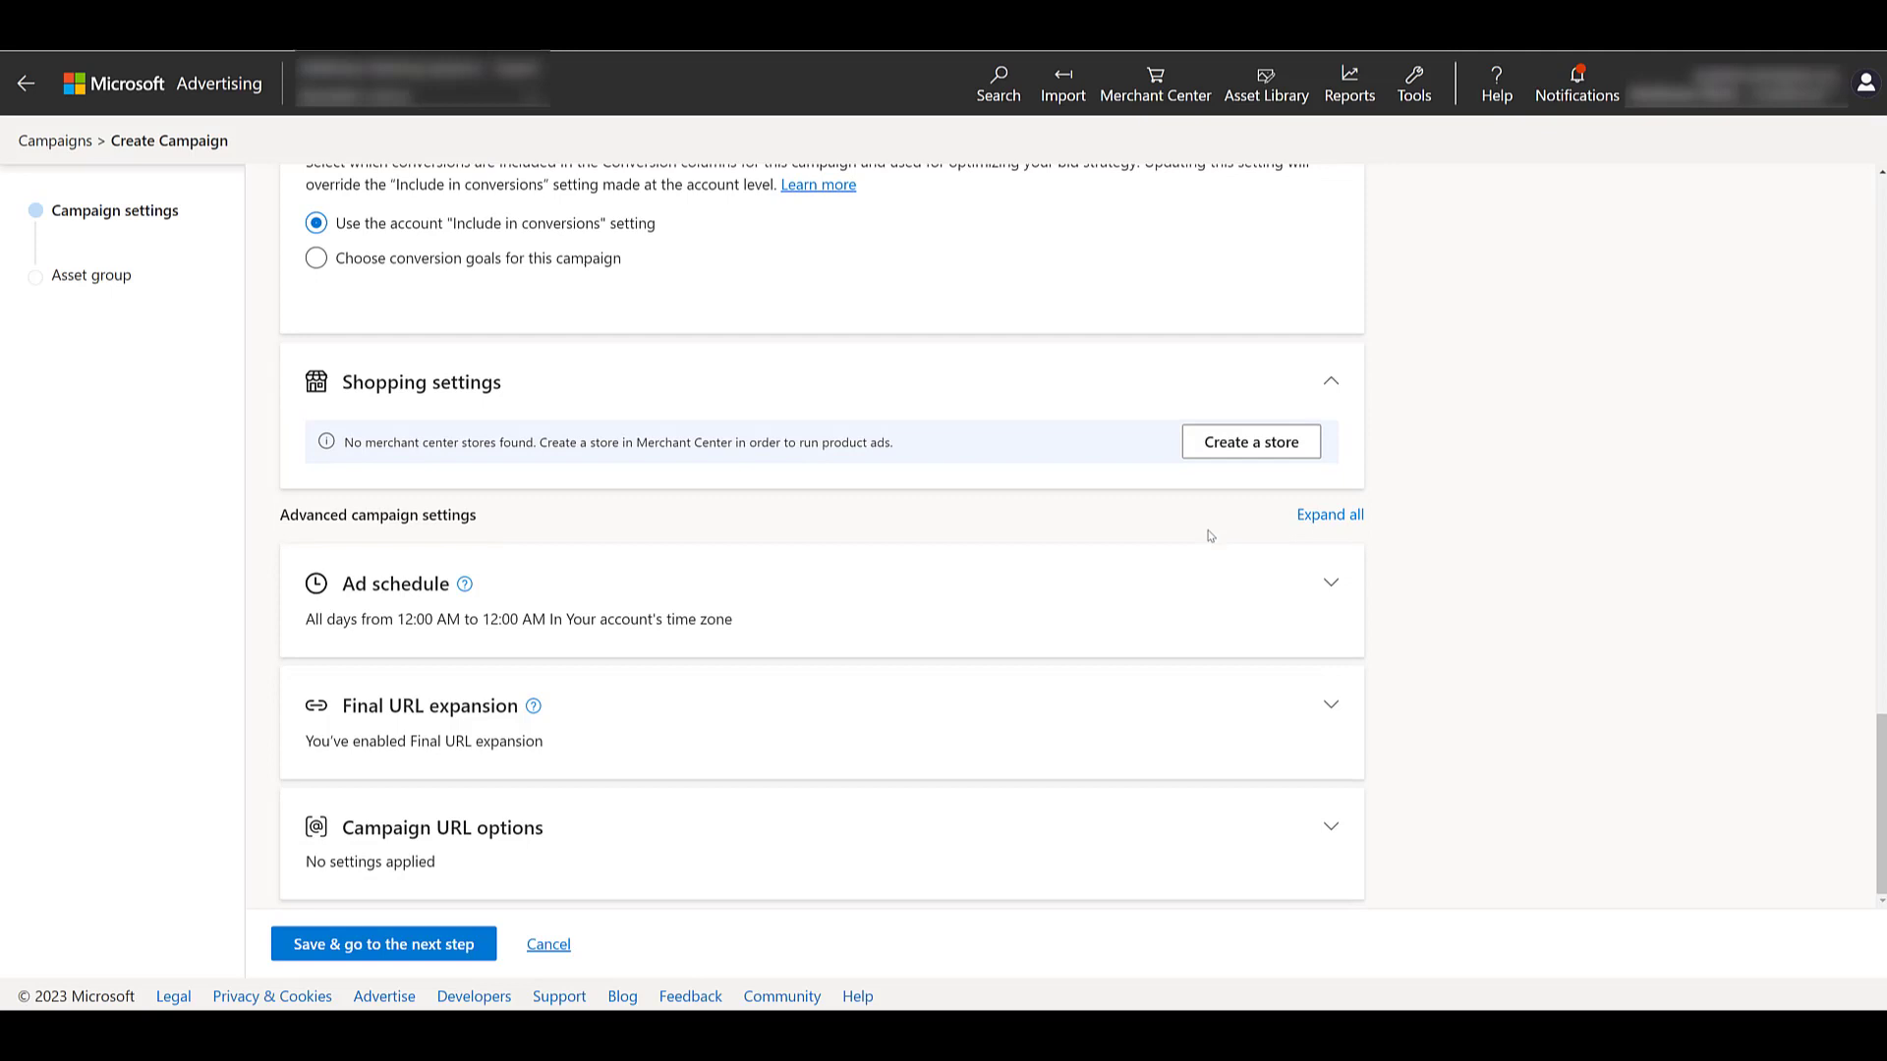
mouse_move(1255, 716)
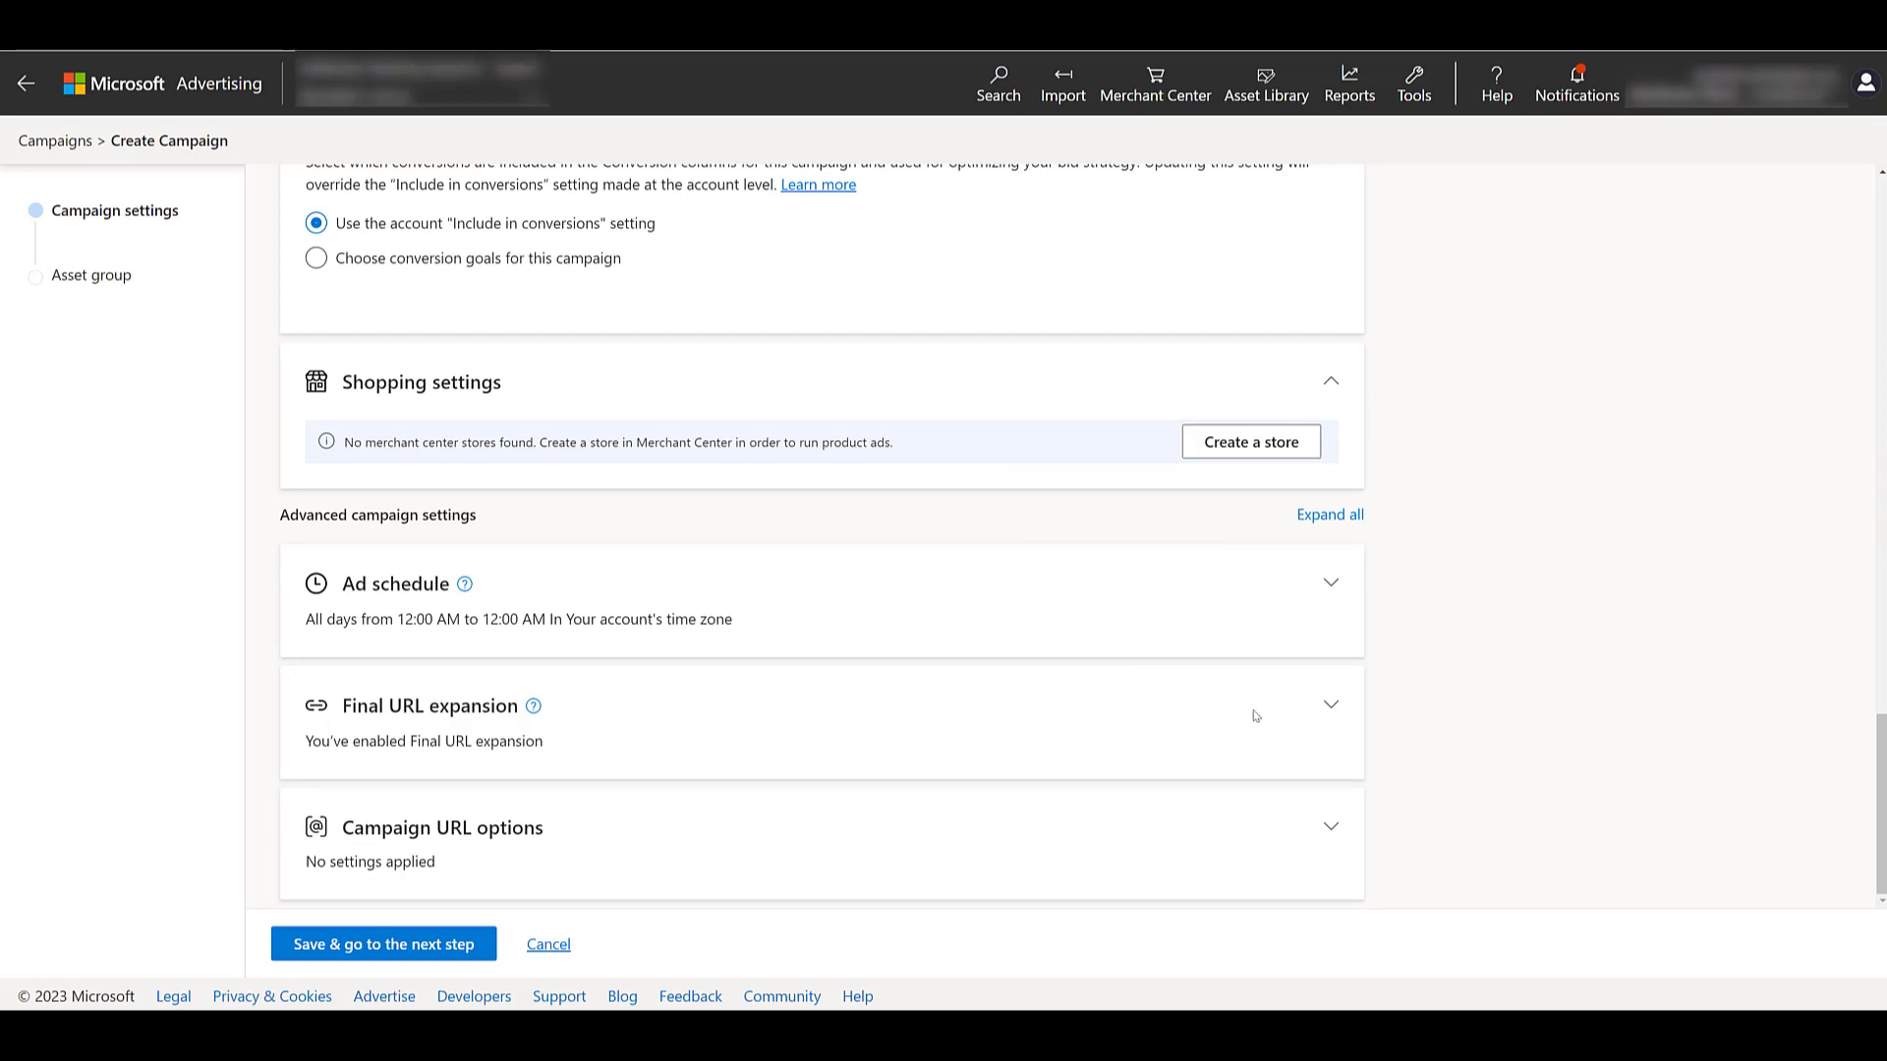
click(1330, 706)
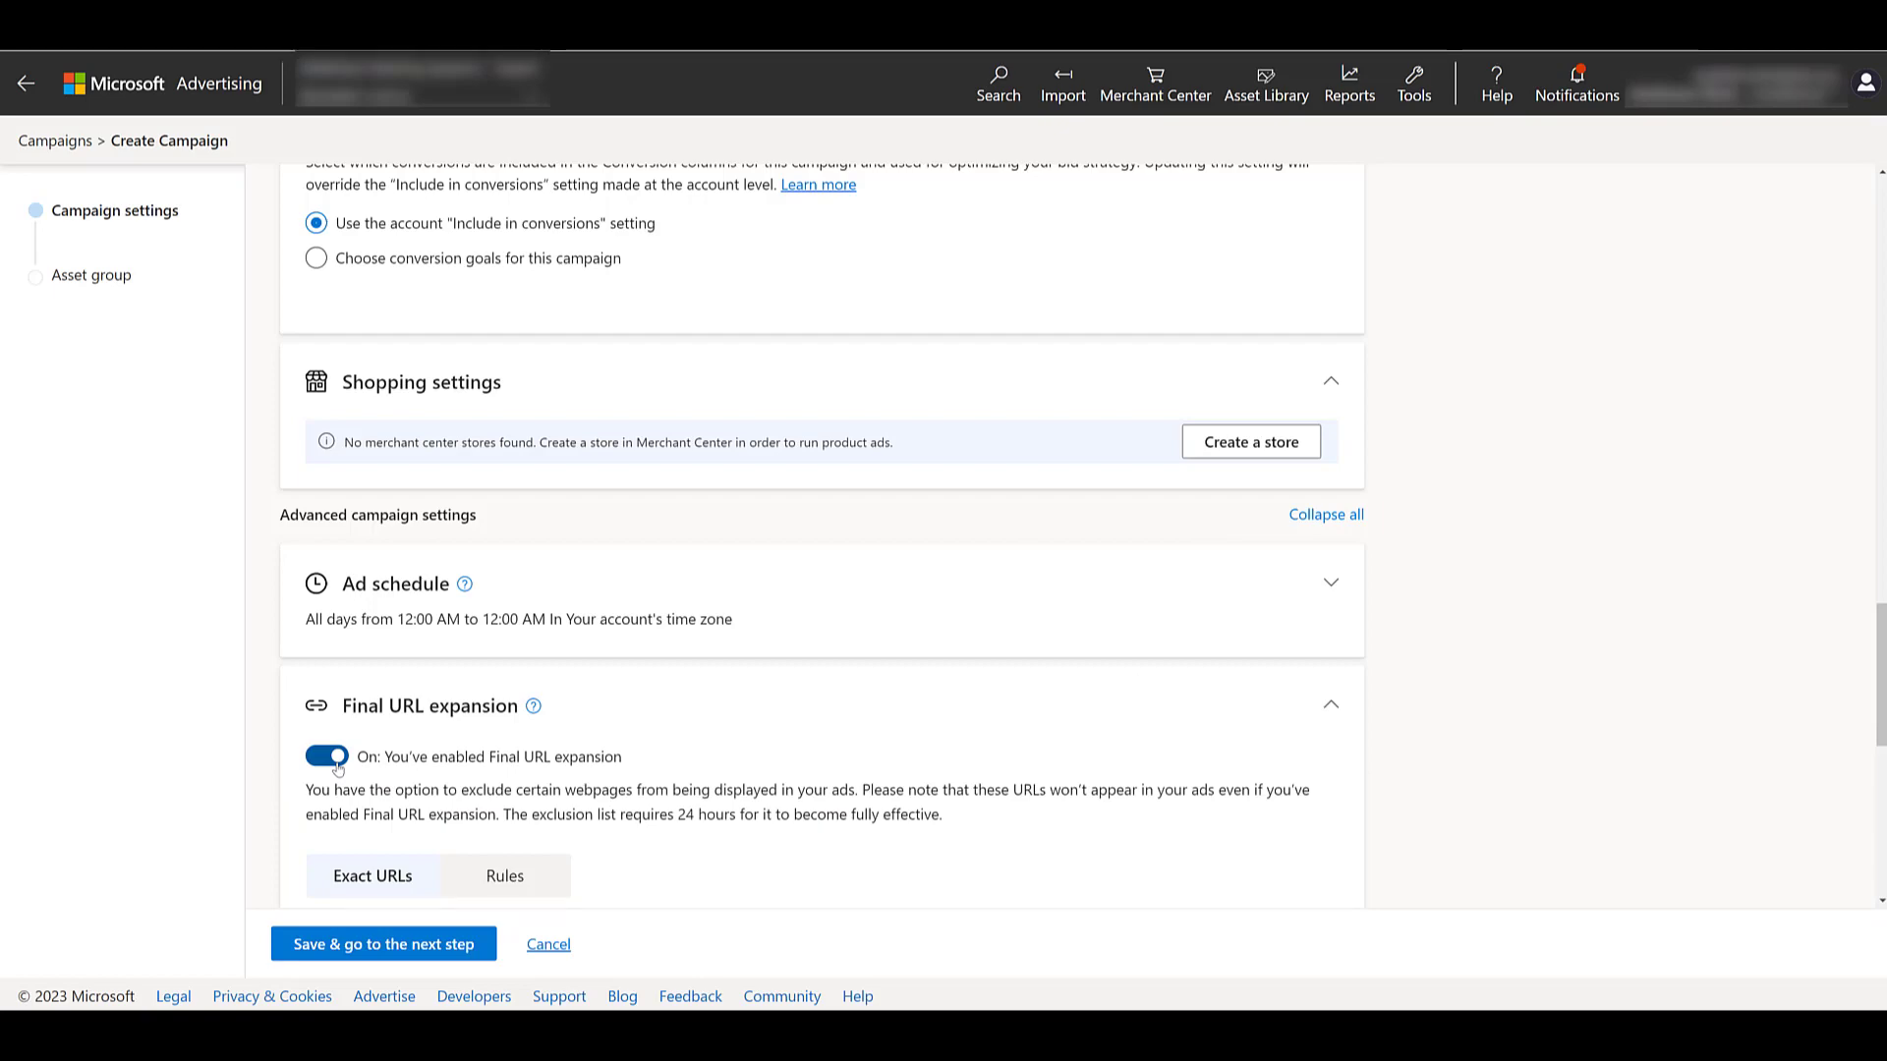
click(323, 755)
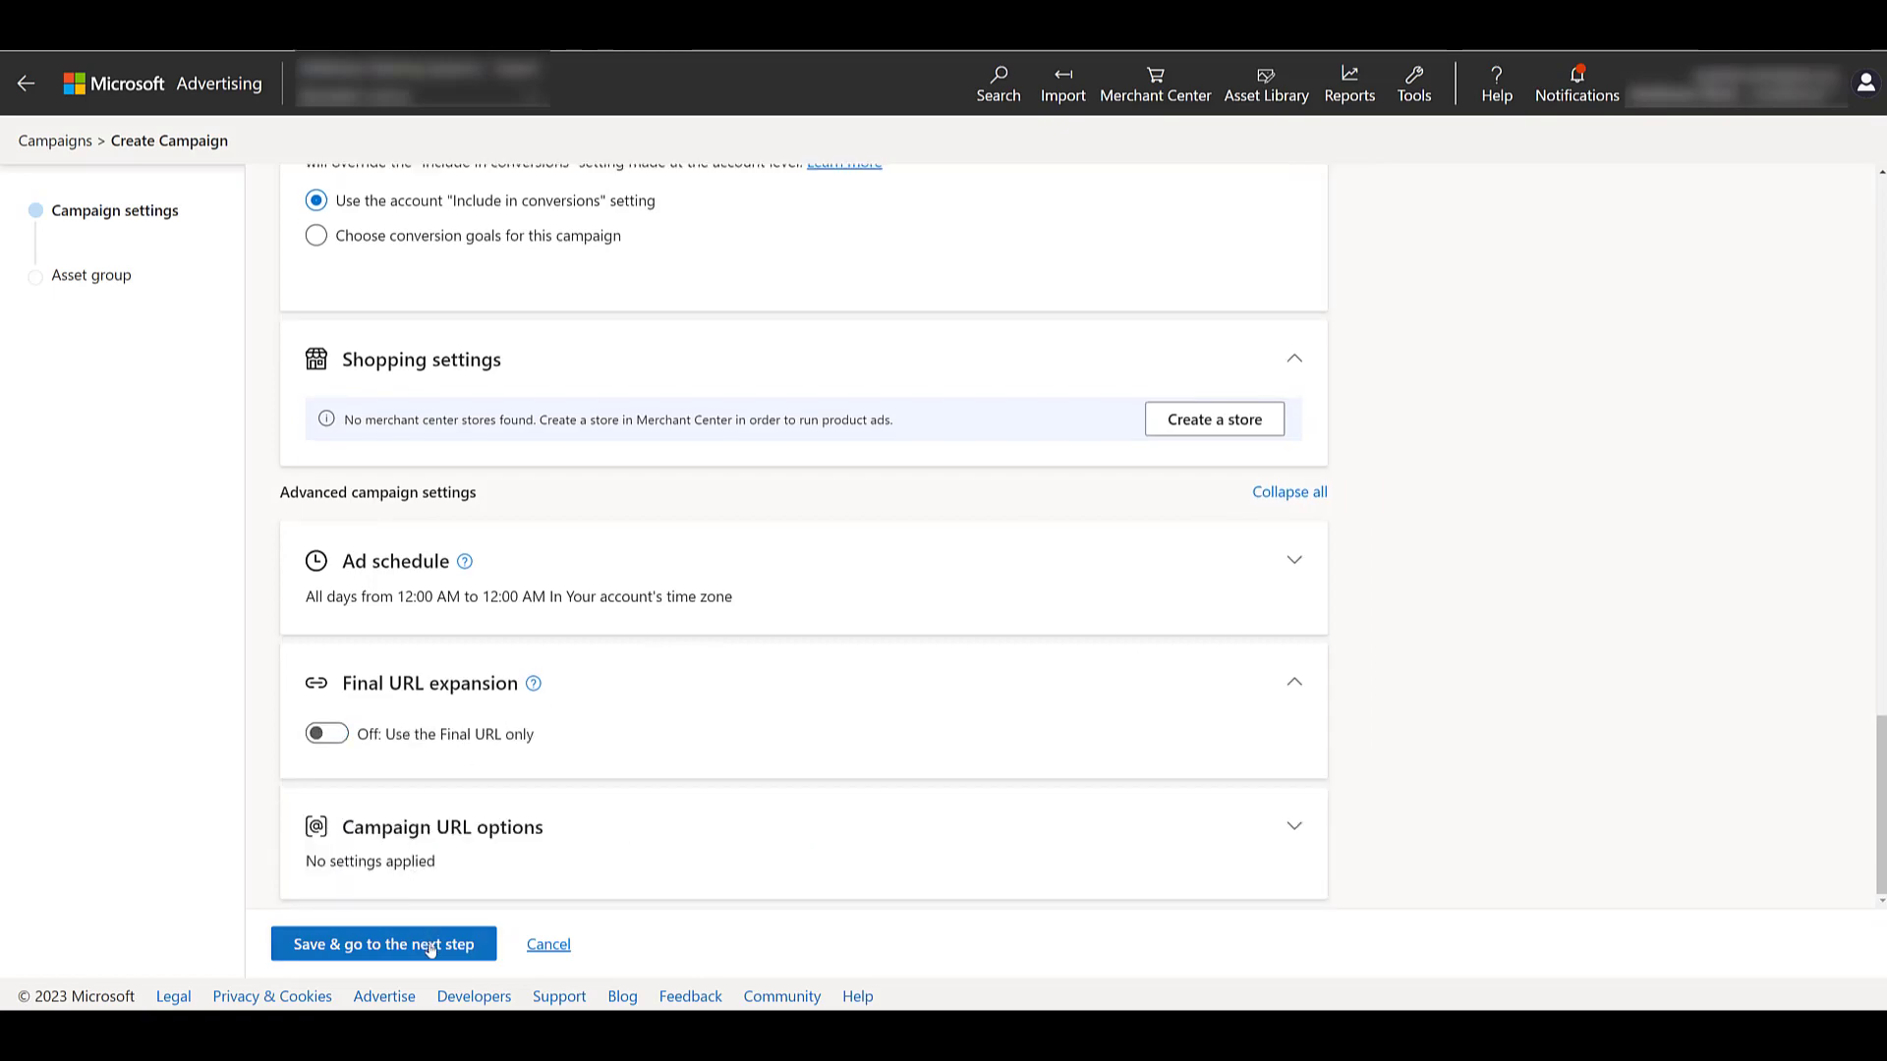
Enter paidmediapros.podia.com/courses-lead-generation-master-class as the asset group's Final URL
click(382, 944)
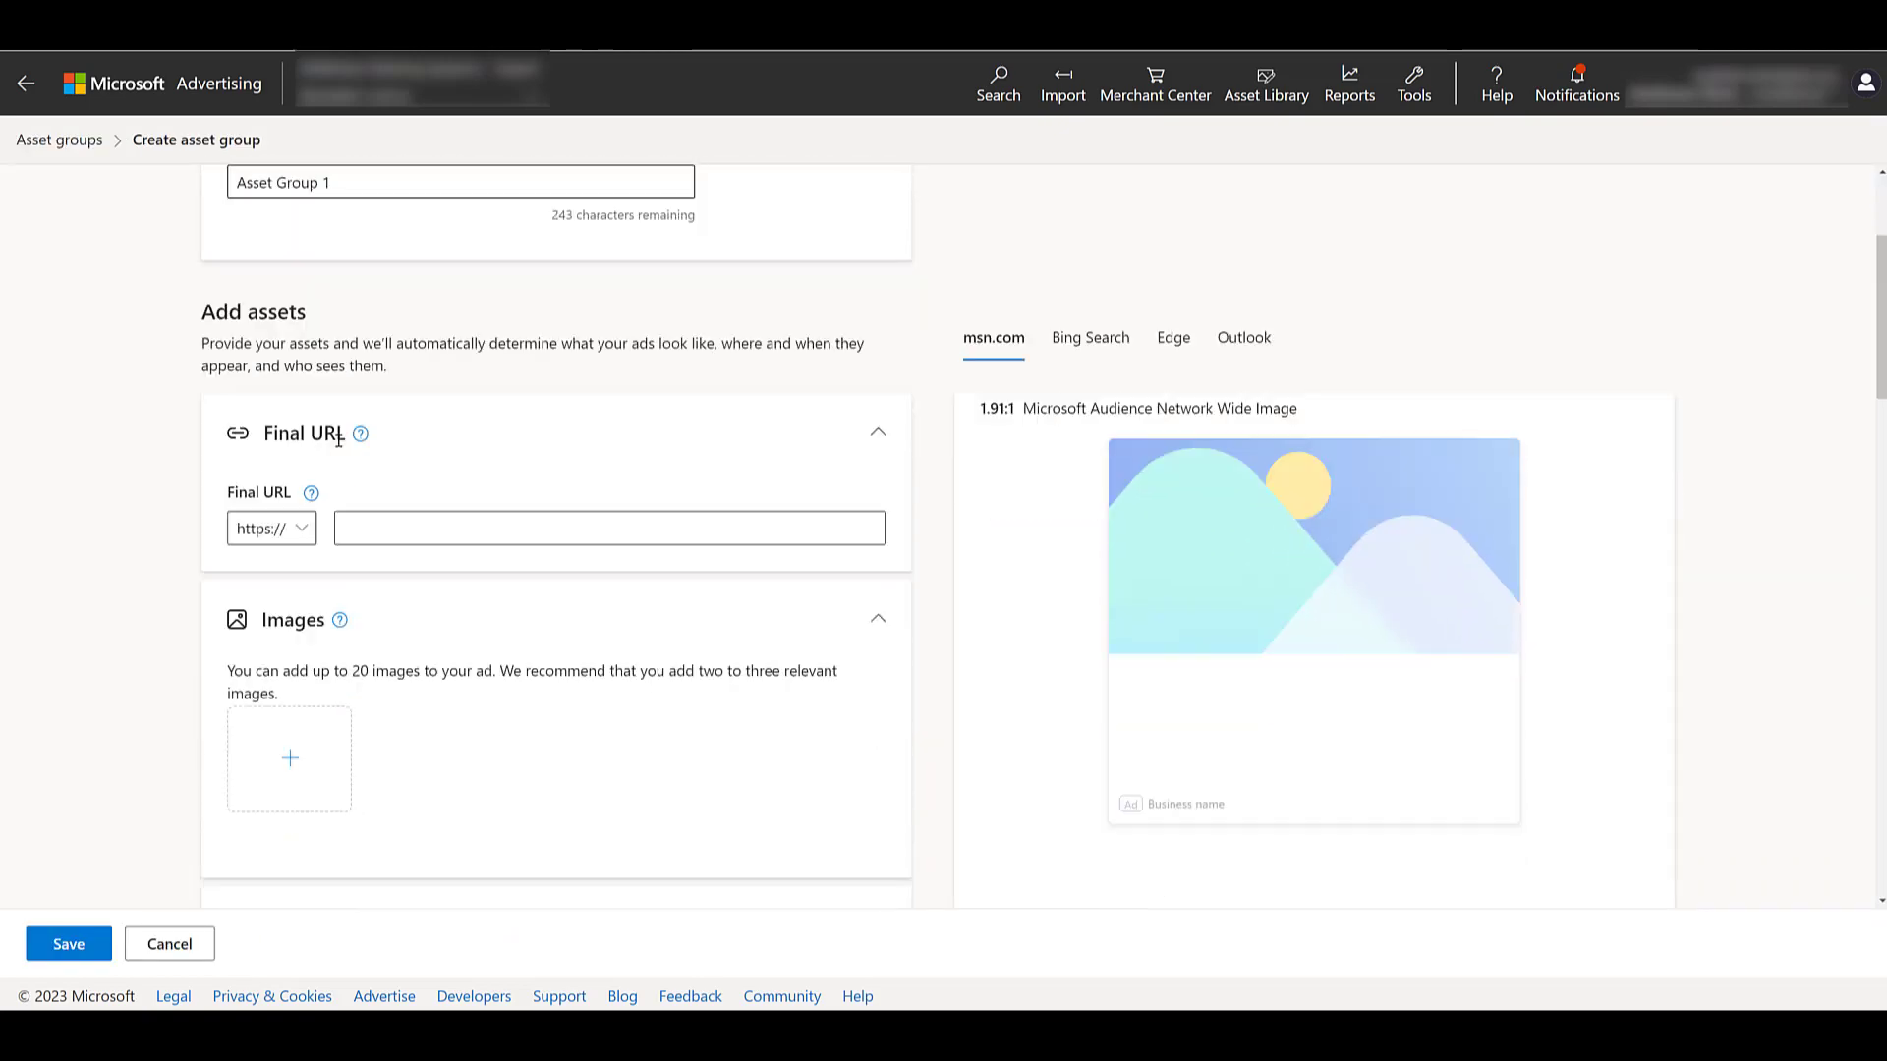
text(paidmediapros.podia.com/courses-lead-generation-master-class)
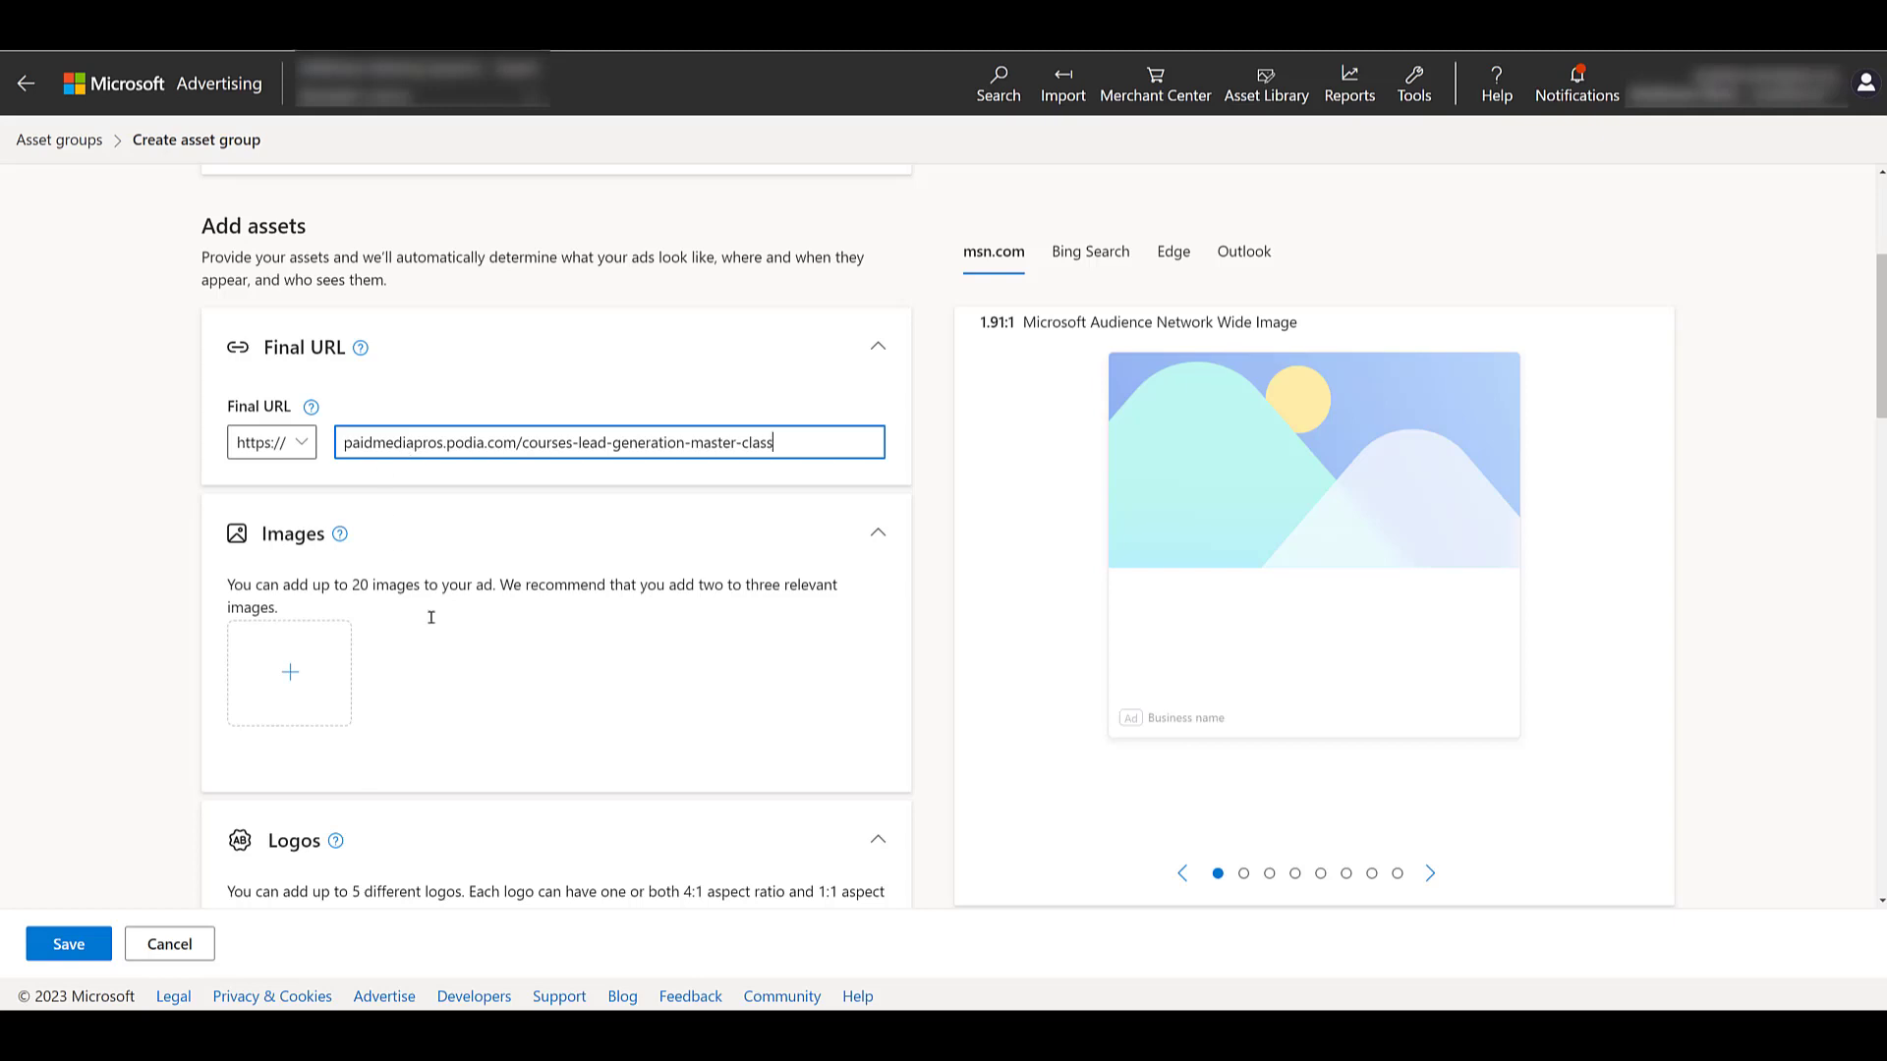
mouse_move(601, 710)
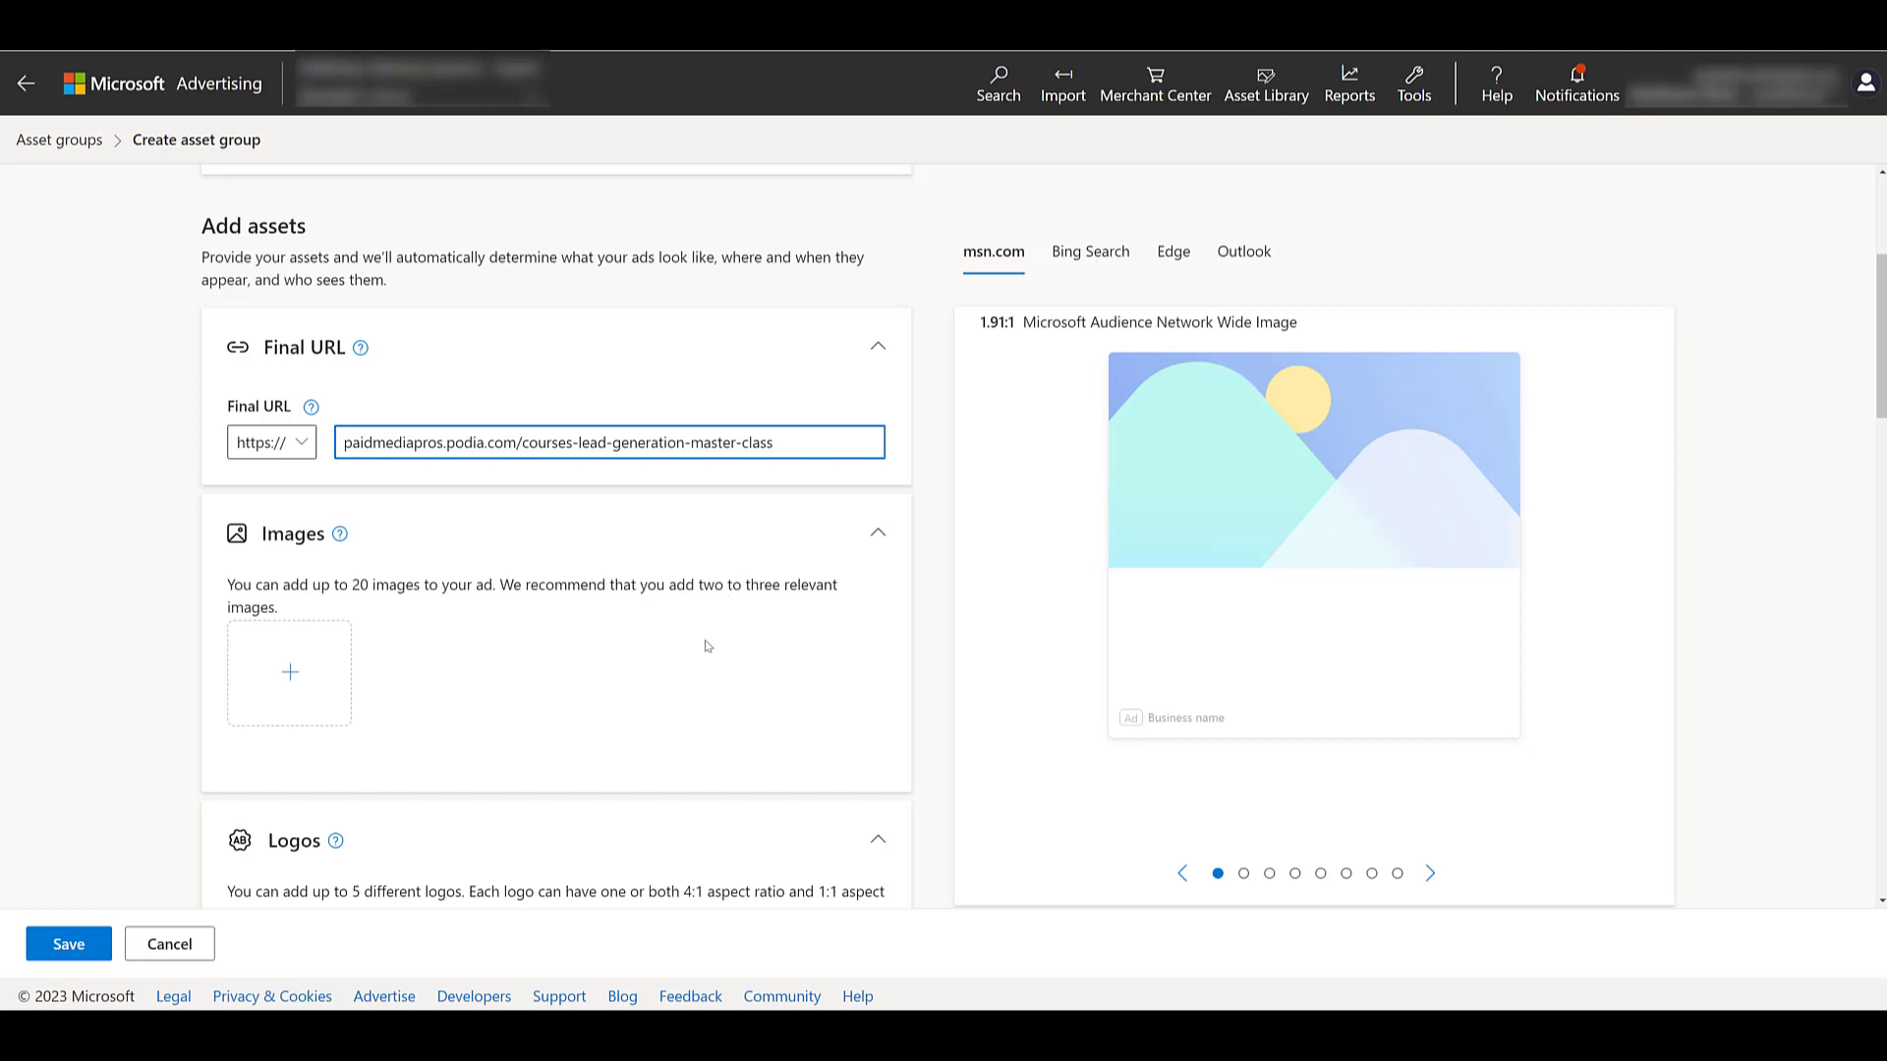
mouse_move(1217, 132)
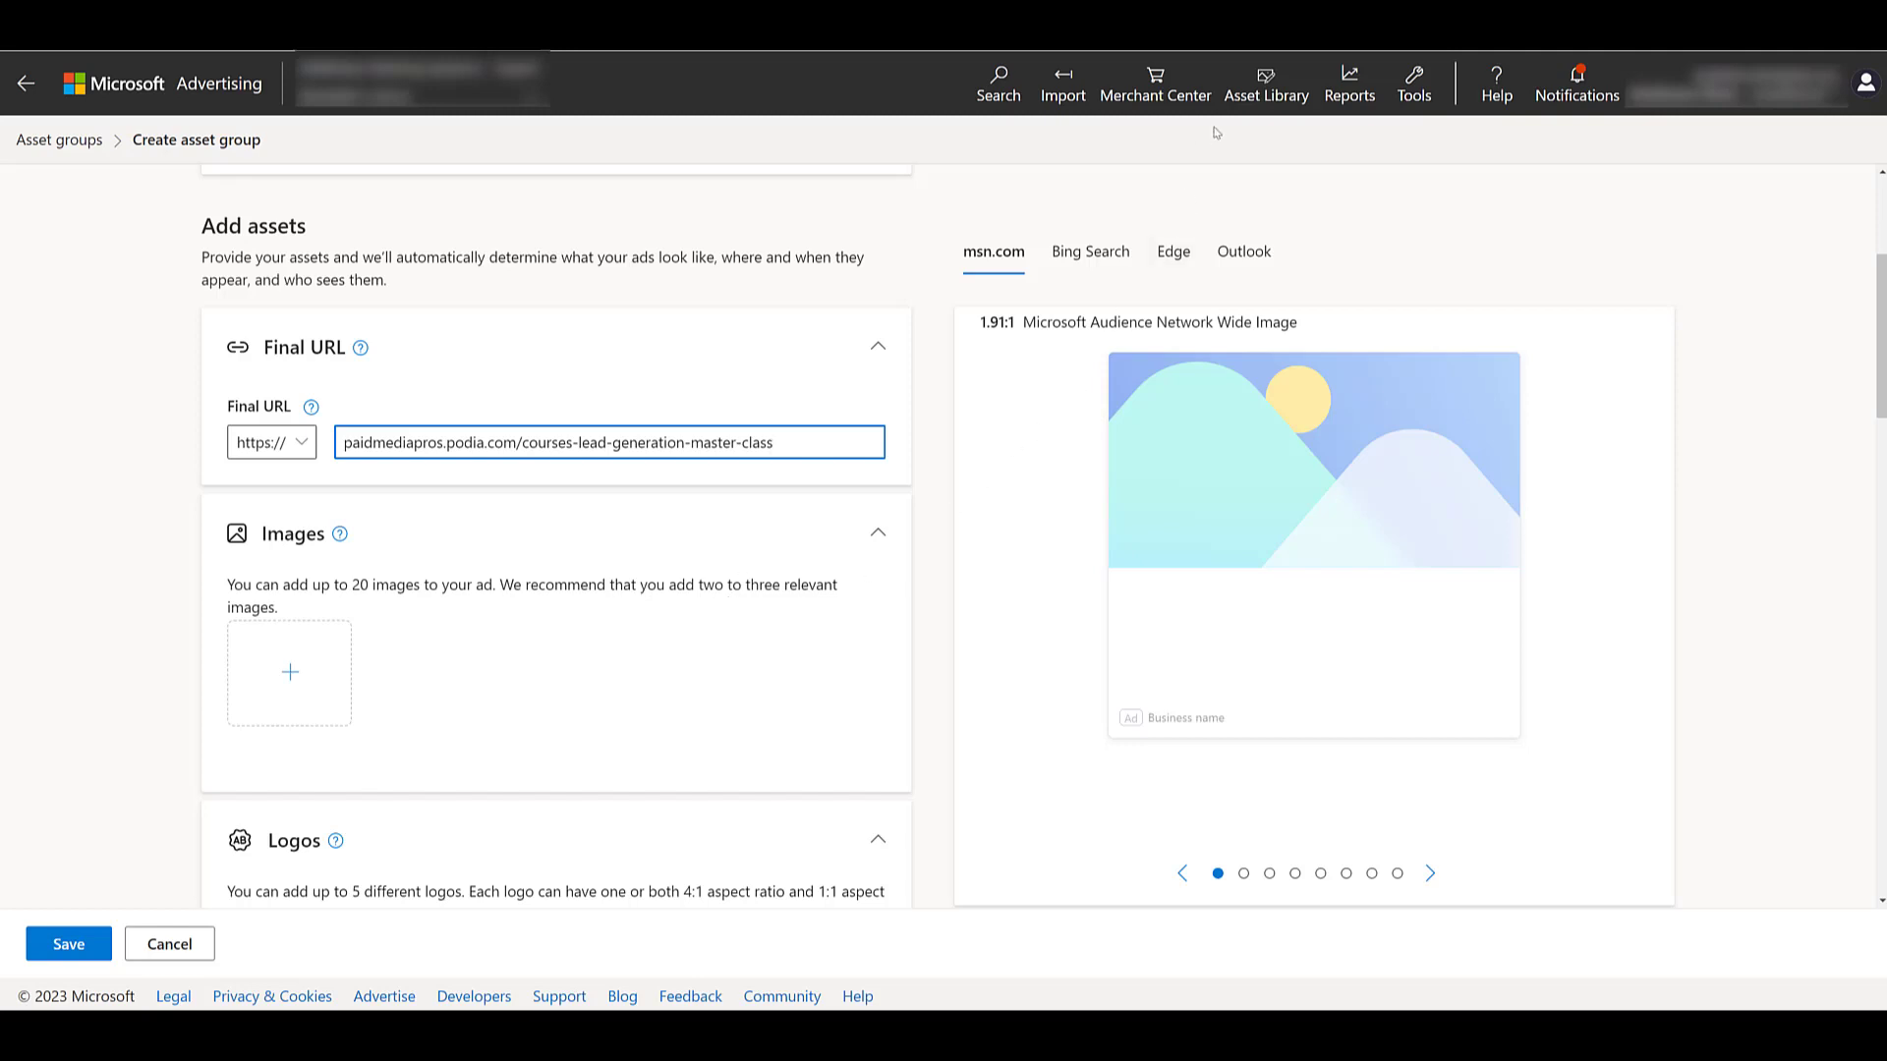
mouse_move(1265, 84)
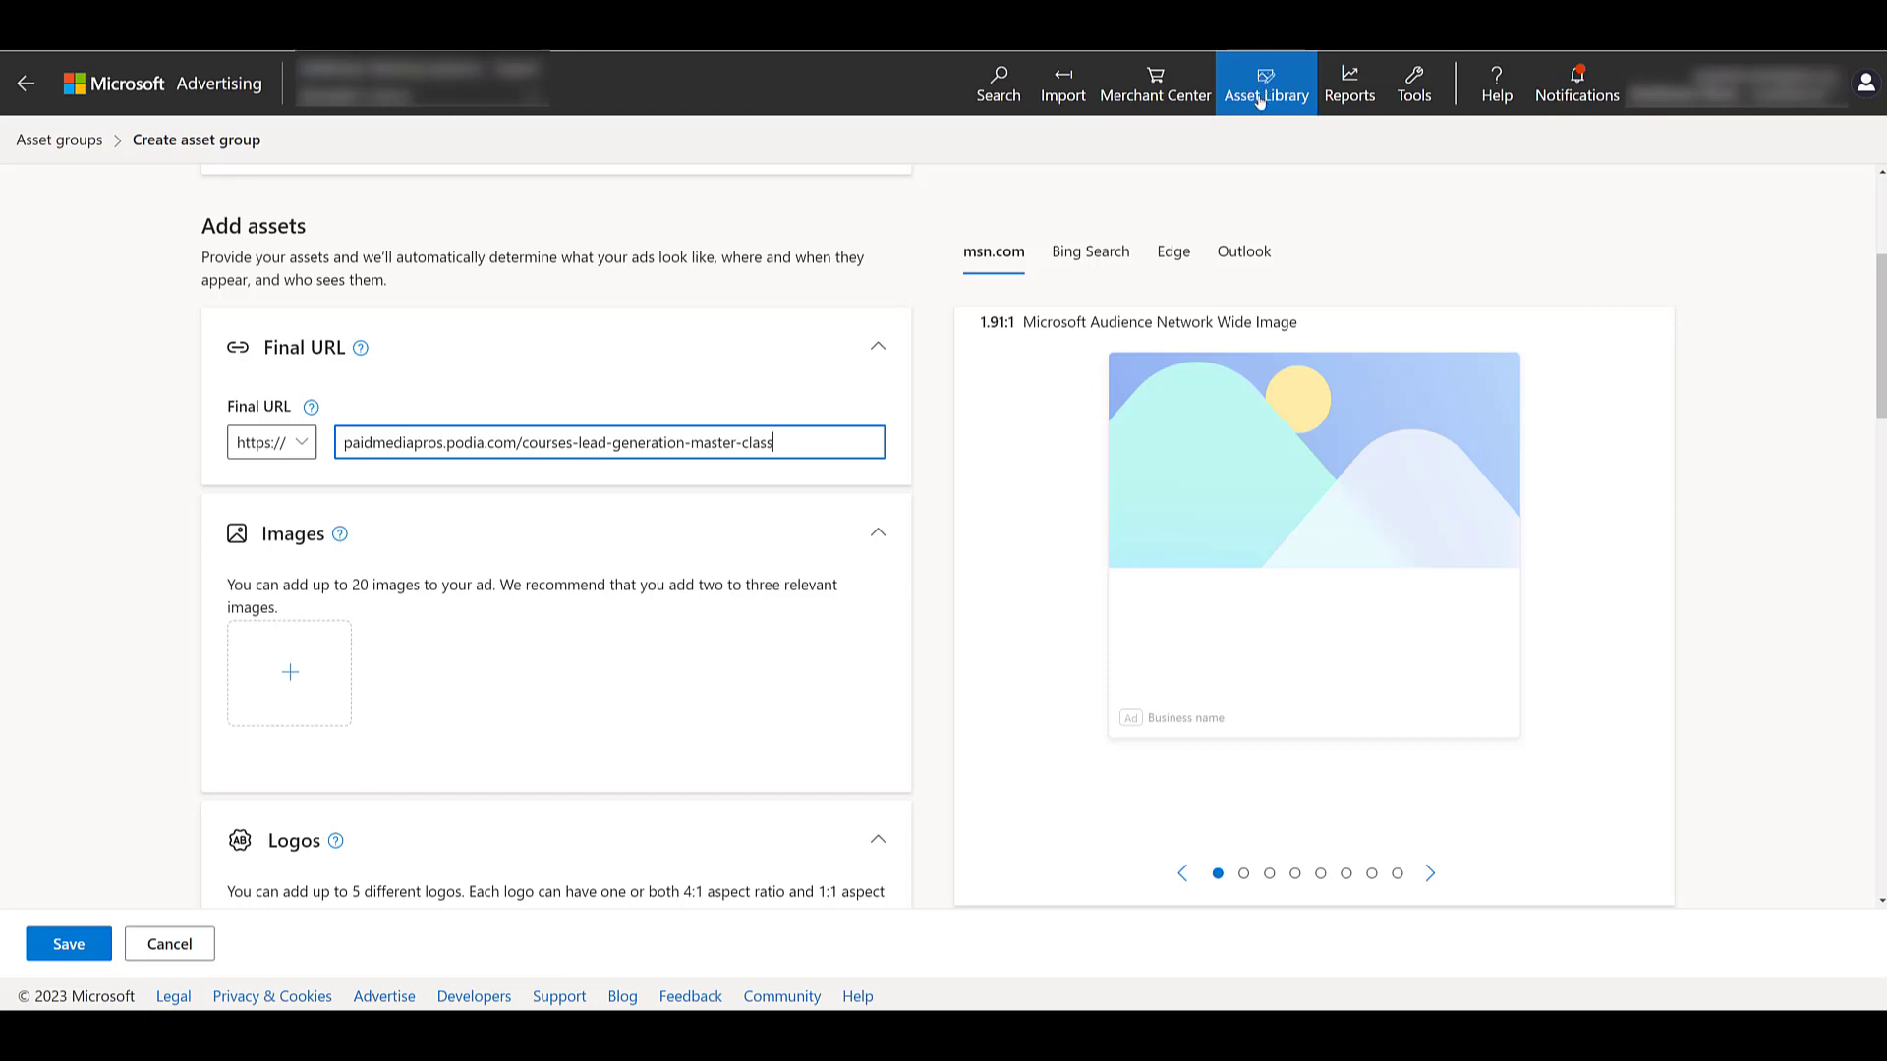
mouse_move(289, 671)
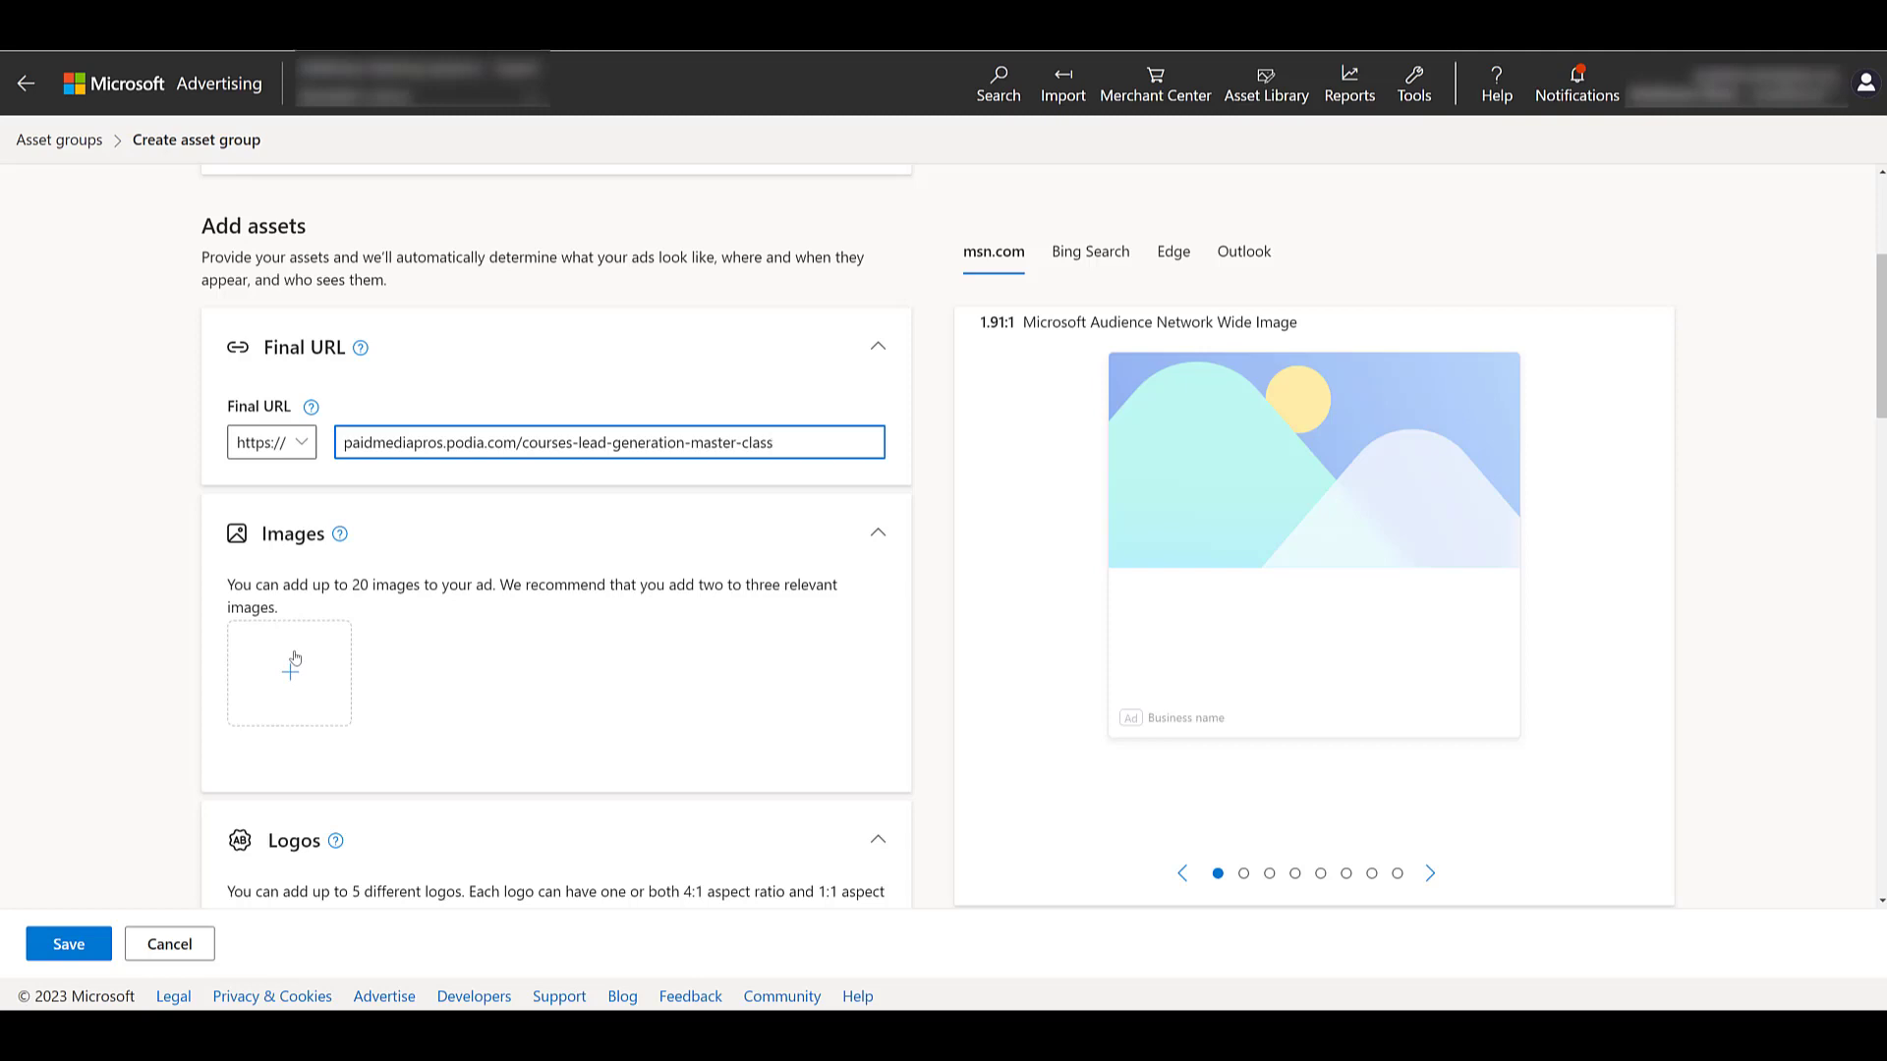
mouse_move(290, 676)
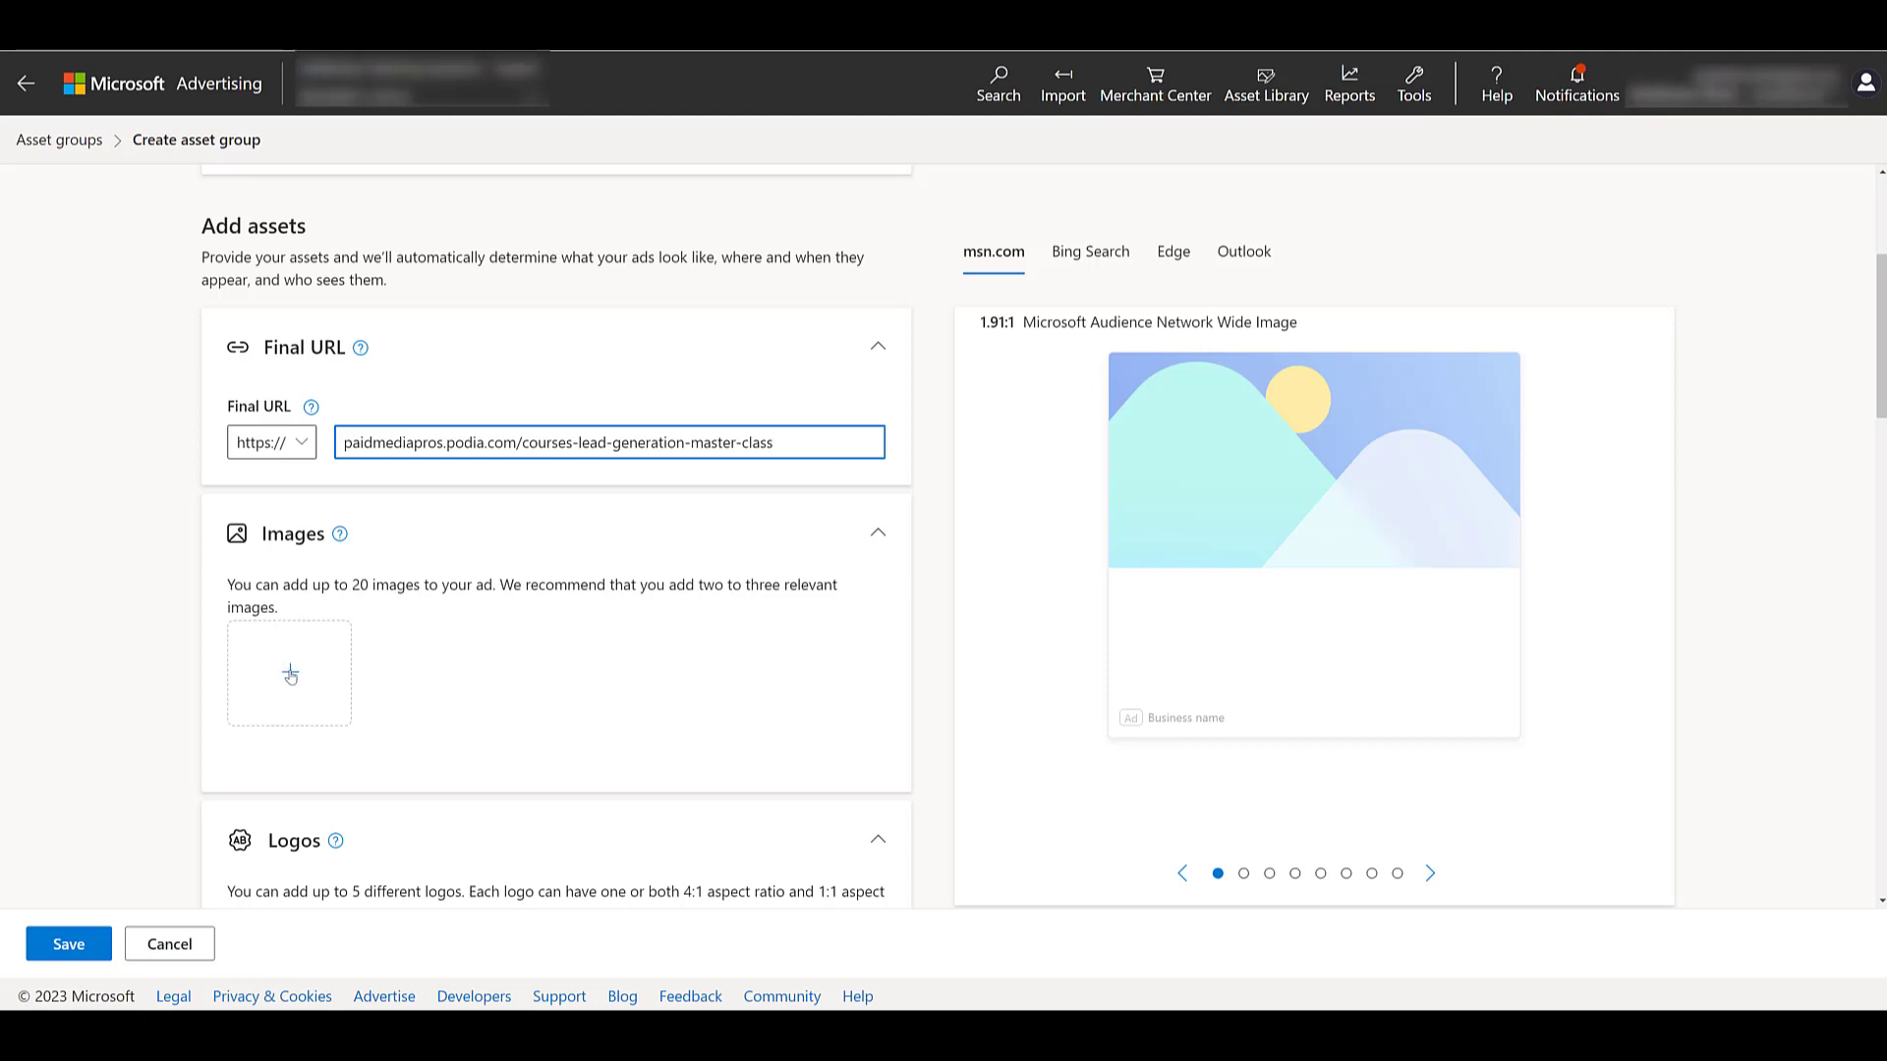
Add three images from the Asset library and compare the Edge, Outlook and msn.com previews
click(289, 672)
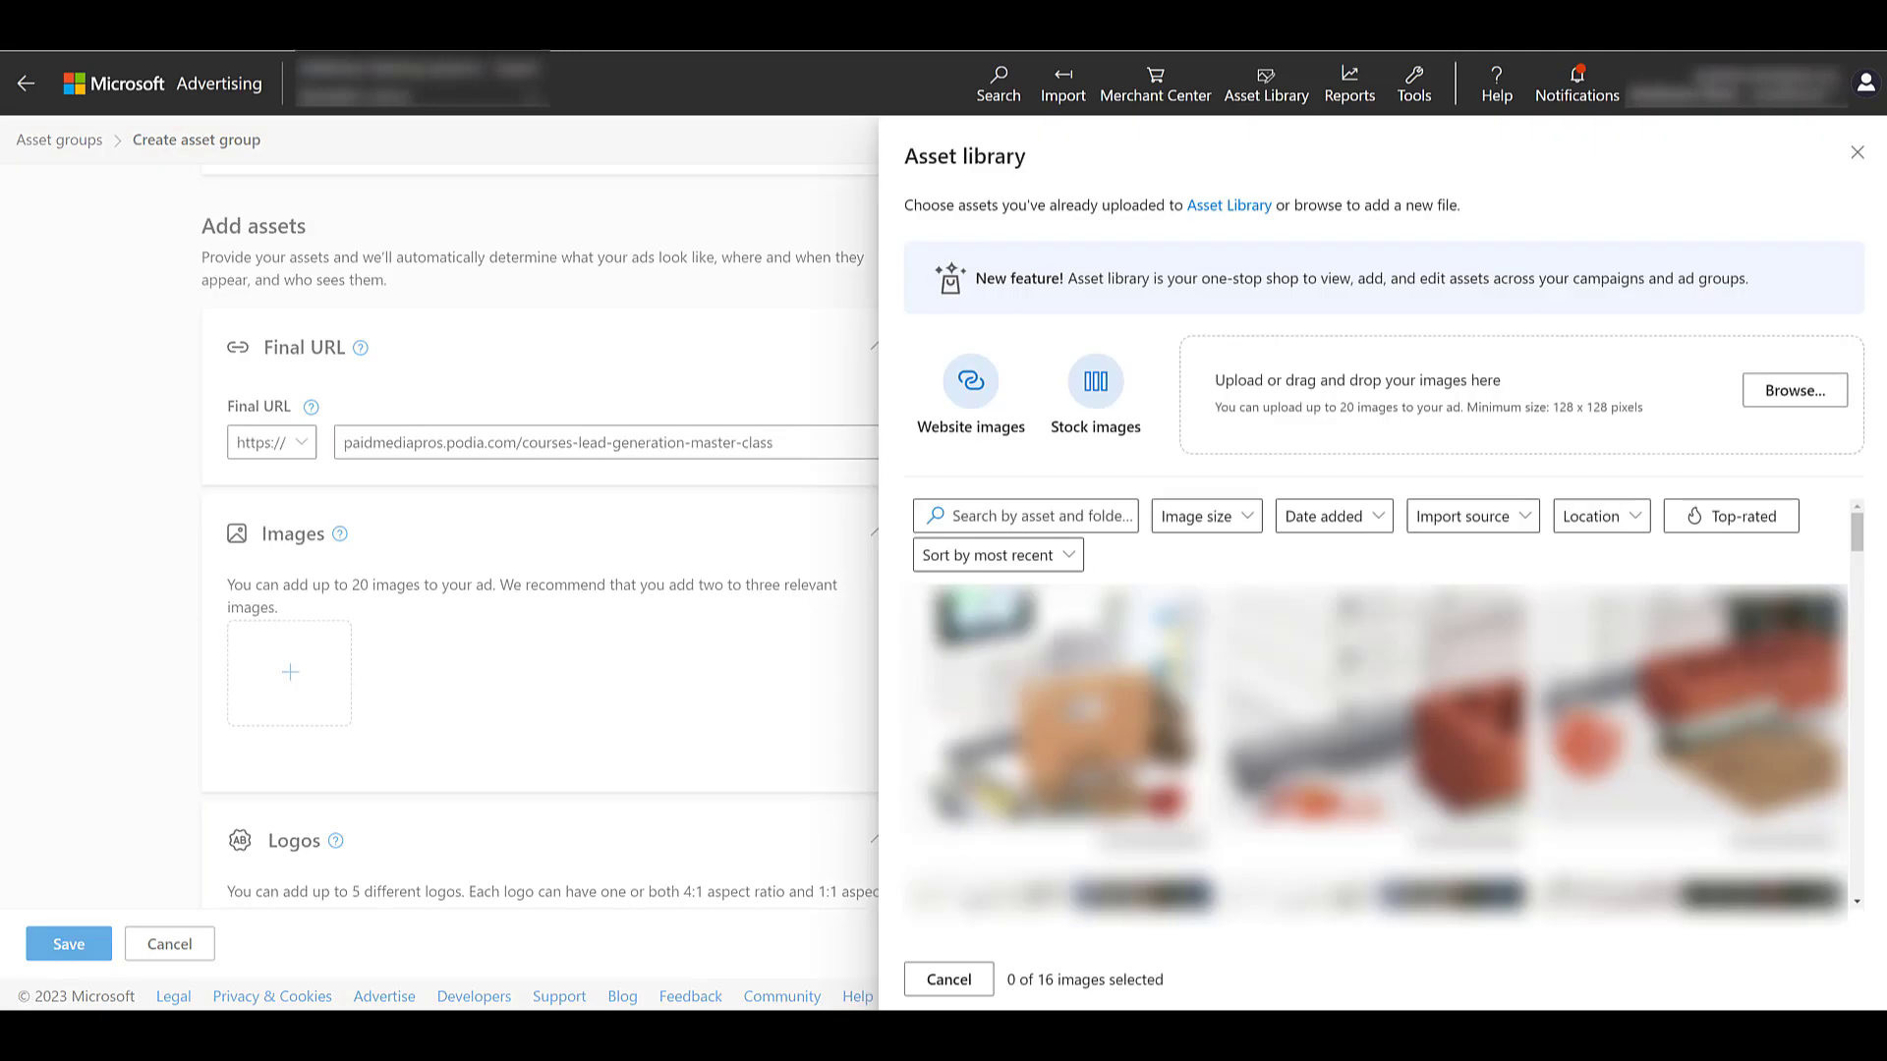
mouse_move(1264, 570)
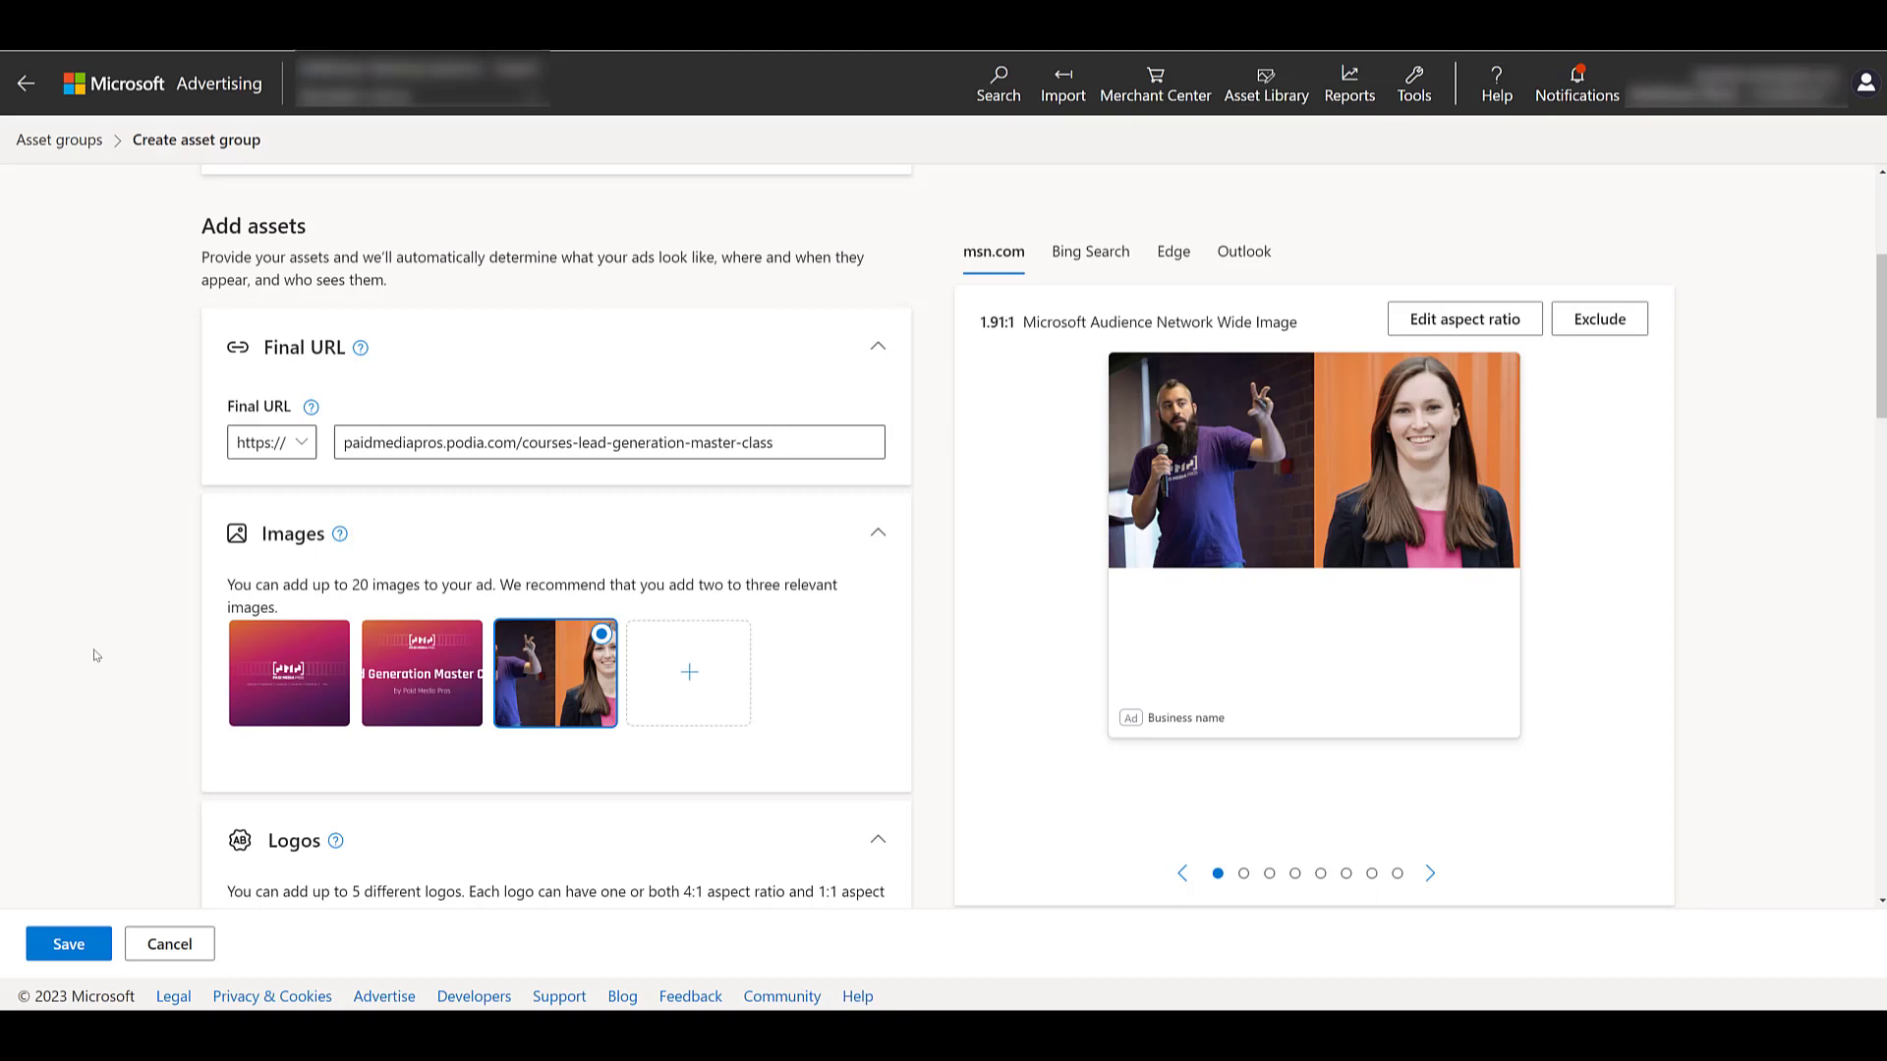
mouse_move(289, 672)
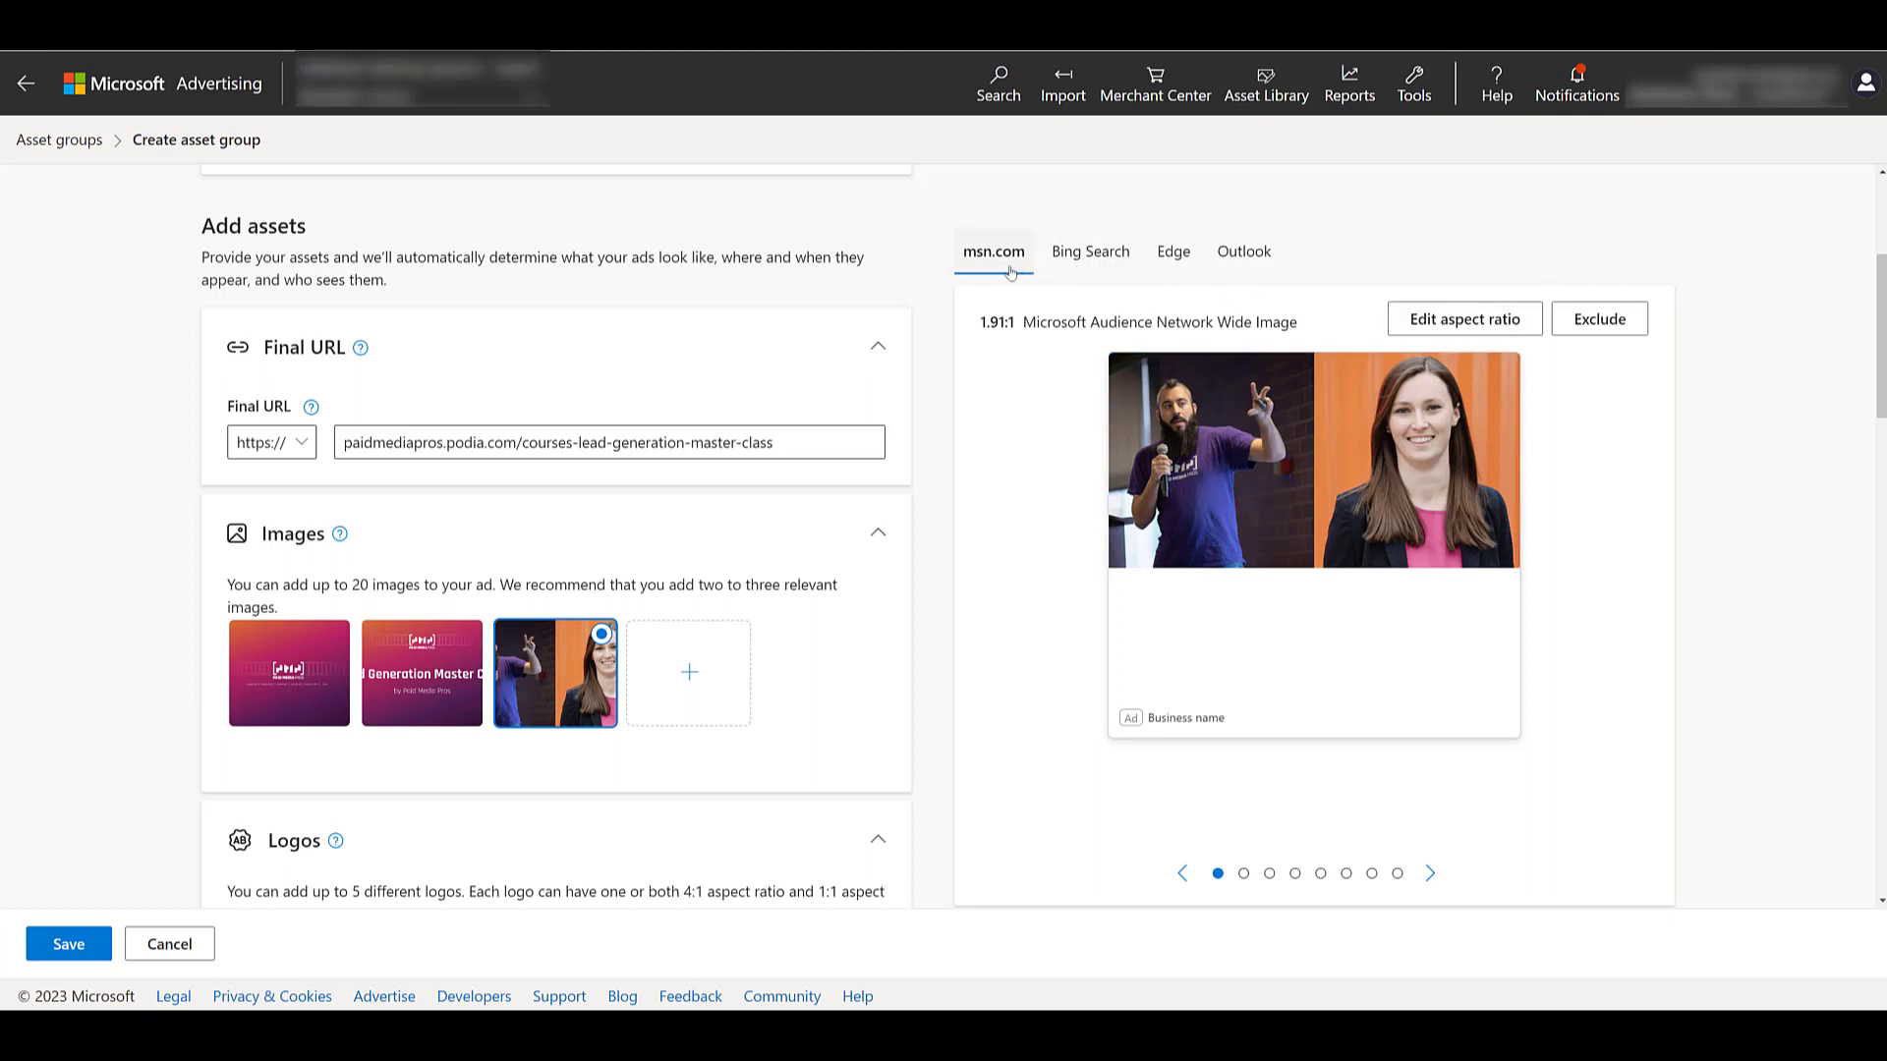
click(1090, 251)
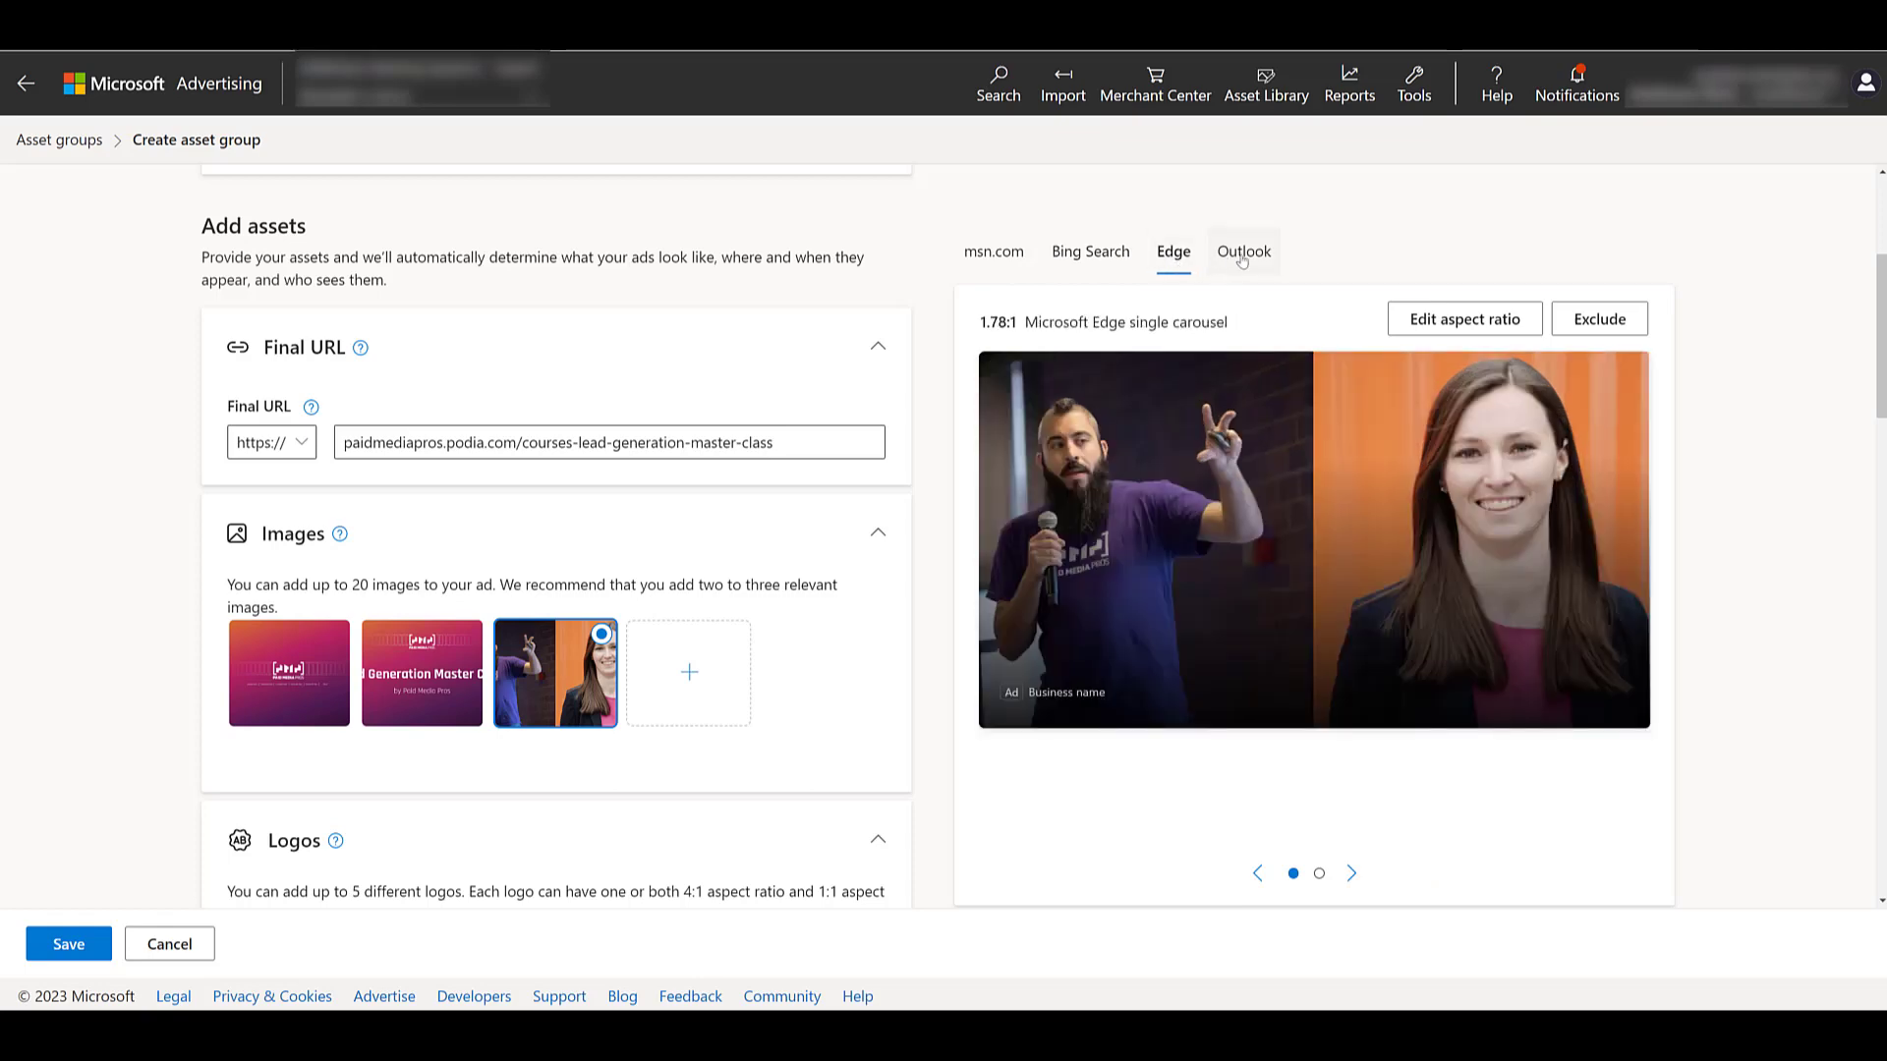
click(1243, 251)
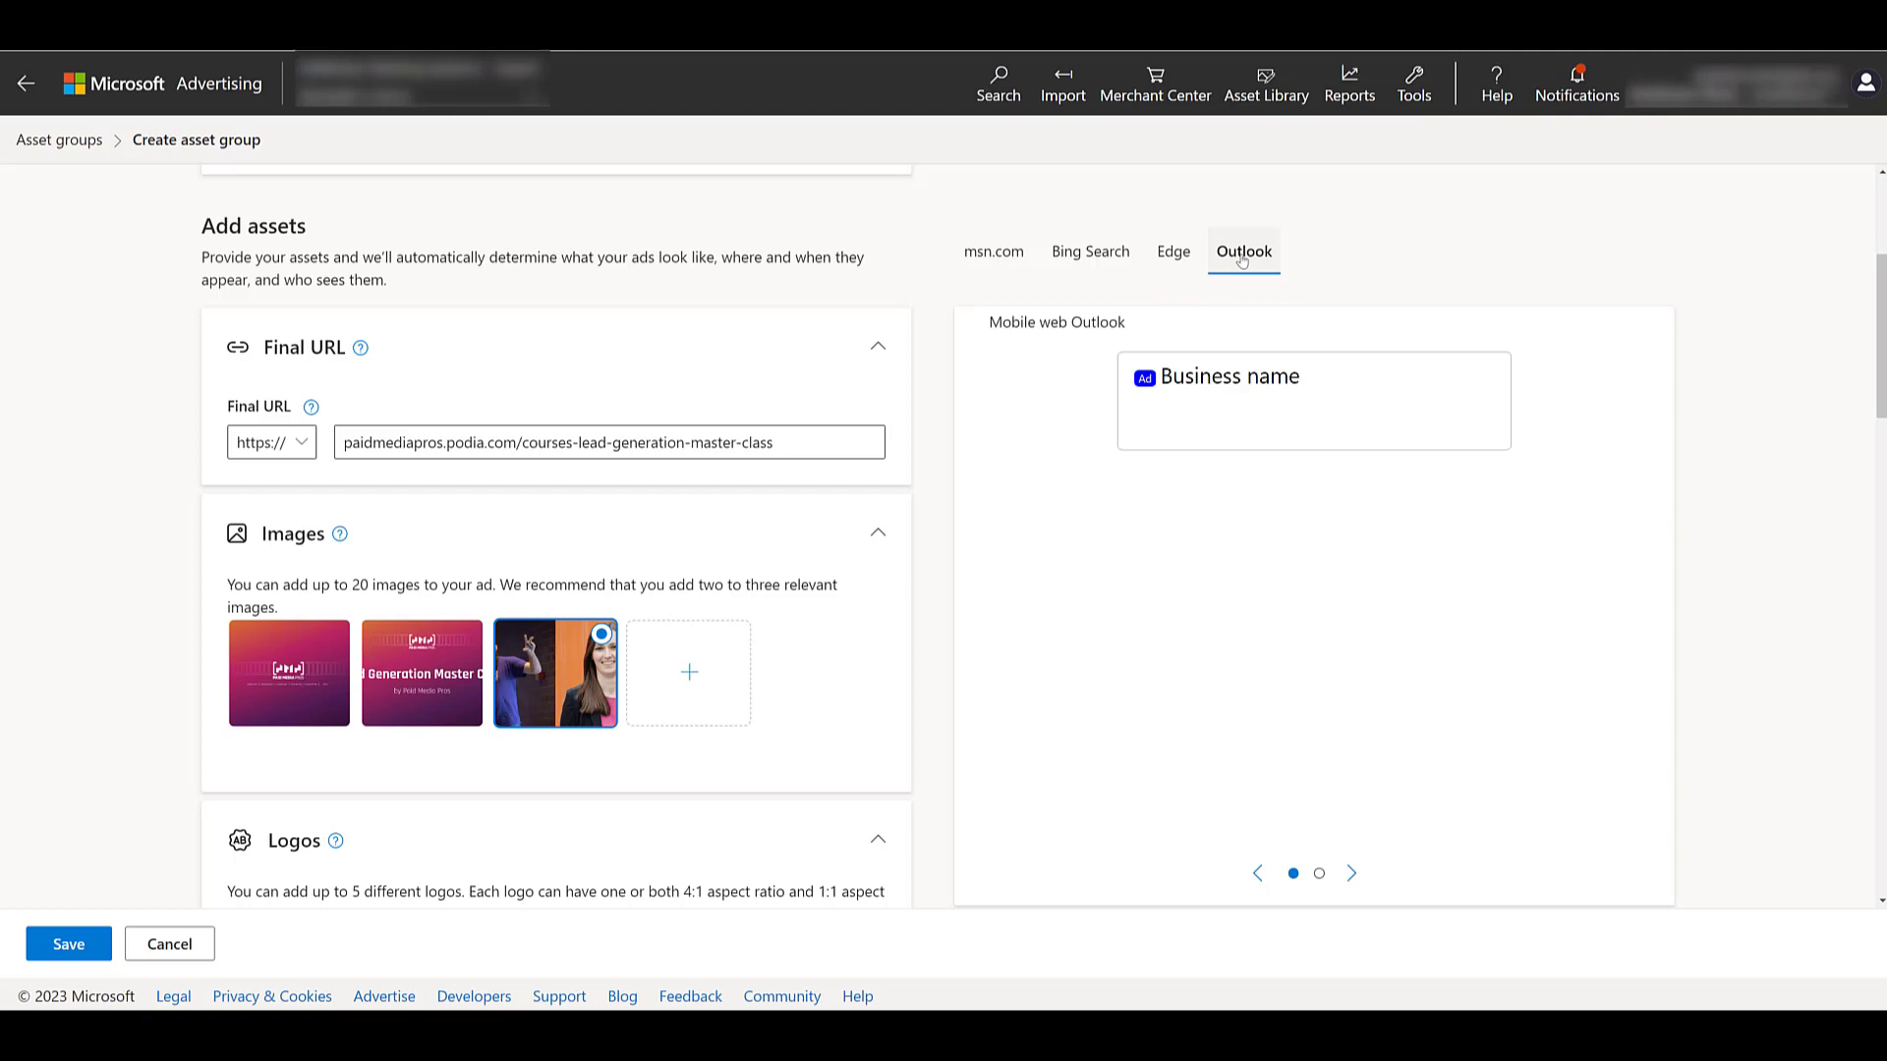
click(993, 251)
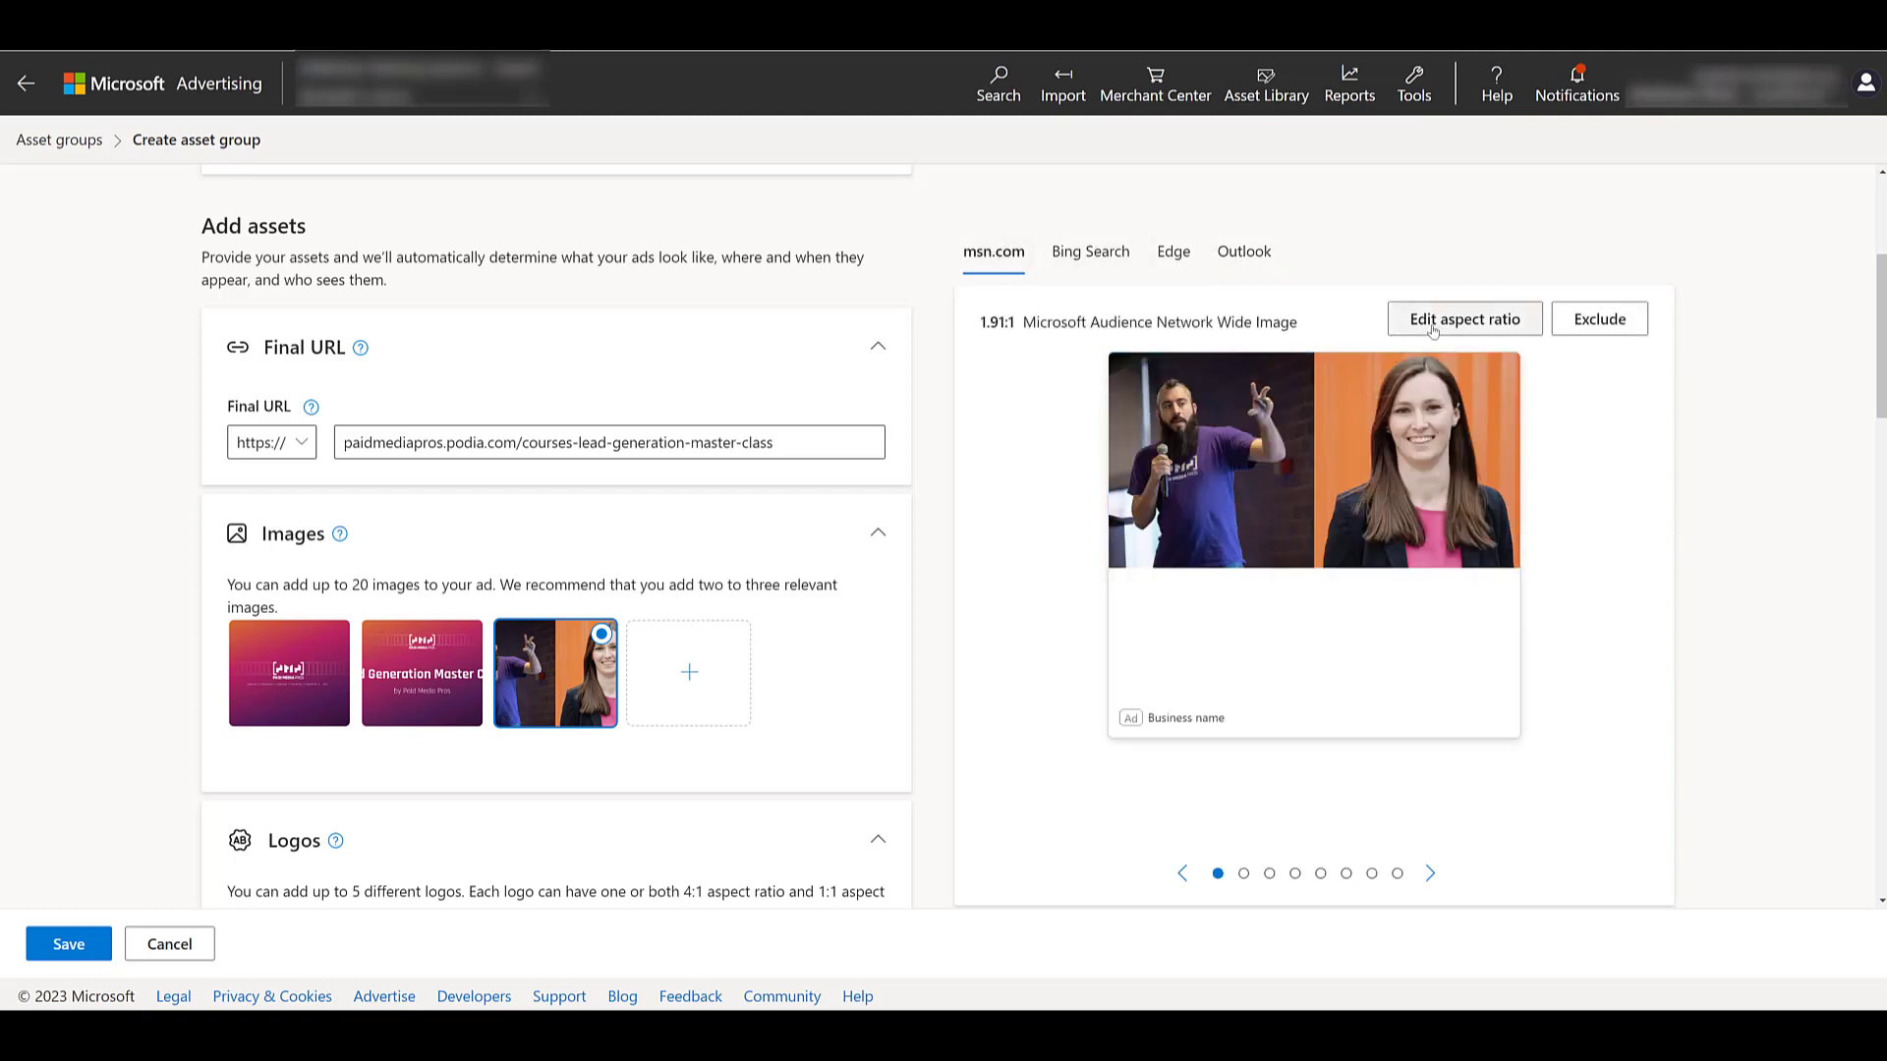
Open the 1.91:1 aspect ratio editor and cancel without changes
click(1463, 319)
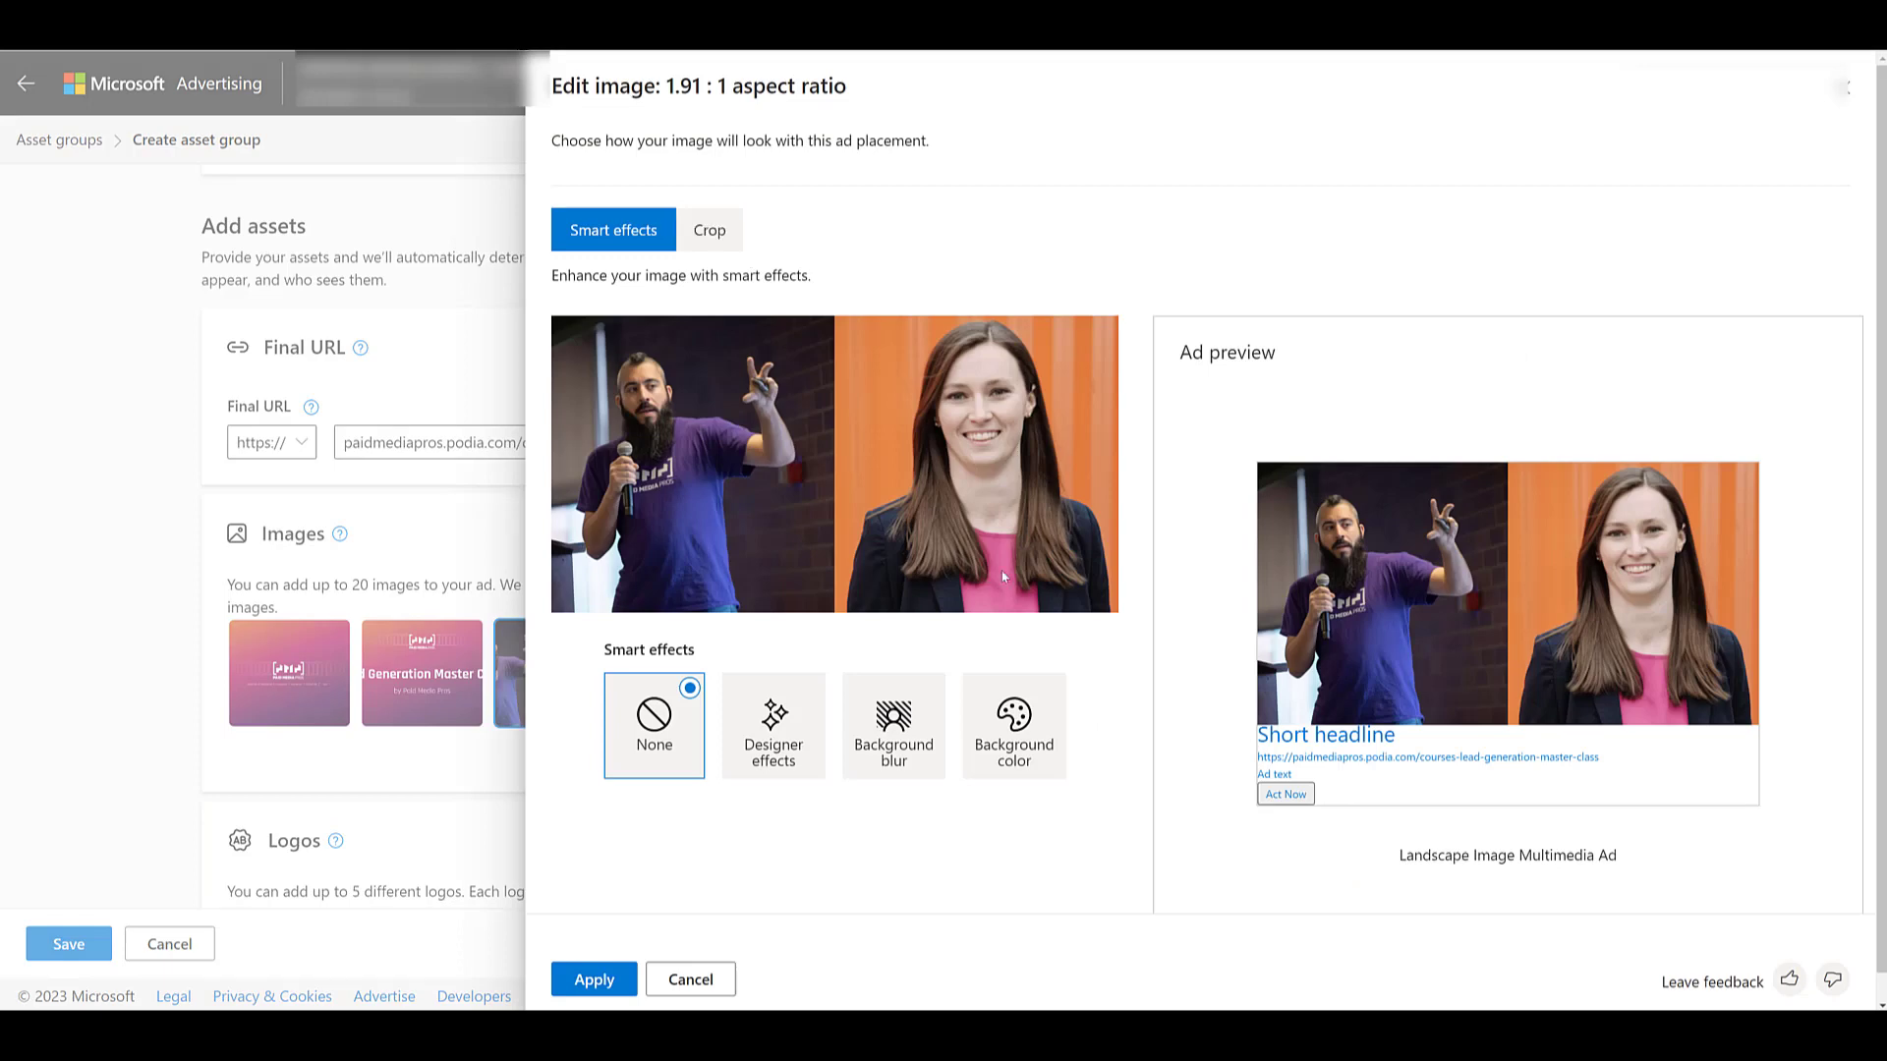
mouse_move(848, 509)
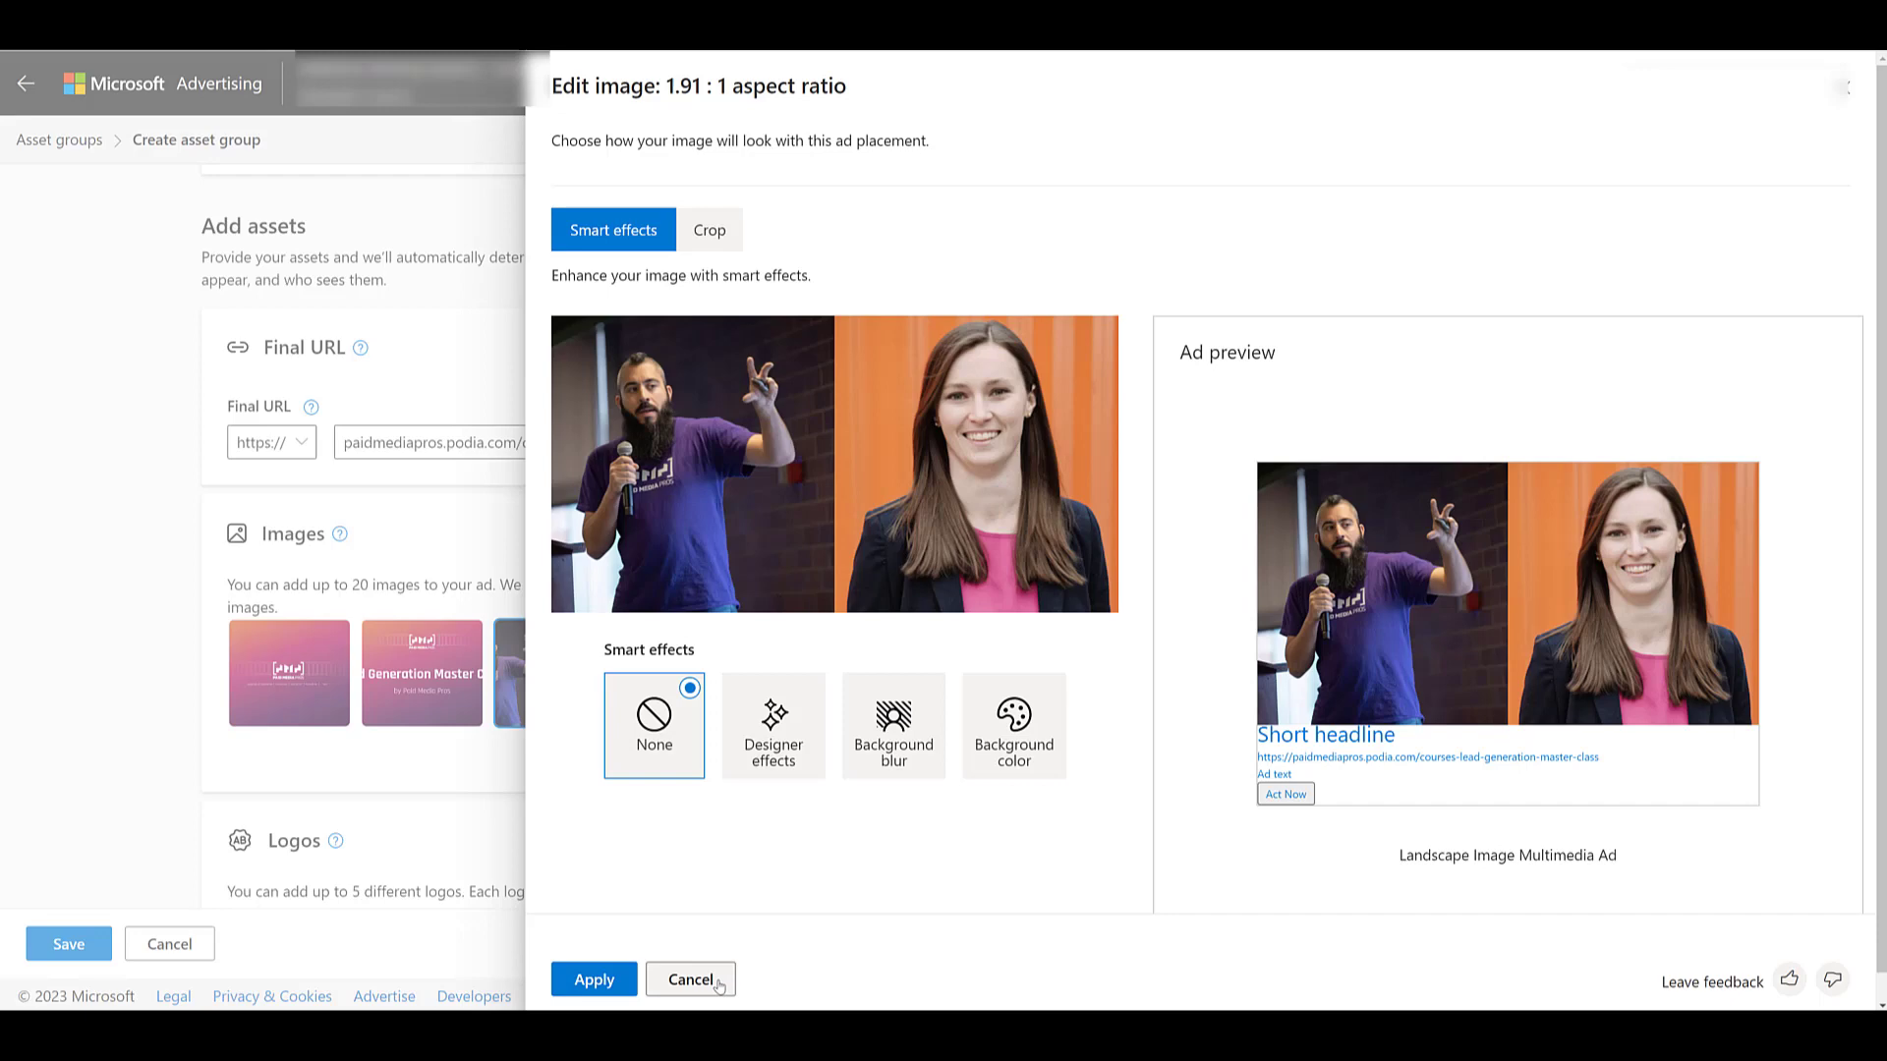
click(690, 978)
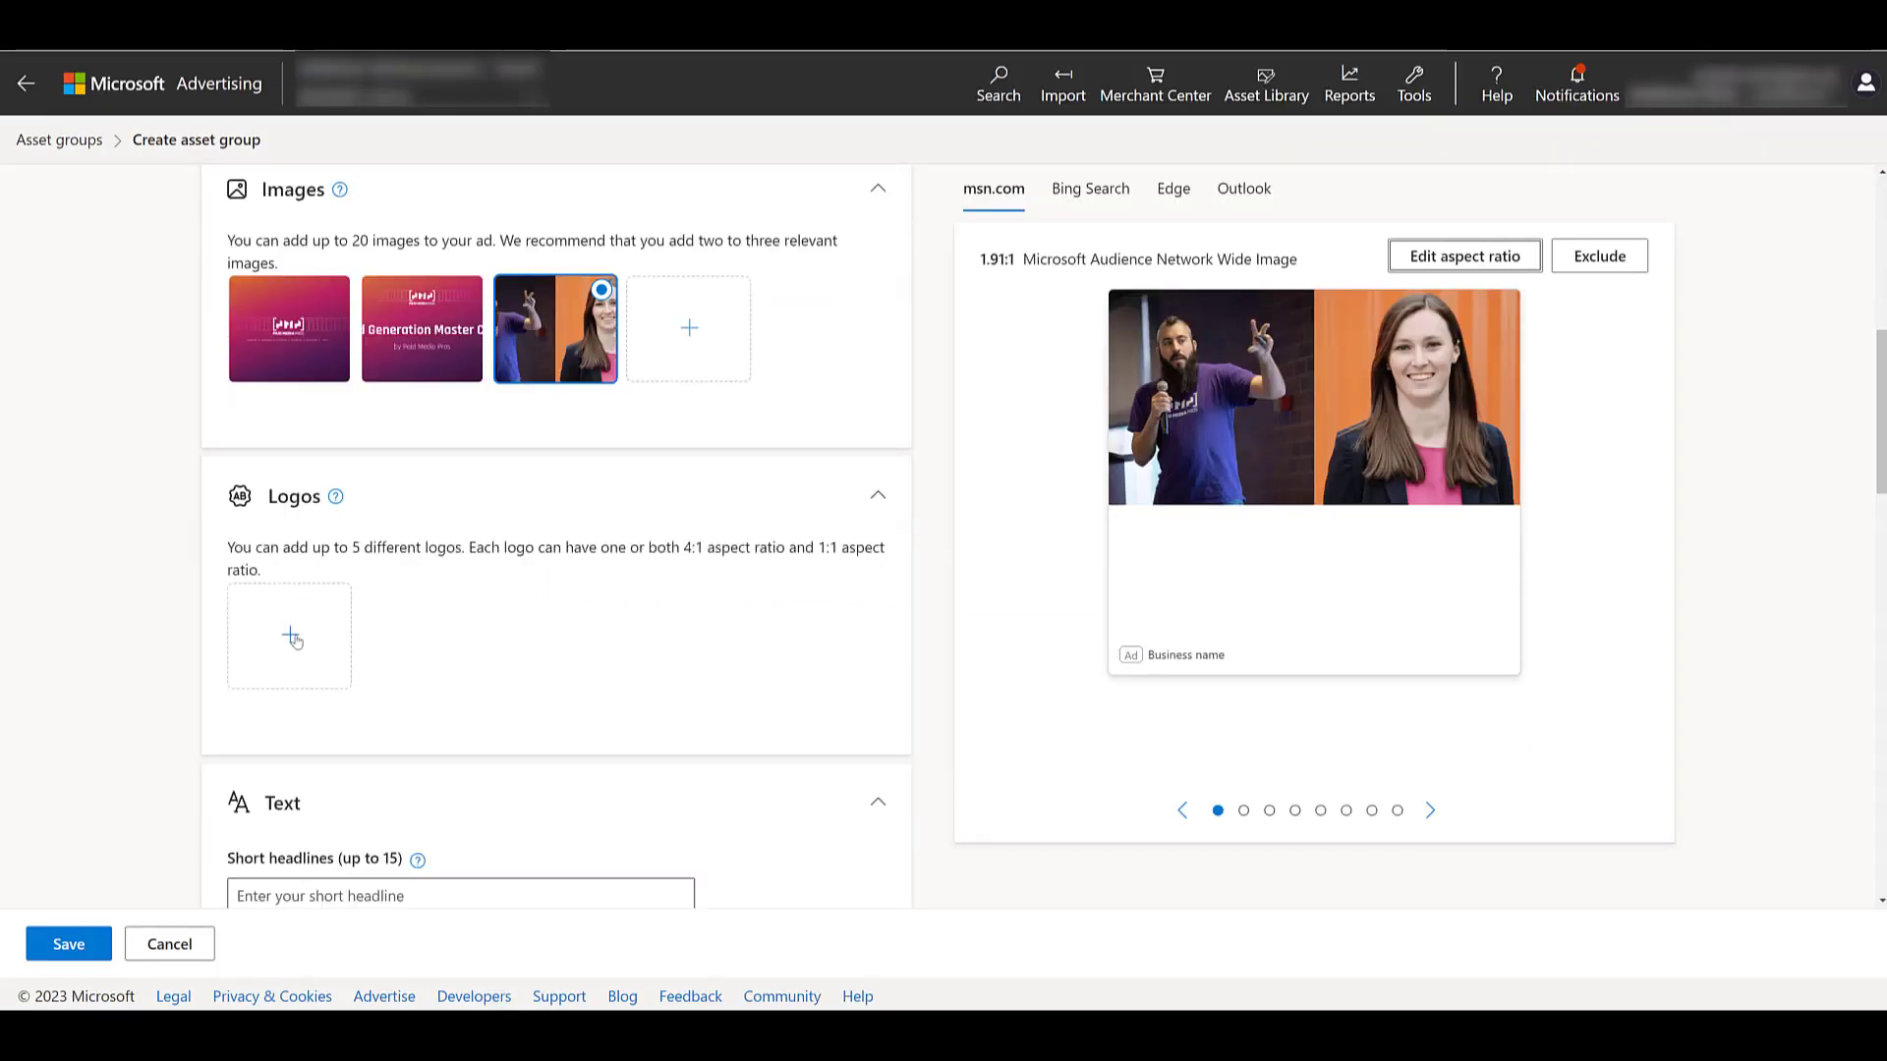
scroll(down, 3)
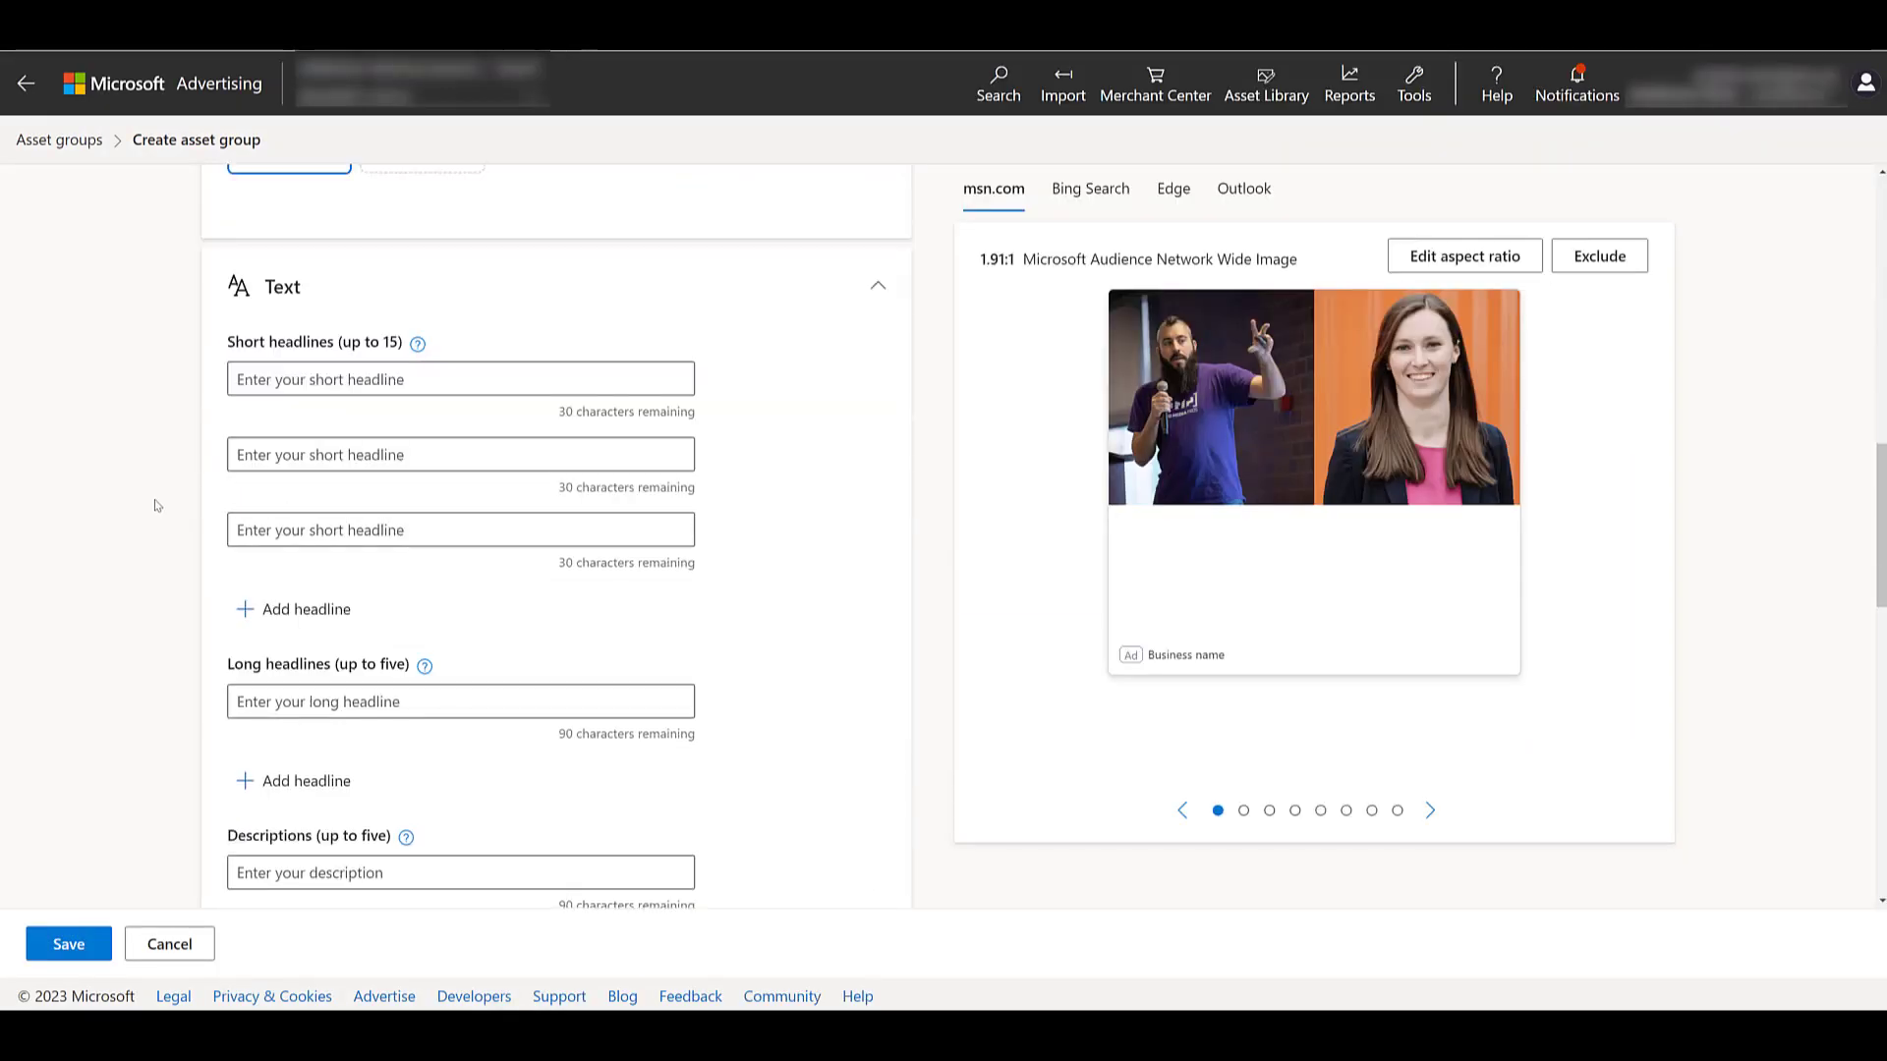
mouse_move(284, 395)
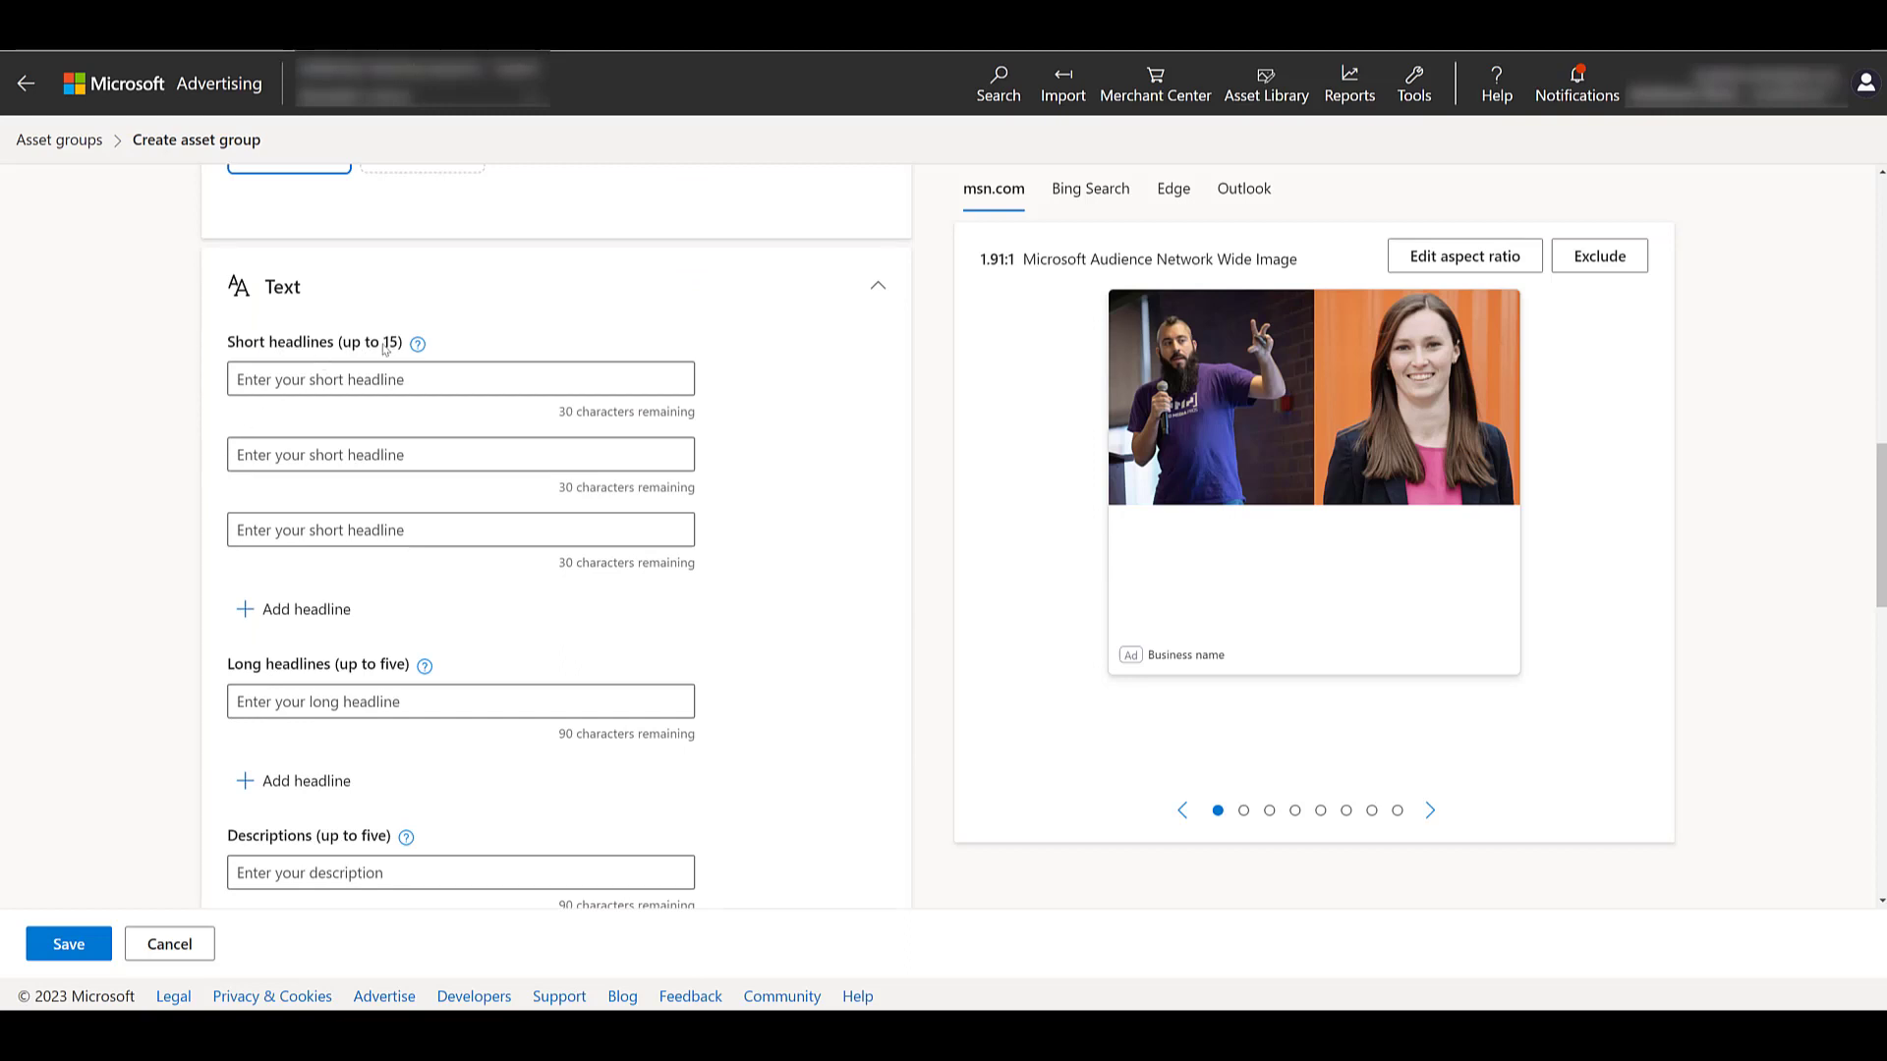
click(460, 701)
text(28 In-Depth Lessons)
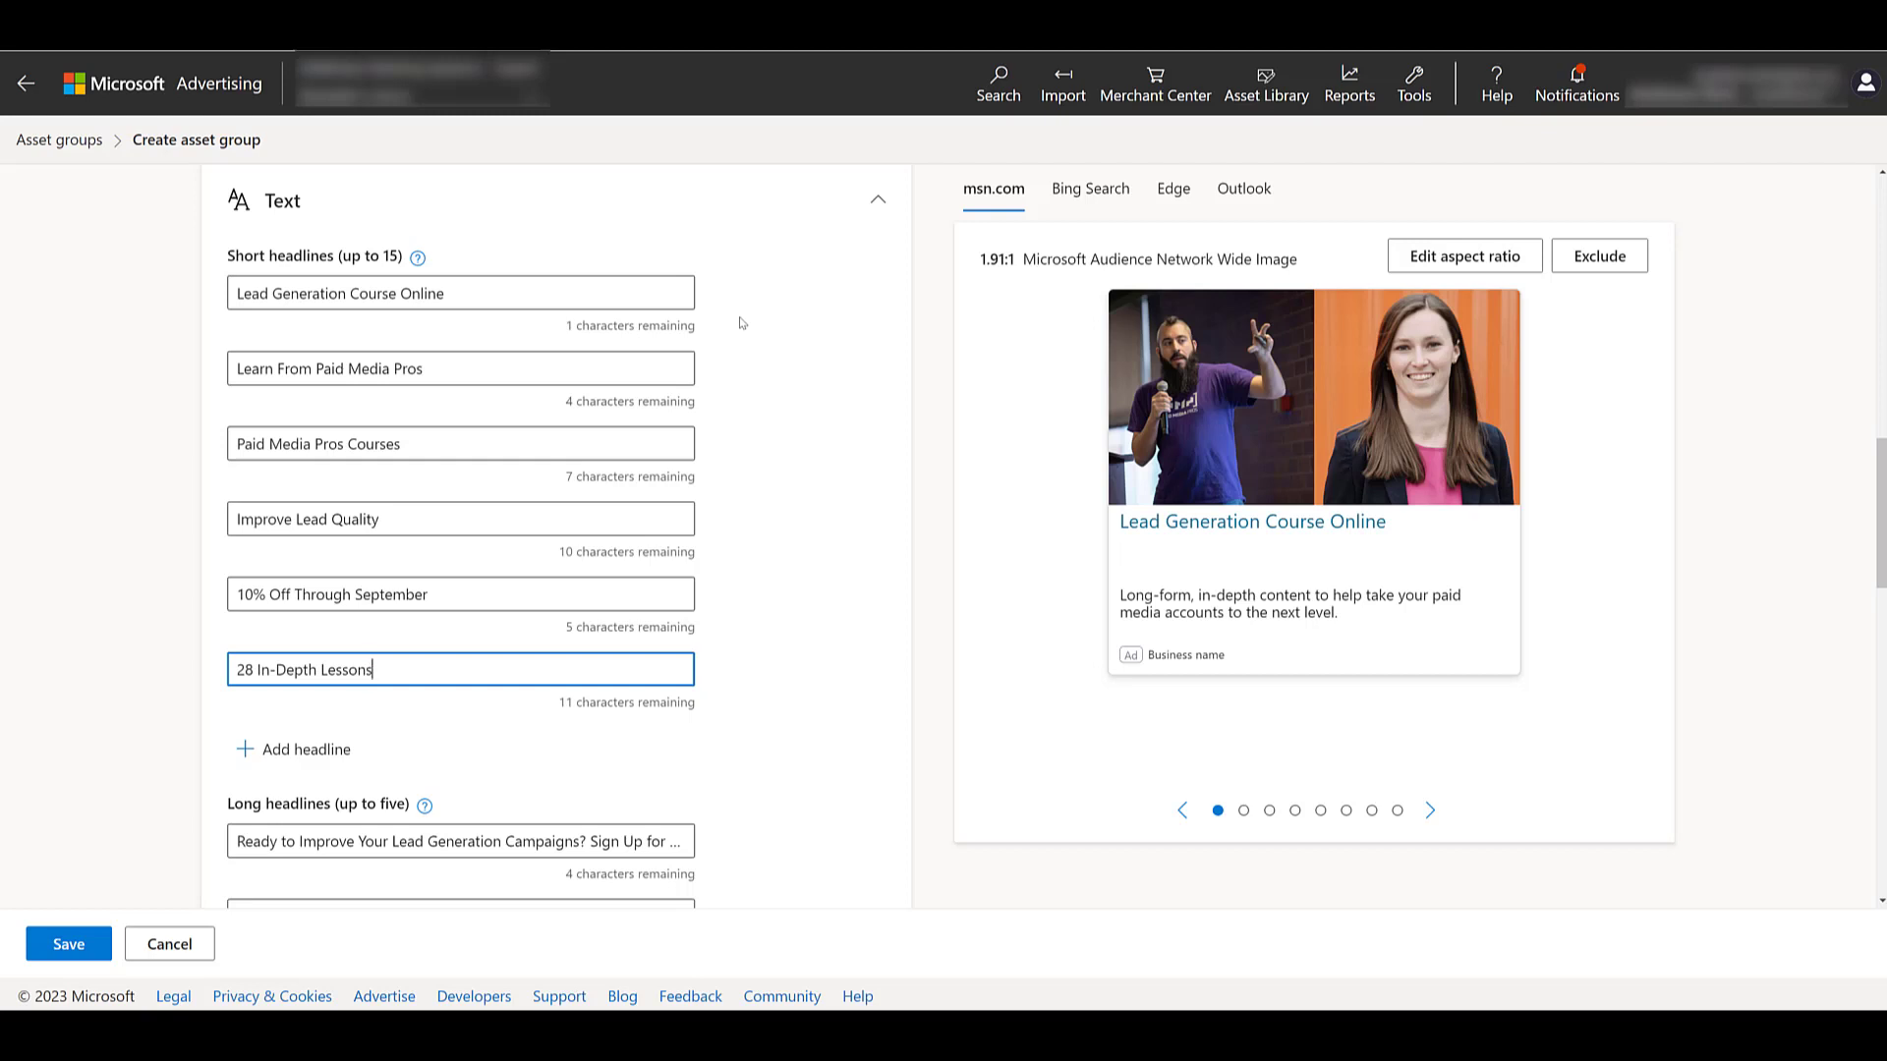
mouse_move(390, 744)
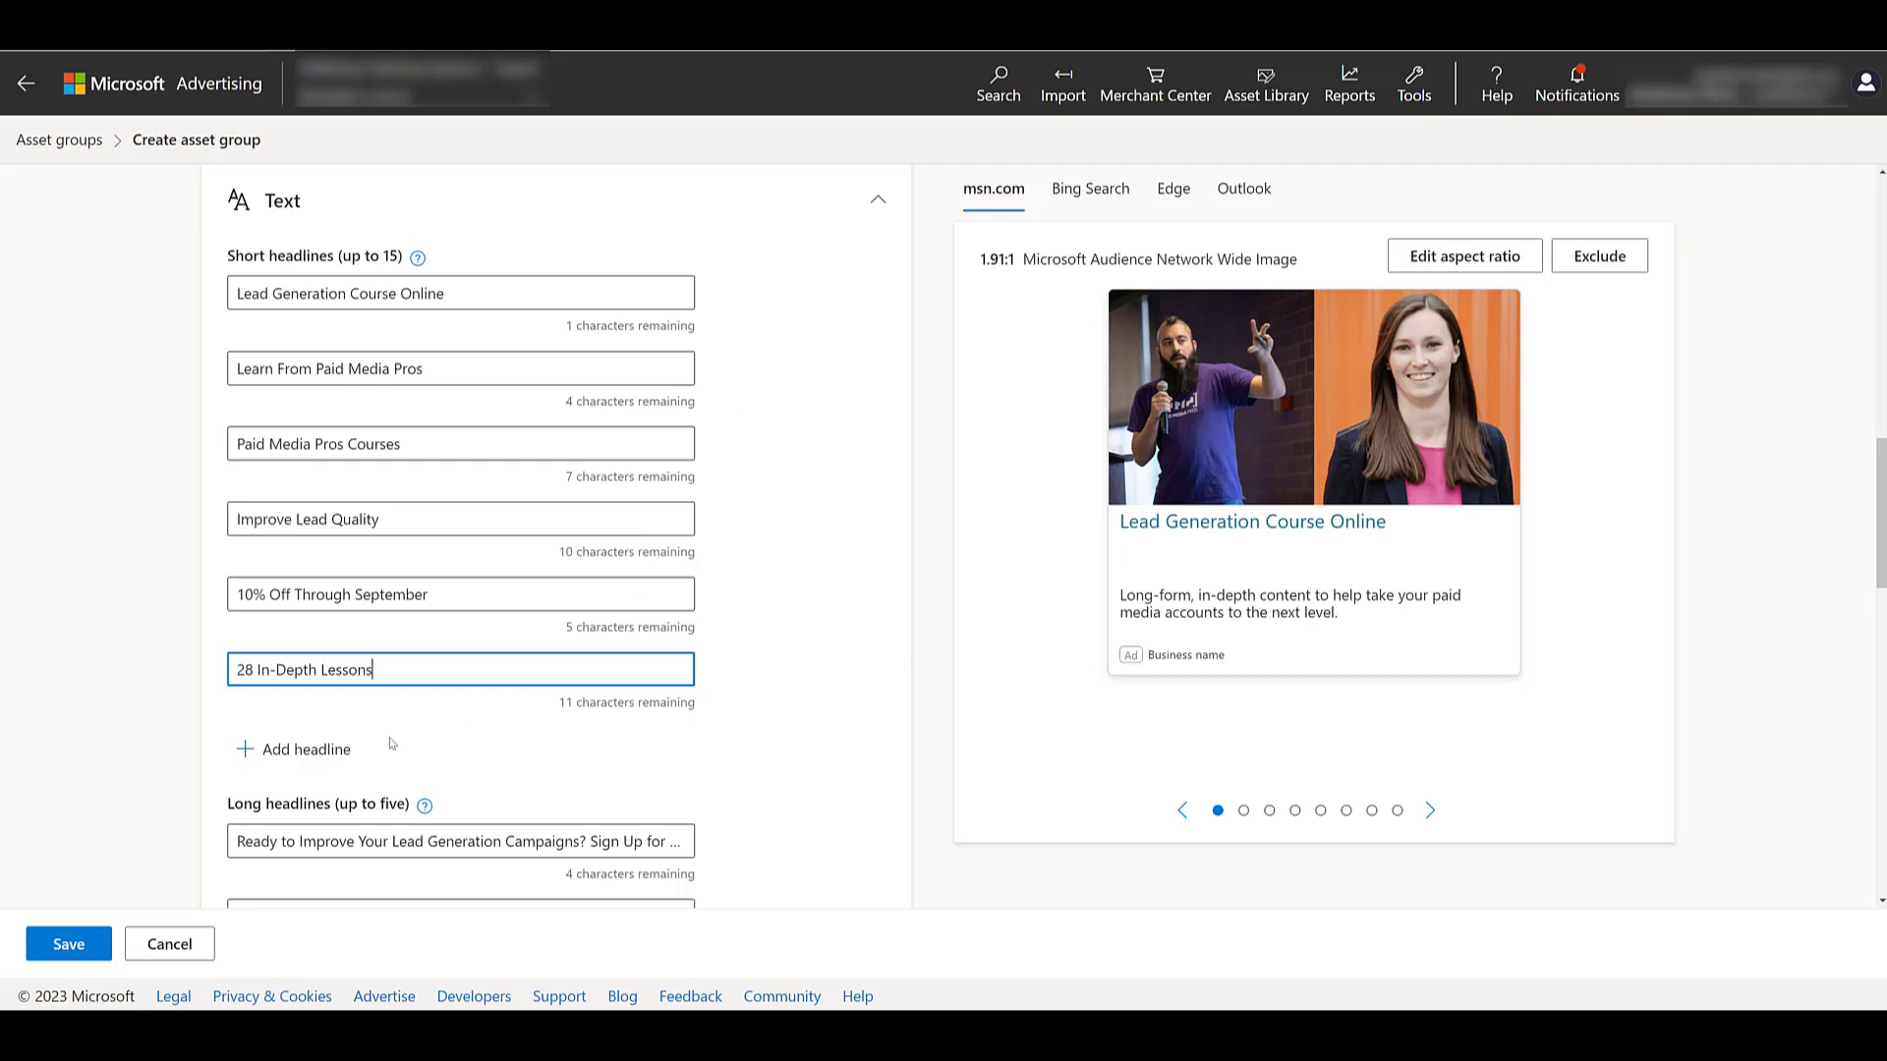
Add a seventh short headline slot below the six filled headlines
click(293, 749)
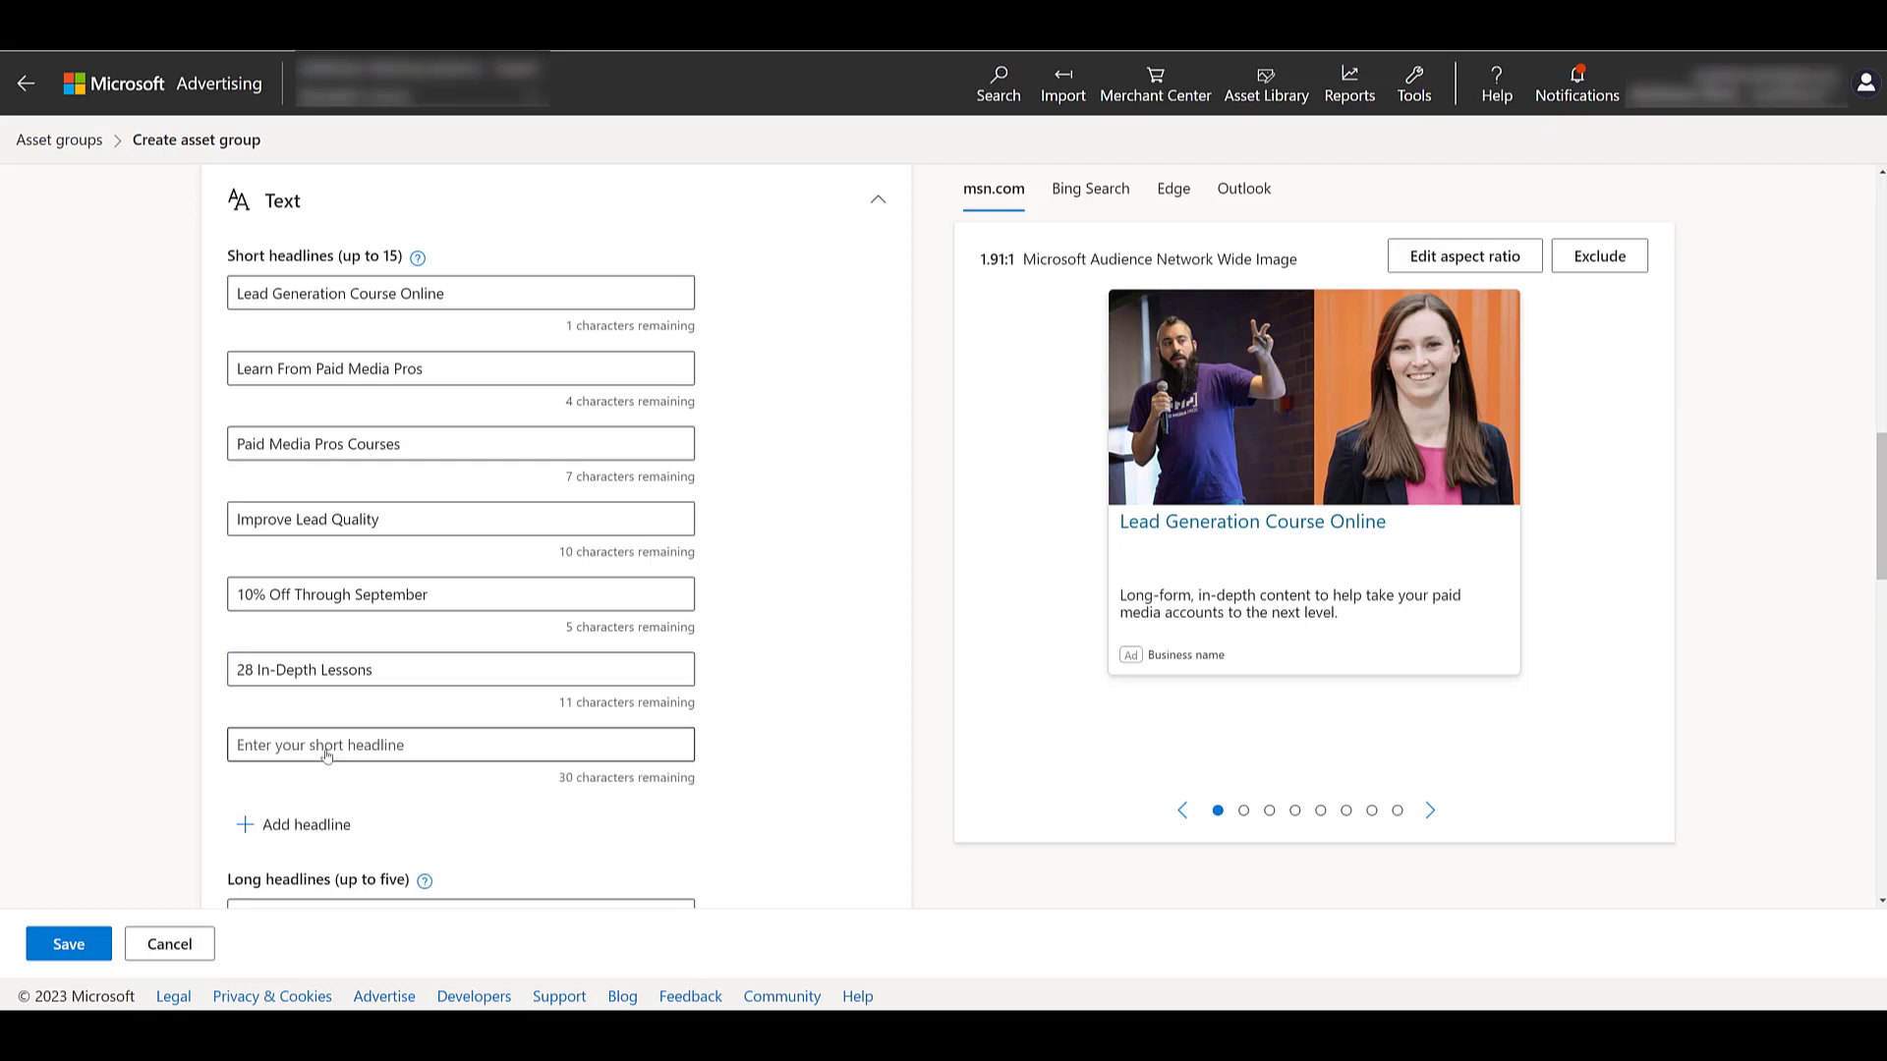
click(460, 744)
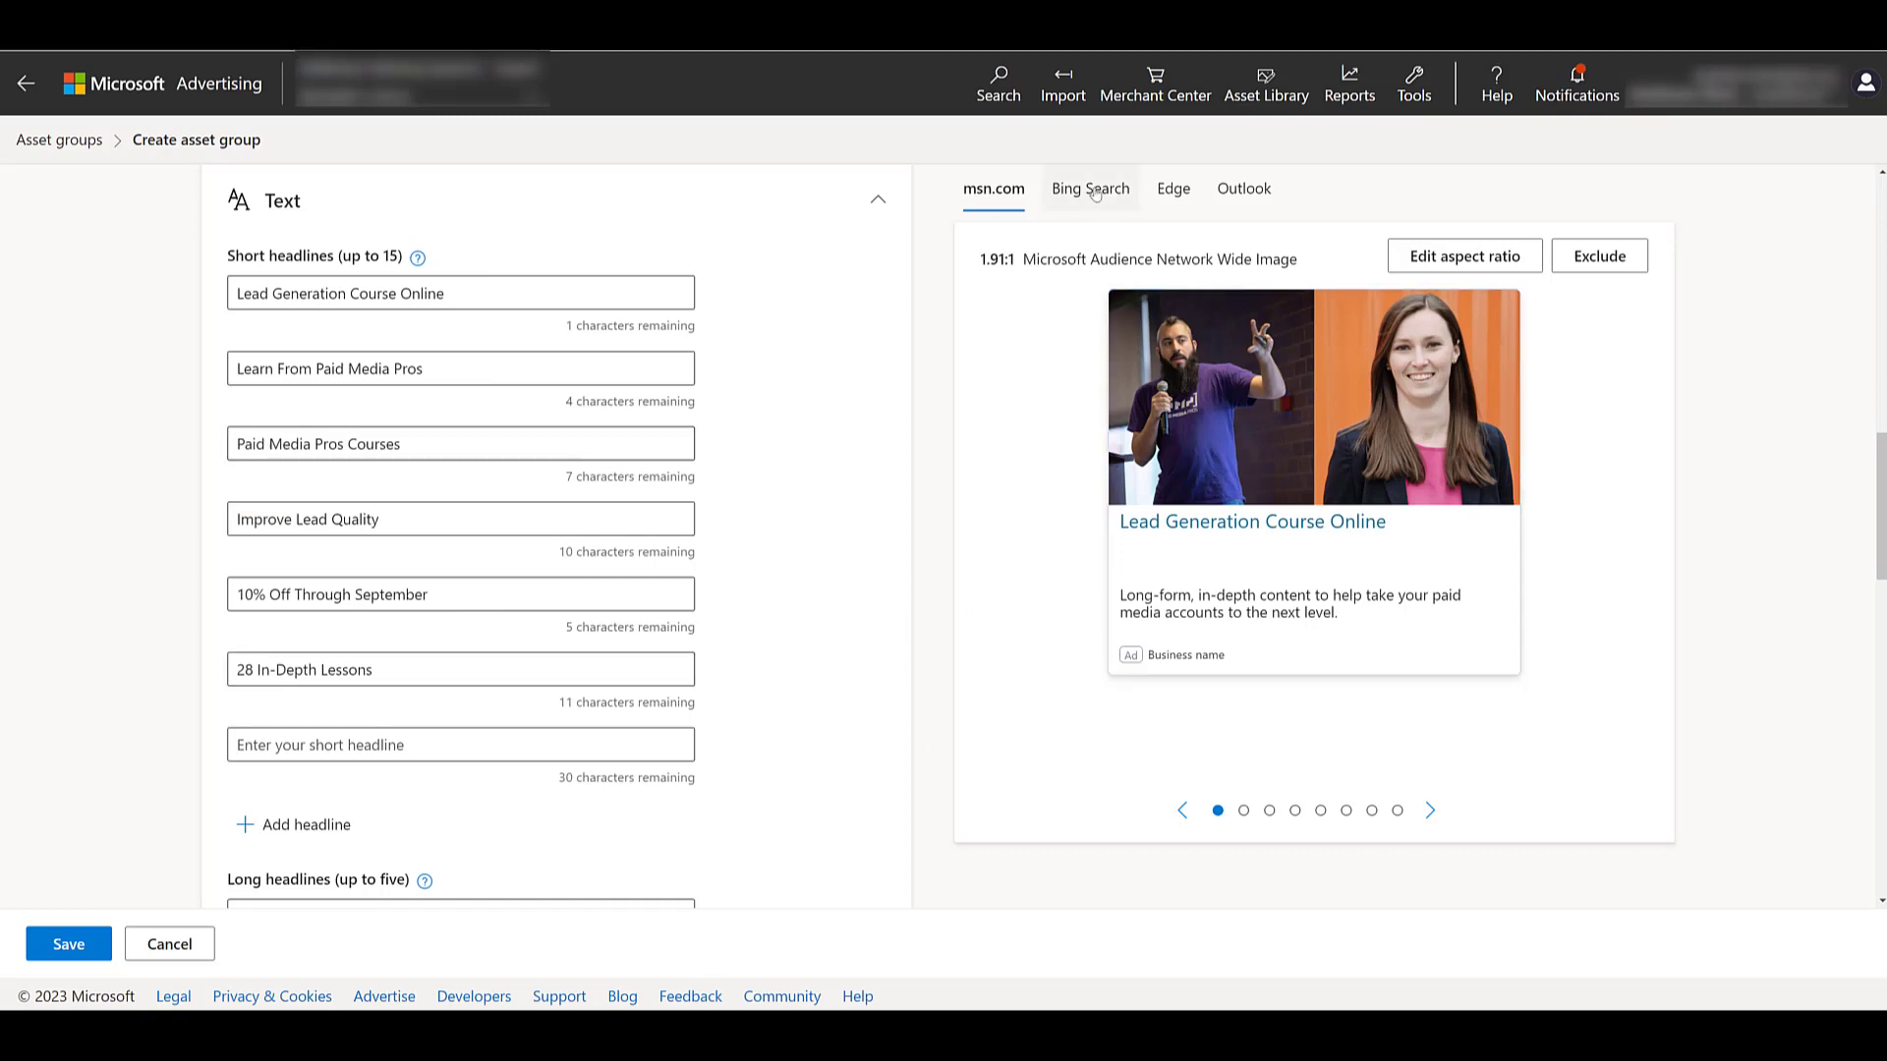
View the Bing Search ad variations, then the Outlook mobile web preview
click(1088, 188)
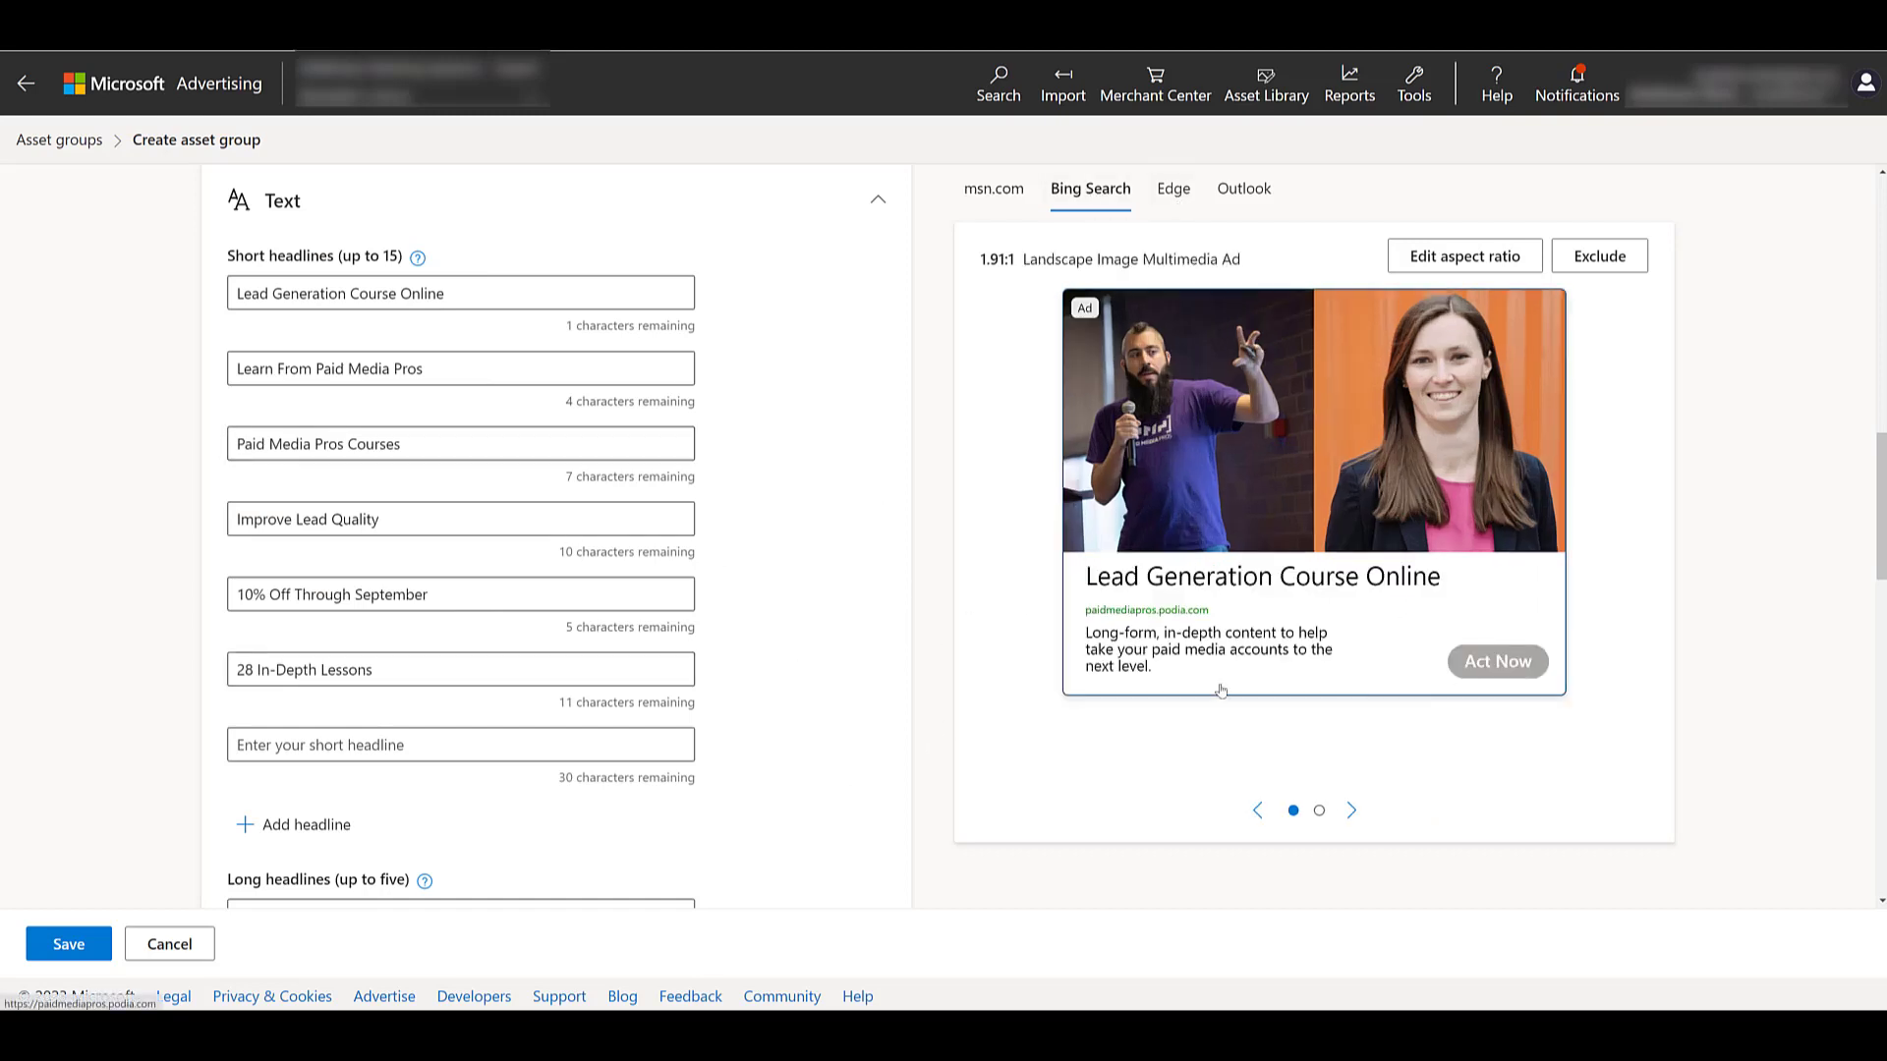
click(1350, 810)
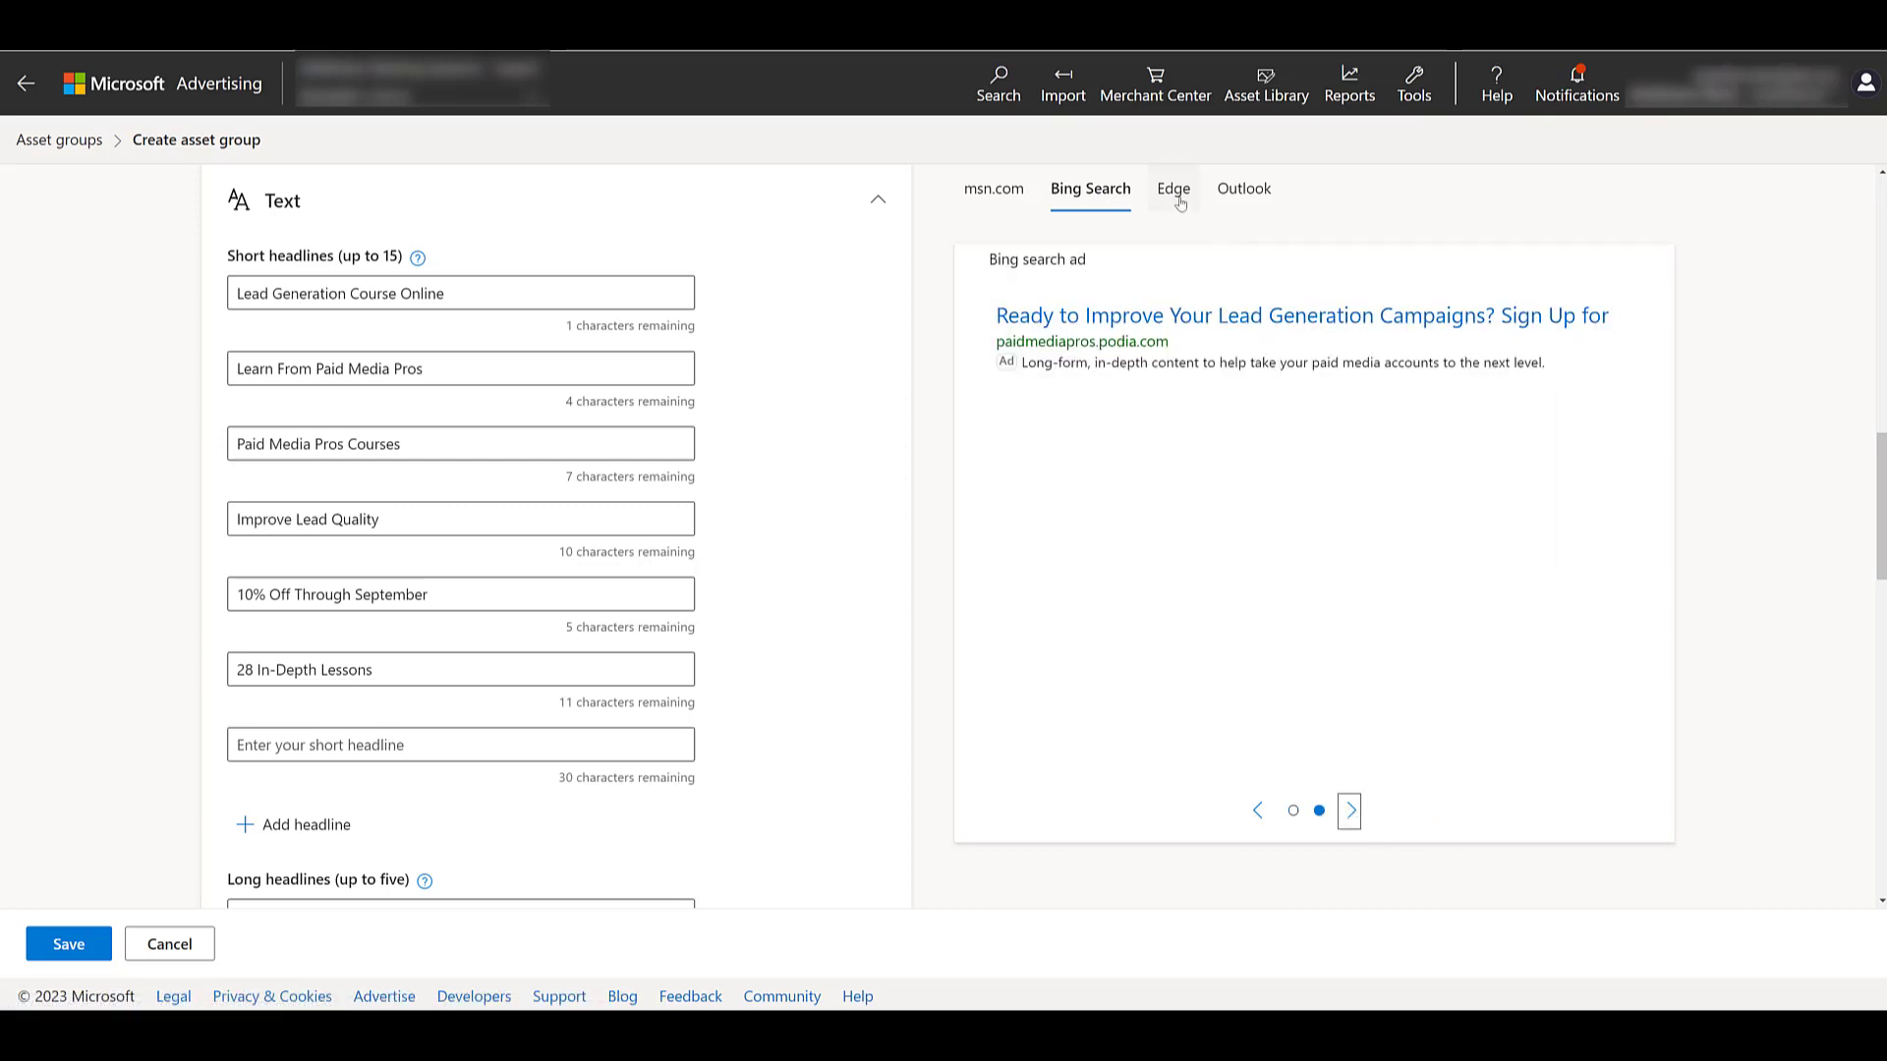
click(1243, 189)
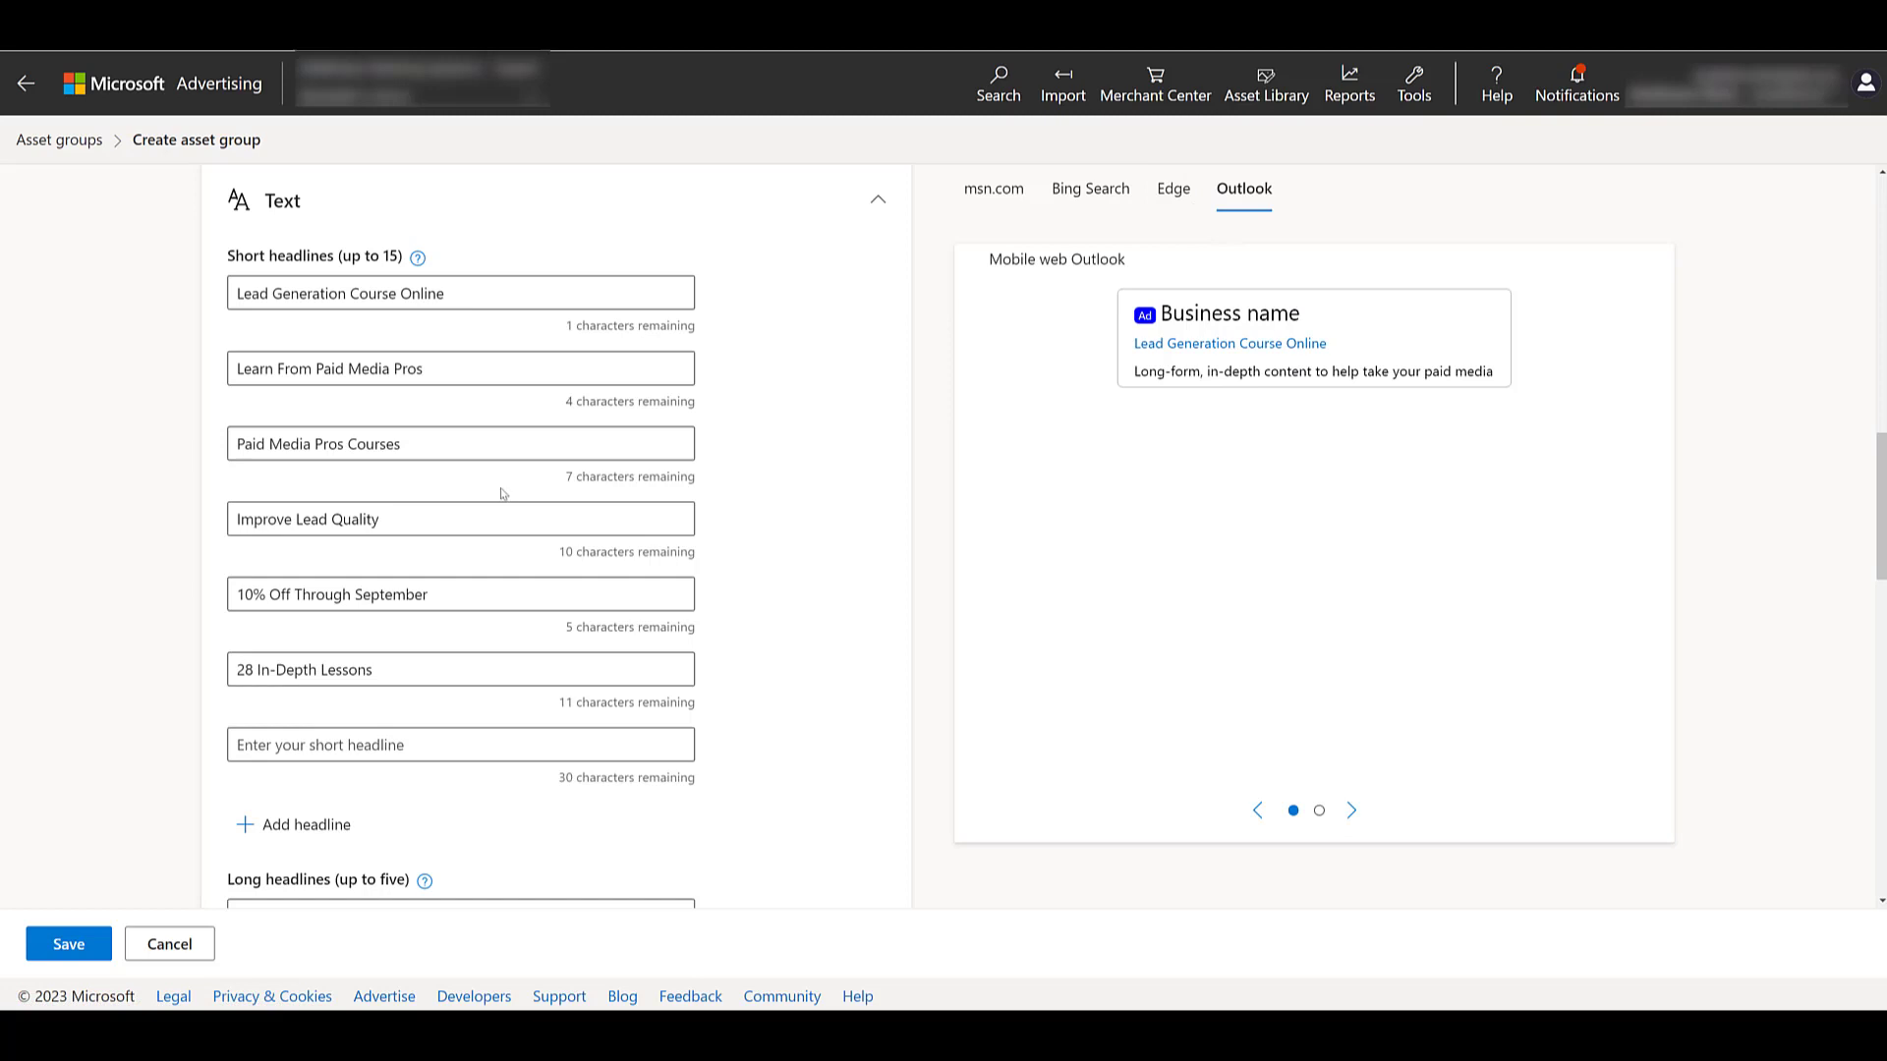
scroll(down, 3)
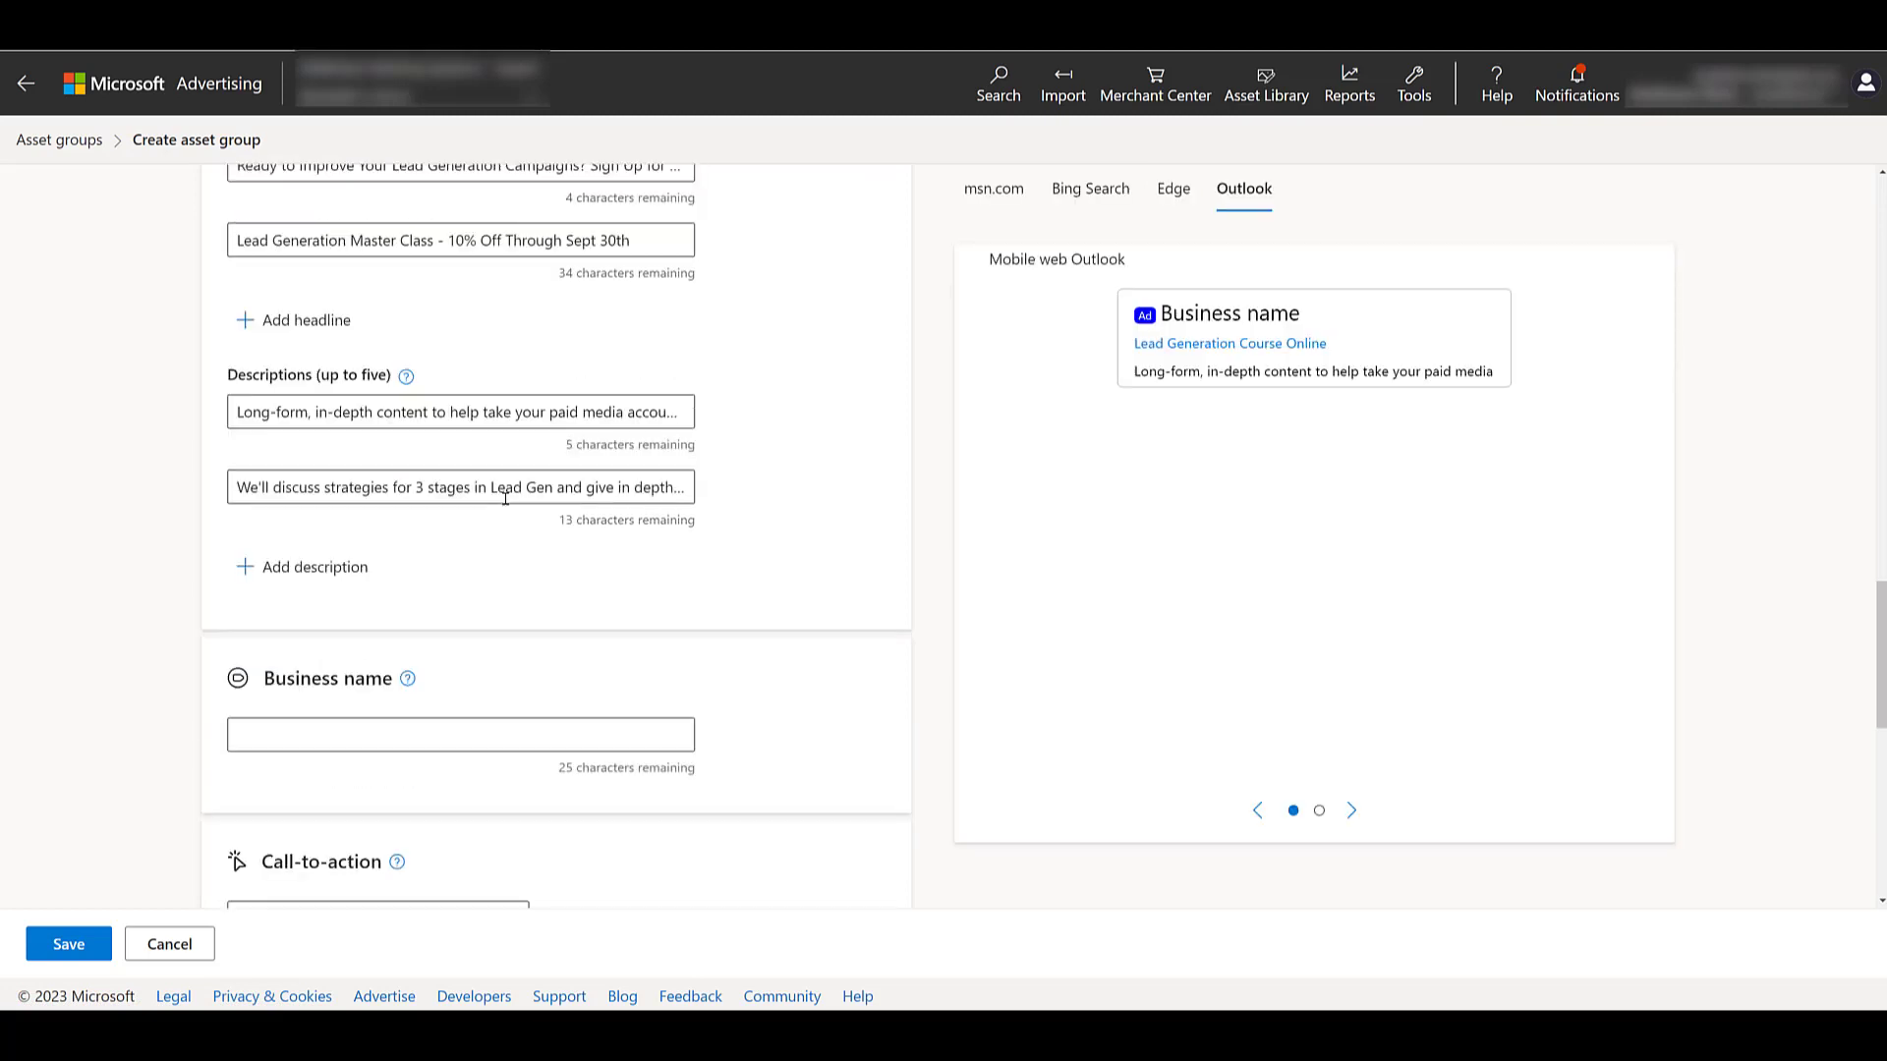
Set business name 'Paid Media Pros' and the Register call-to-action, checking the MSN in-article preview
text(Paid Media Pros)
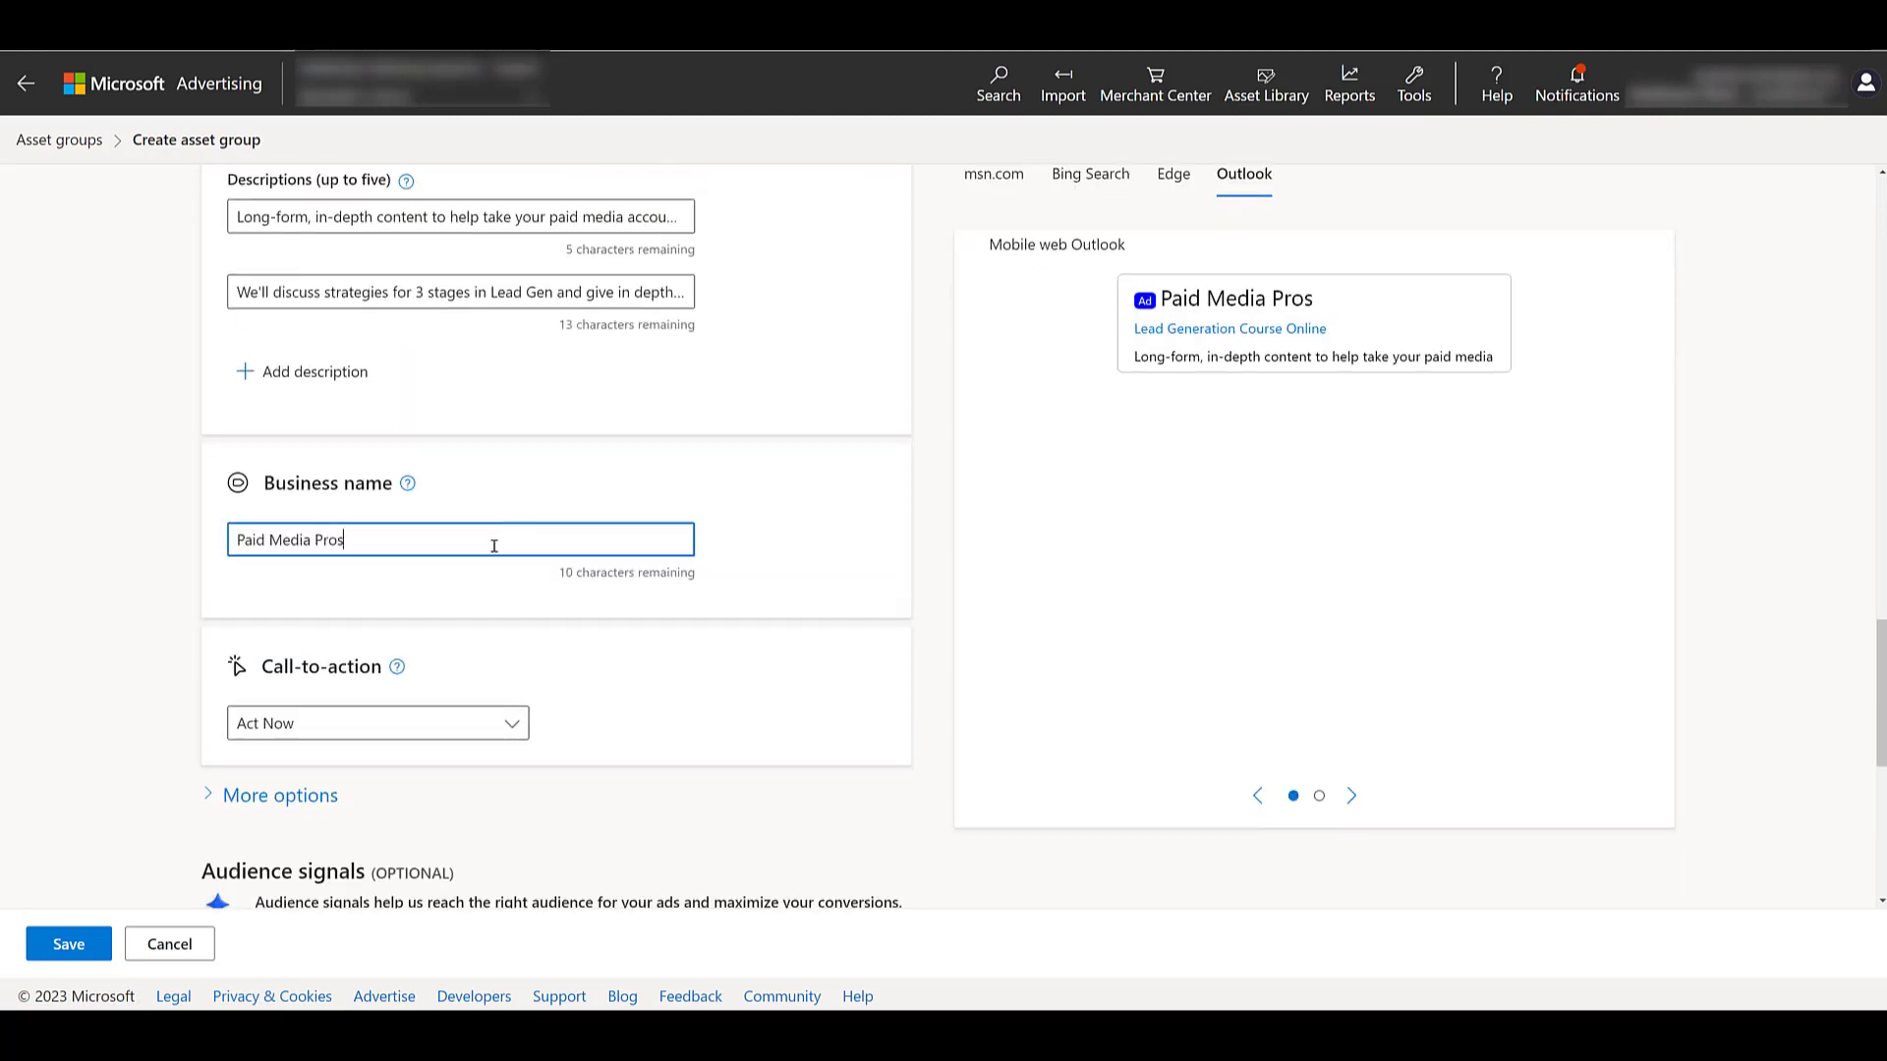
click(377, 723)
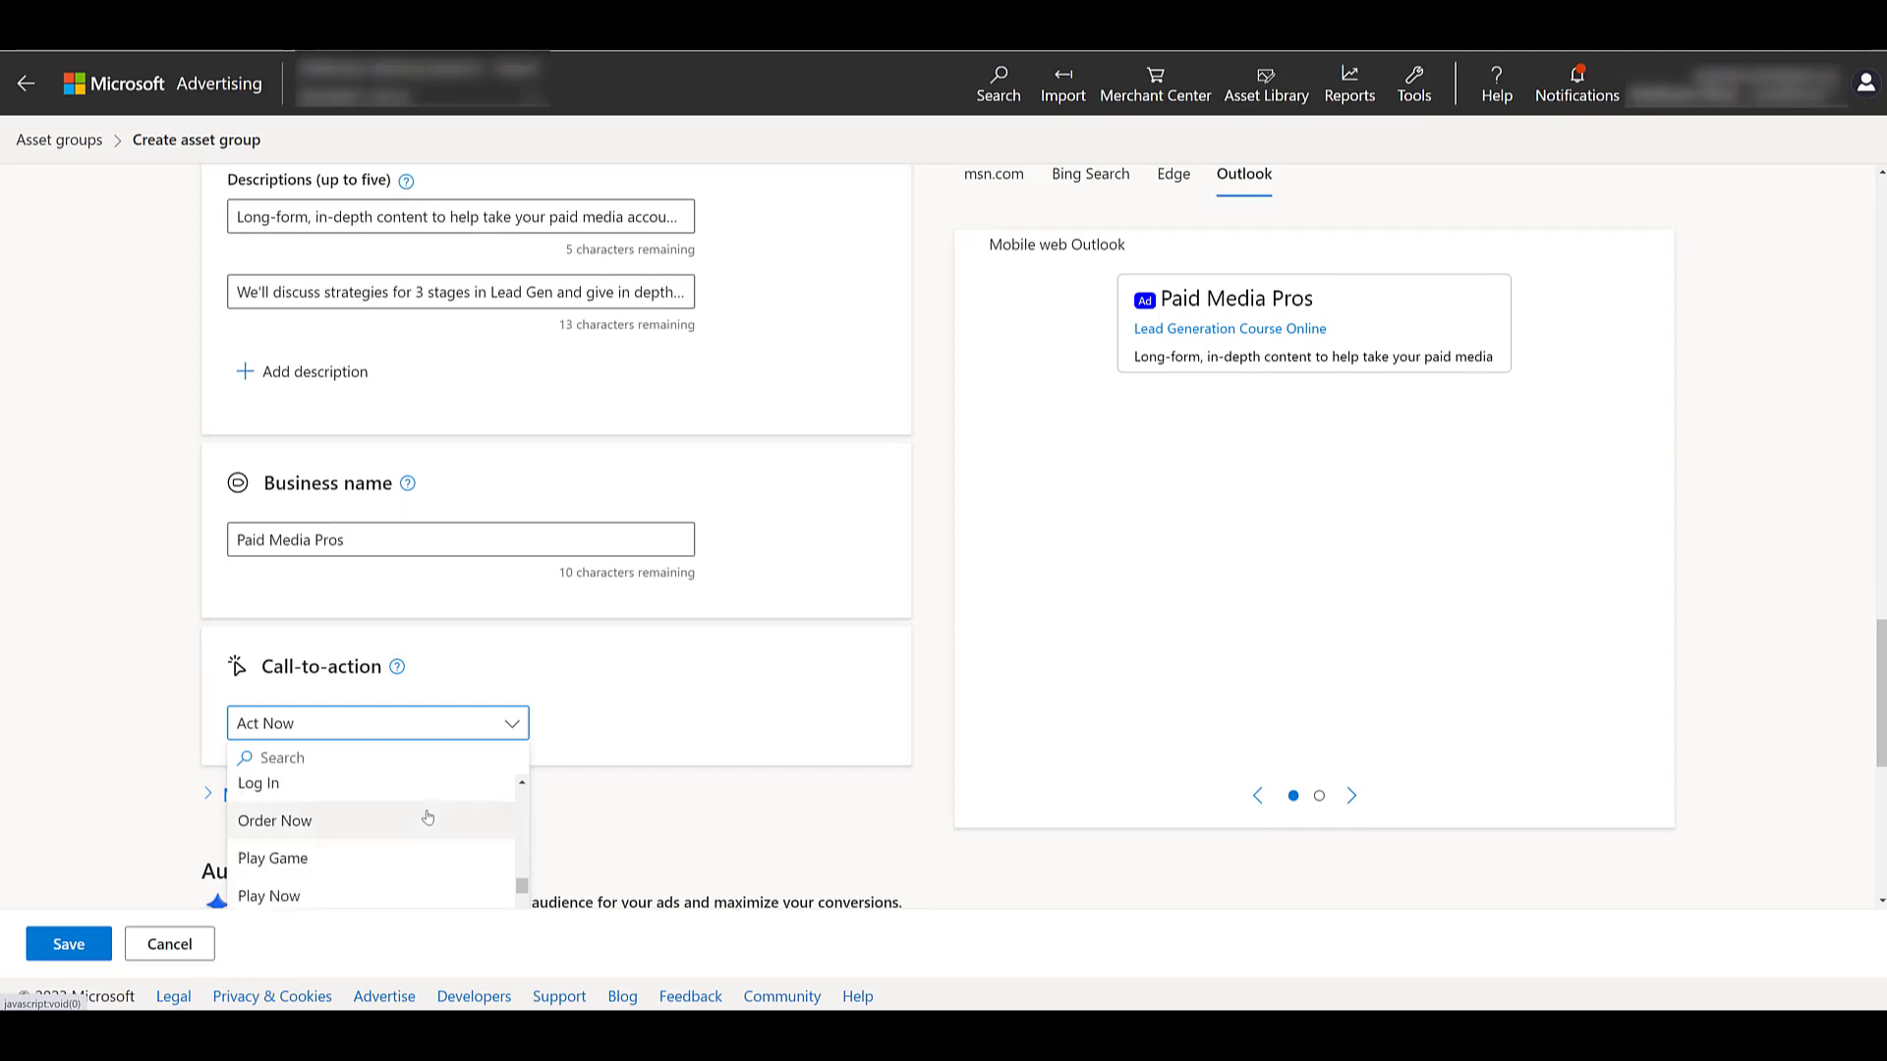
click(376, 723)
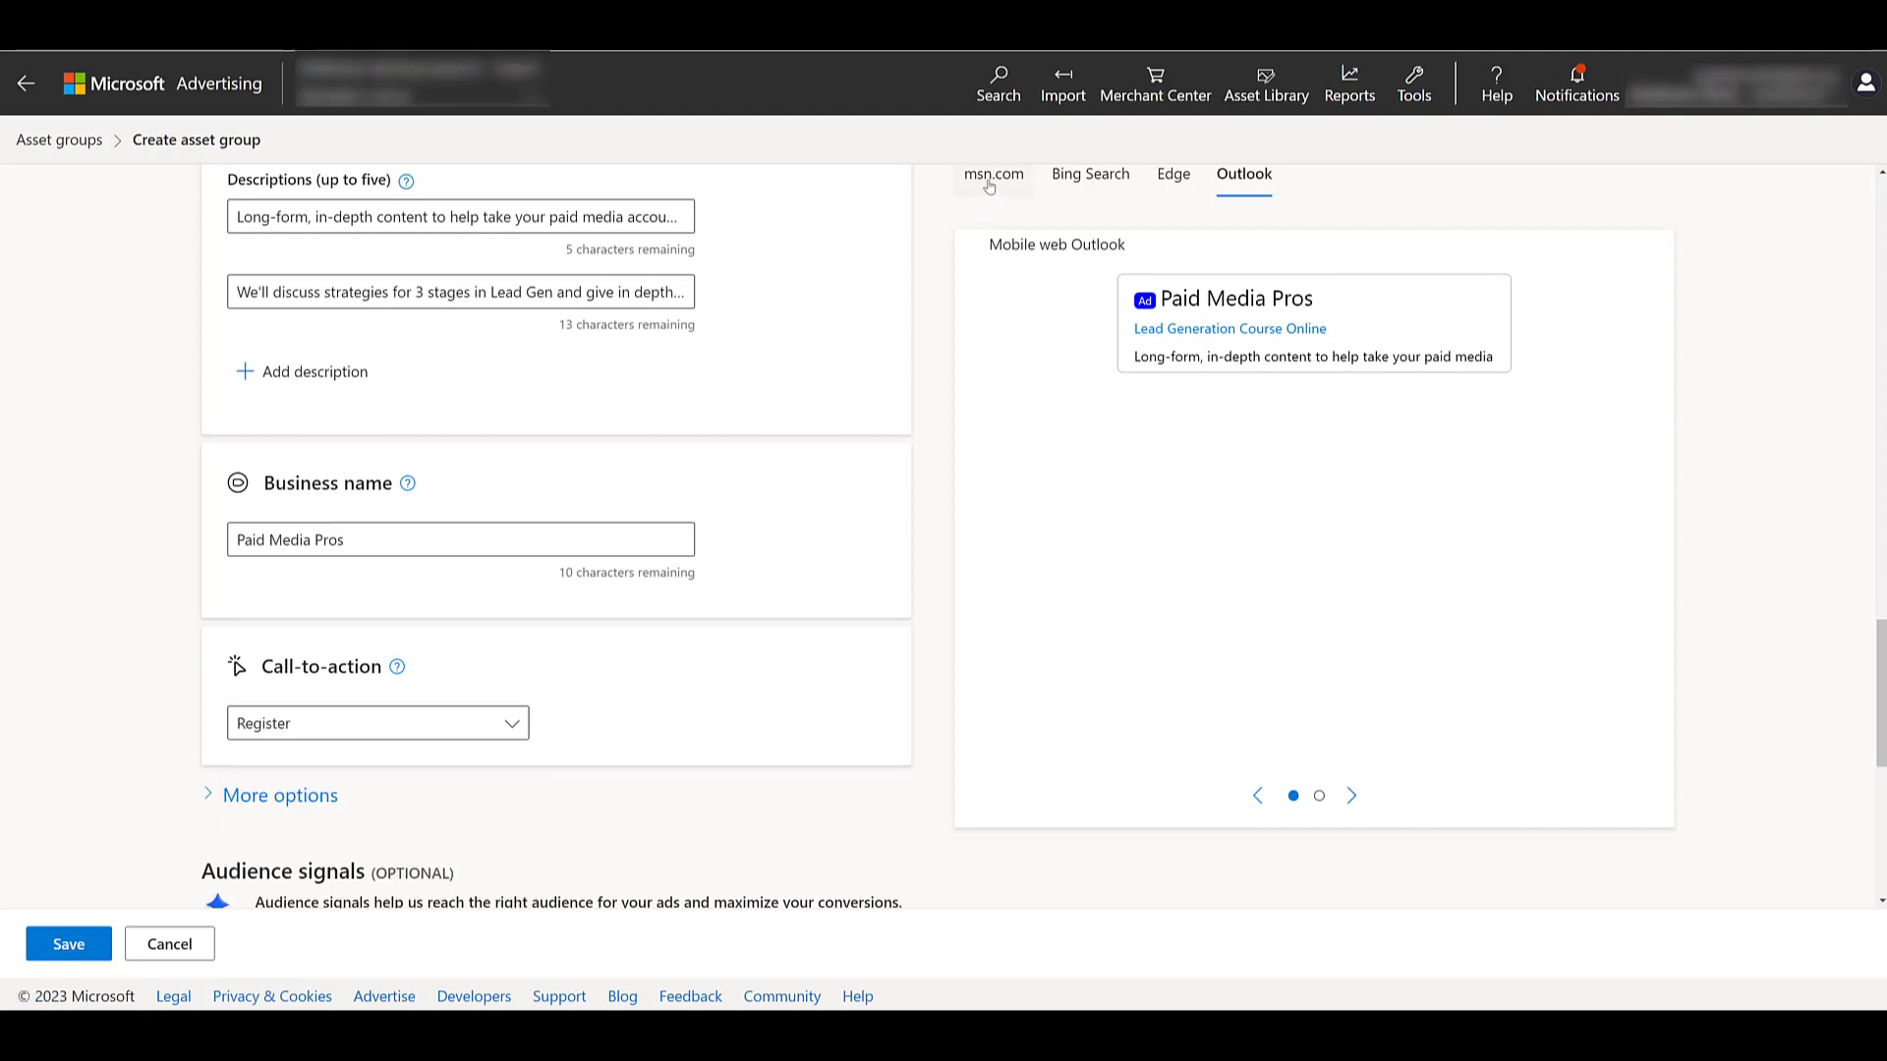
click(993, 173)
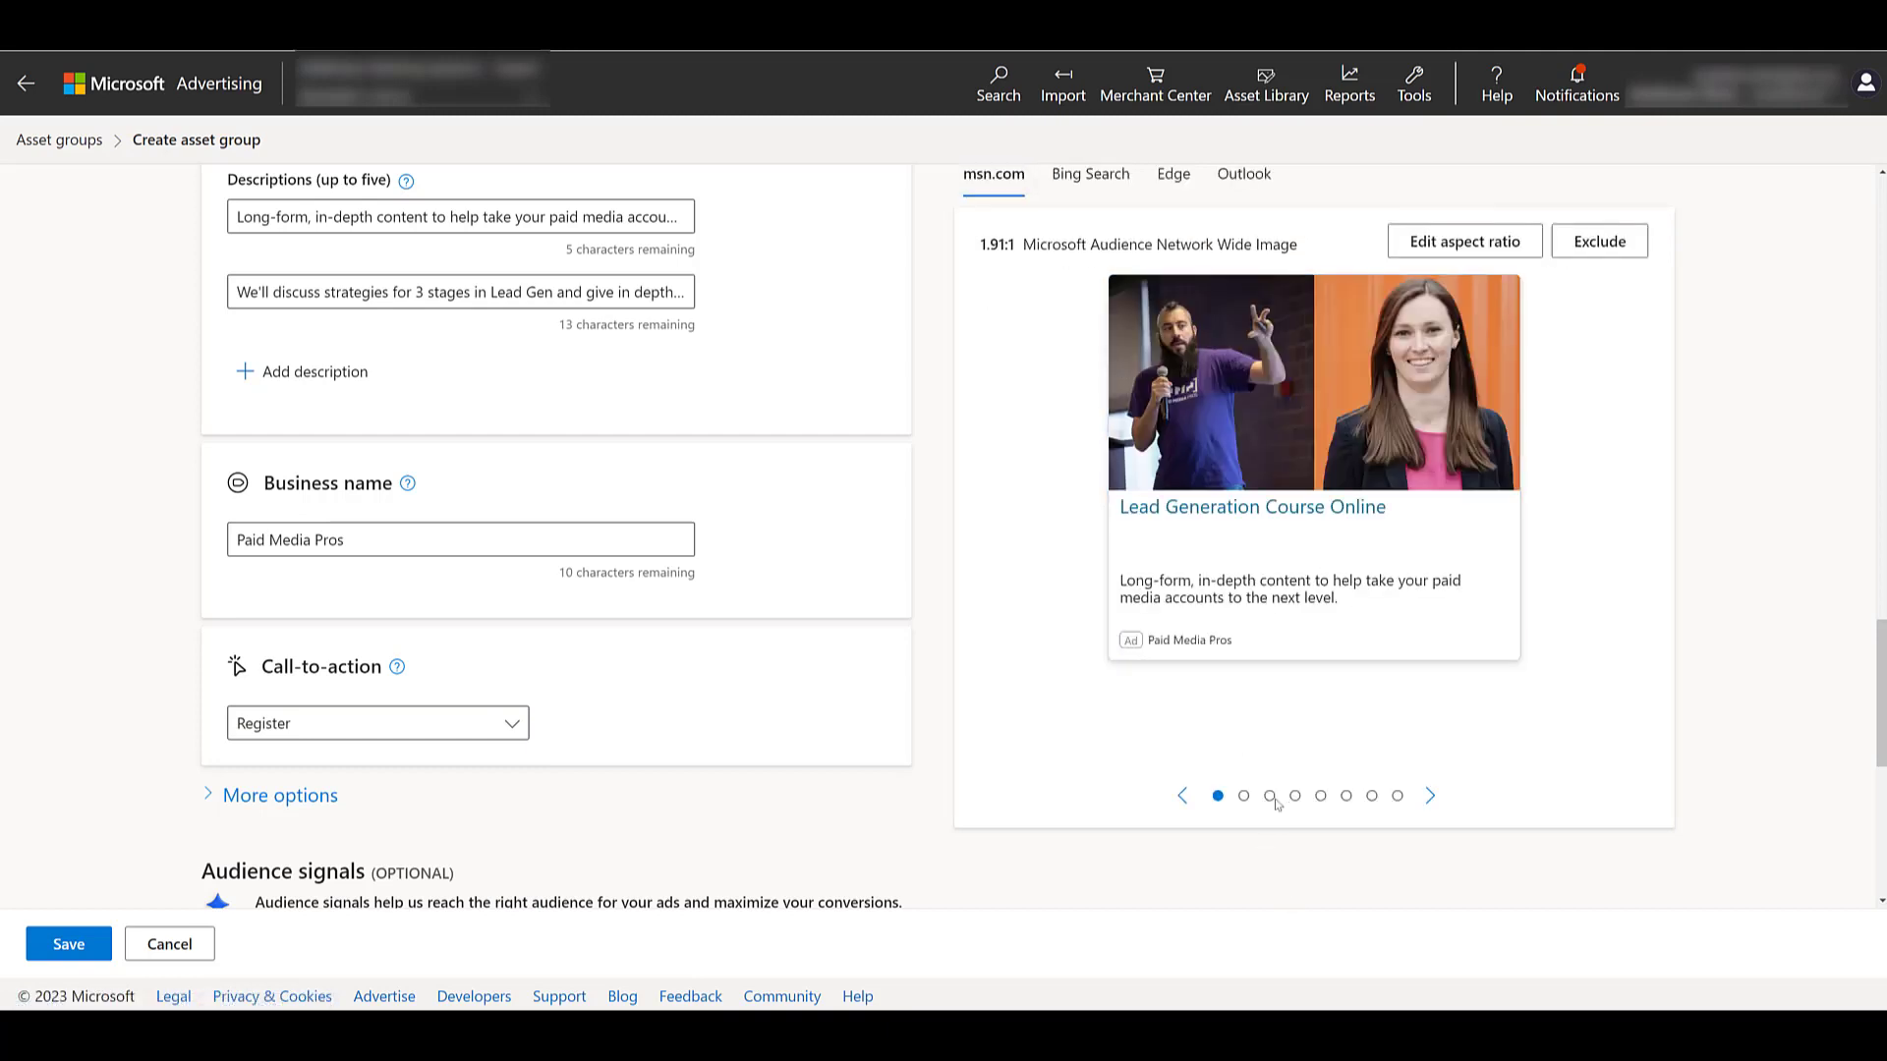
click(1270, 795)
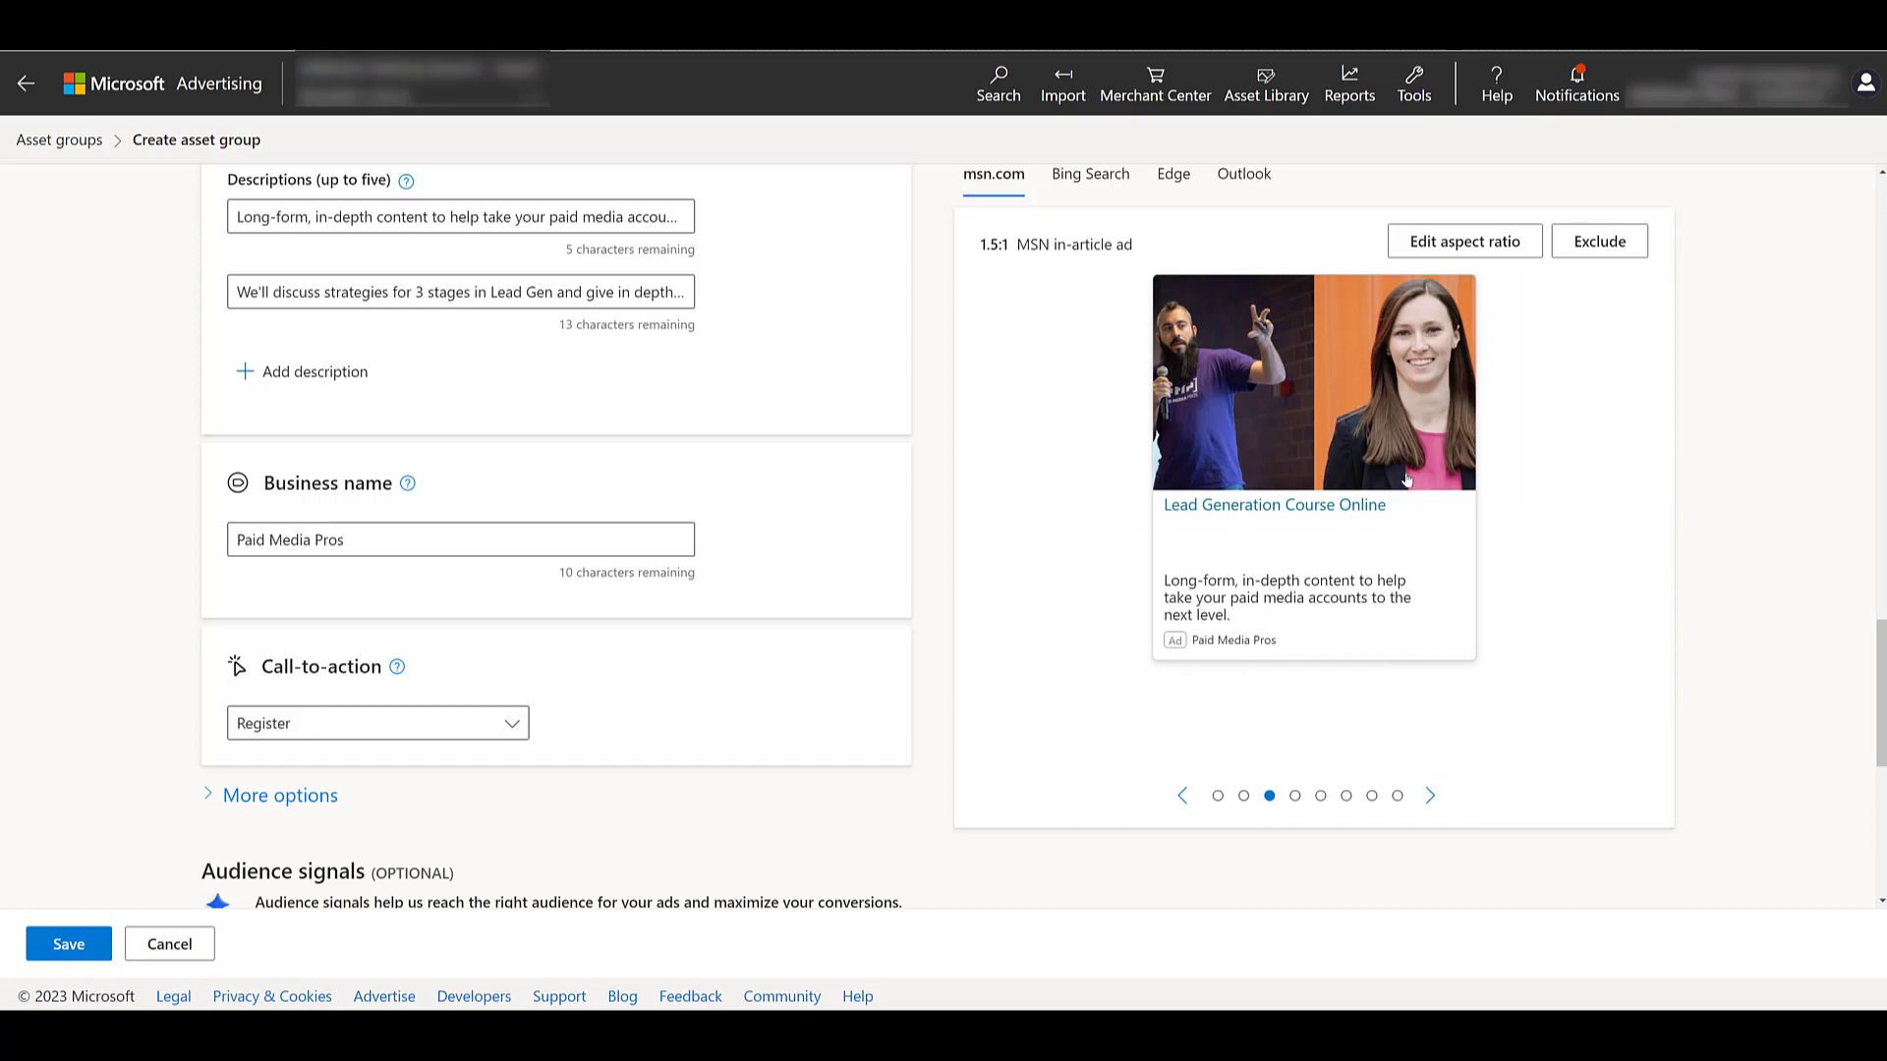
scroll(down, 3)
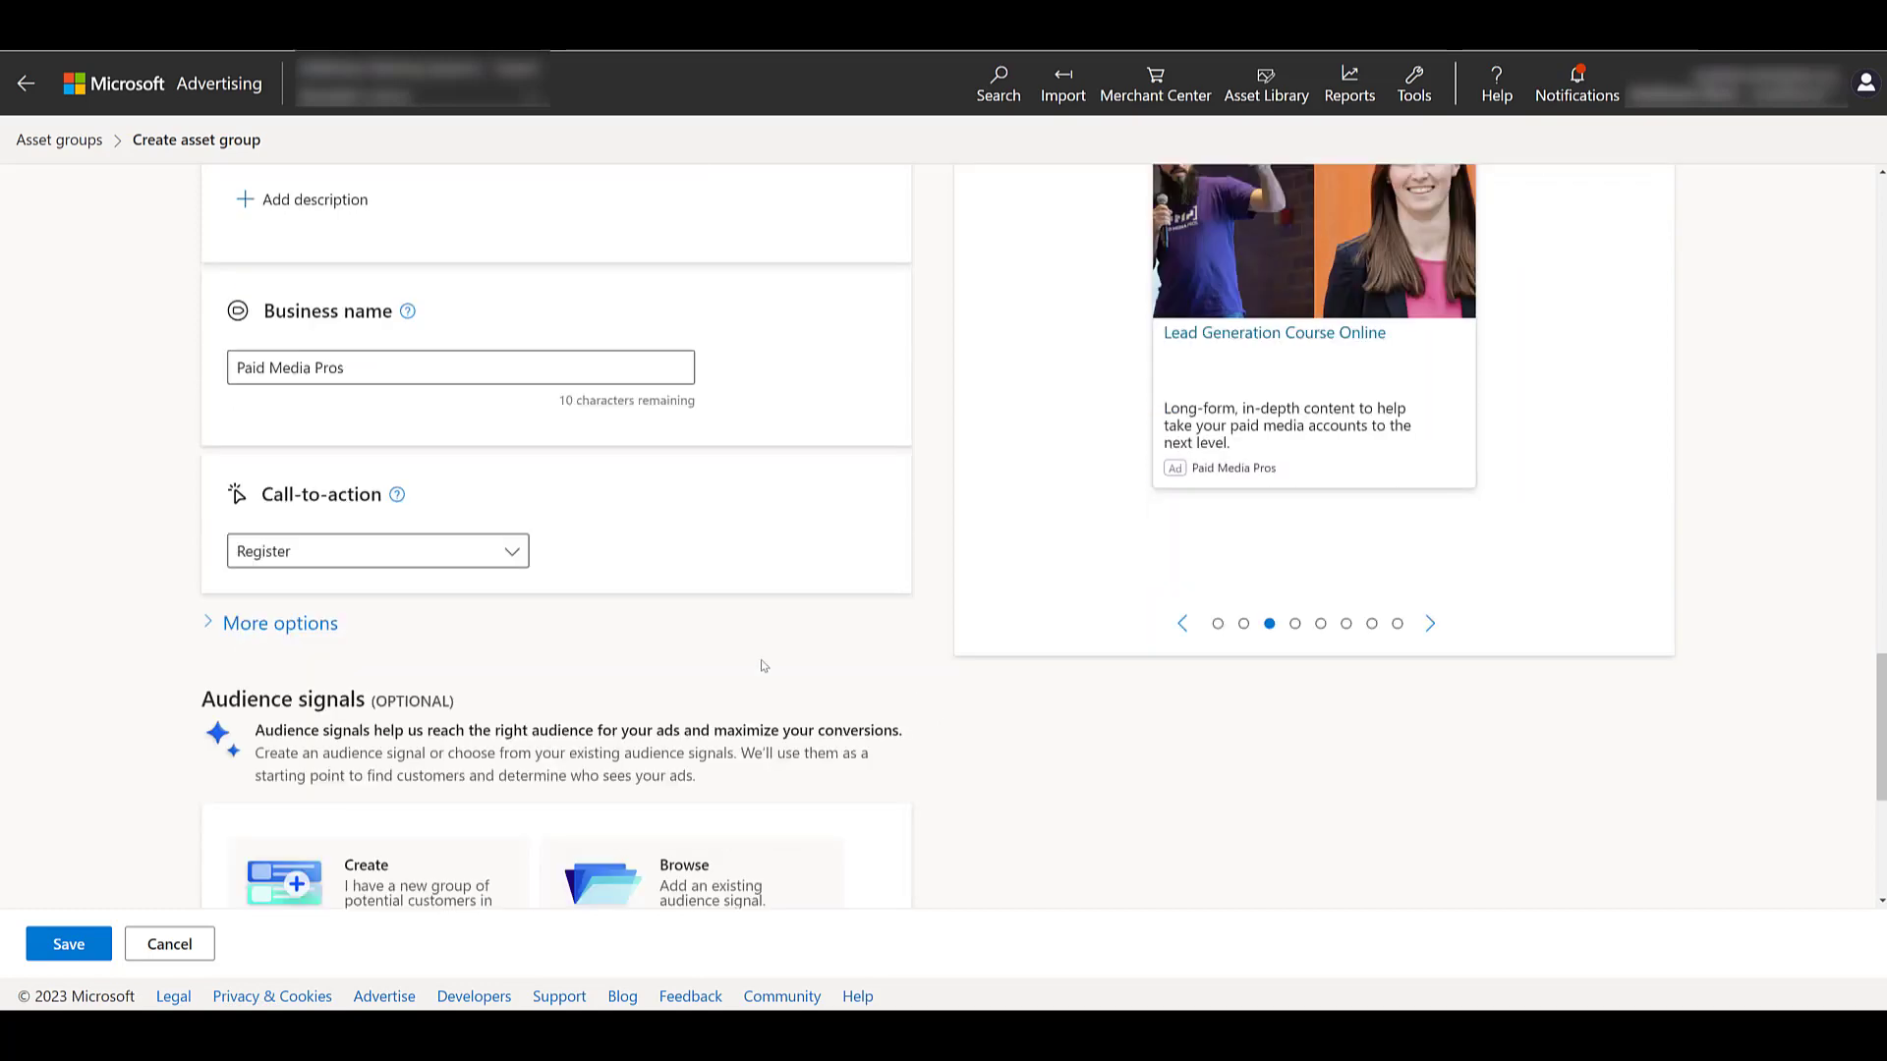
scroll(down, 3)
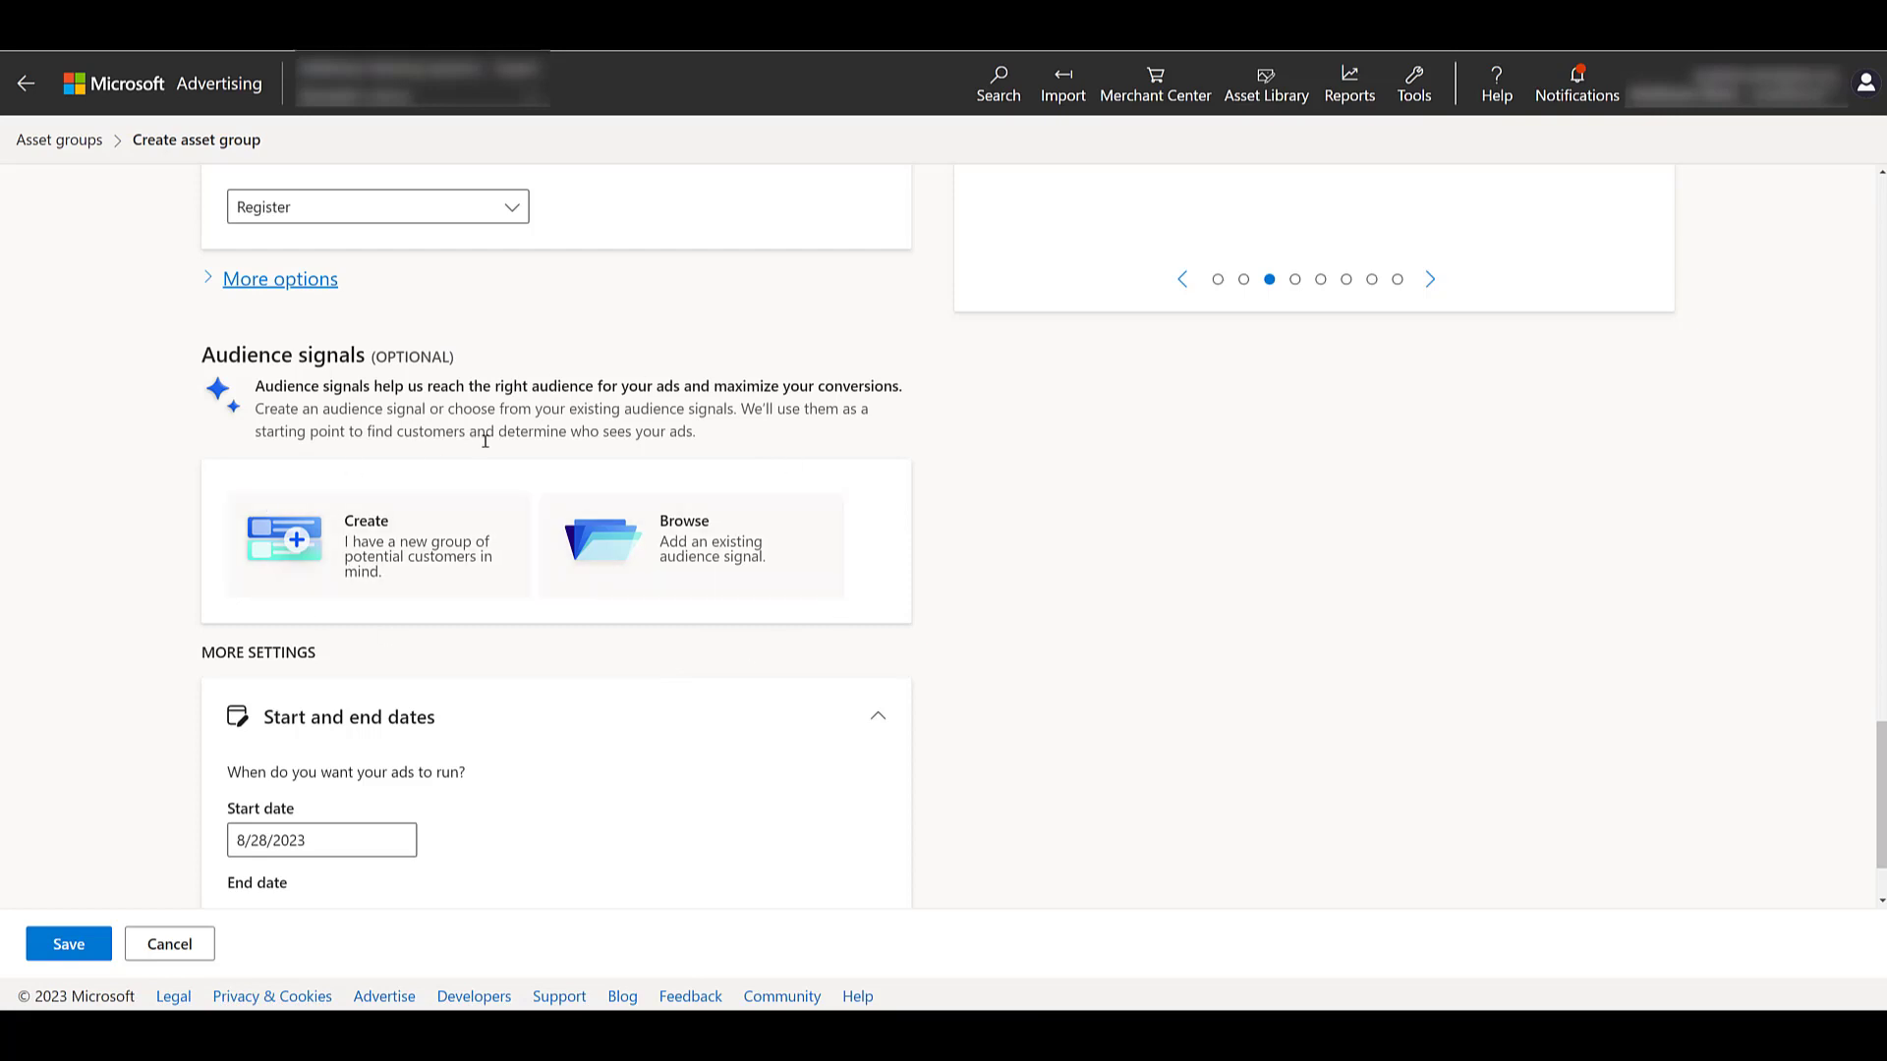
mouse_move(1083, 594)
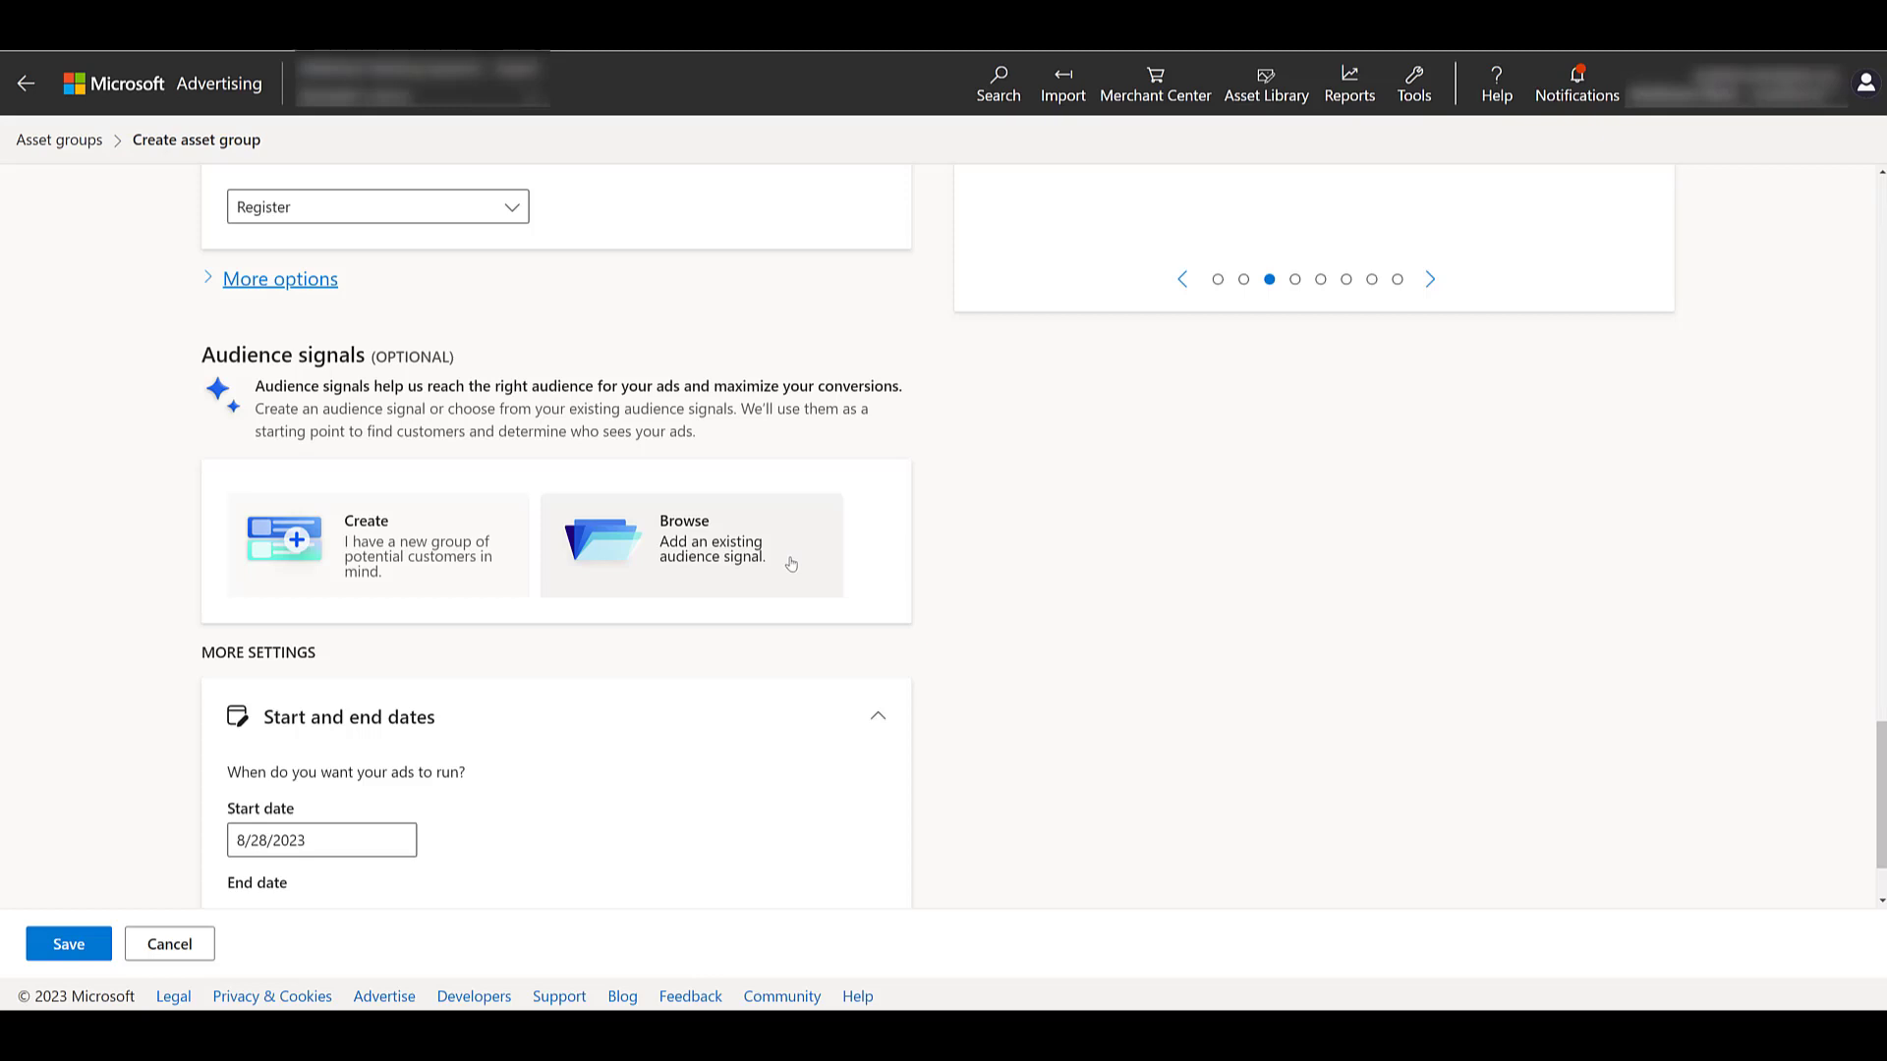
mouse_move(487, 588)
text(Remarketing)
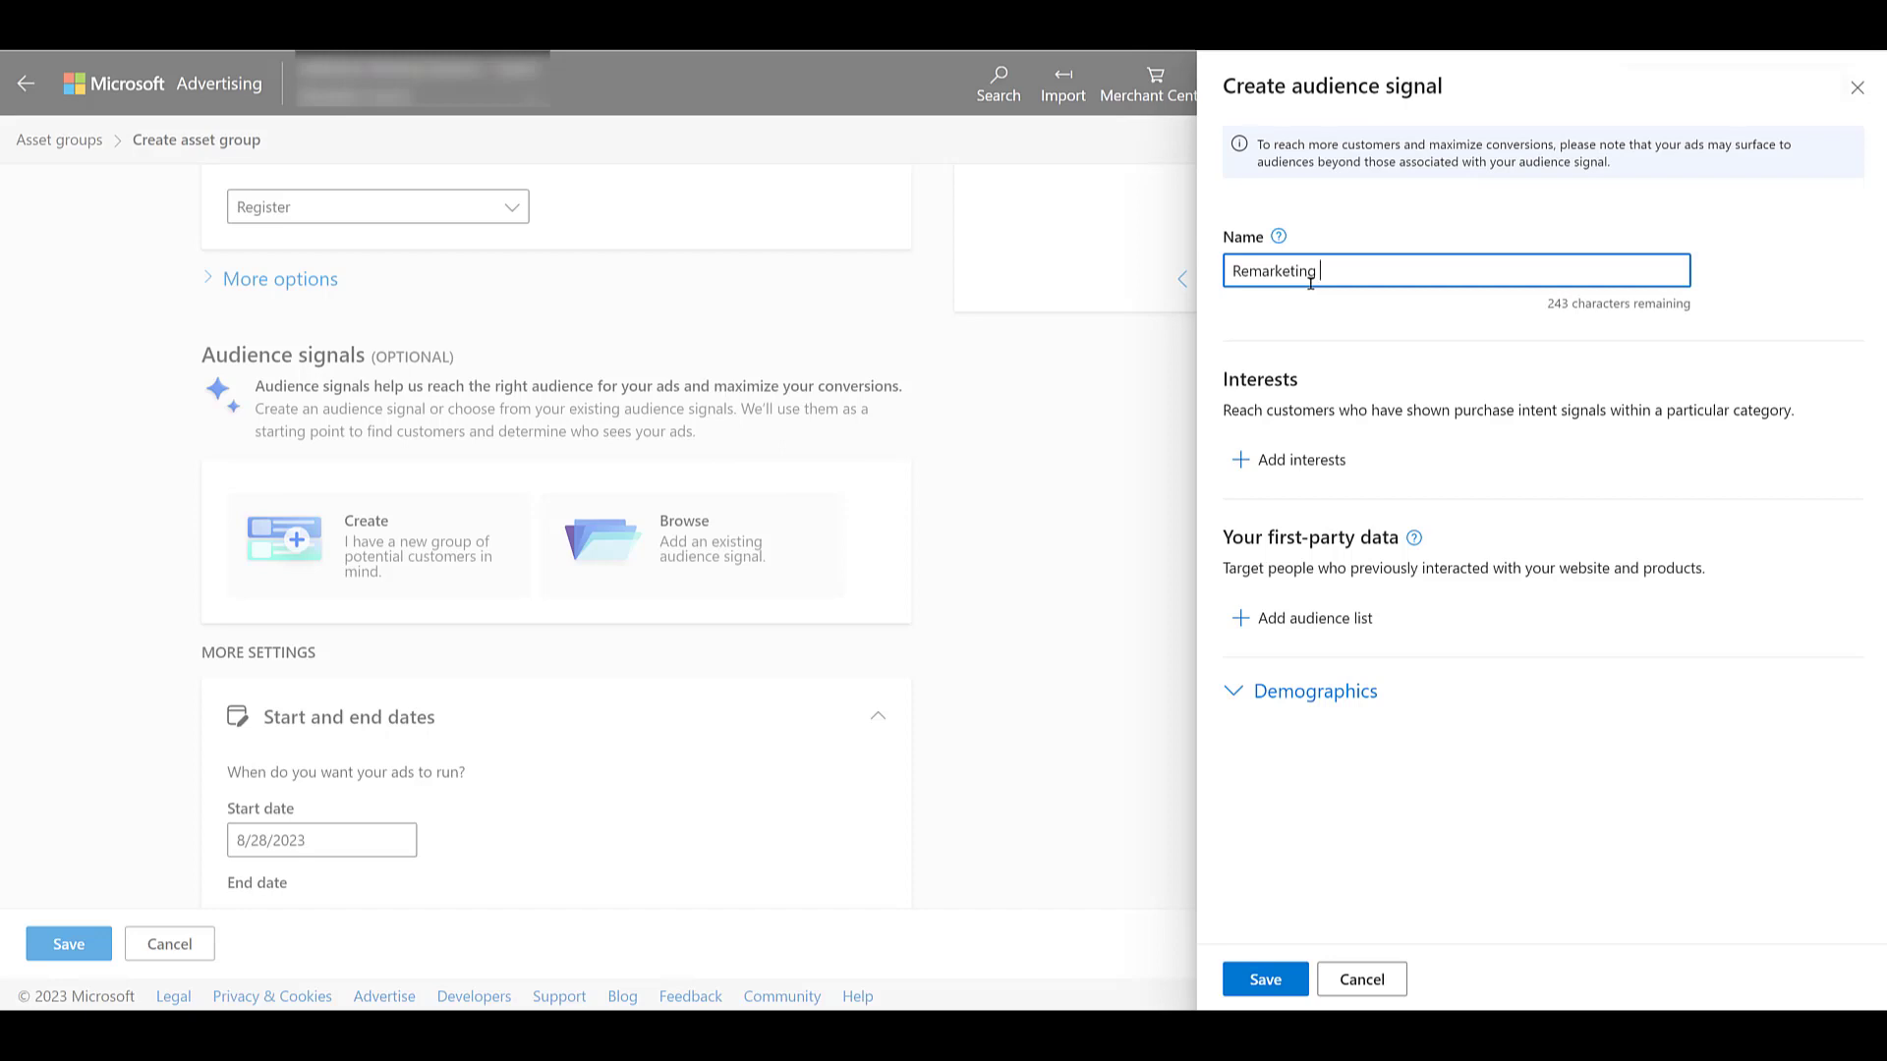
mouse_move(1301, 460)
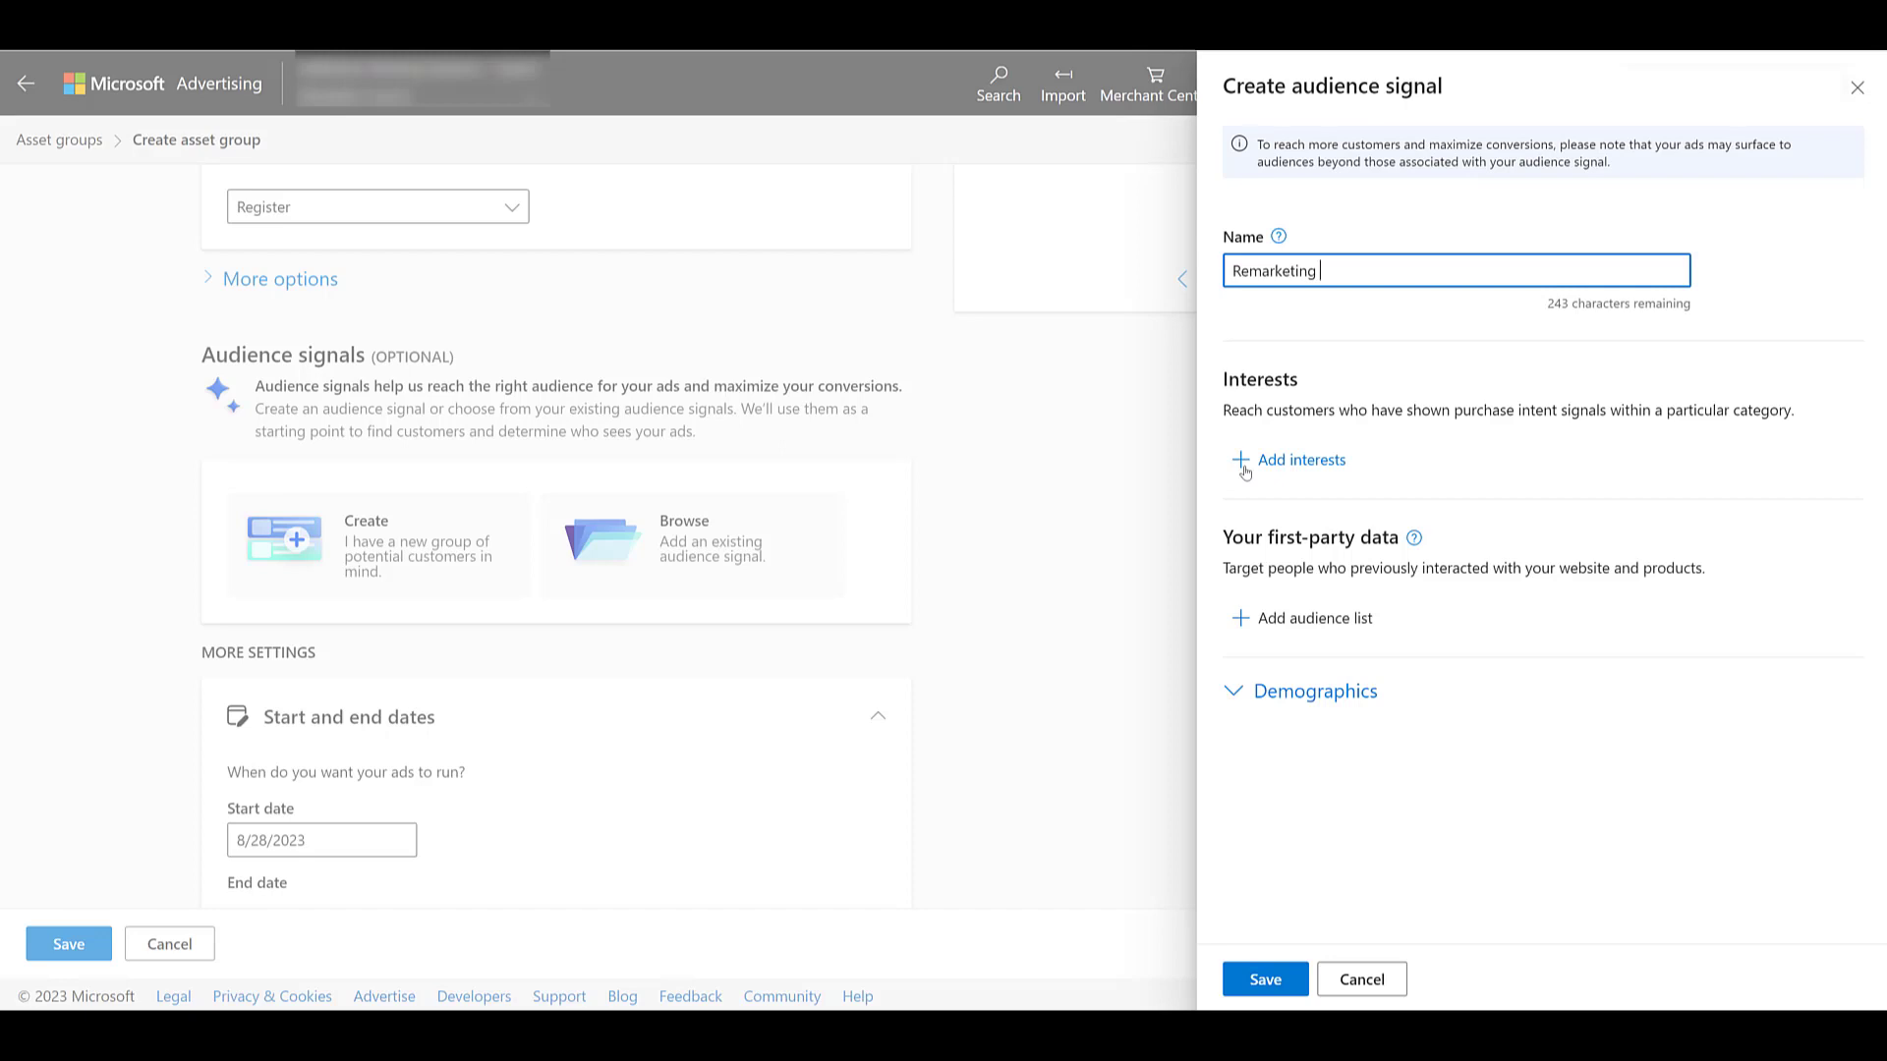
Open the interests list for the Remarketing signal and cancel without adding any
click(1302, 460)
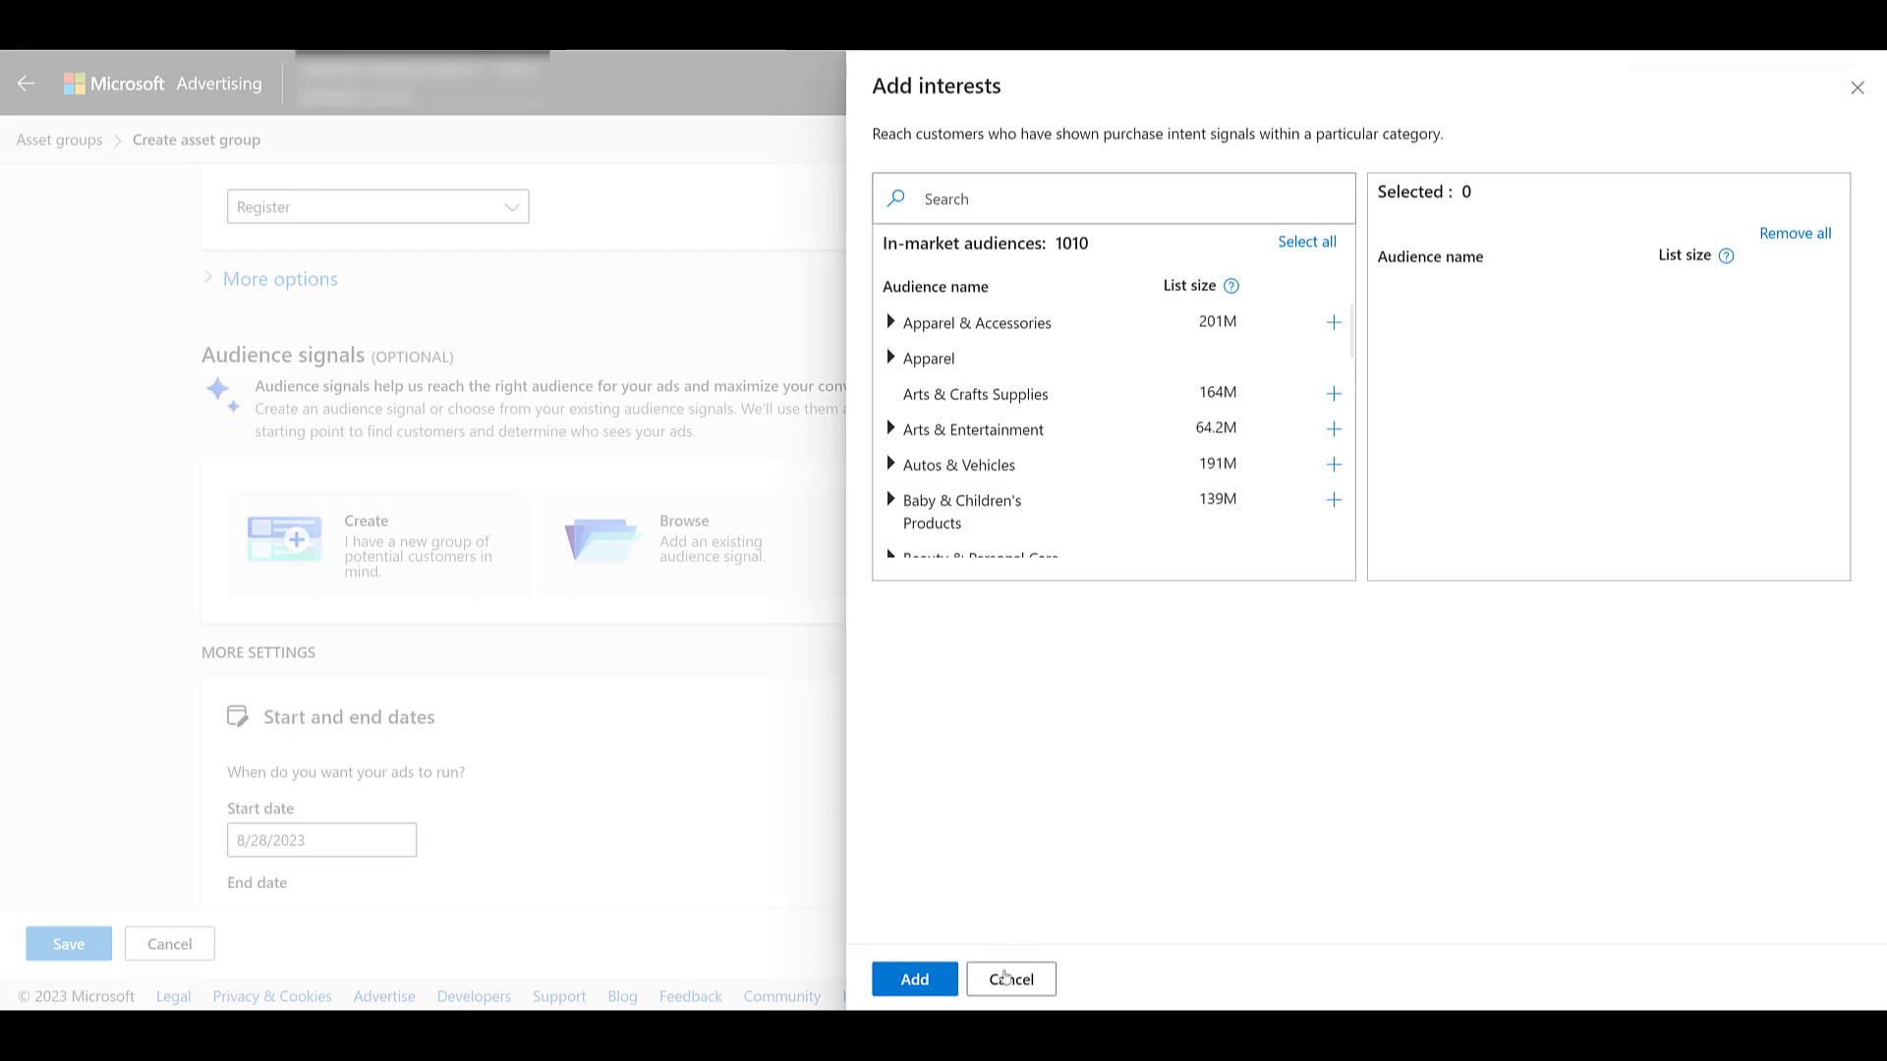
click(1008, 979)
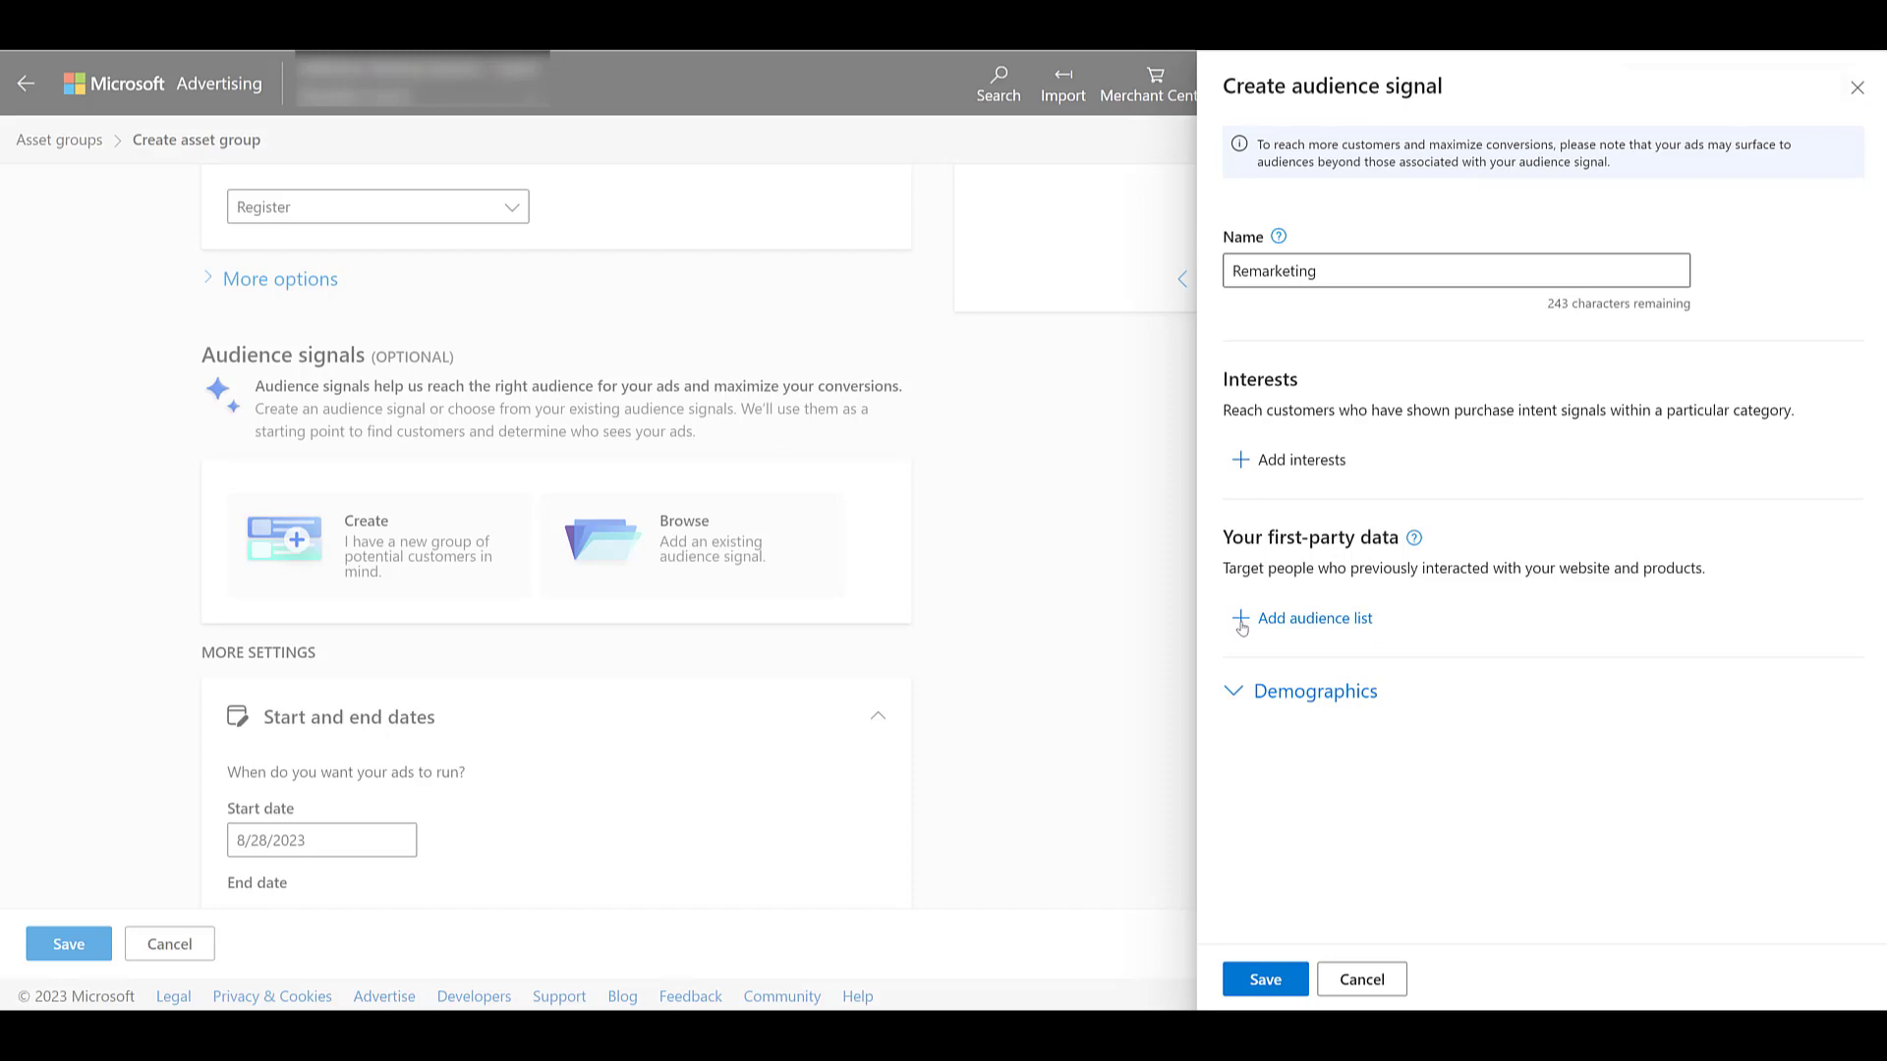
Add the Remarketing list All Visitors - 60 Days as the asset group's audience signal and save
click(1312, 617)
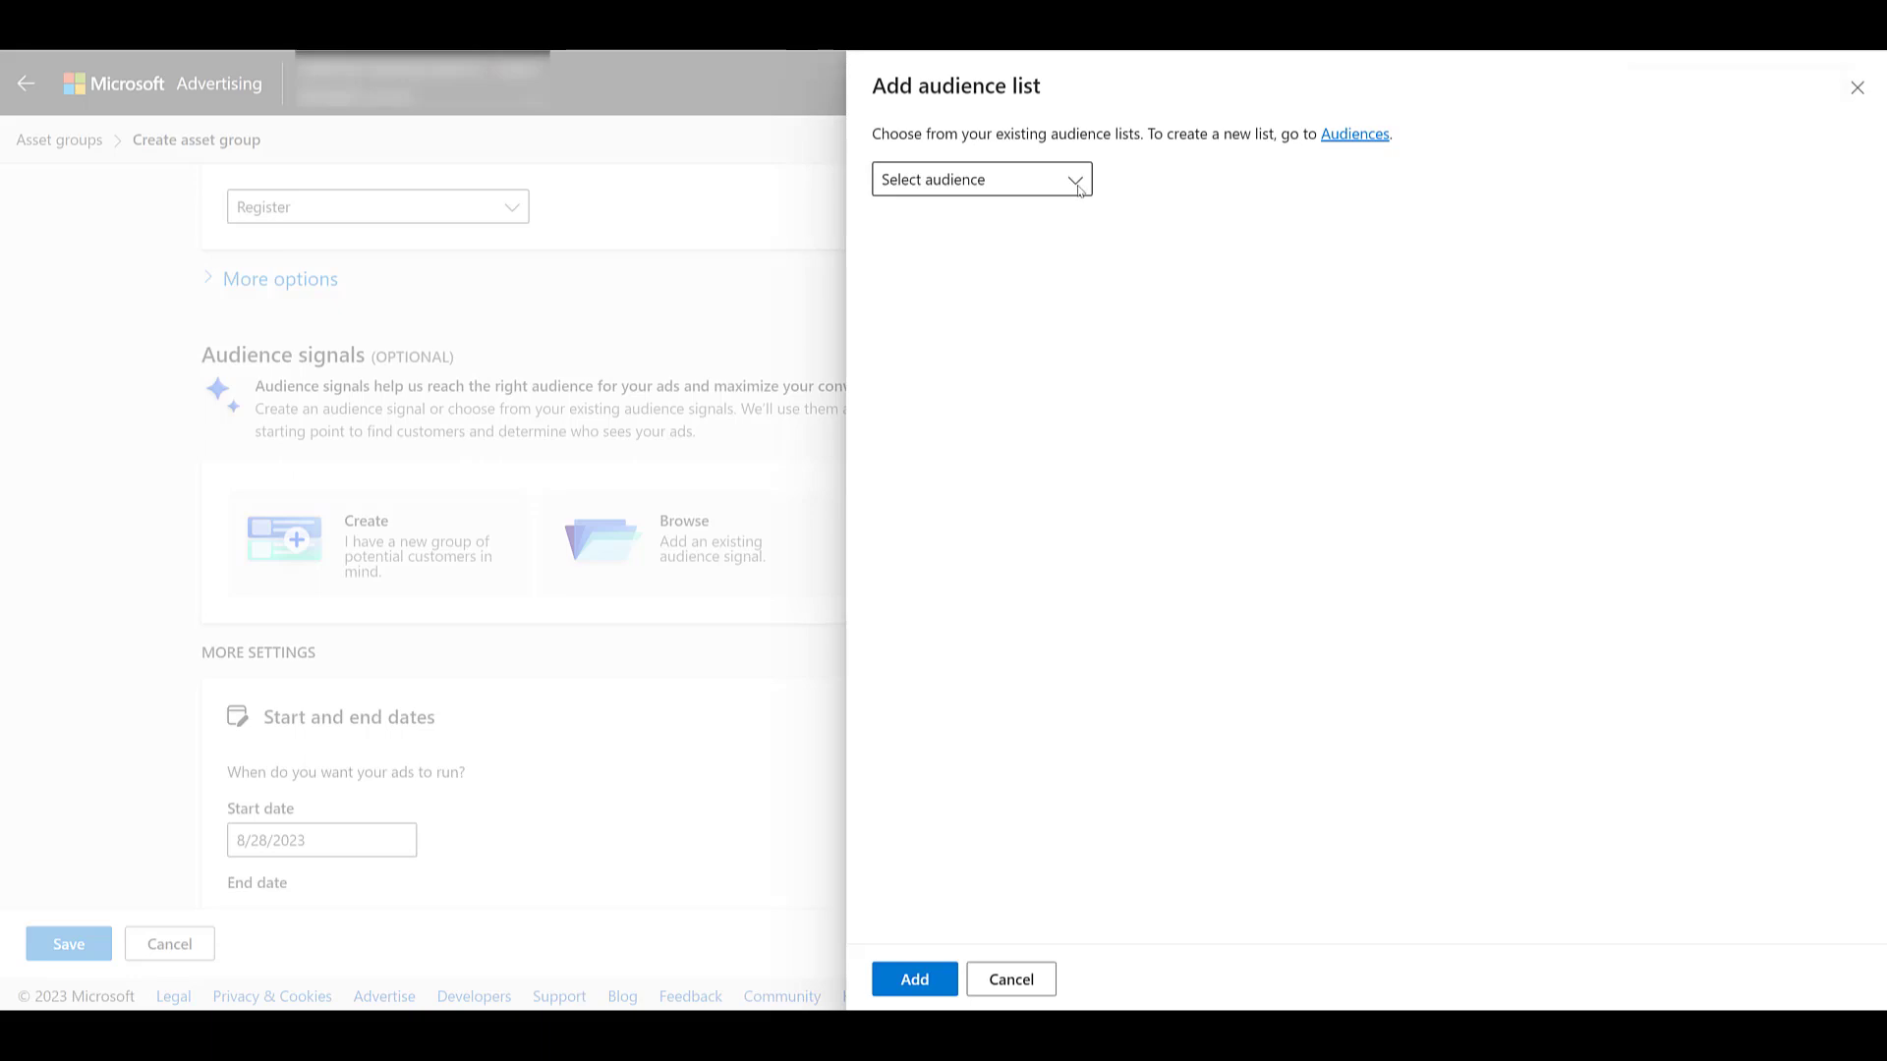
click(979, 178)
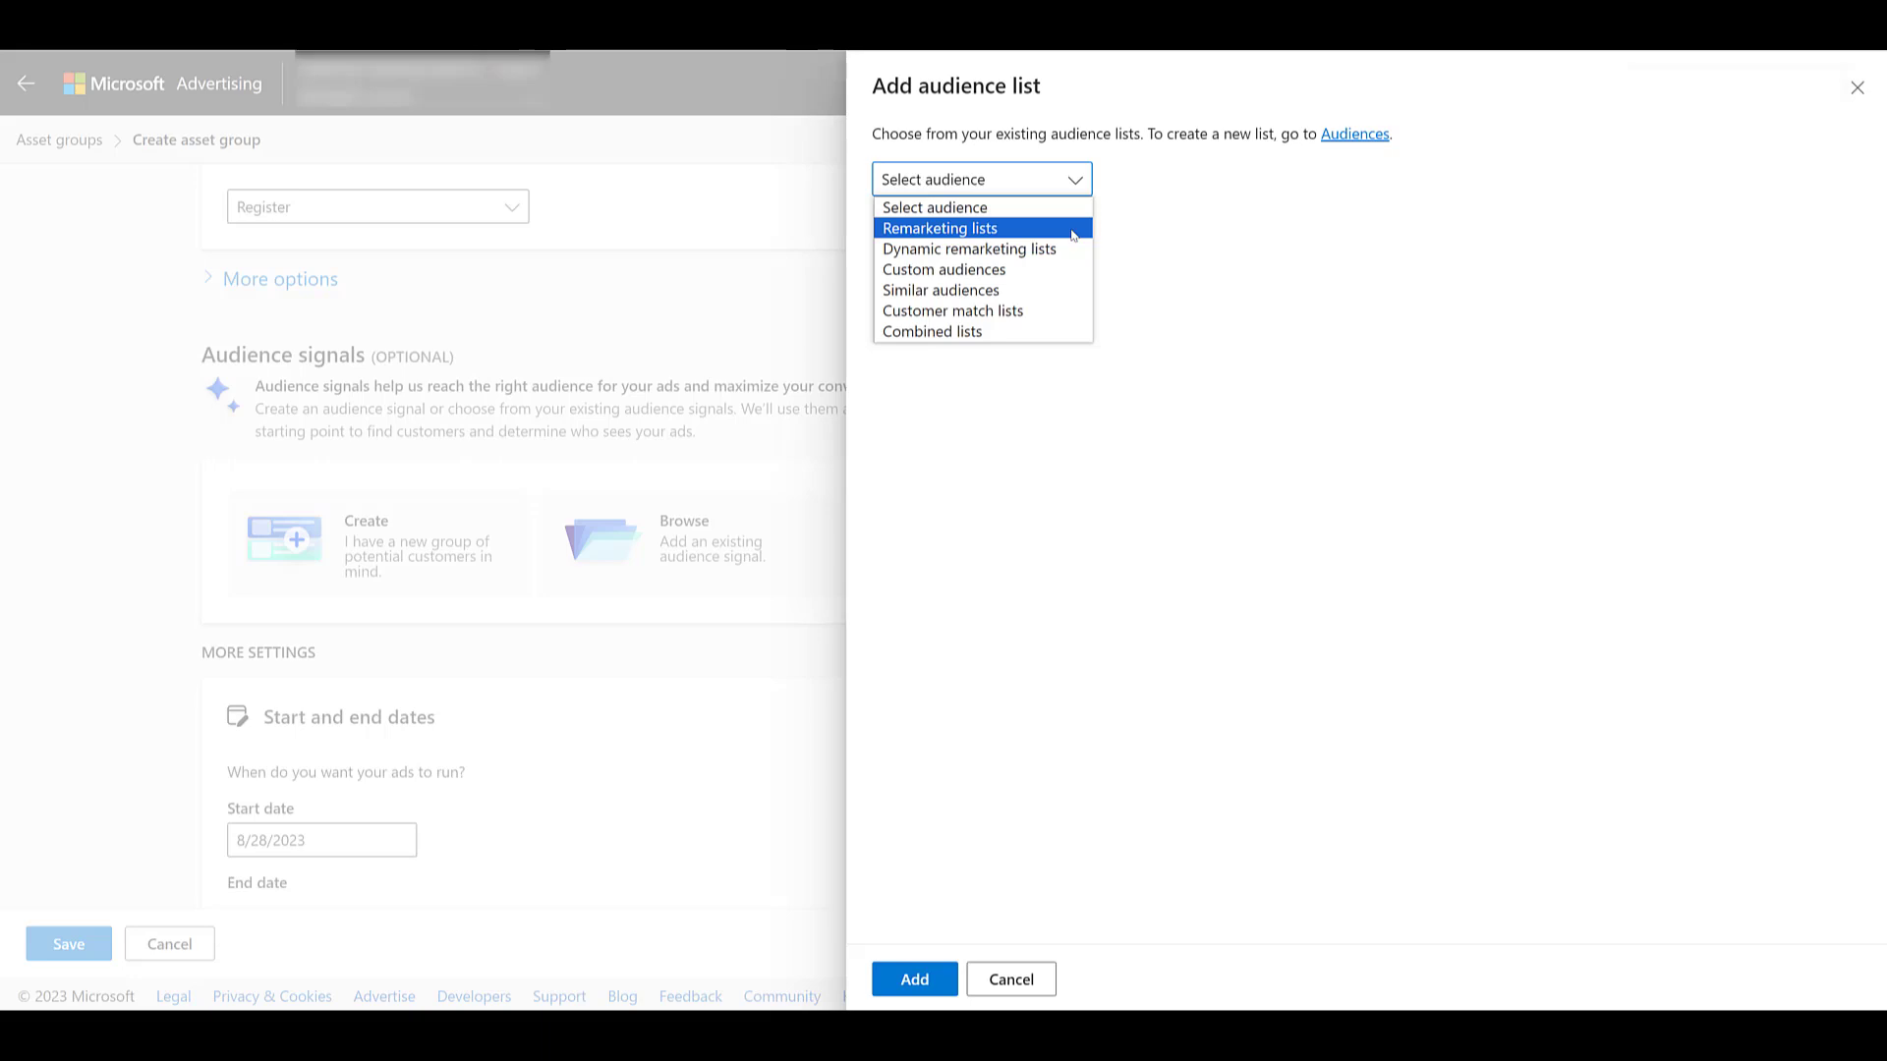
mouse_move(969, 249)
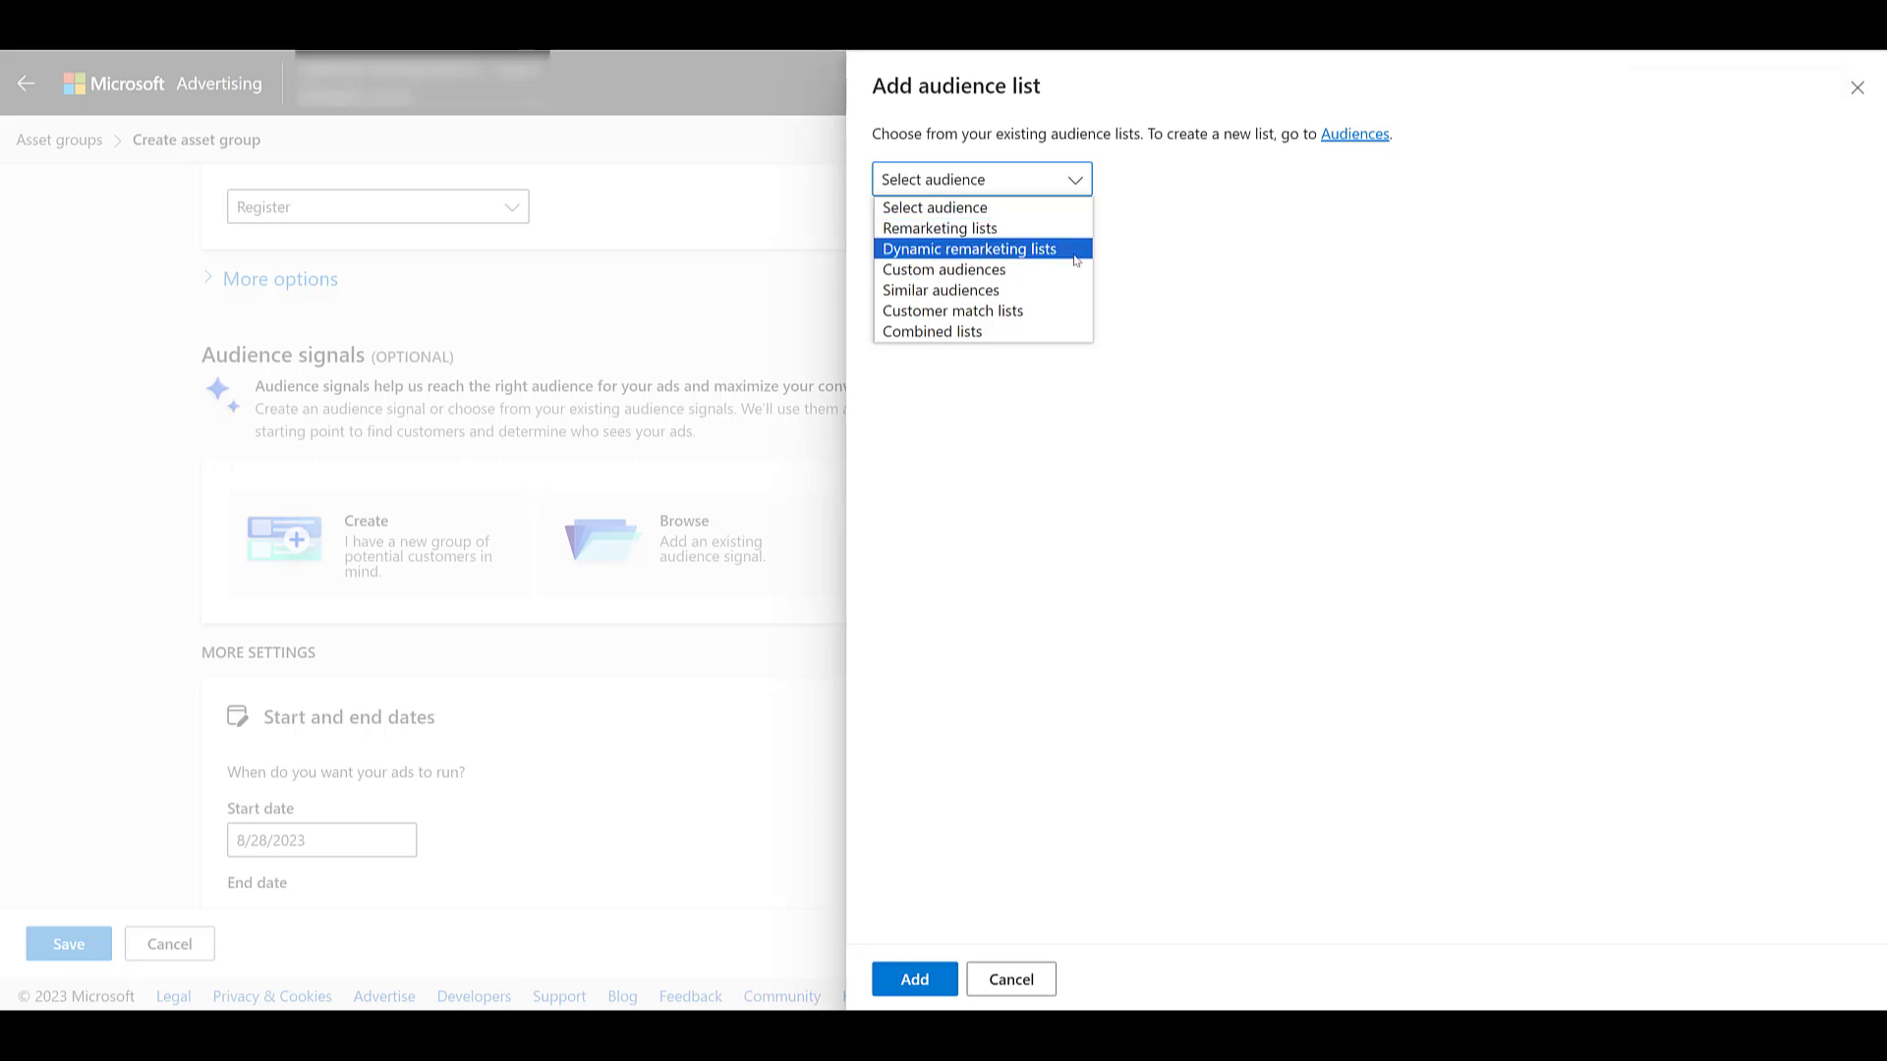
mouse_move(953, 310)
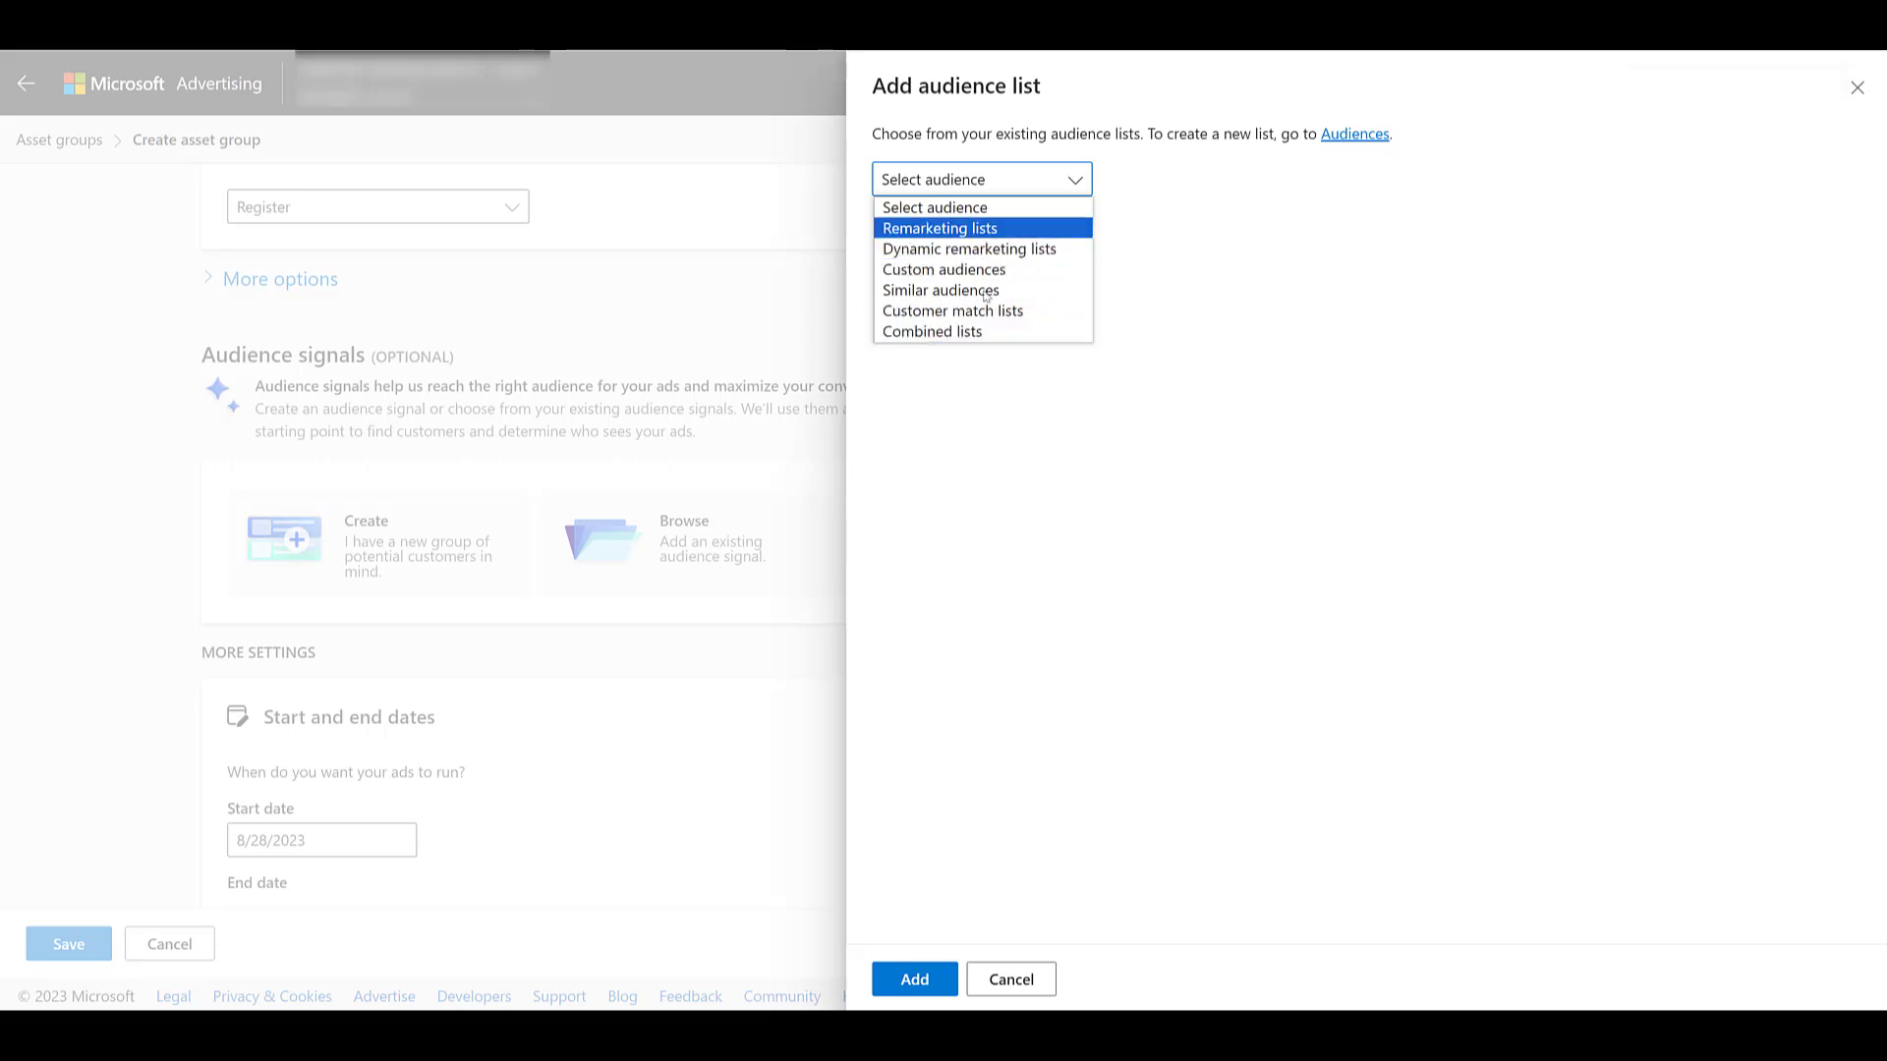
click(939, 227)
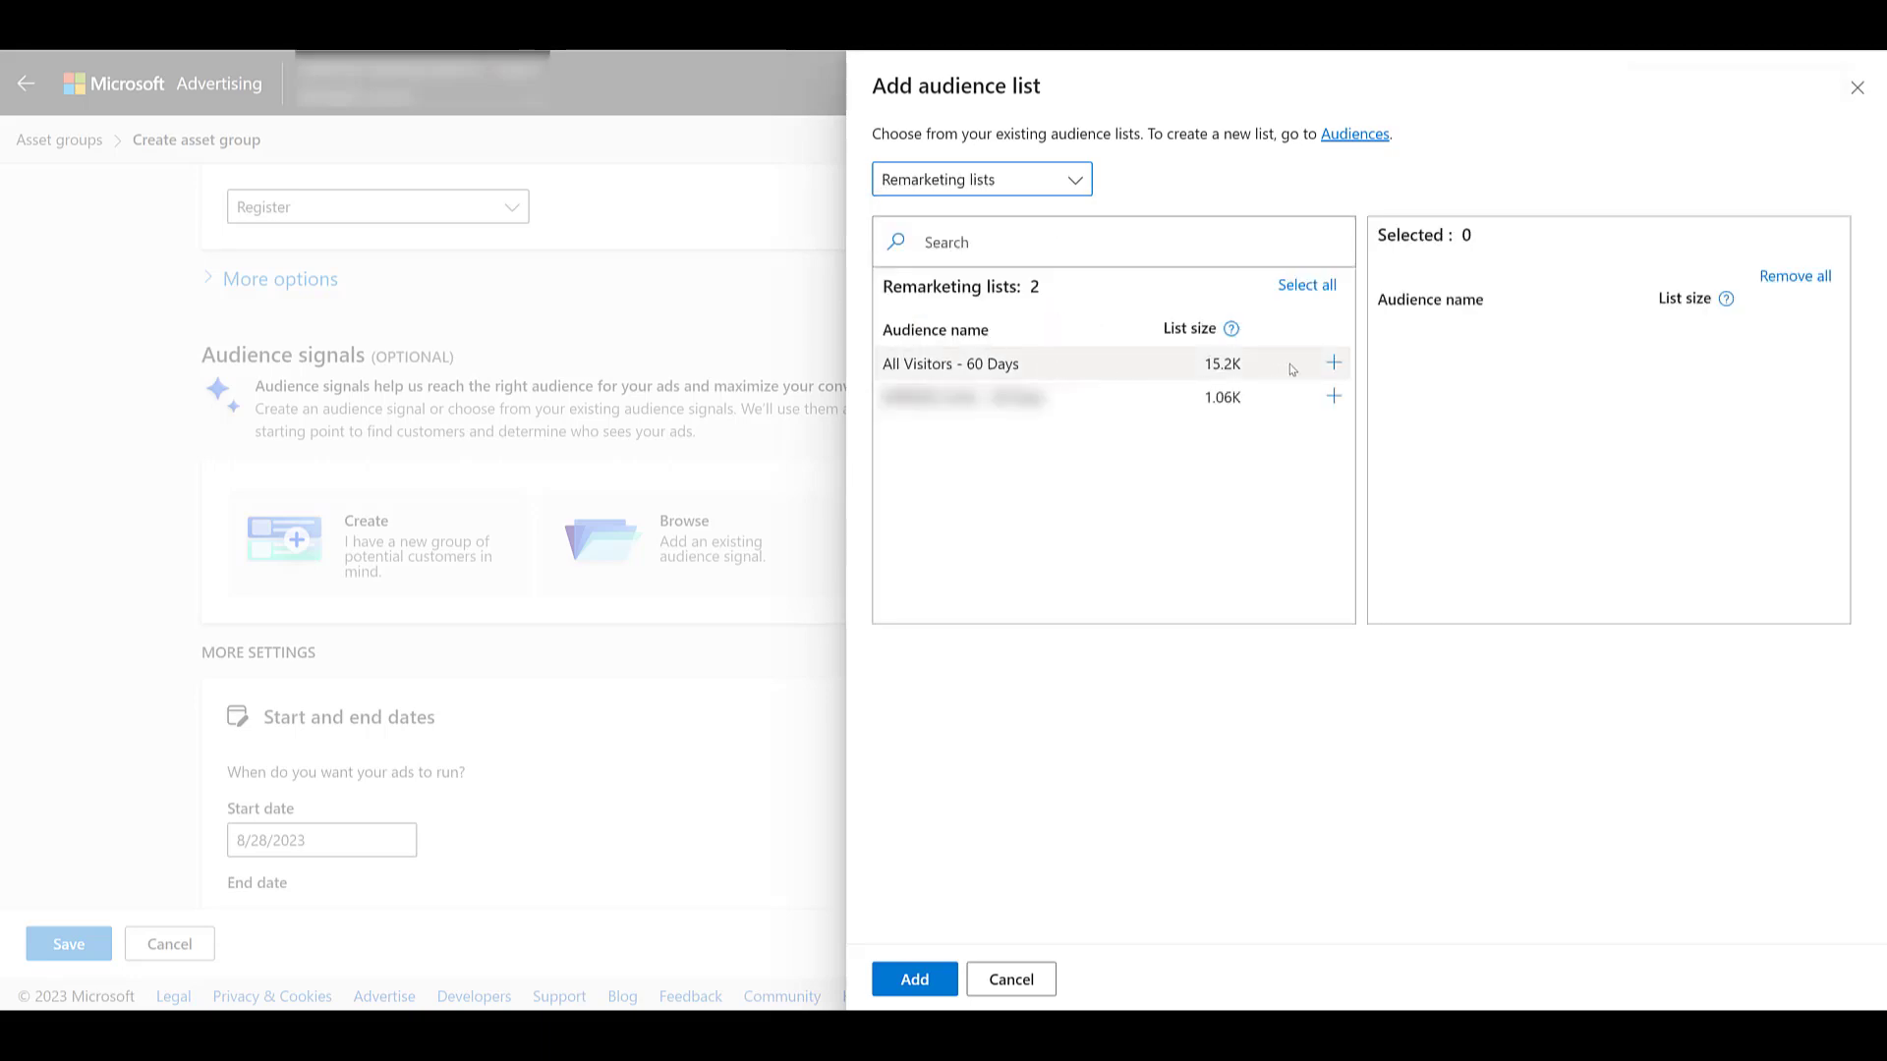
click(1332, 364)
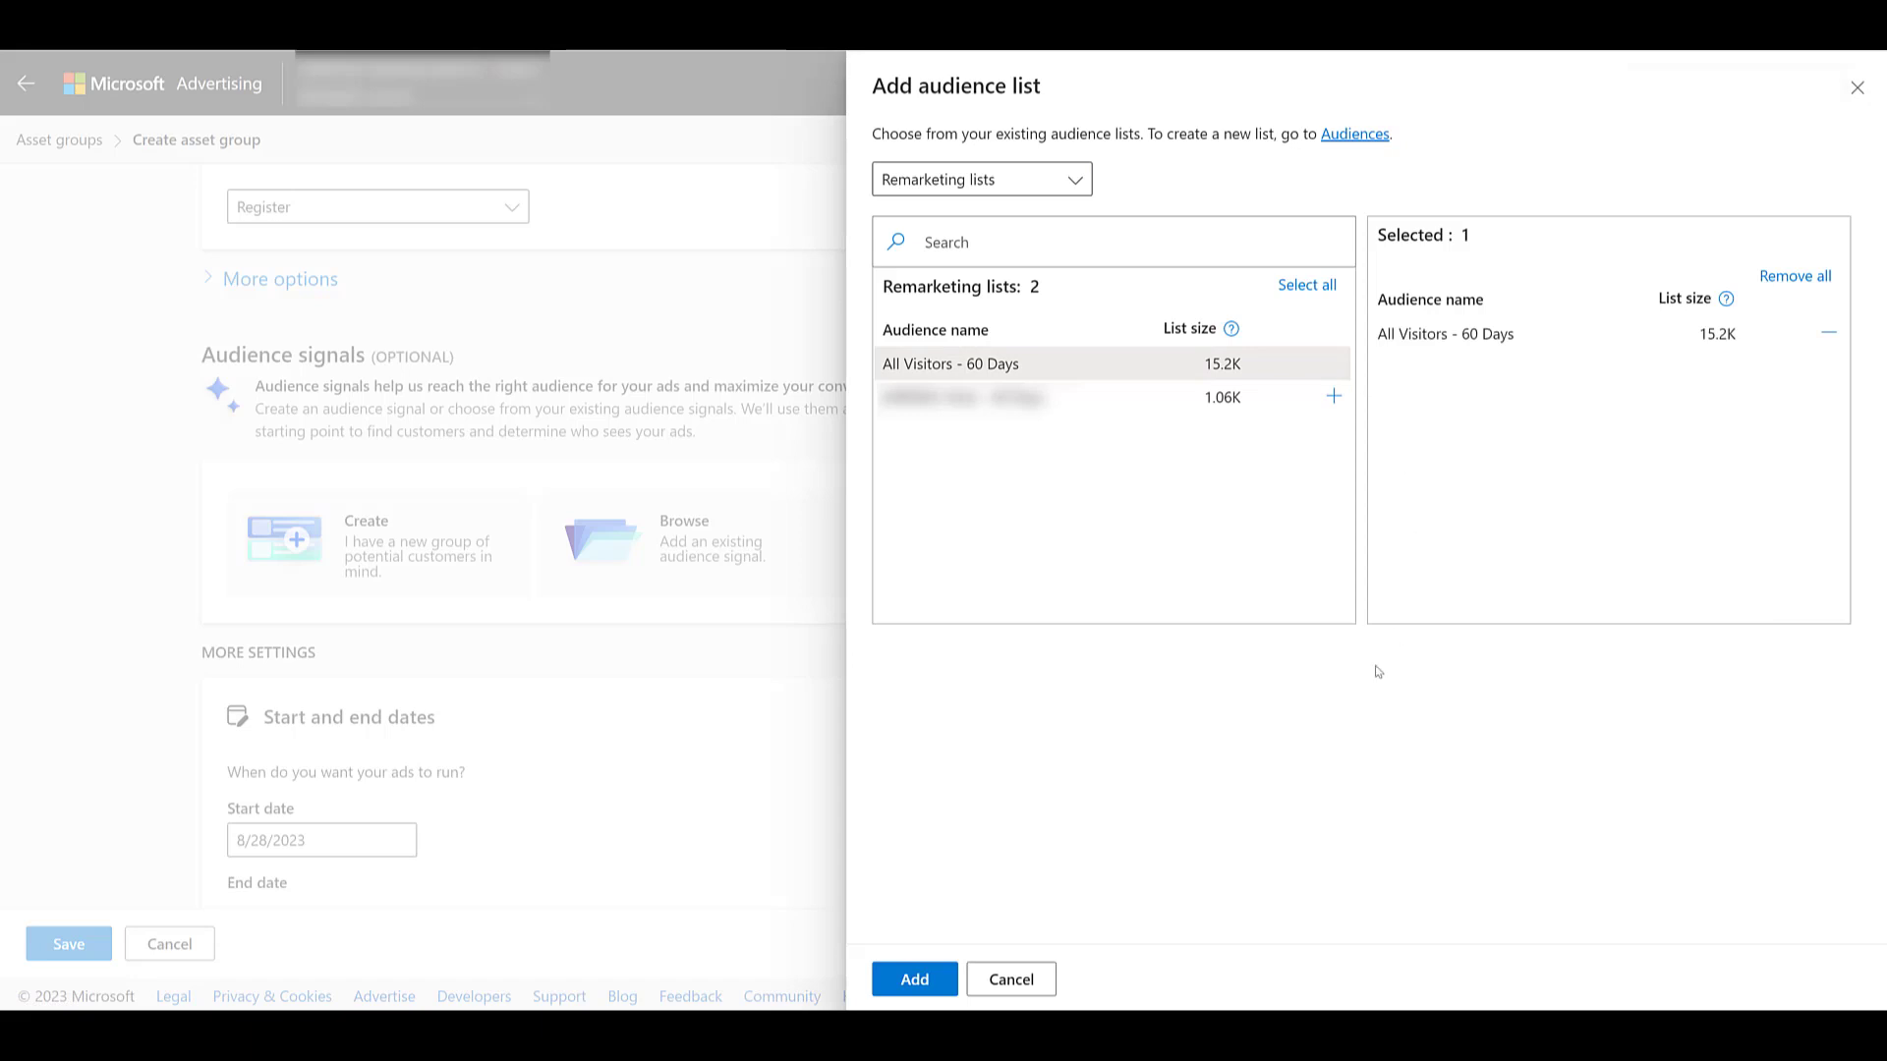
click(913, 979)
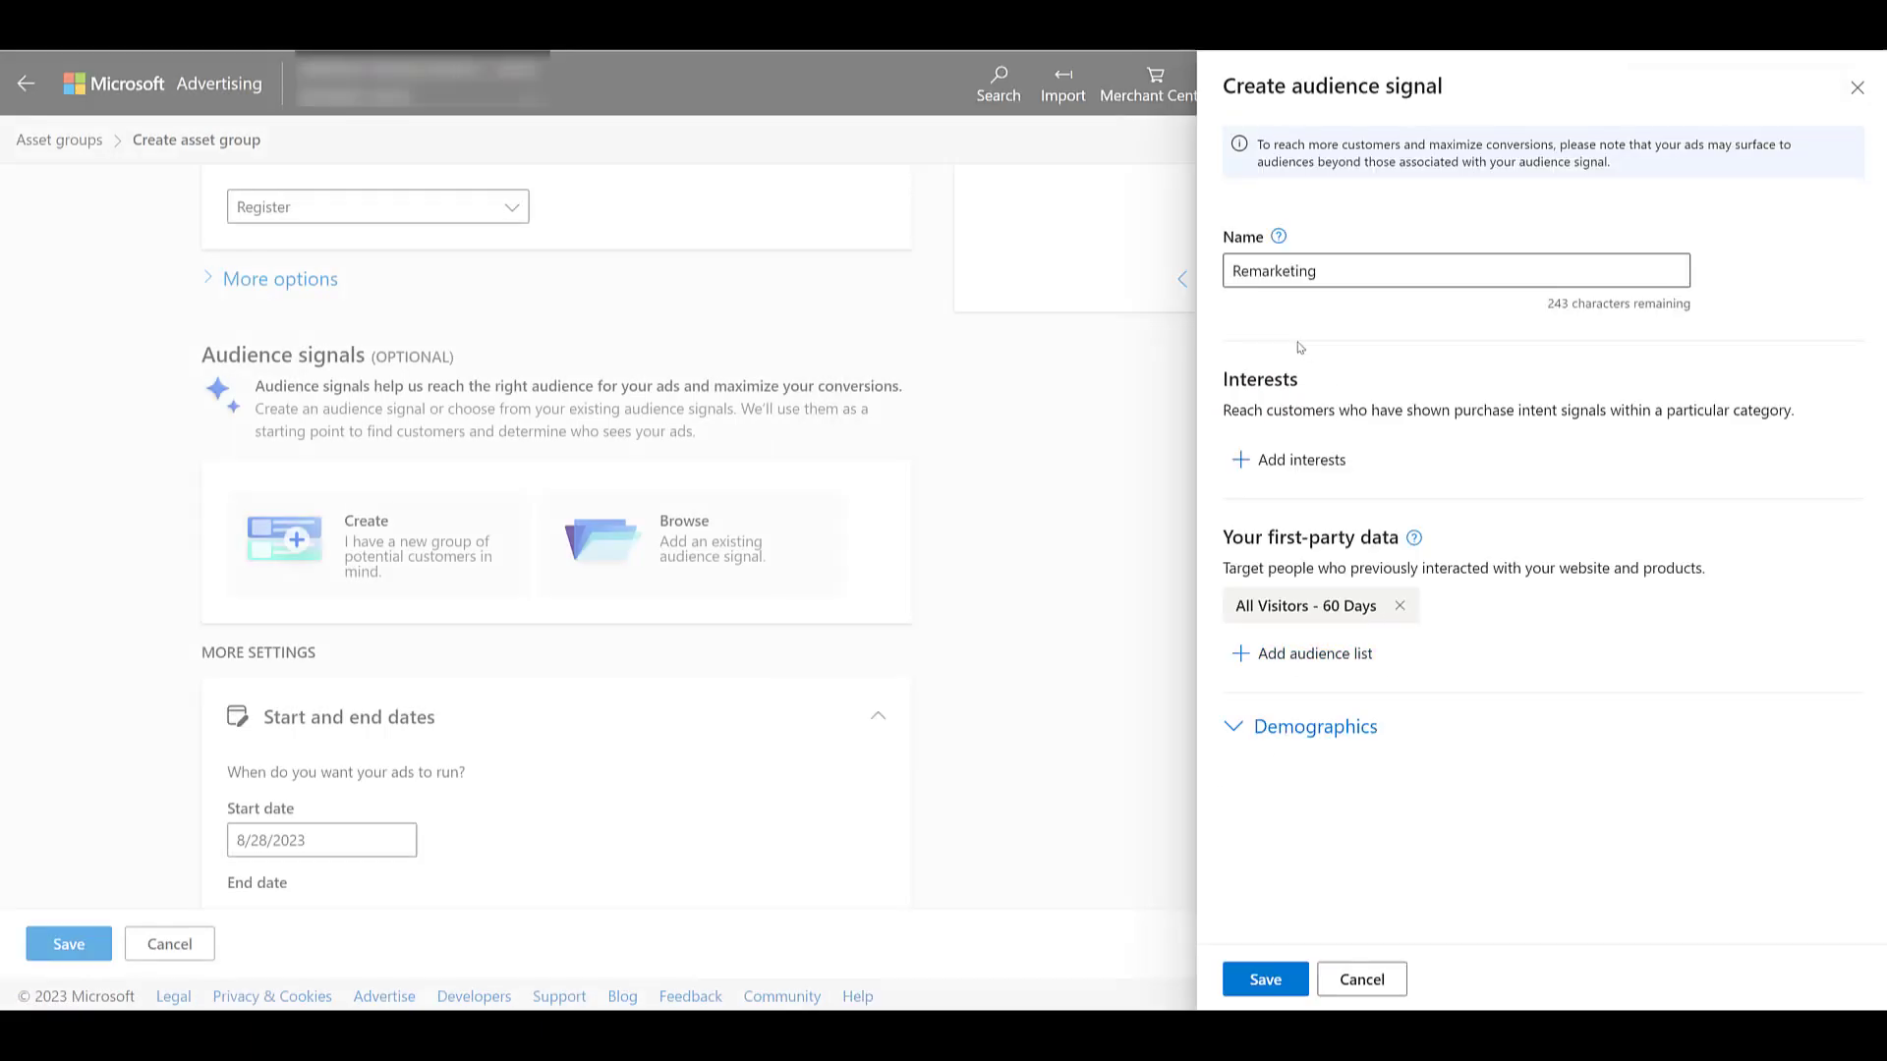
mouse_move(1288, 403)
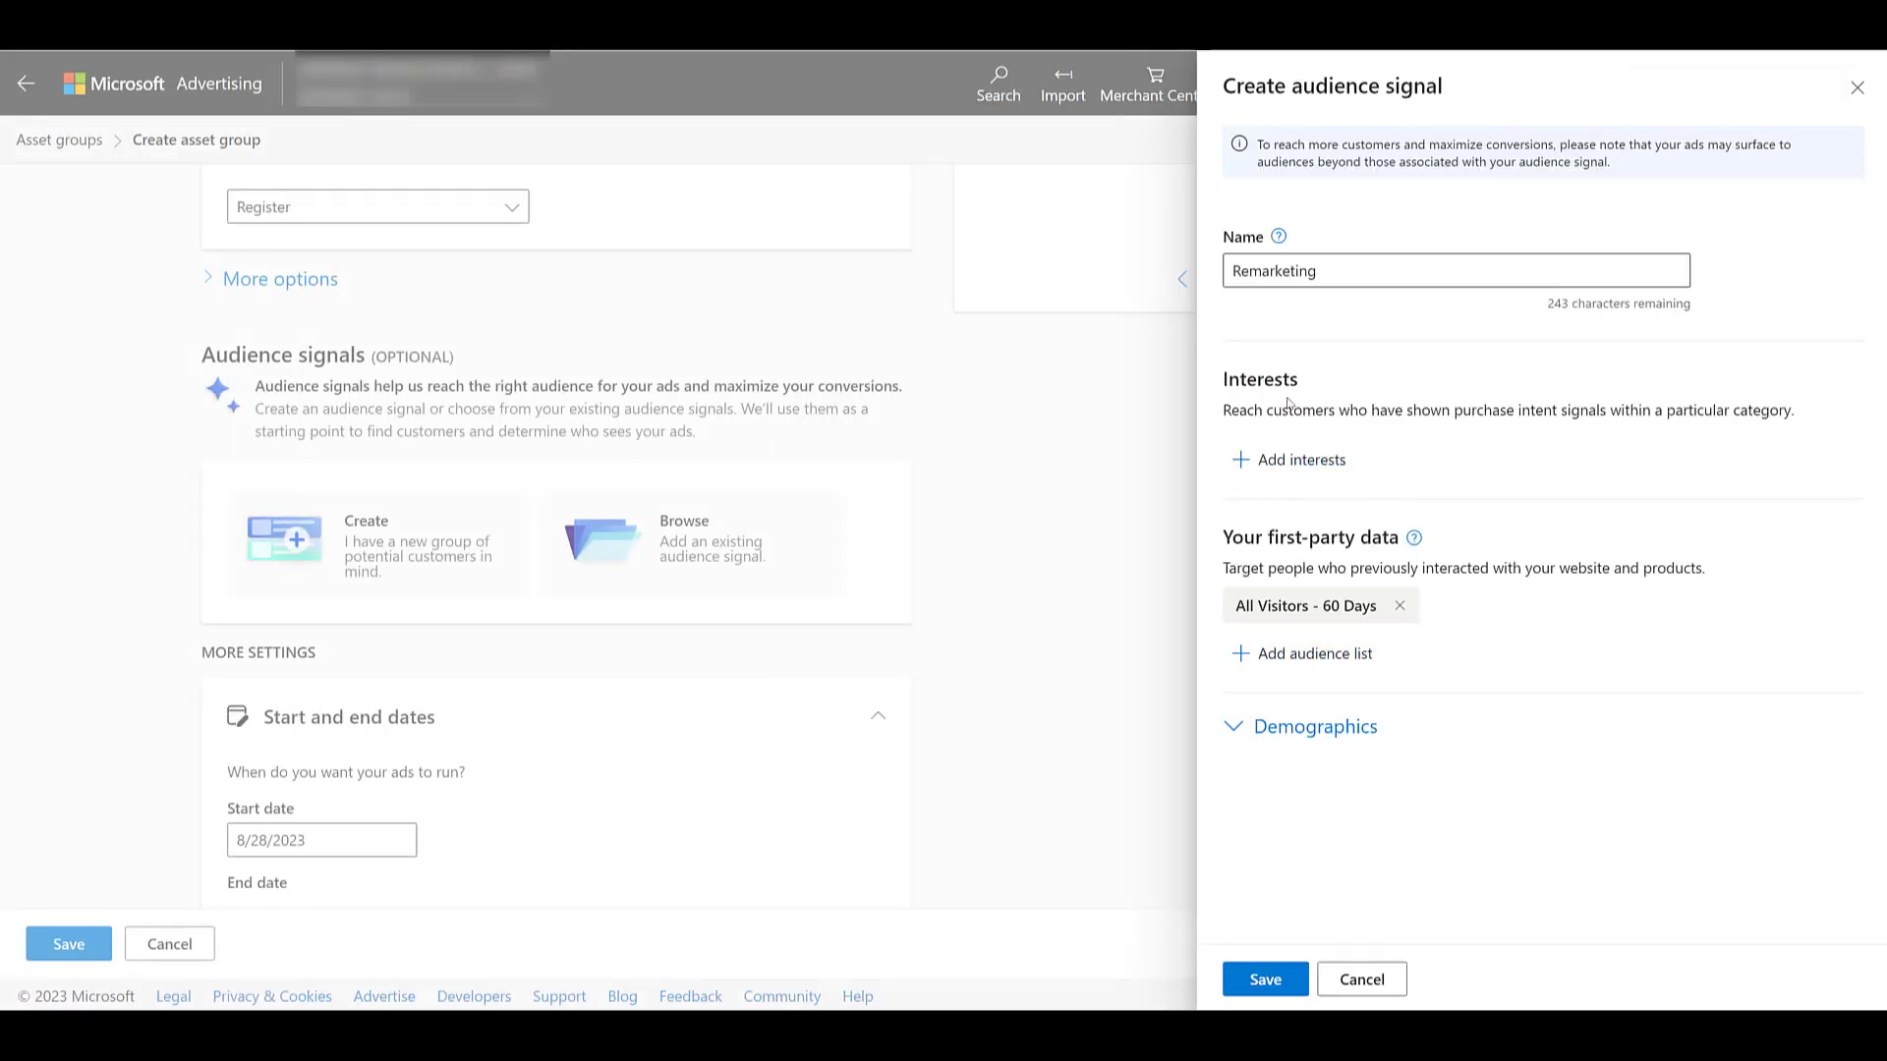
mouse_move(1315, 788)
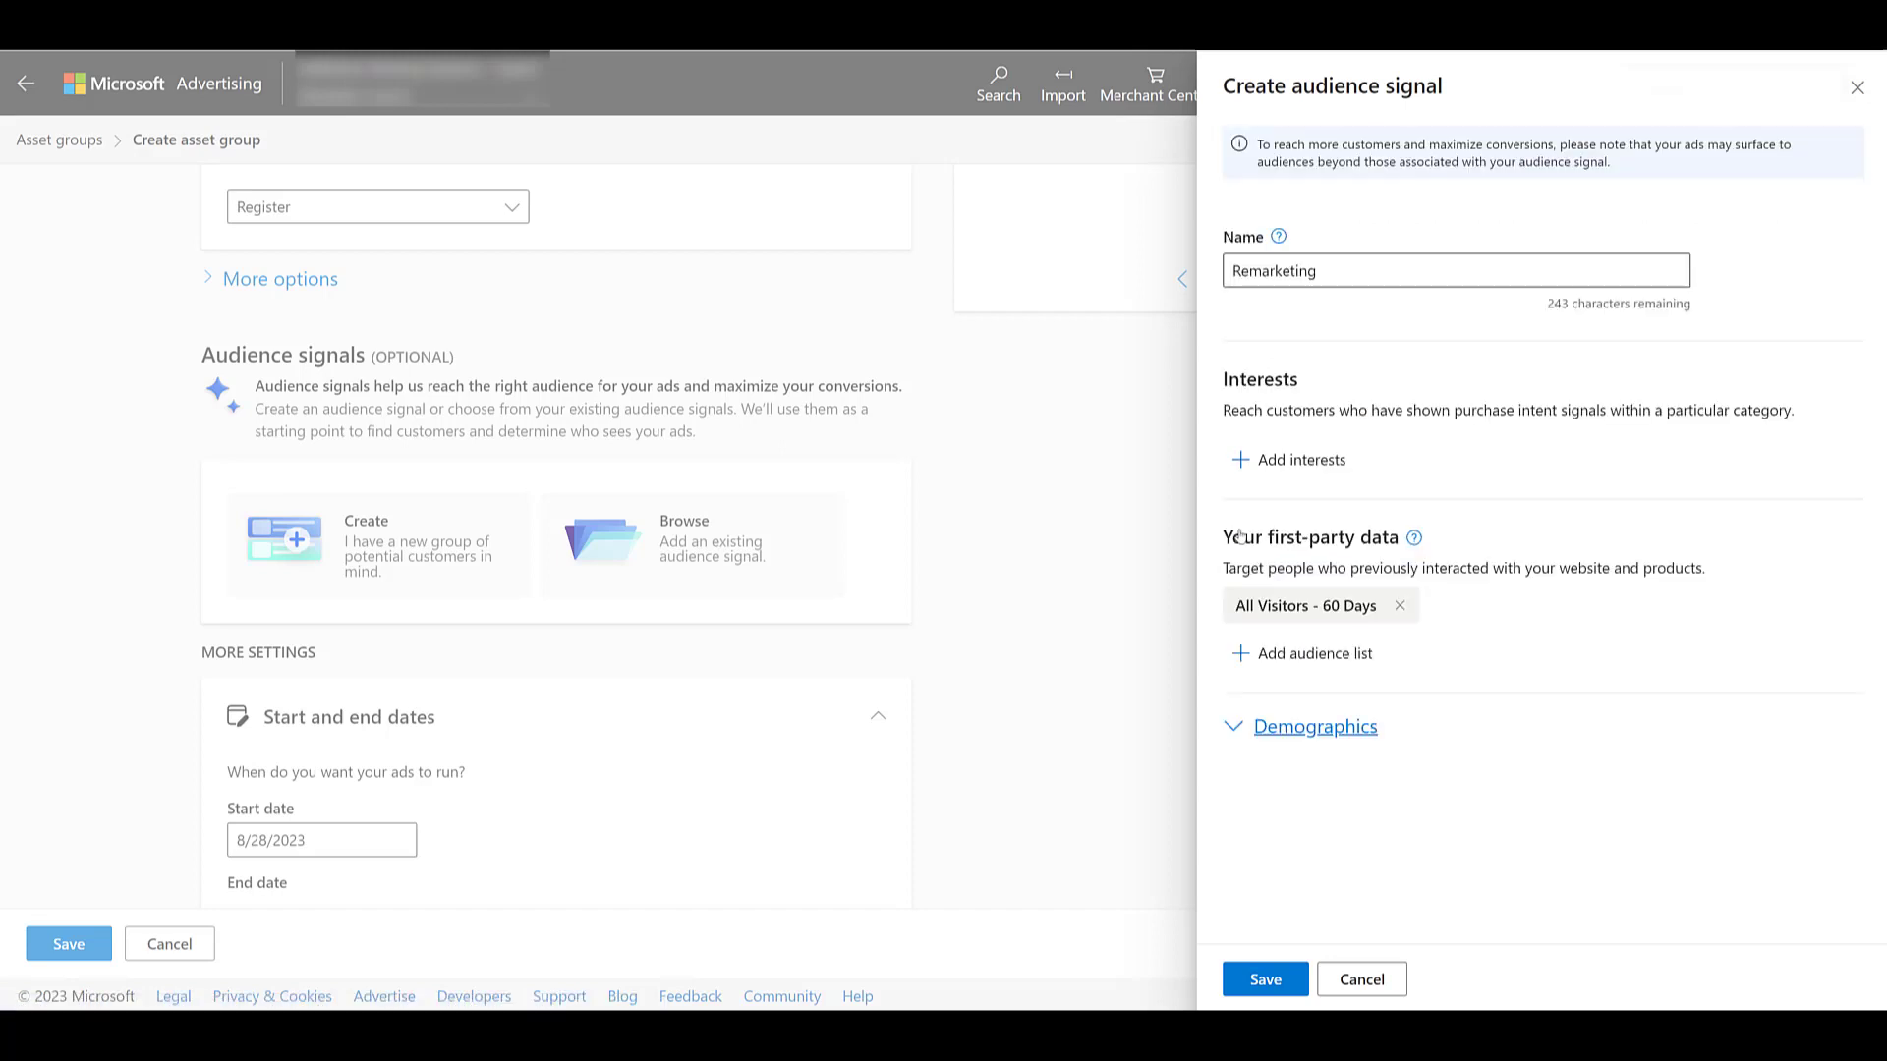
click(1264, 978)
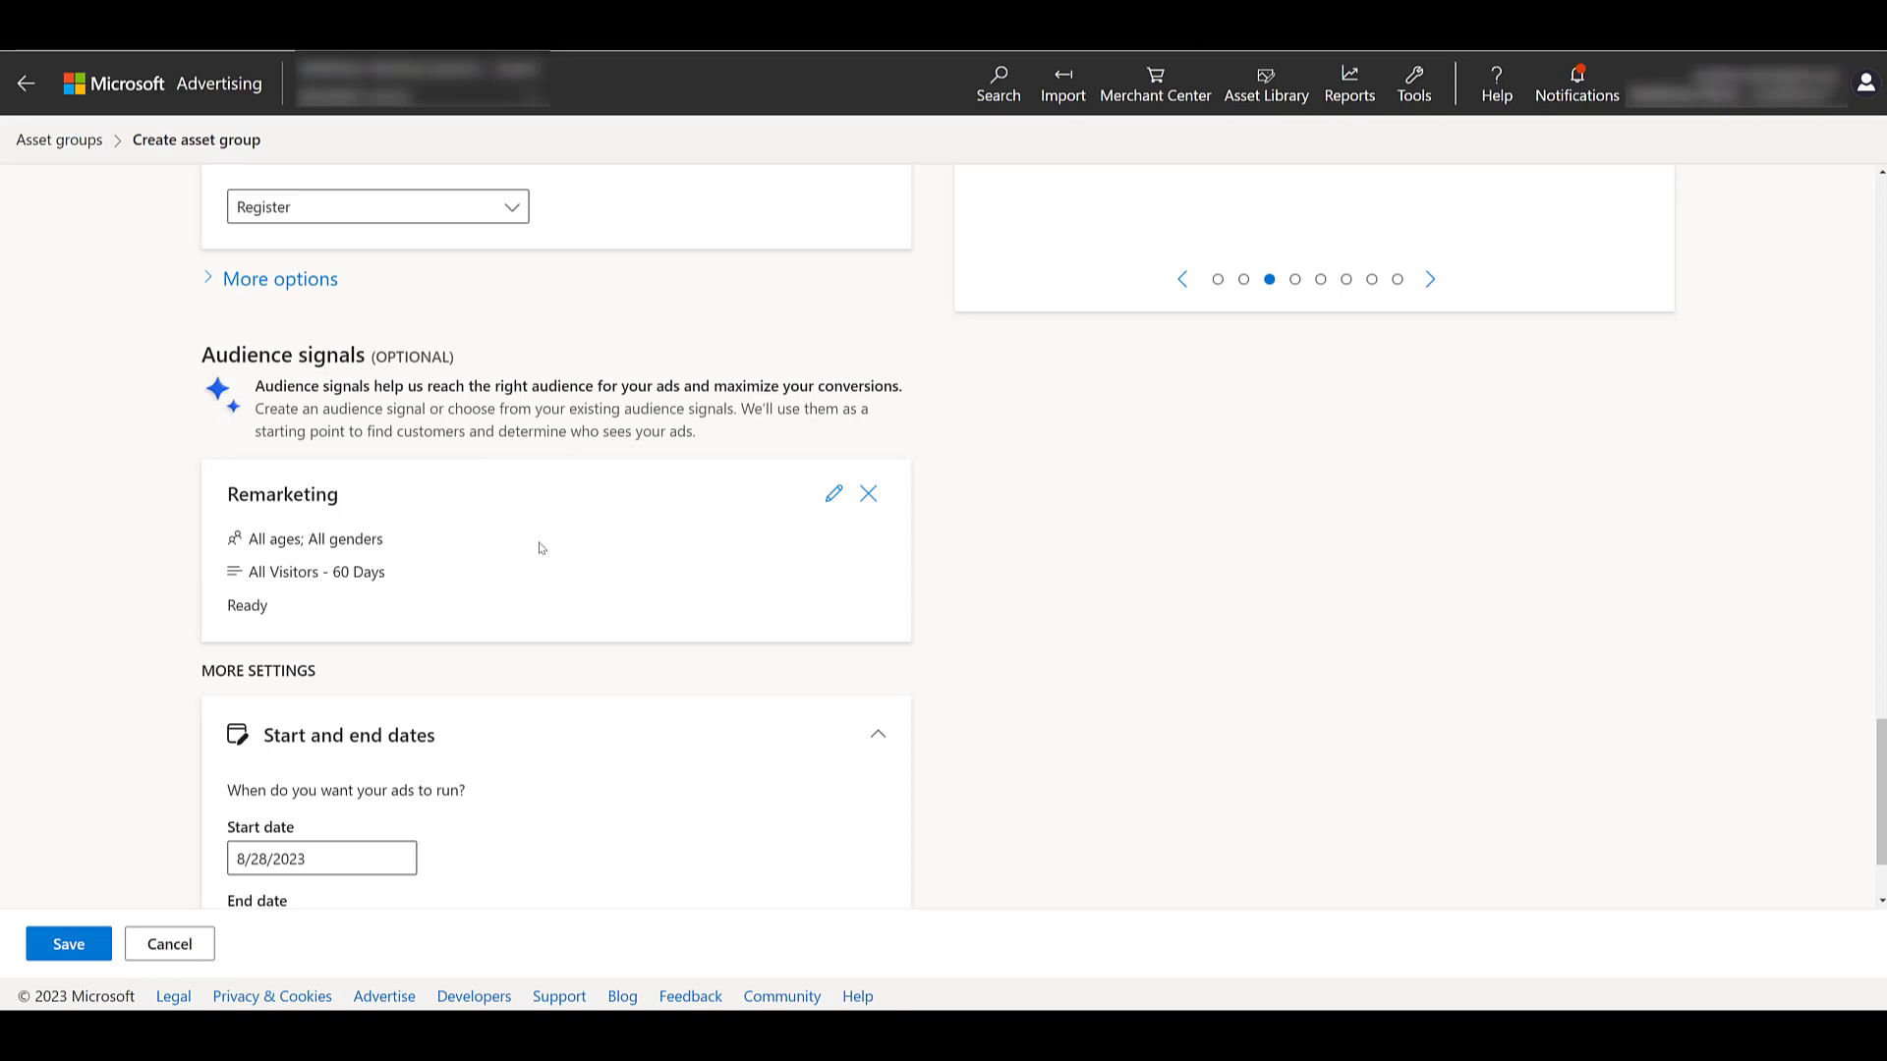
Save Asset Group 1 from the bottom of the form
scroll(down, 3)
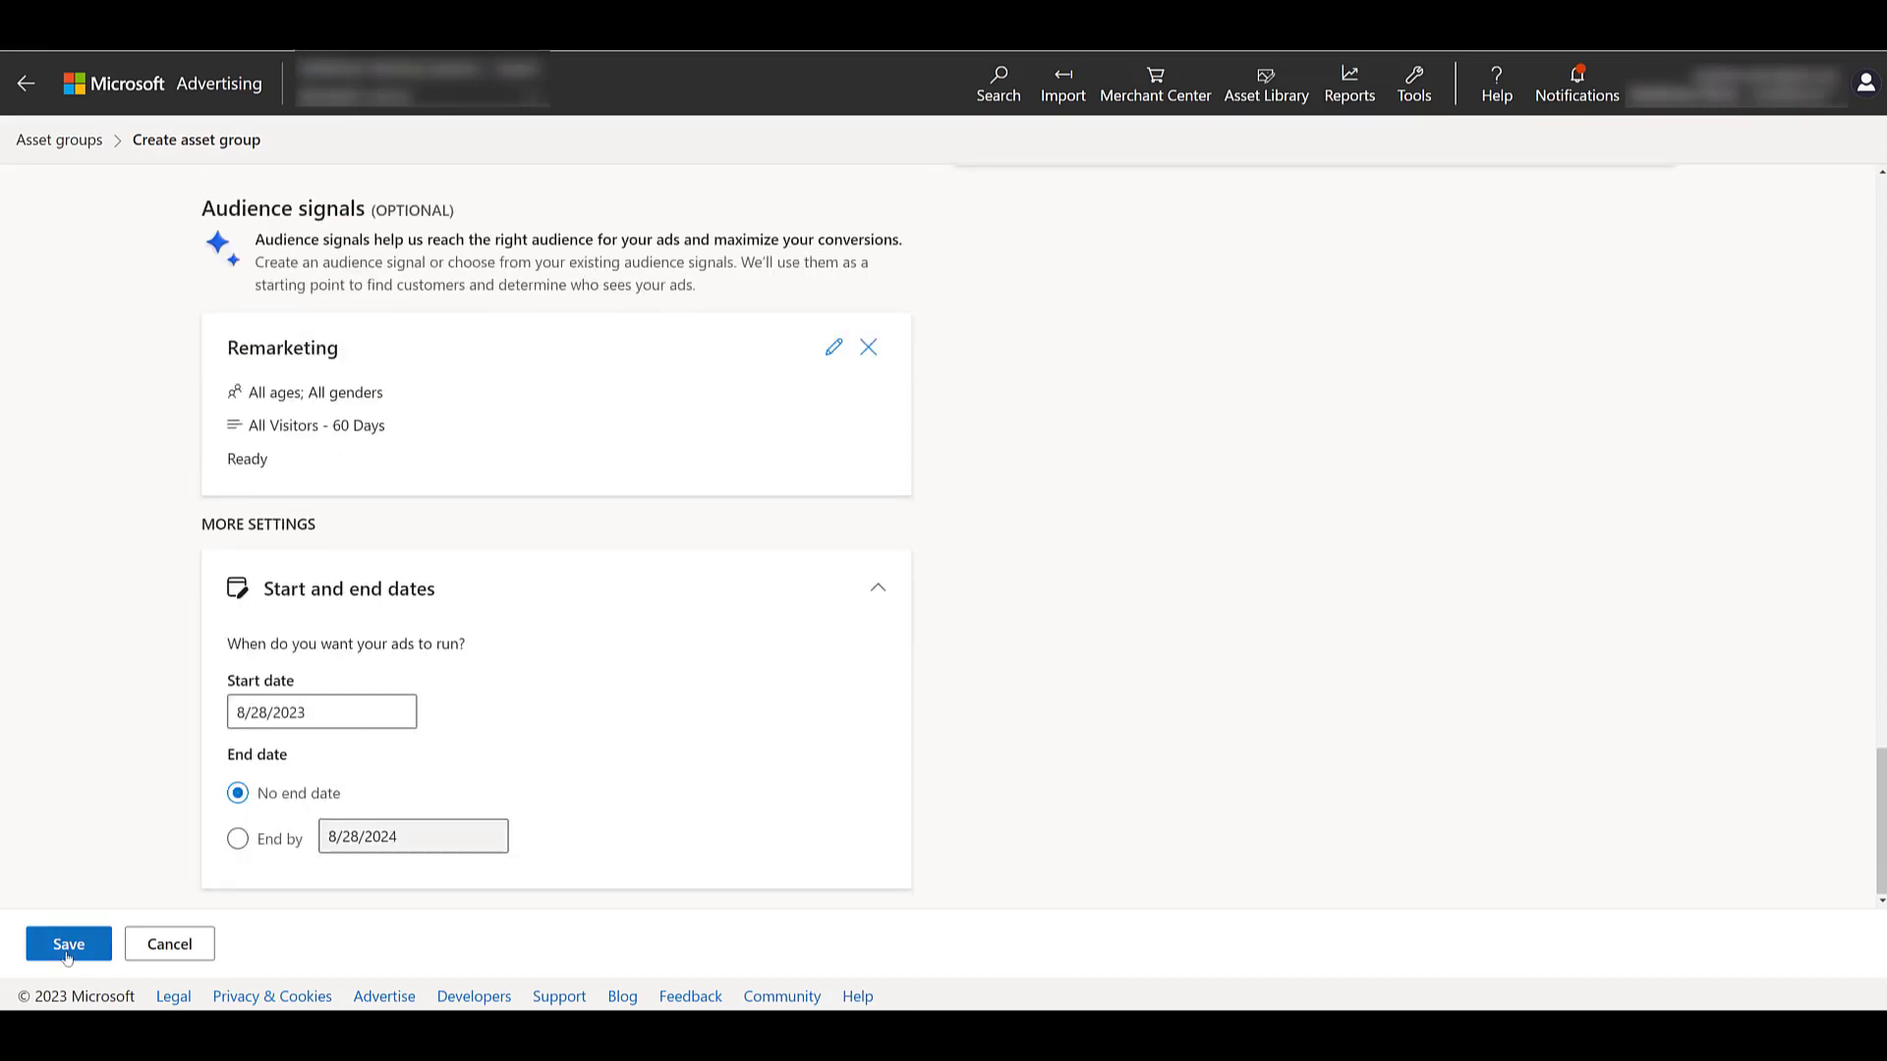
click(68, 943)
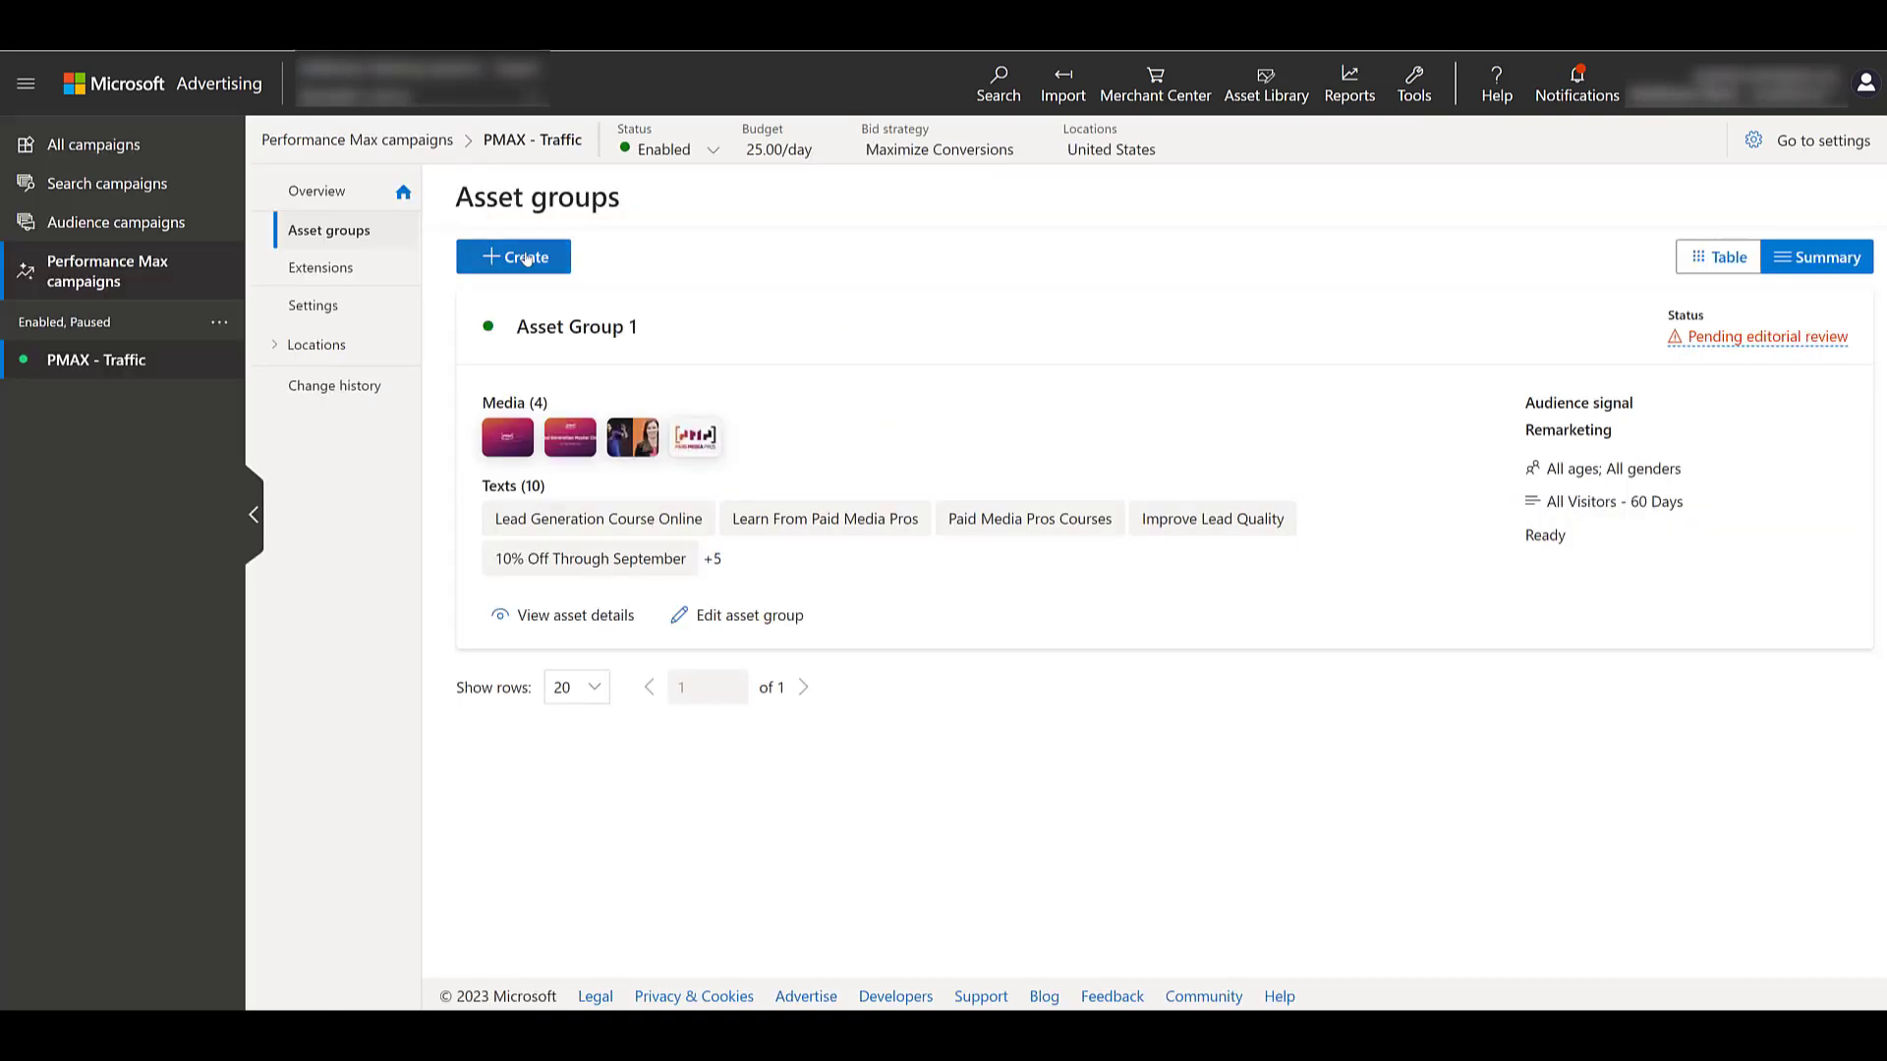
mouse_move(1762, 356)
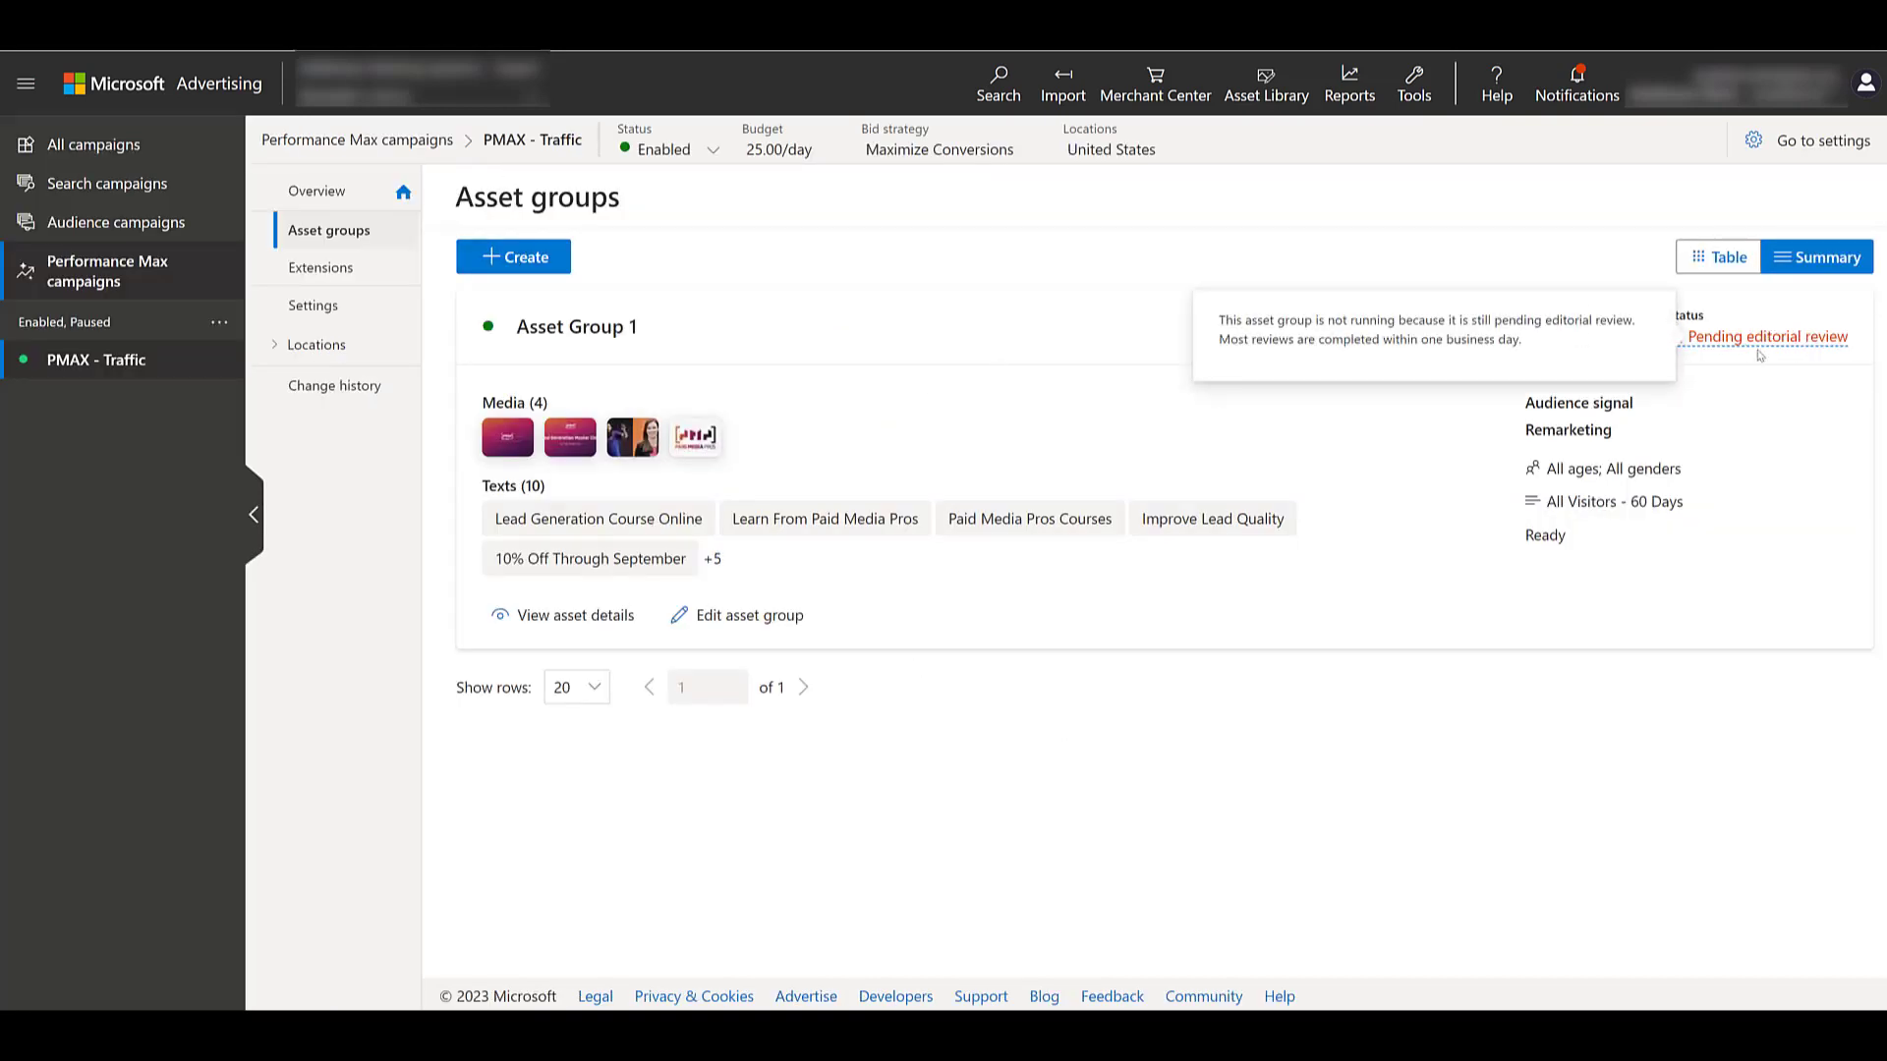
mouse_move(746, 789)
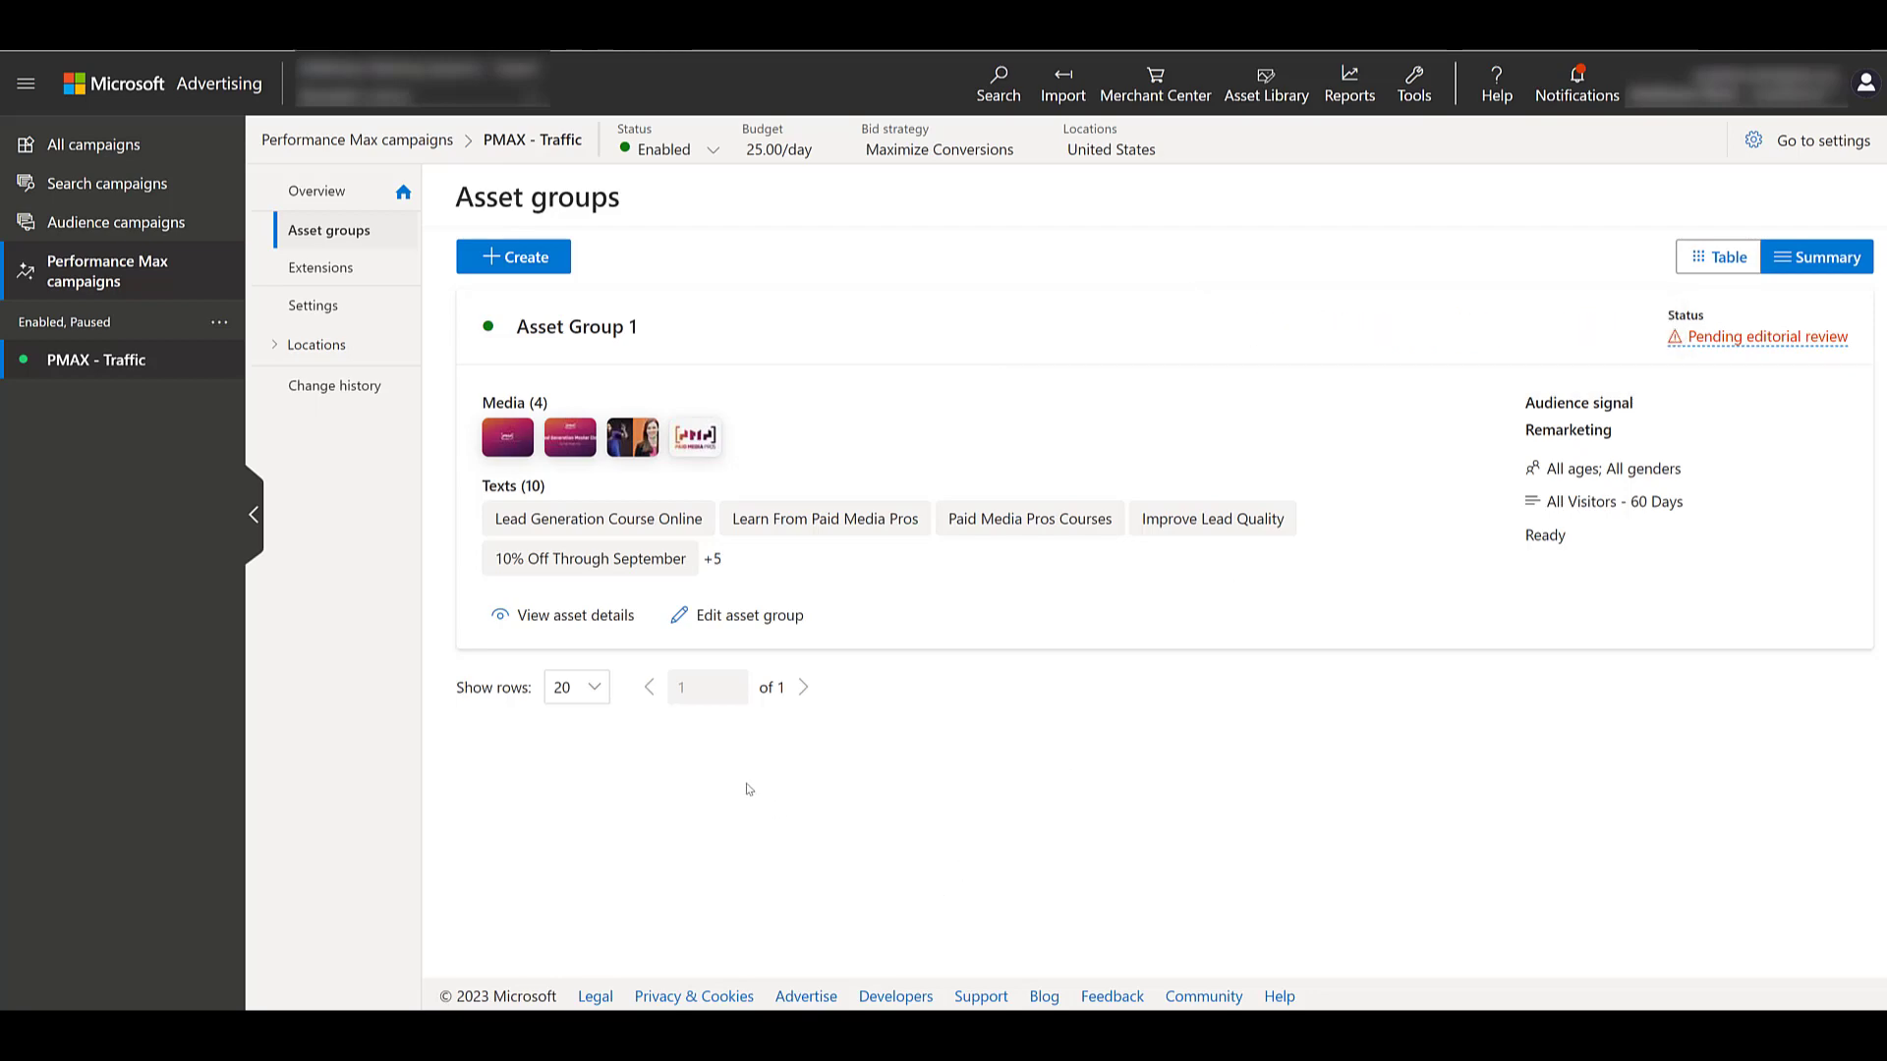
mouse_move(755, 770)
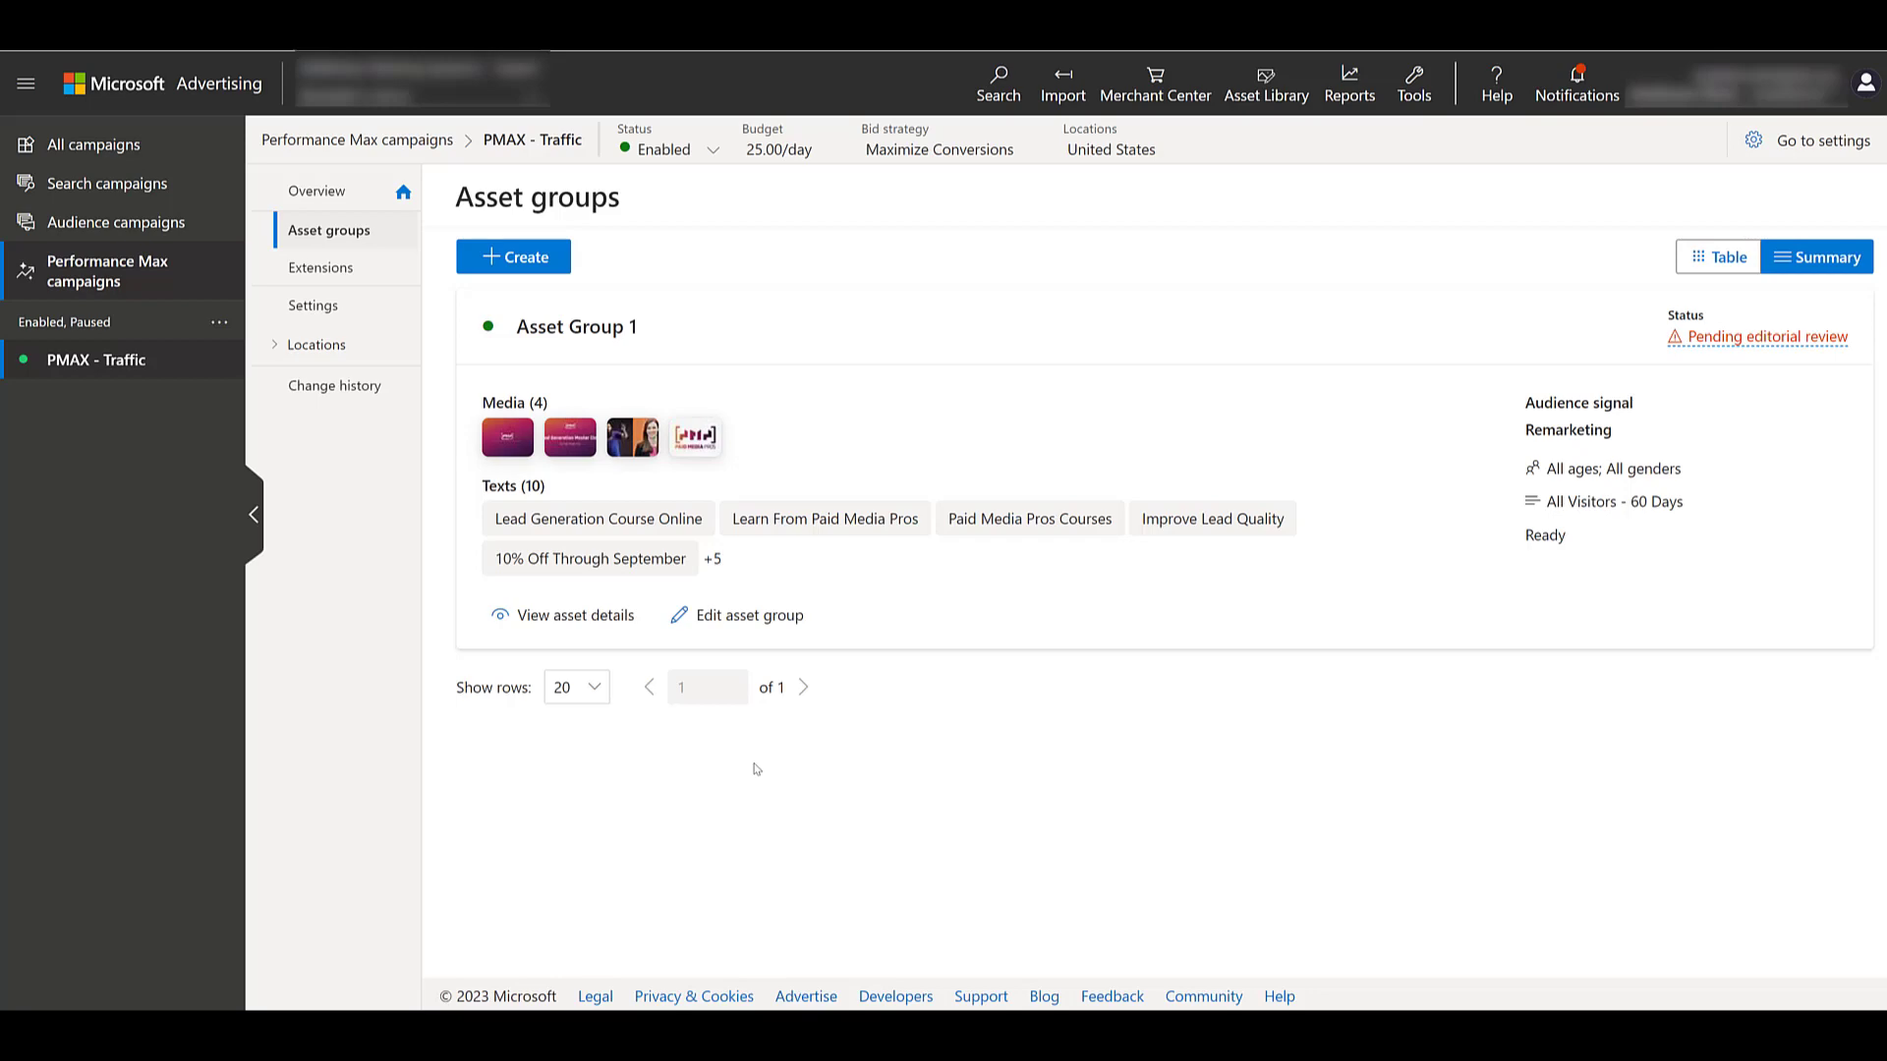
mouse_move(736, 758)
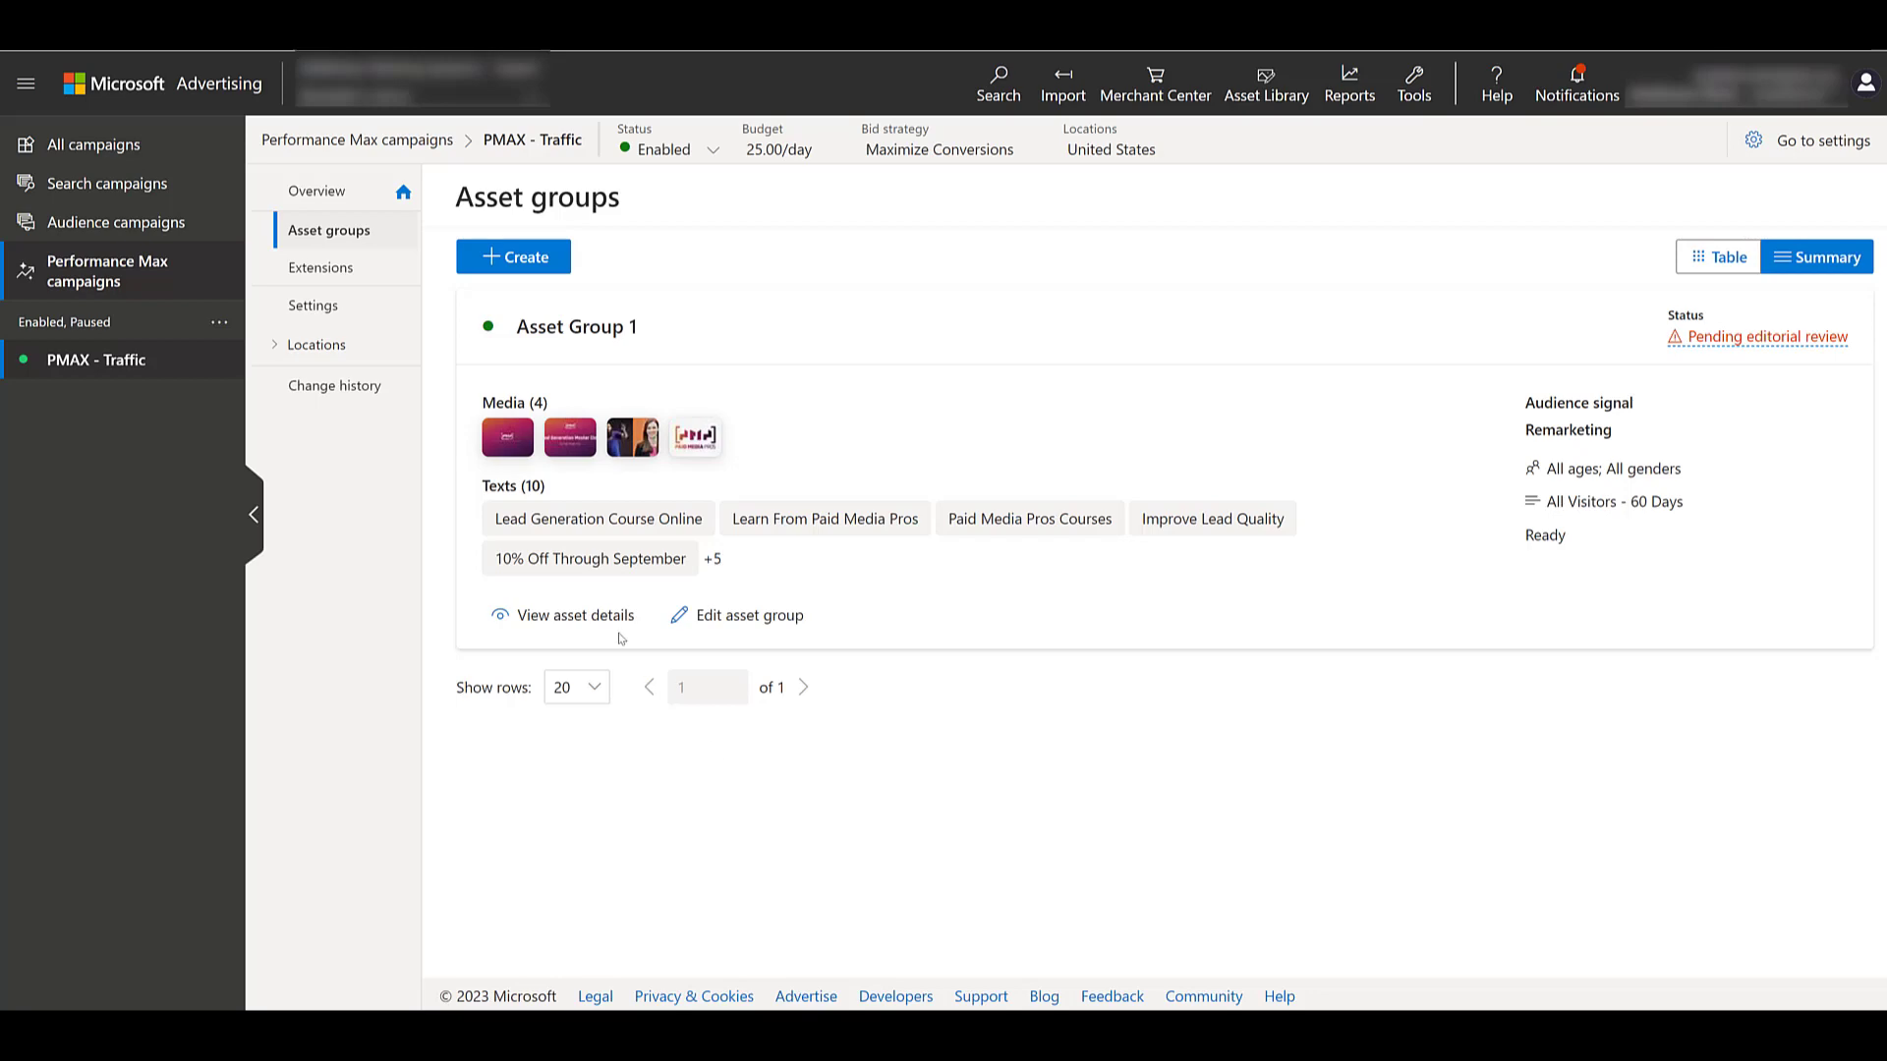
mouse_move(321, 268)
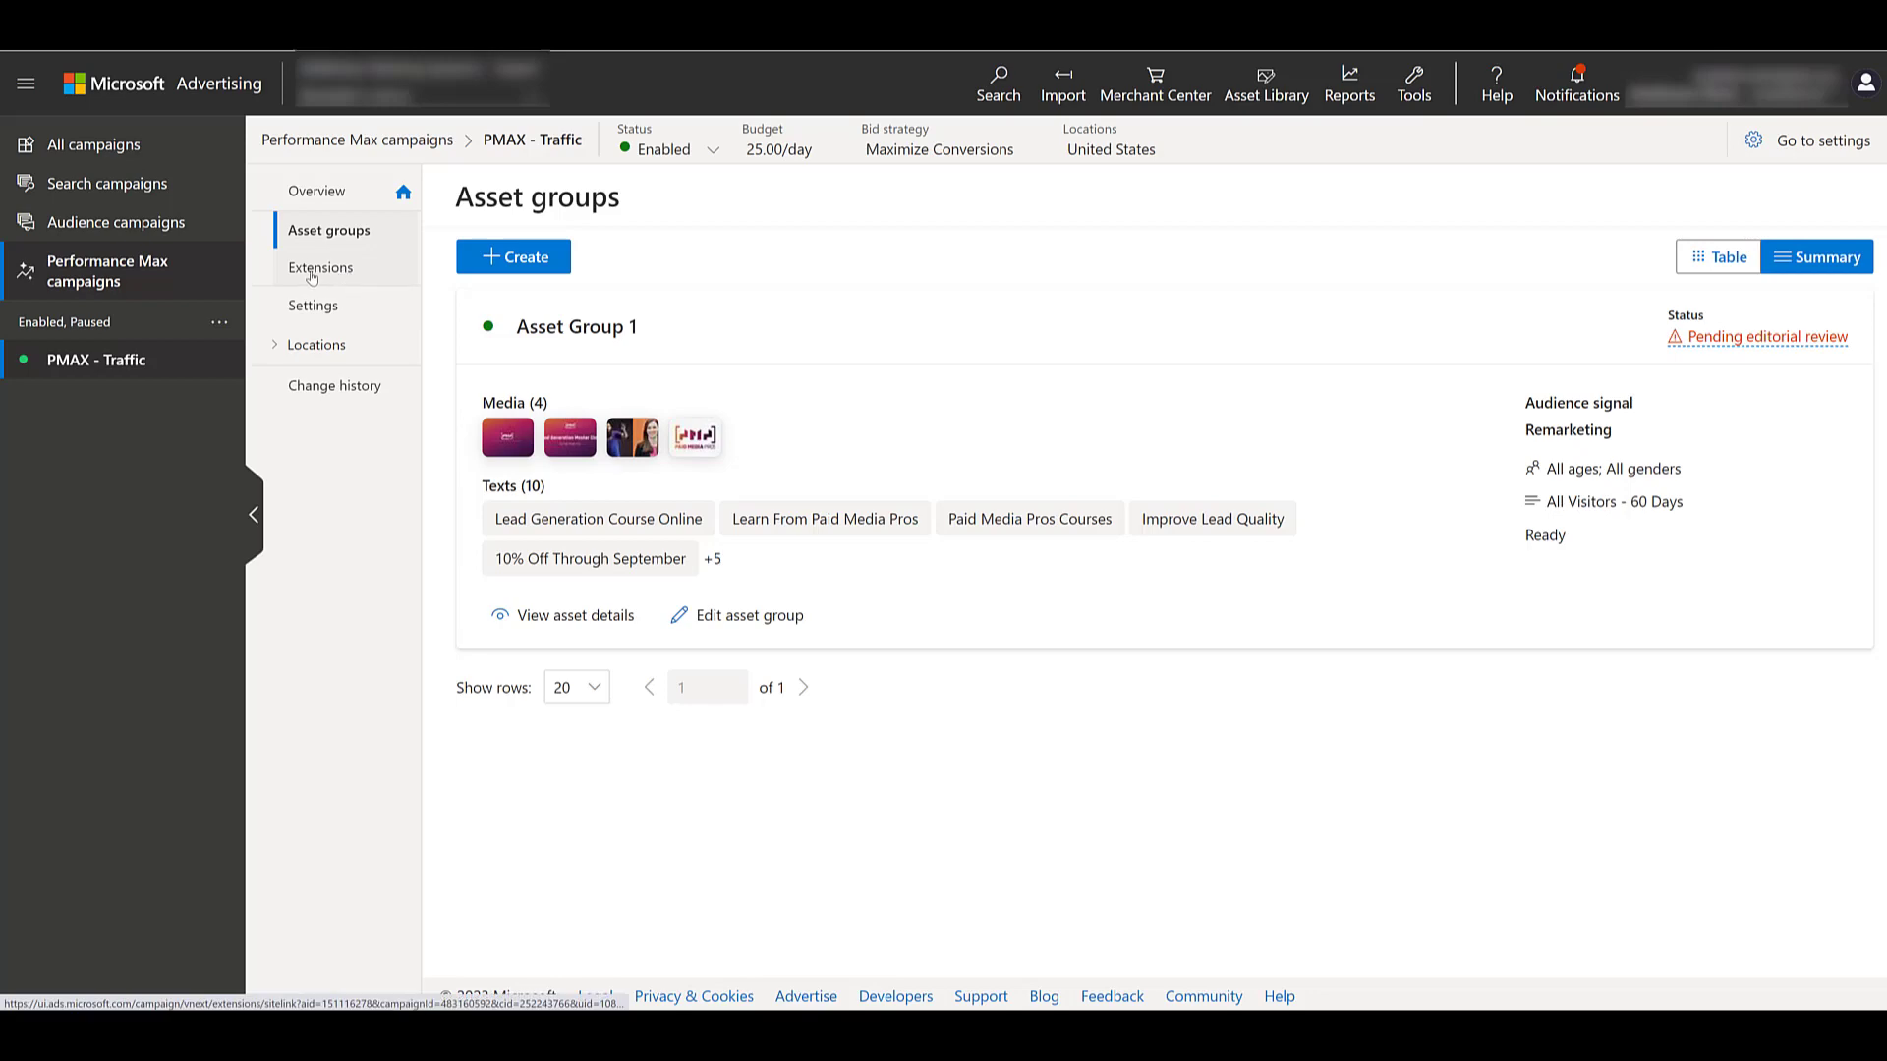
Show the campaign's Extensions page and list the available extension types
click(320, 267)
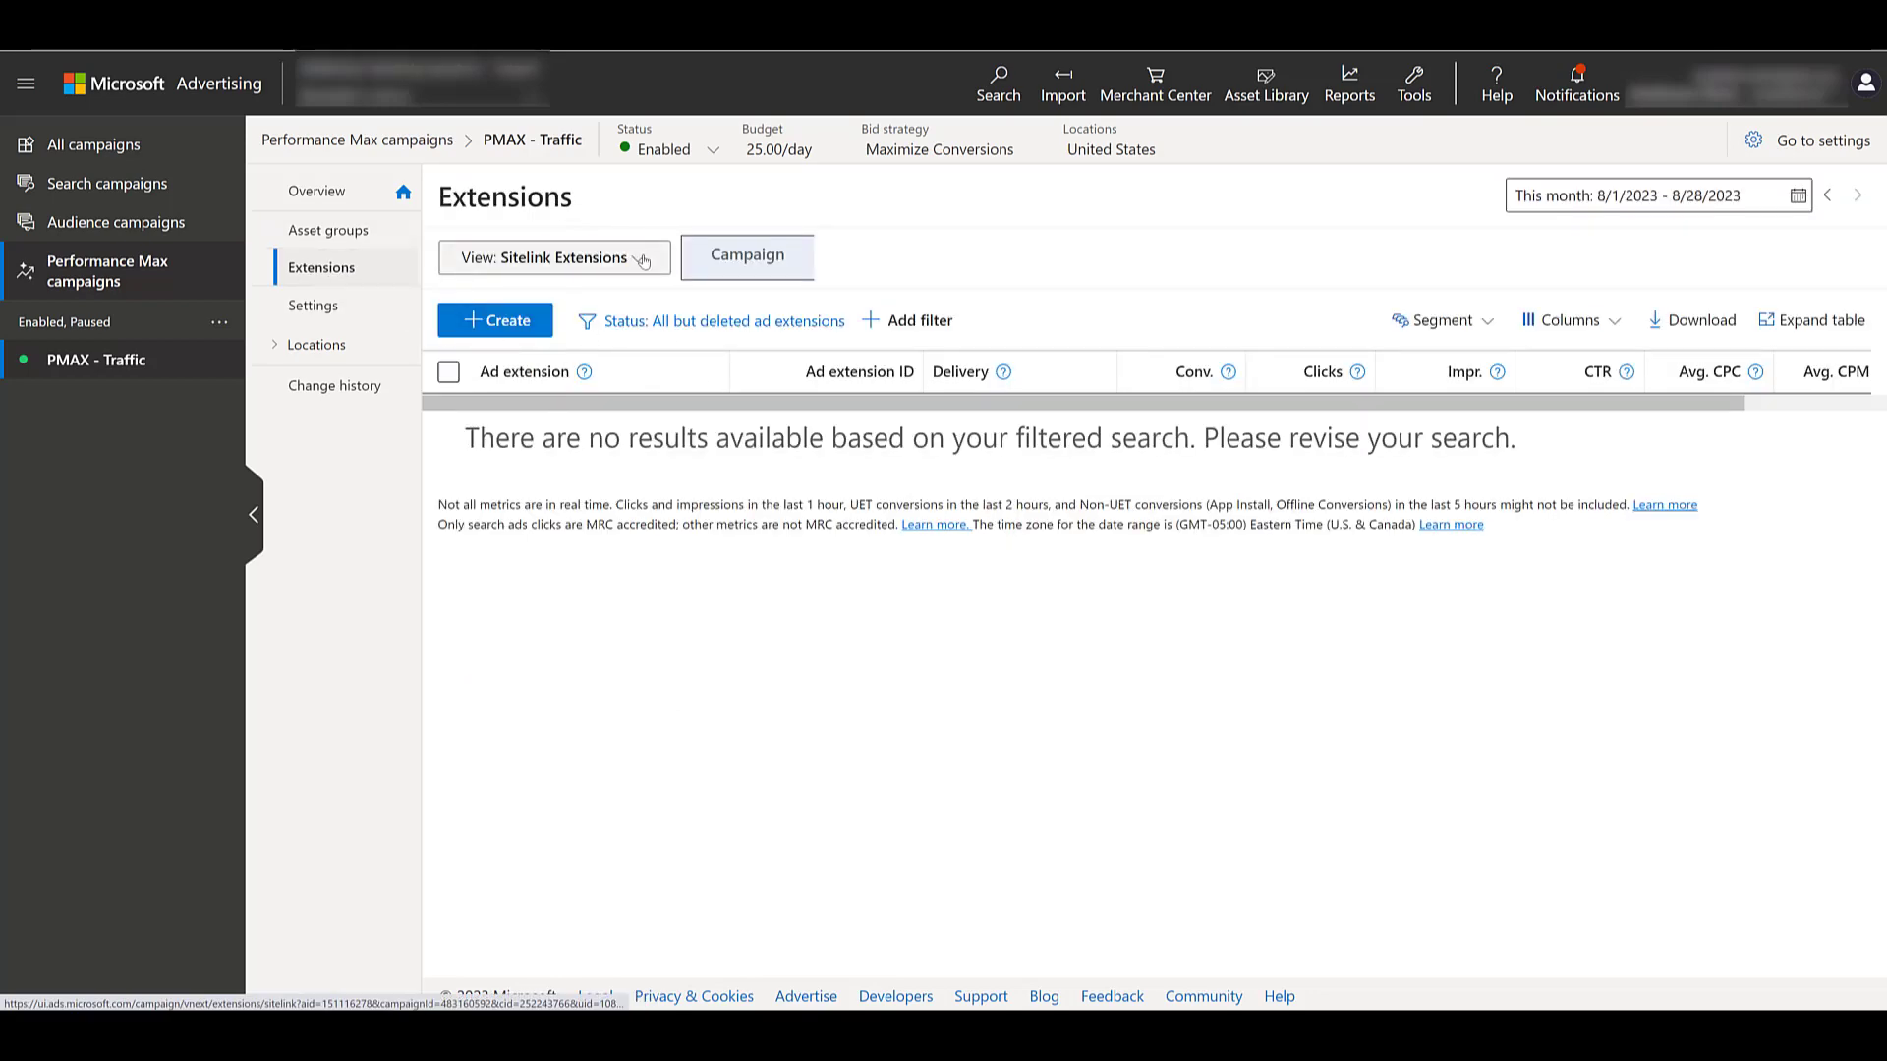
click(552, 257)
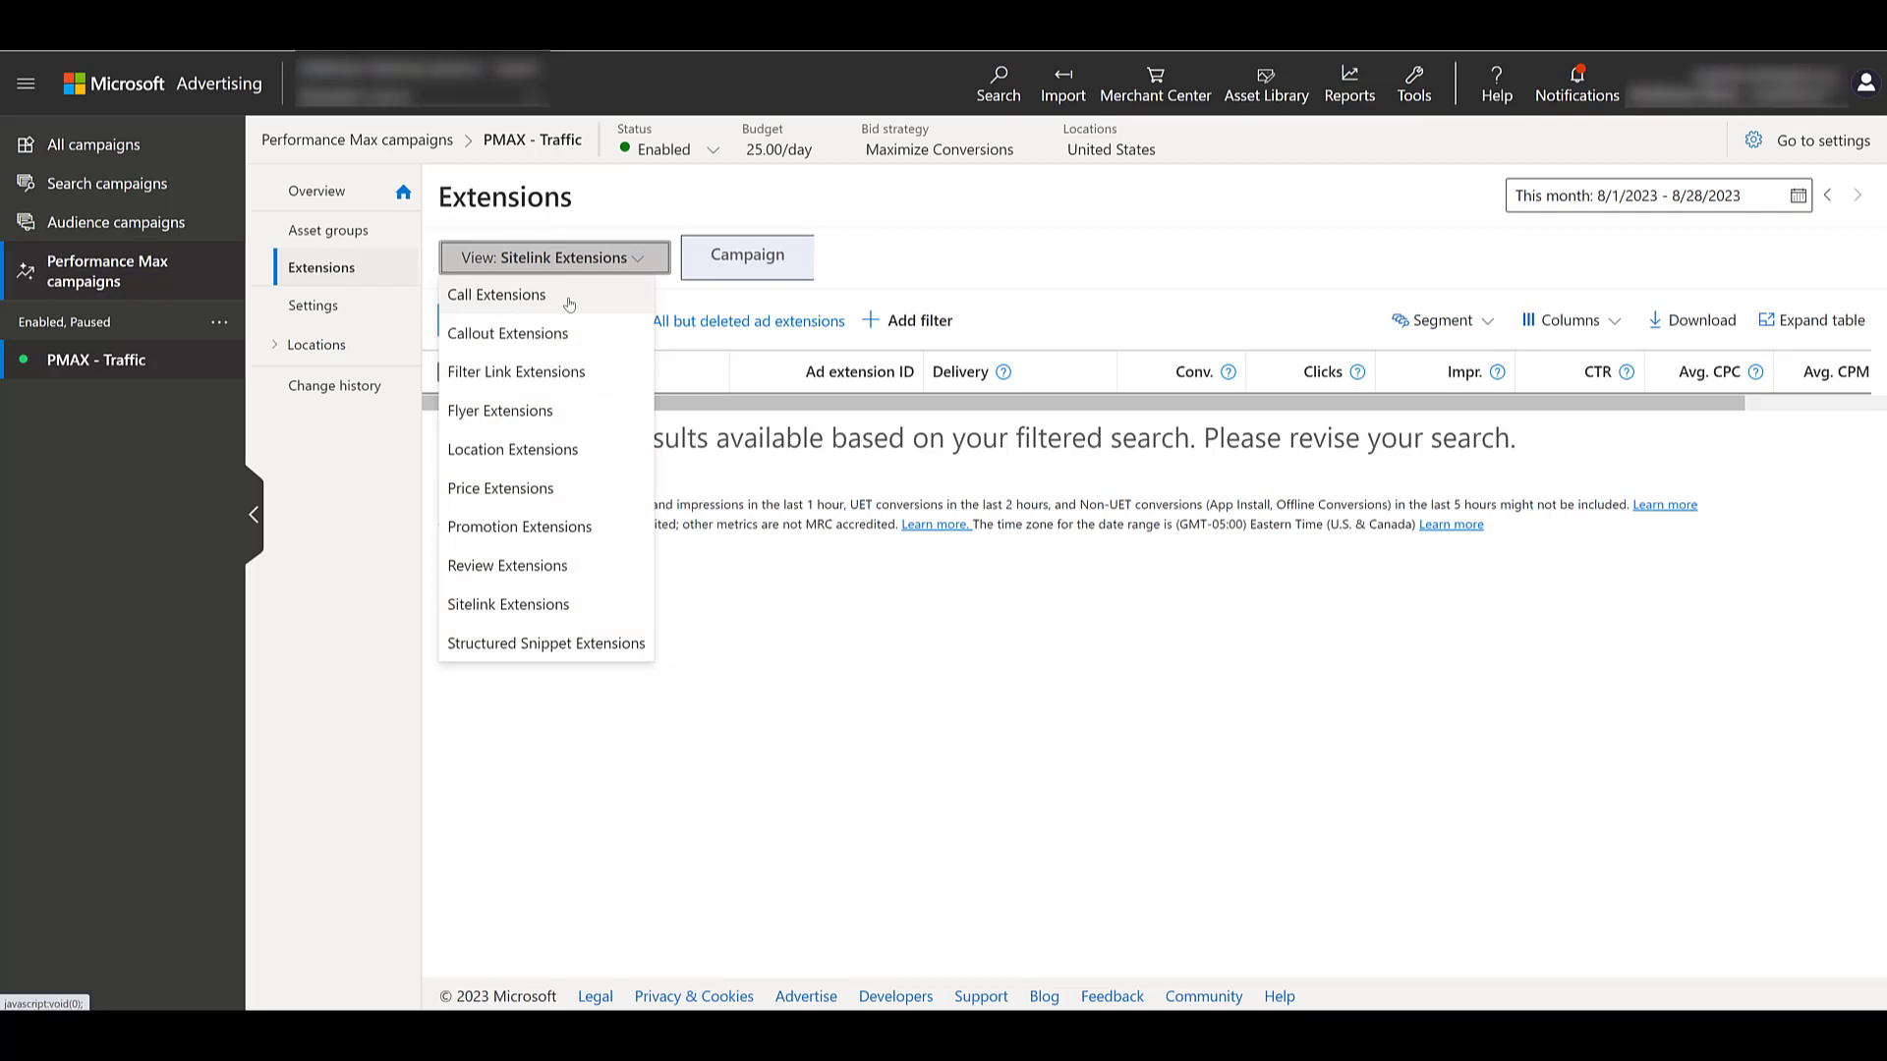
mouse_move(646, 642)
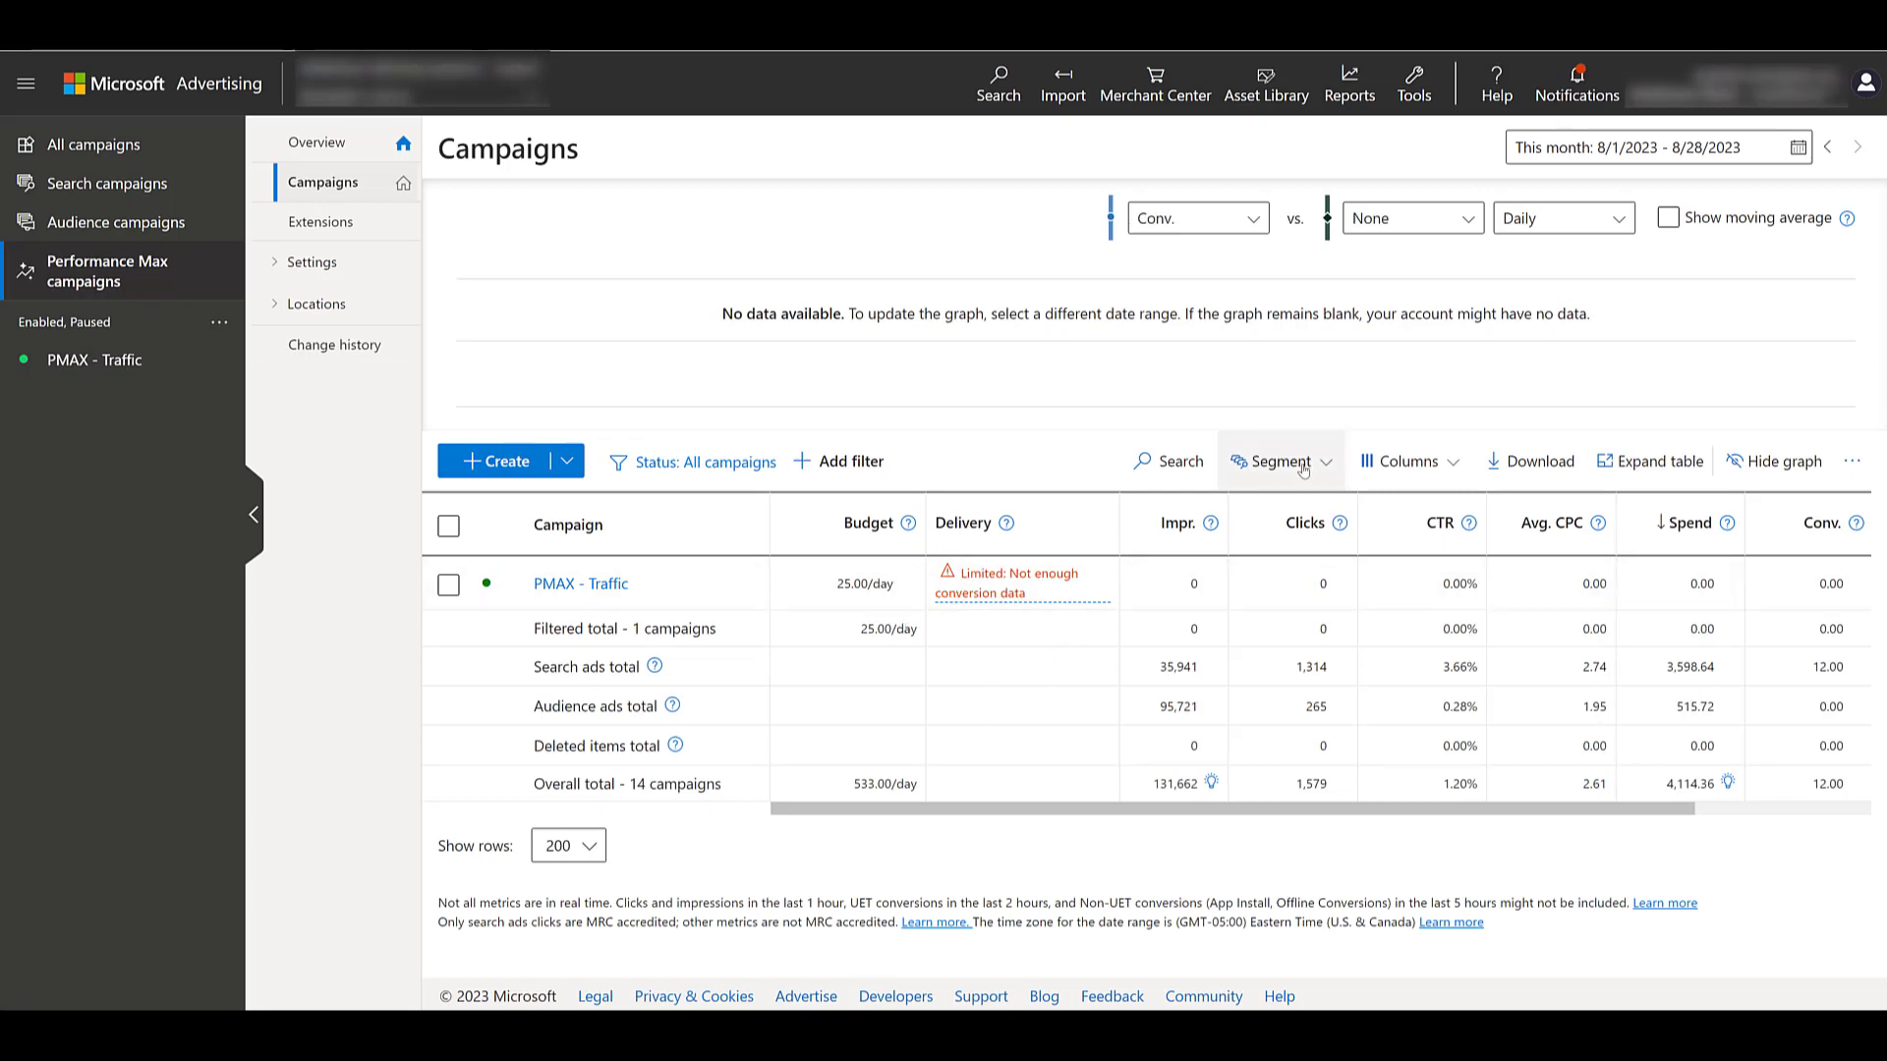
Open the PMAX - Traffic campaign's Overview page
click(1280, 461)
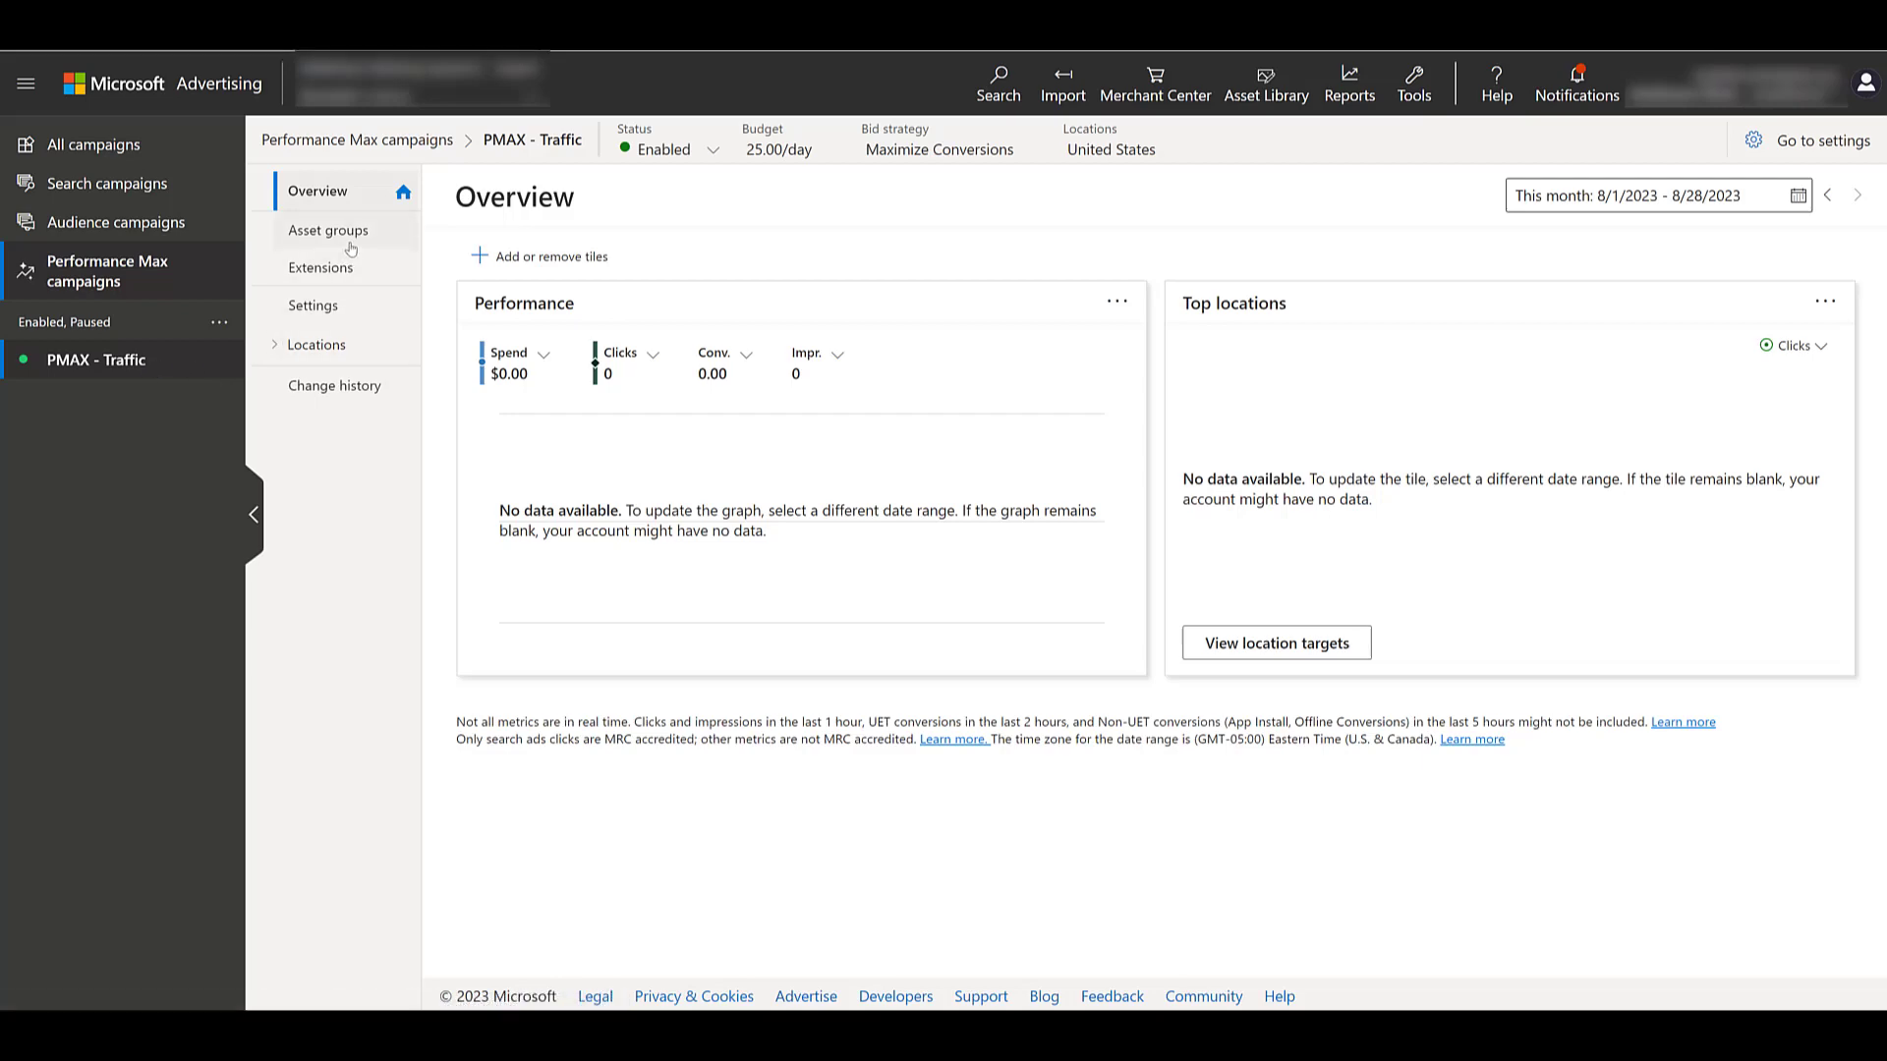
View the PMAX - Traffic asset groups table showing Asset Group 1's columns
click(327, 230)
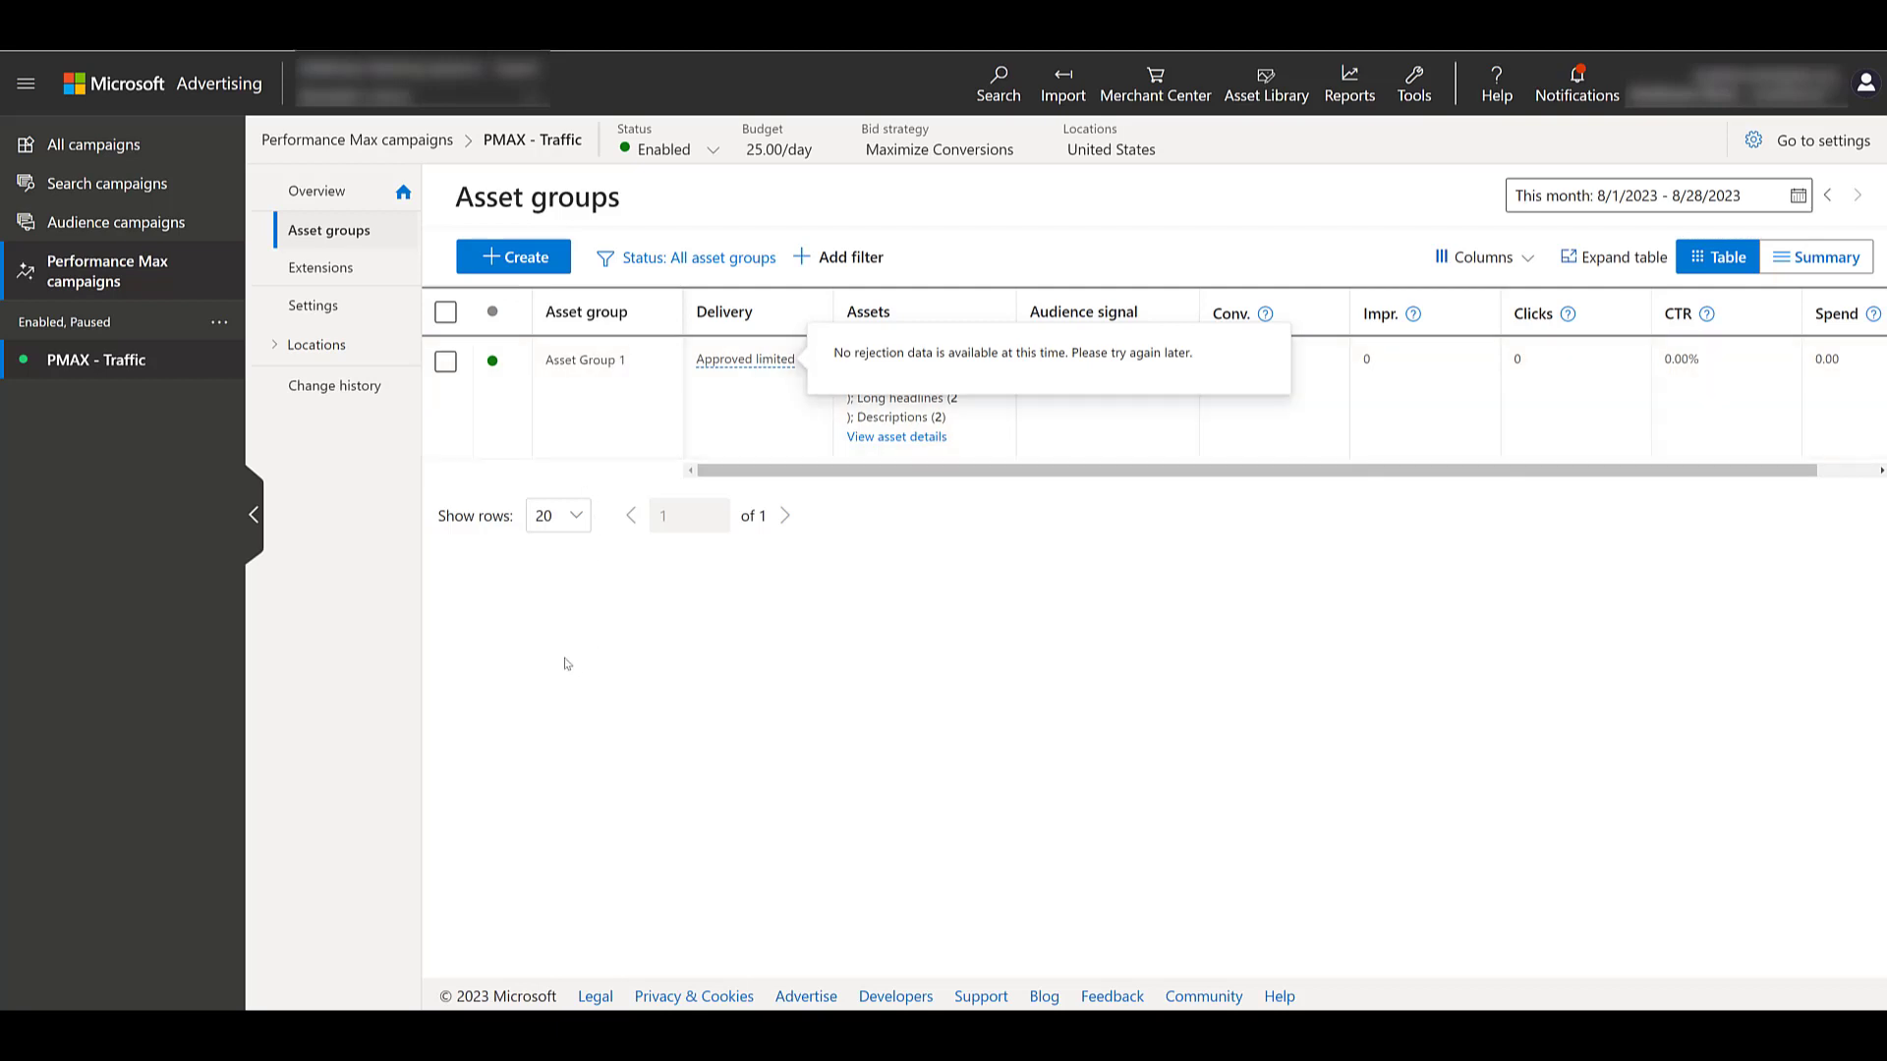
mouse_move(537, 685)
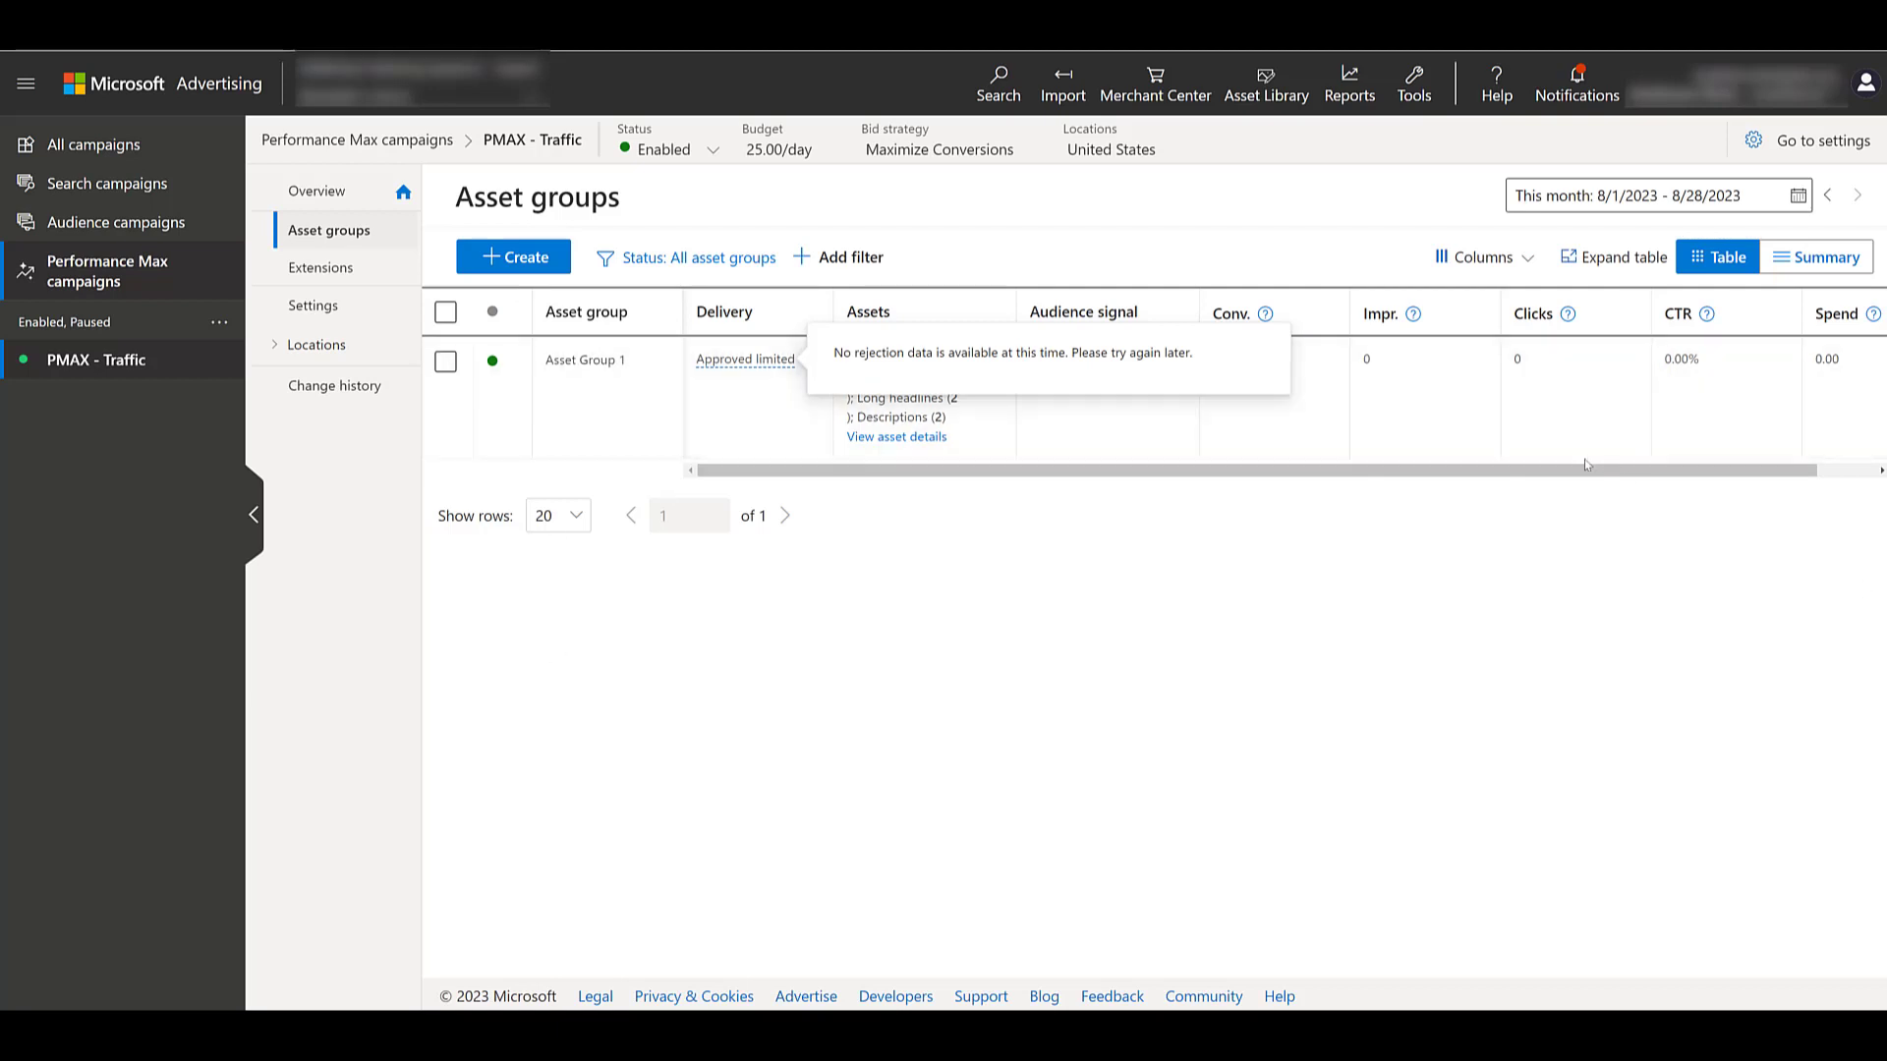
click(1483, 258)
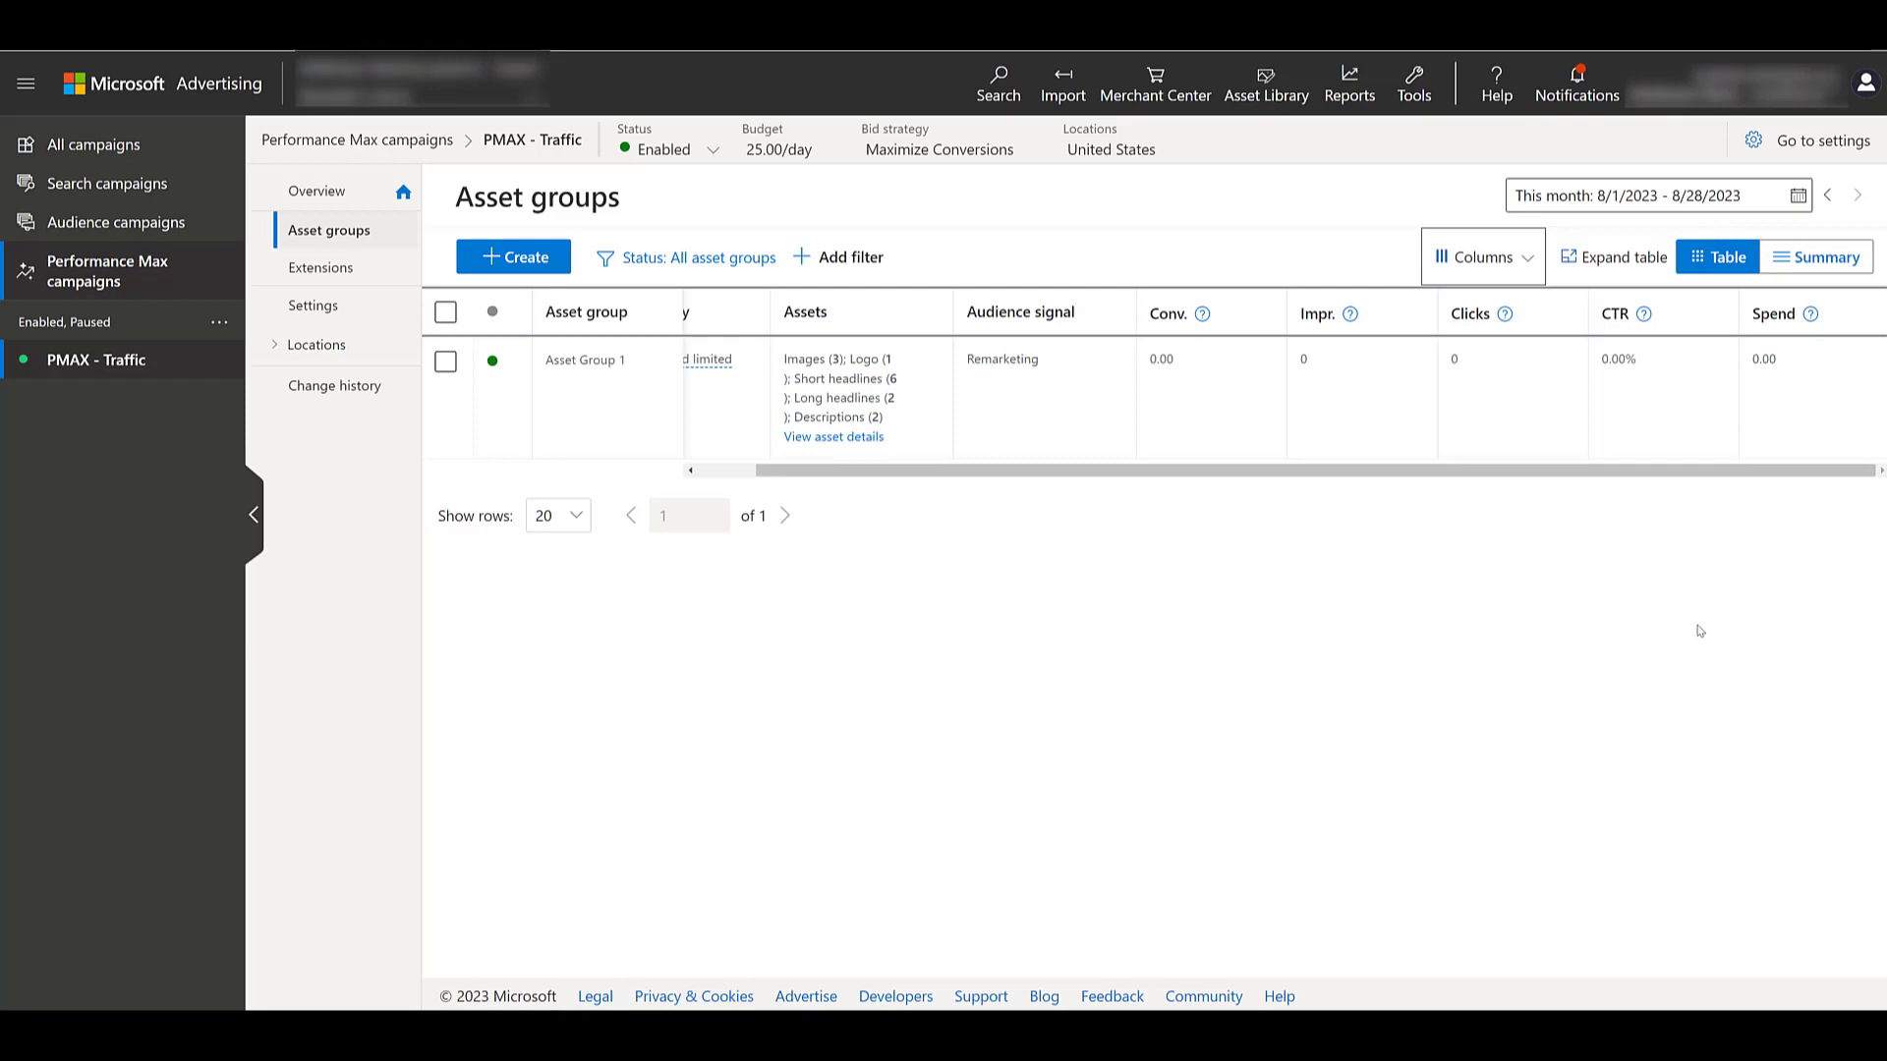
mouse_move(1679, 596)
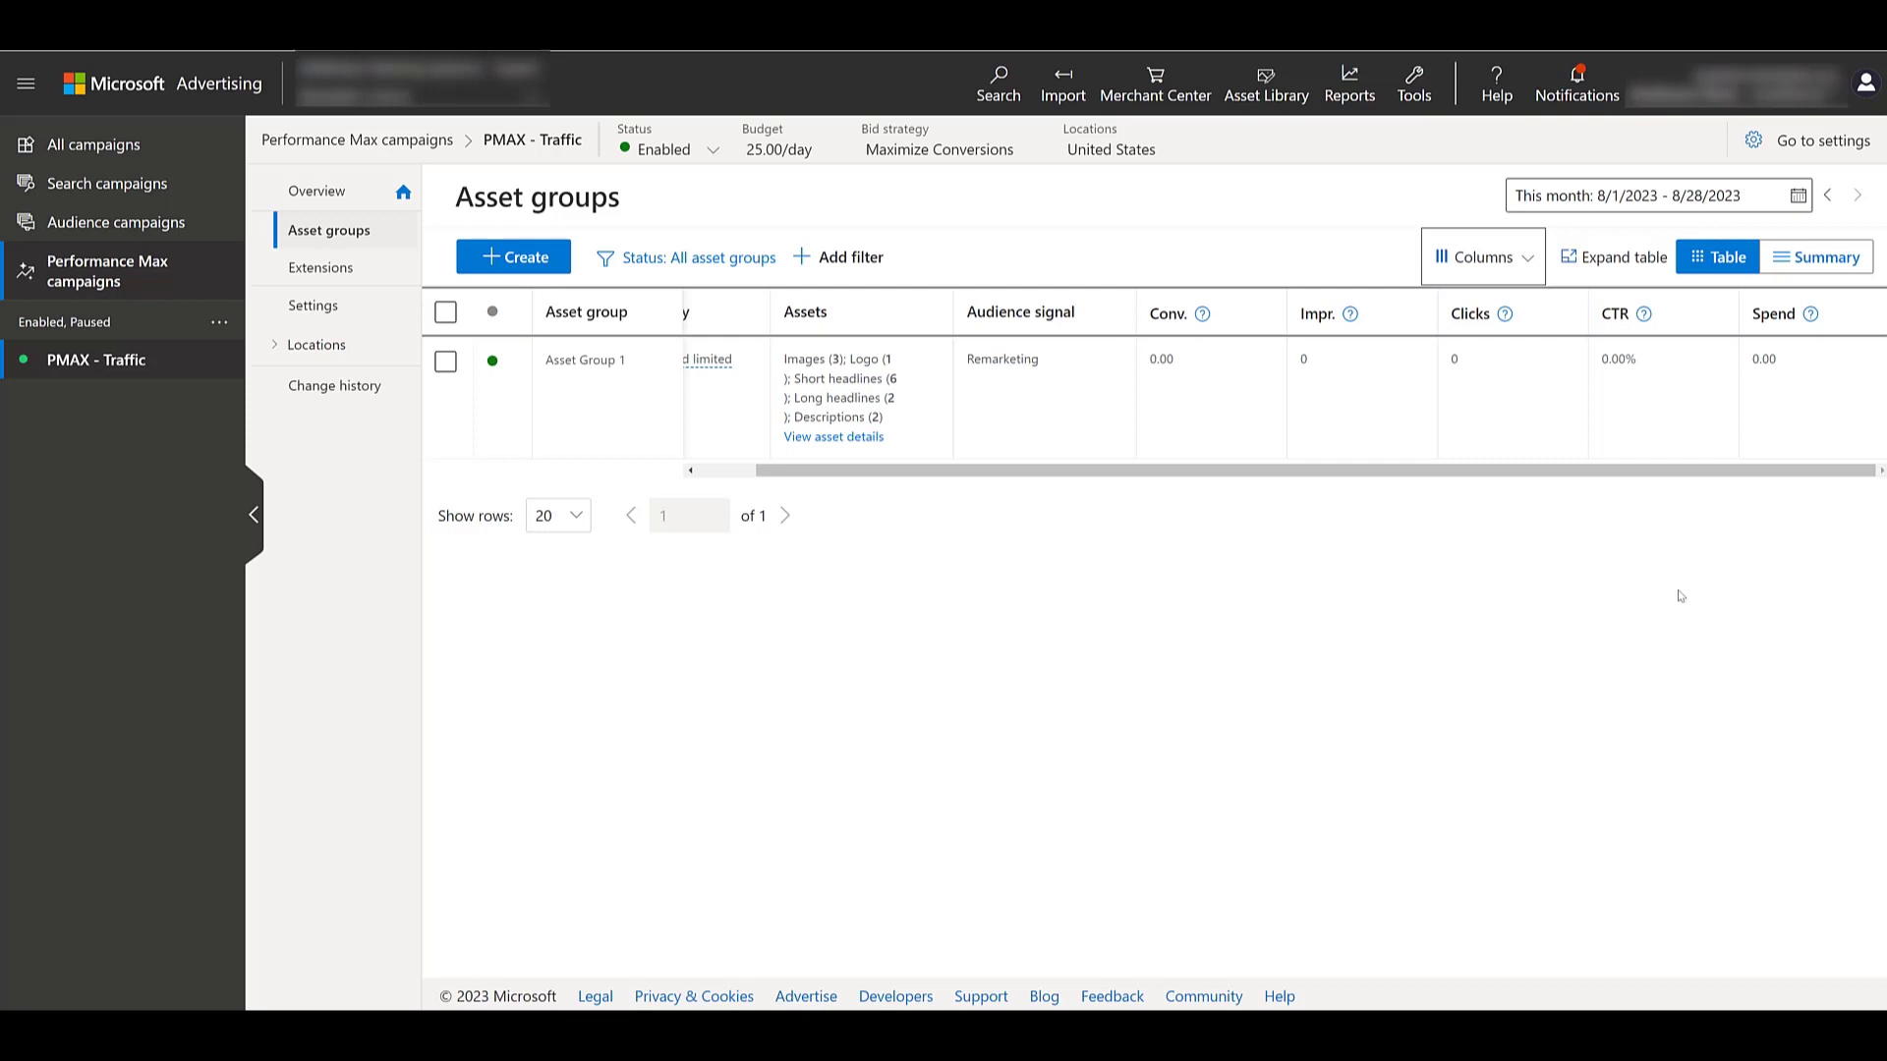